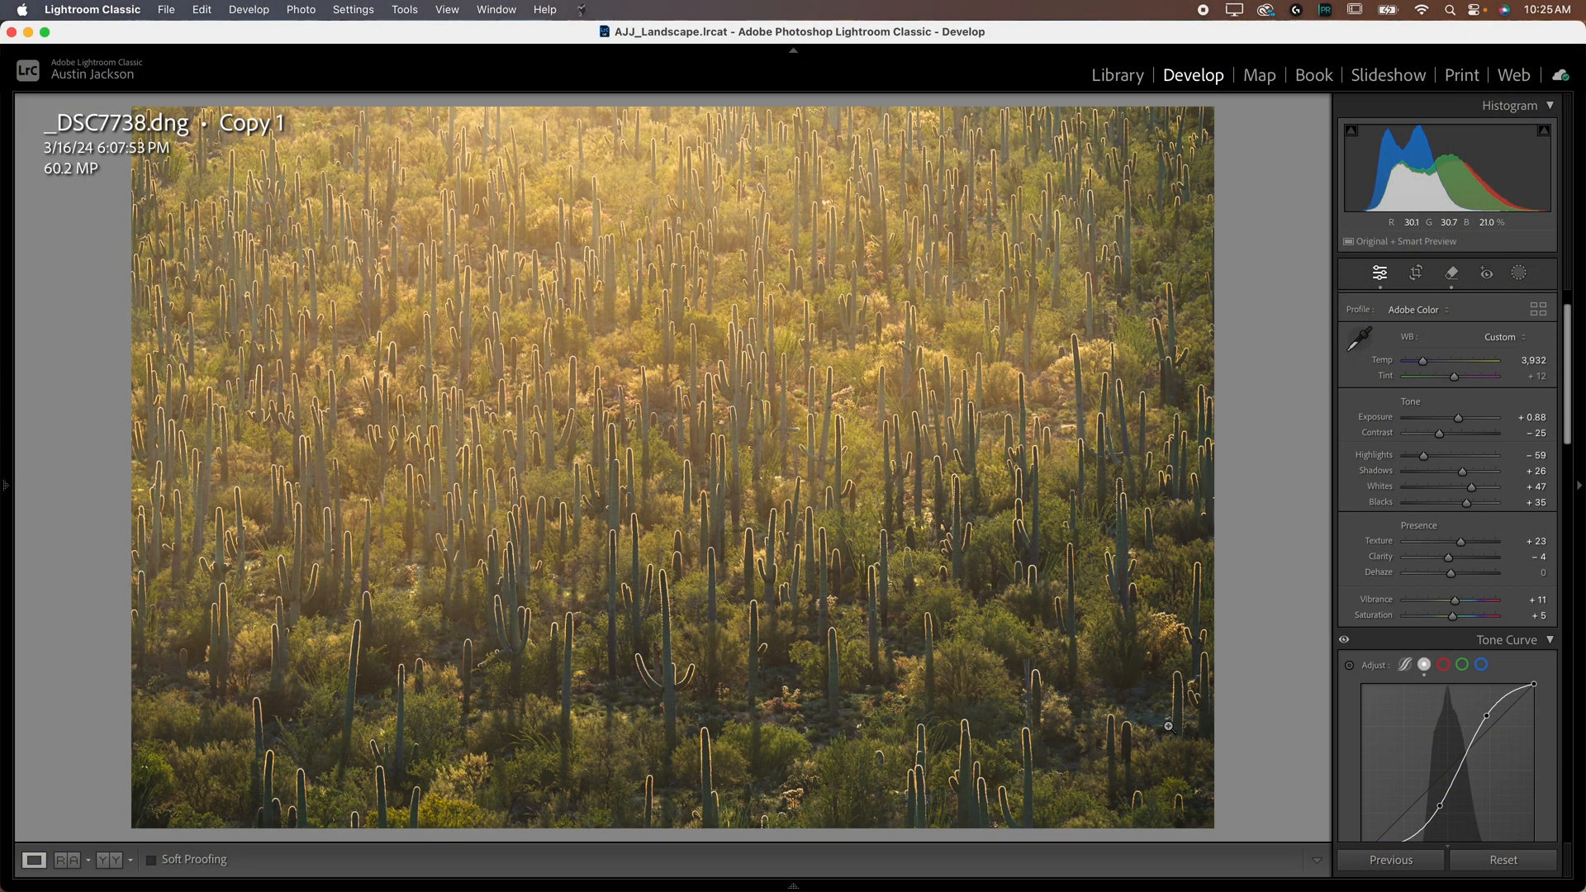
{"action": "mouse_move", "coordinate": [1188, 614]}
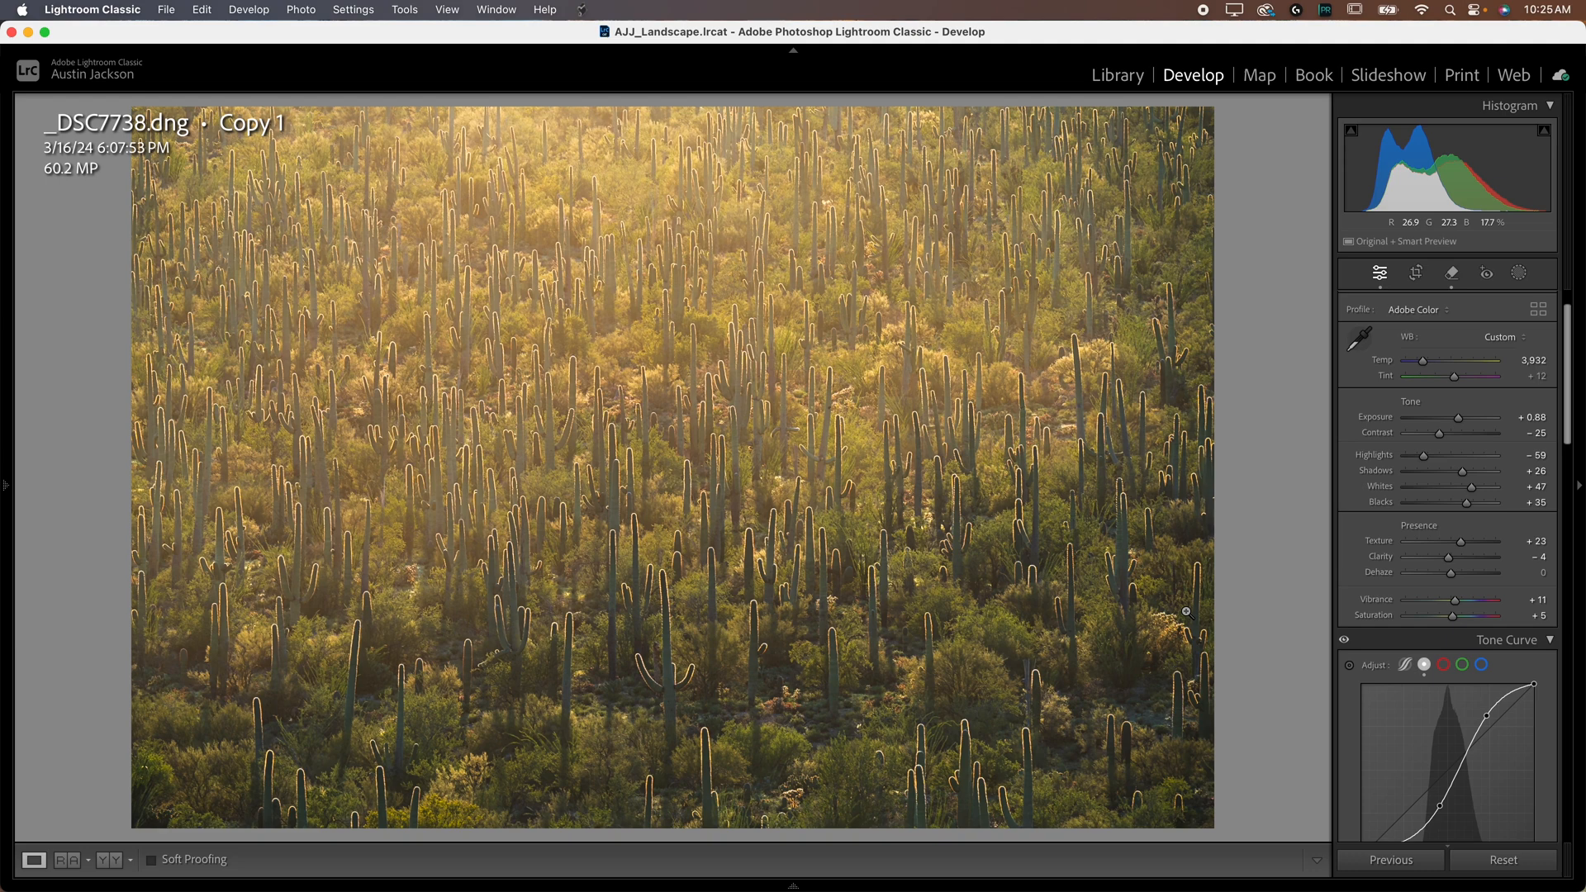
{"action": "mouse_move", "coordinate": [762, 474]}
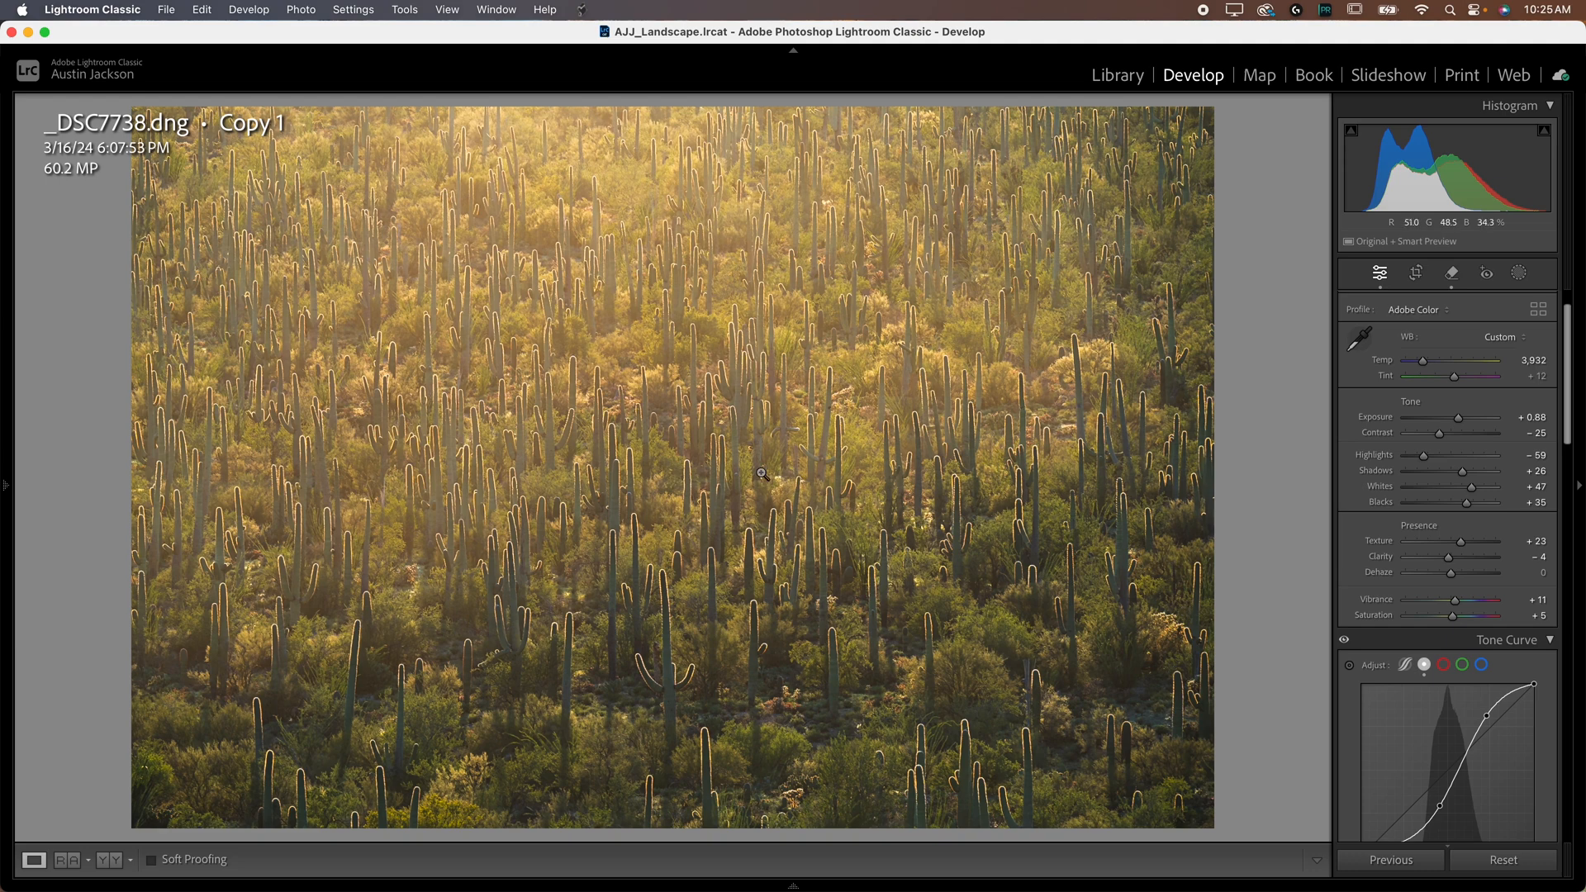
{"action": "mouse_move", "coordinate": [638, 326]}
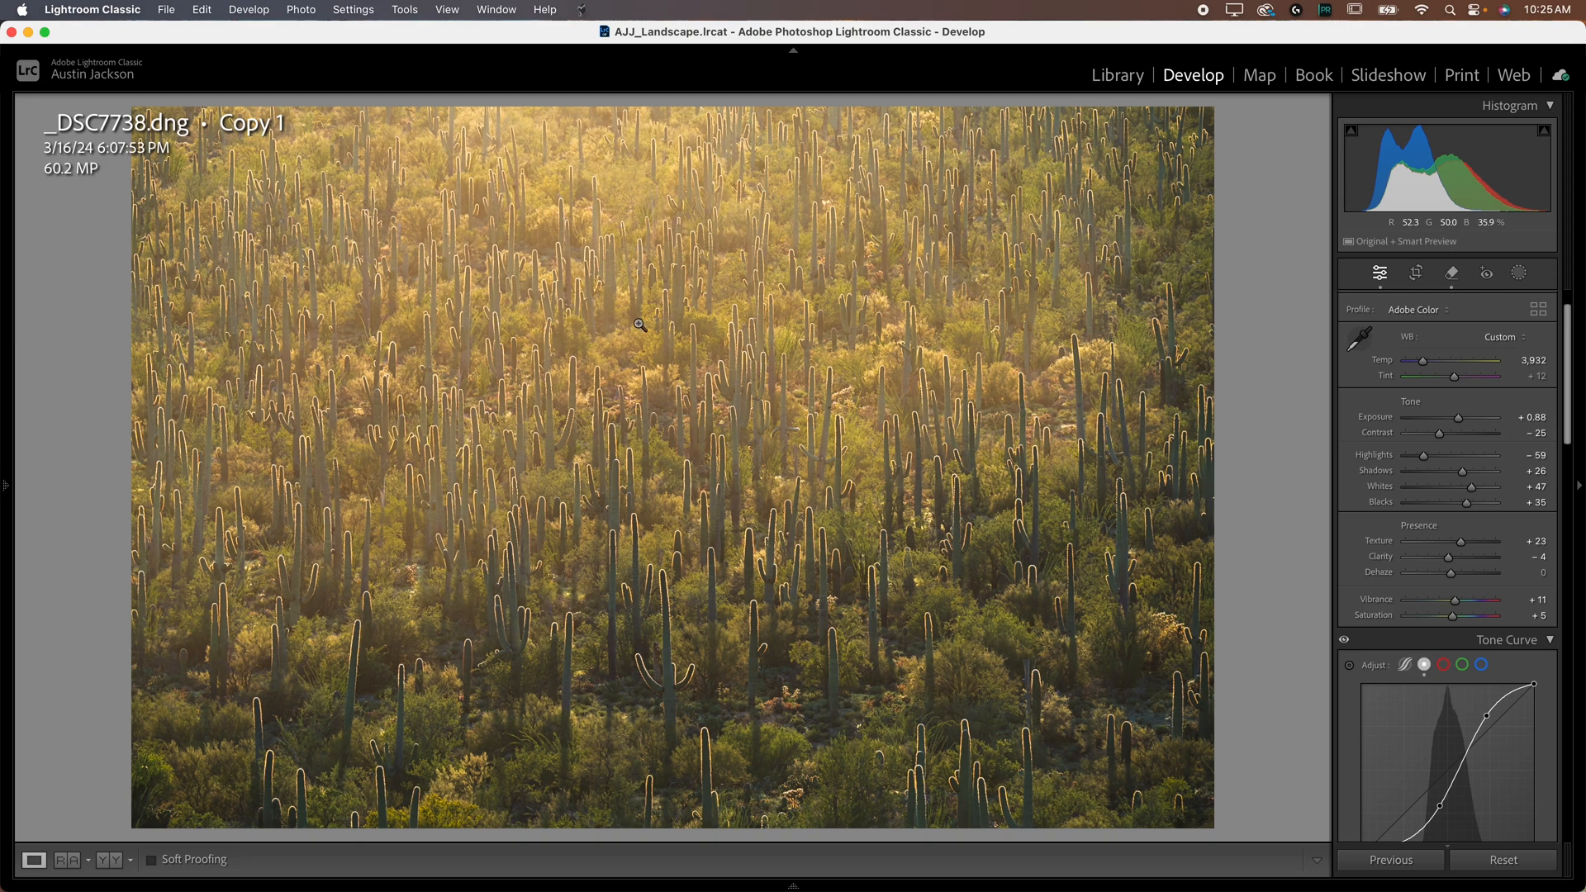
{"action": "mouse_move", "coordinate": [994, 409]}
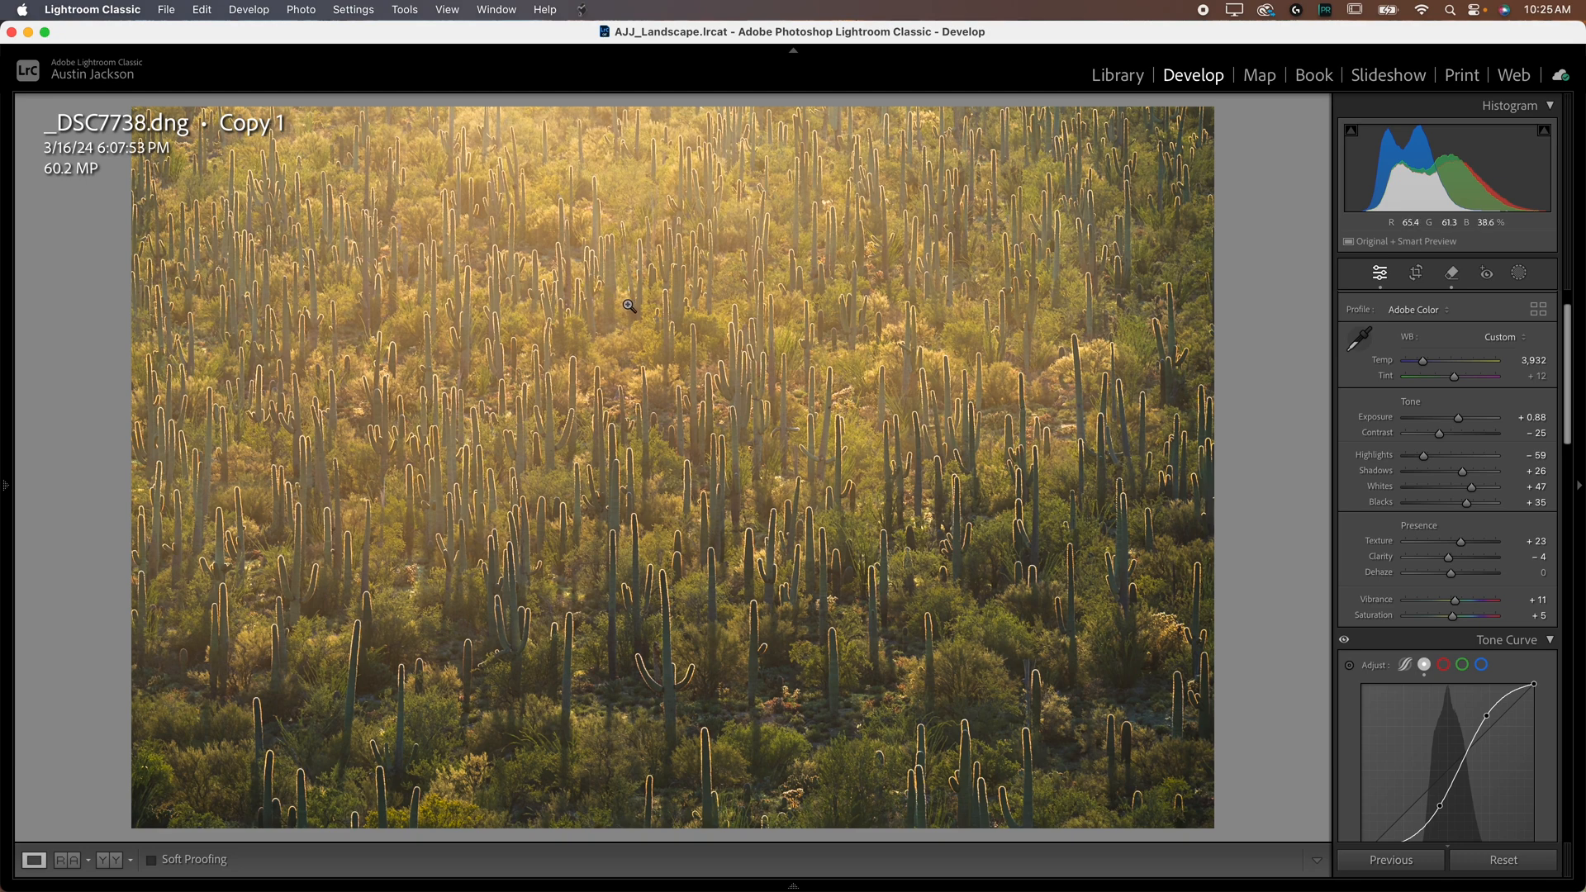
{"action": "mouse_move", "coordinate": [853, 418]}
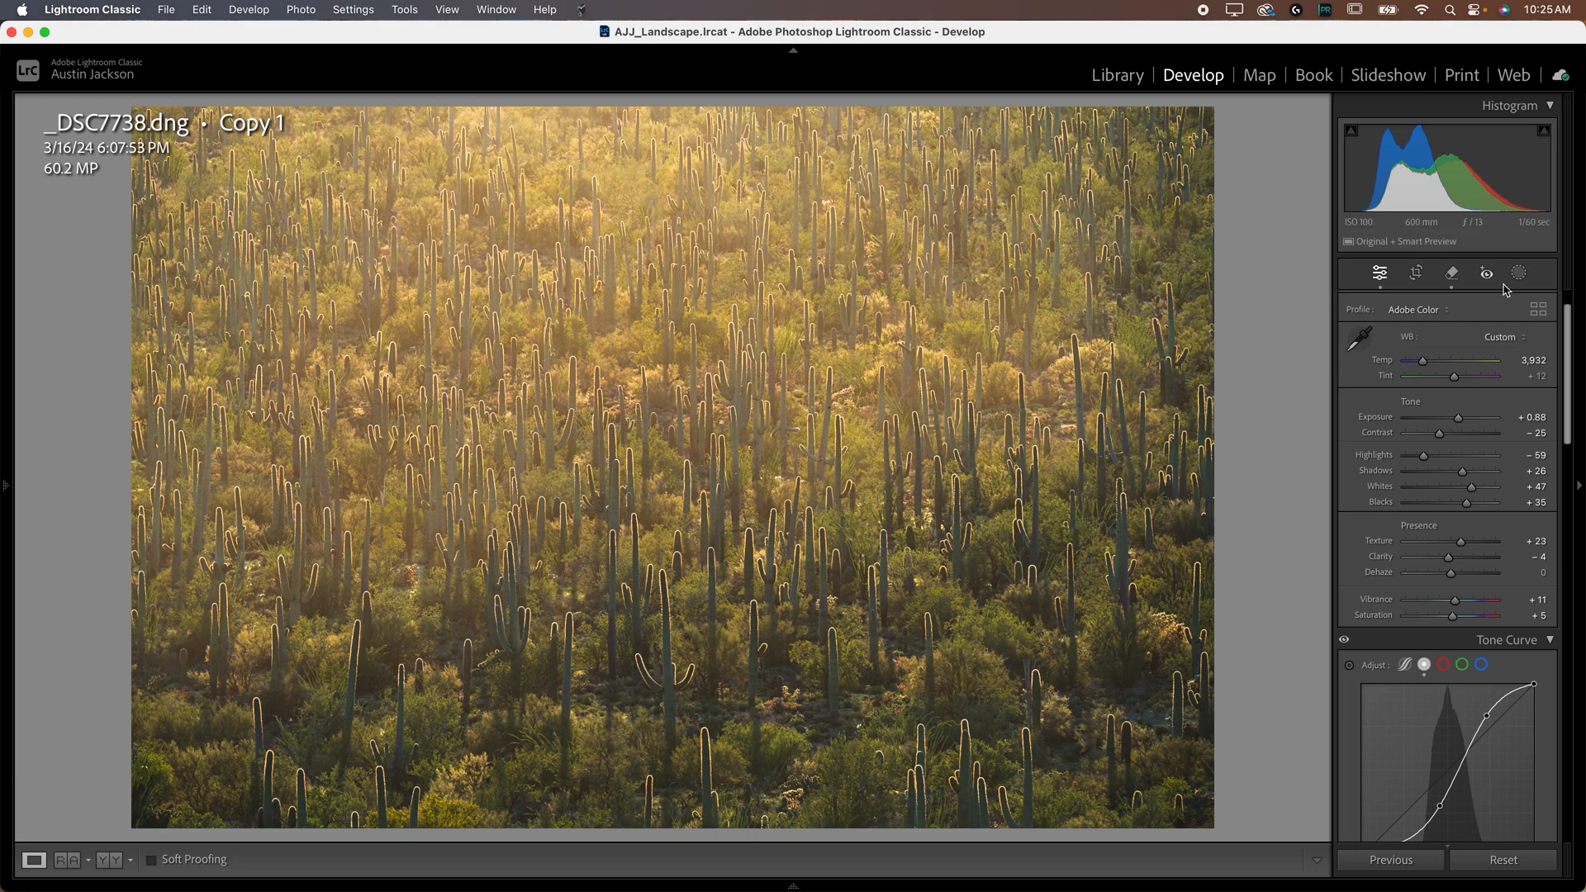
{"action": "mouse_move", "coordinate": [1518, 272]}
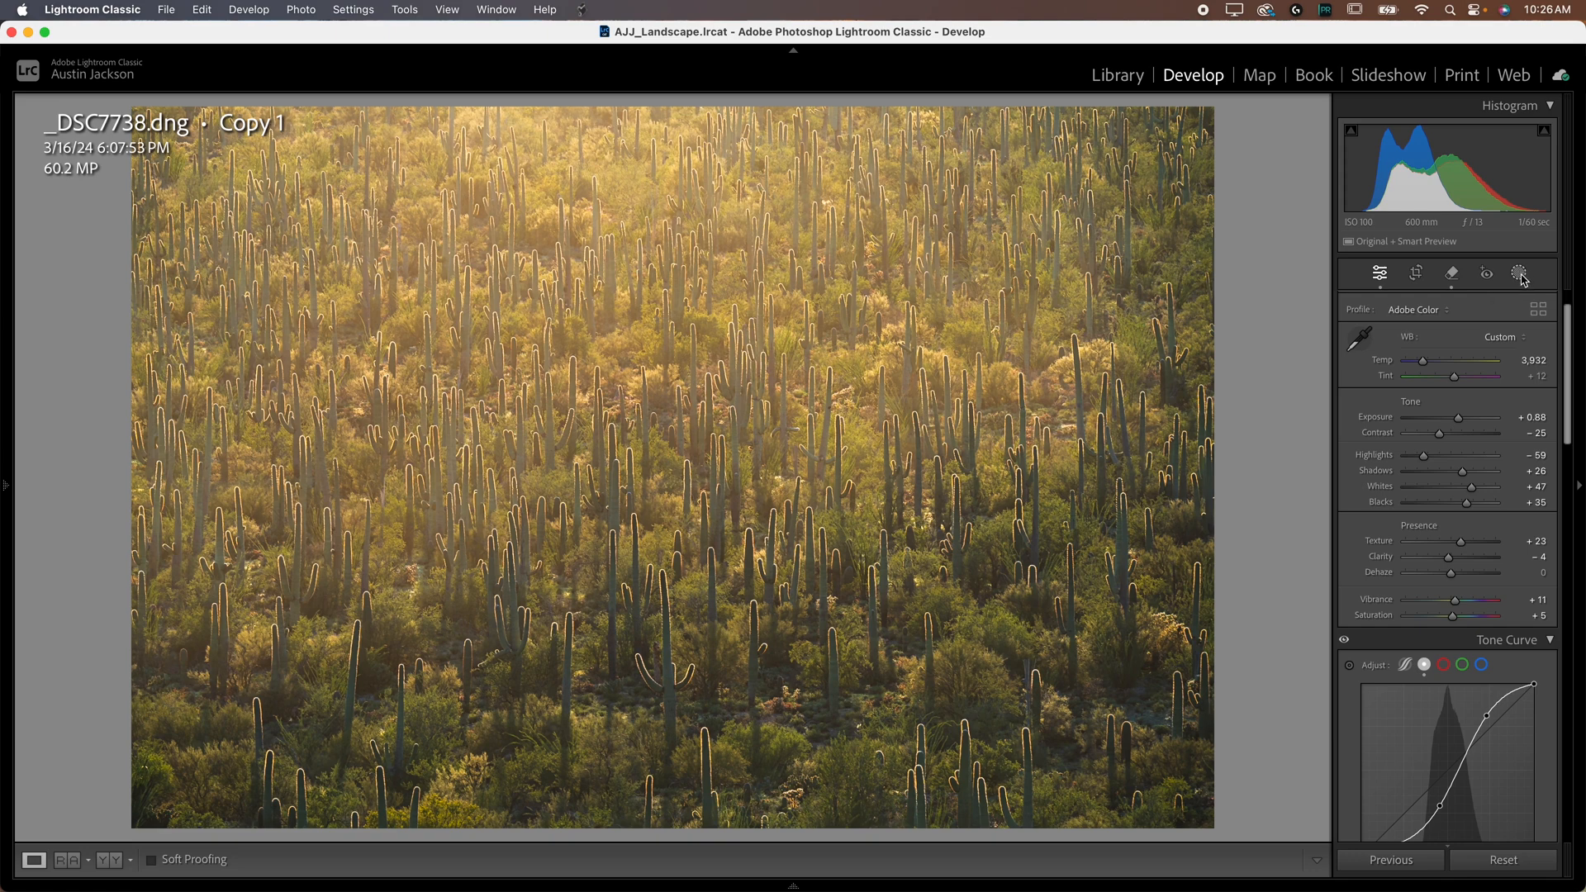
Step: Add a linear gradient mask drawn from mid-frame downward over the lower photo
{"action": "left_click", "coordinate": [1517, 272]}
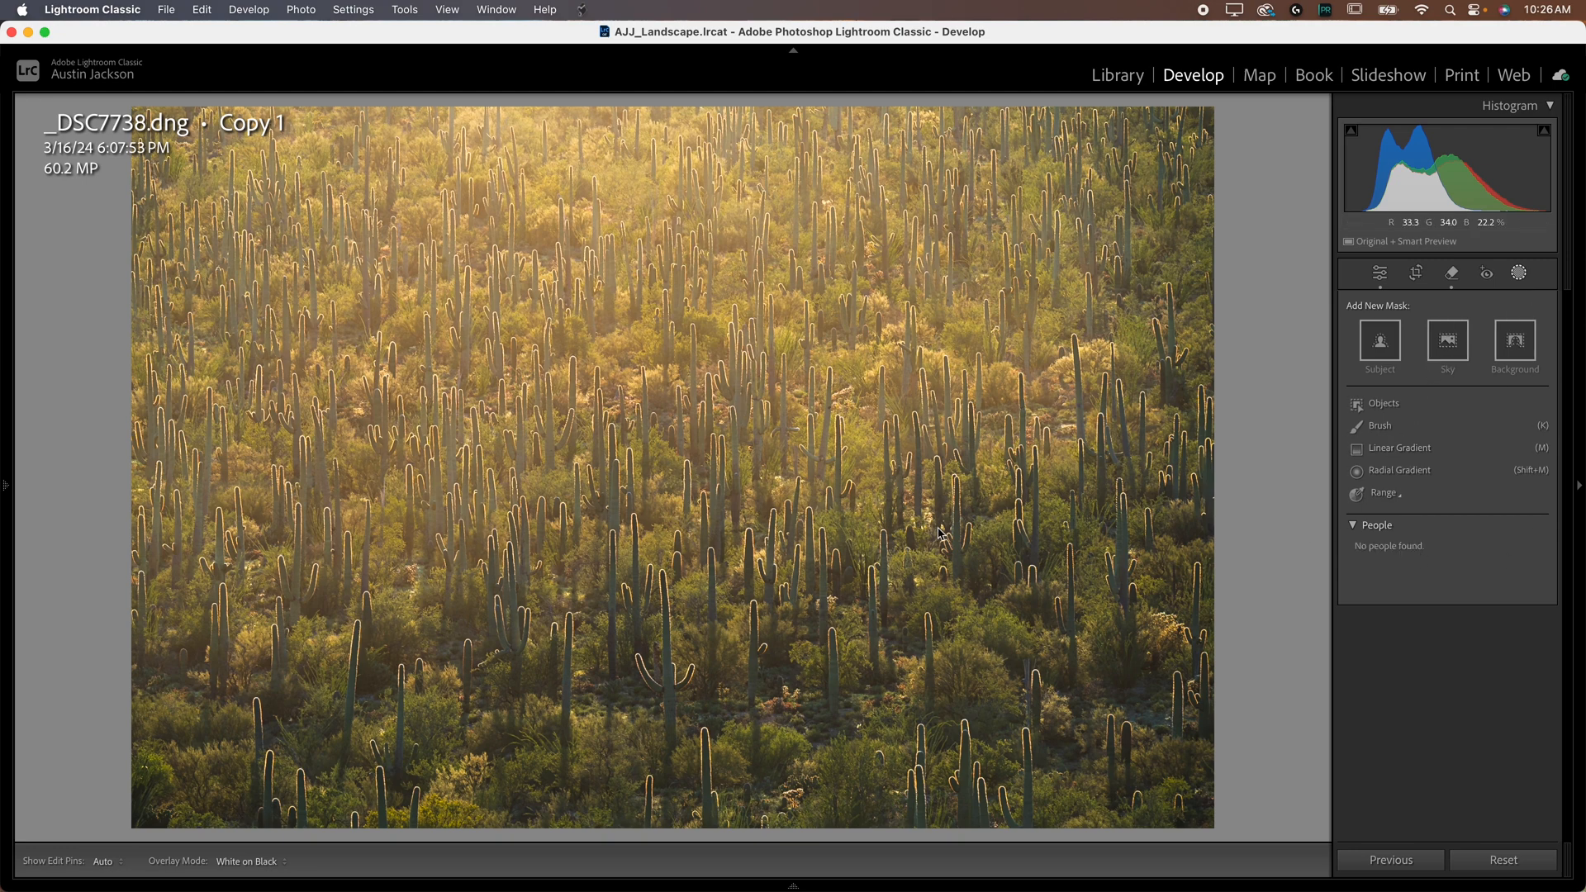
{"action": "mouse_move", "coordinate": [917, 552]}
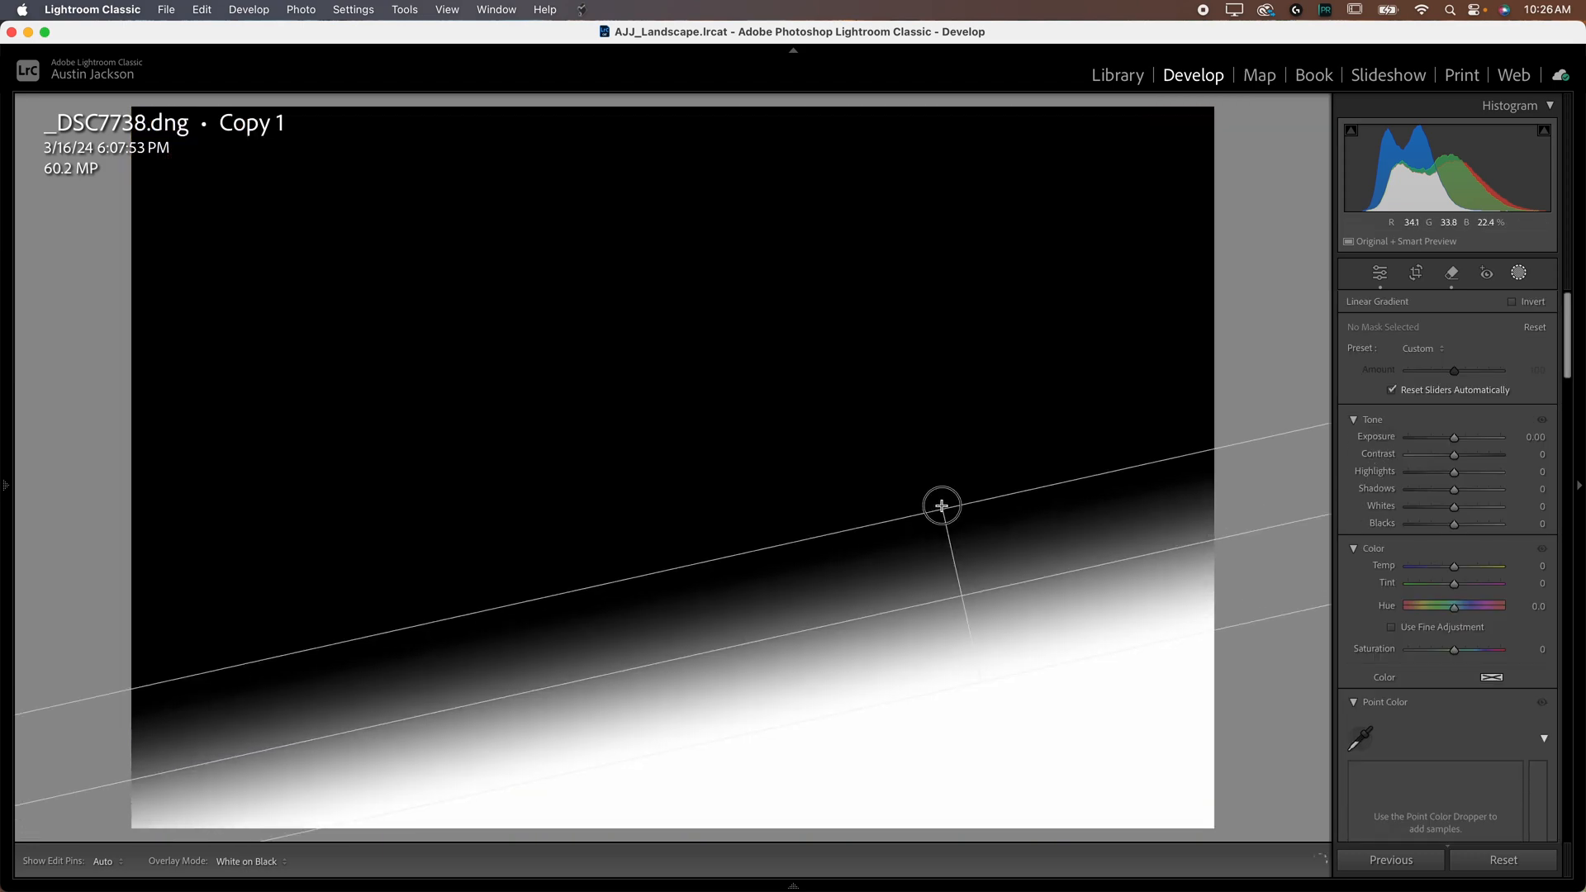
{"action": "left_click_drag", "start_coordinate": [941, 506], "coordinate": [905, 245]}
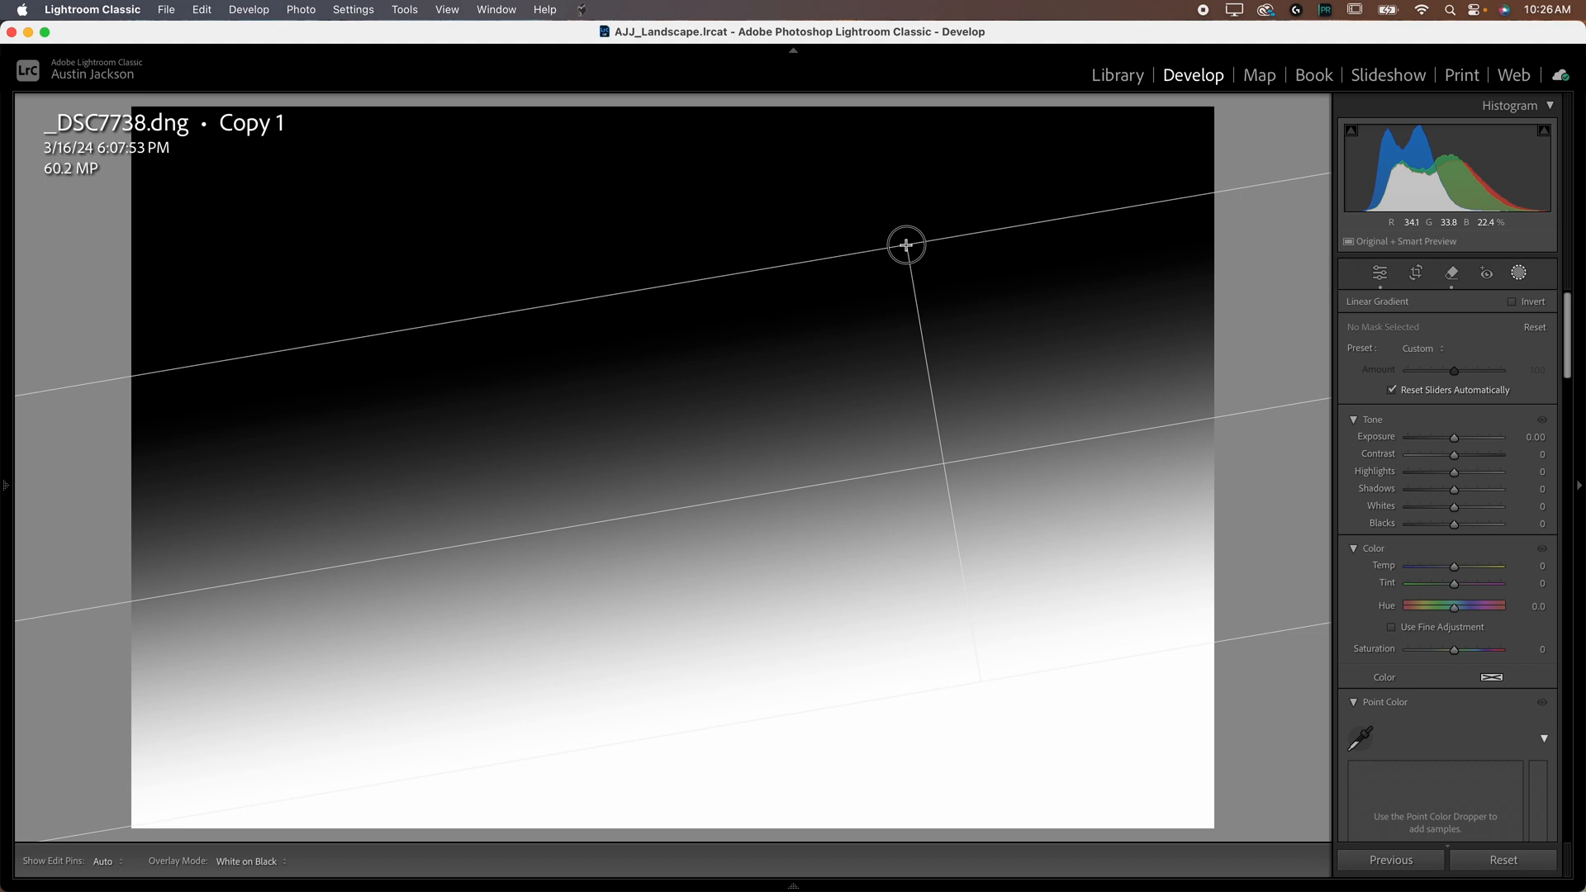
{"action": "left_click_drag", "start_coordinate": [905, 245], "coordinate": [979, 681]}
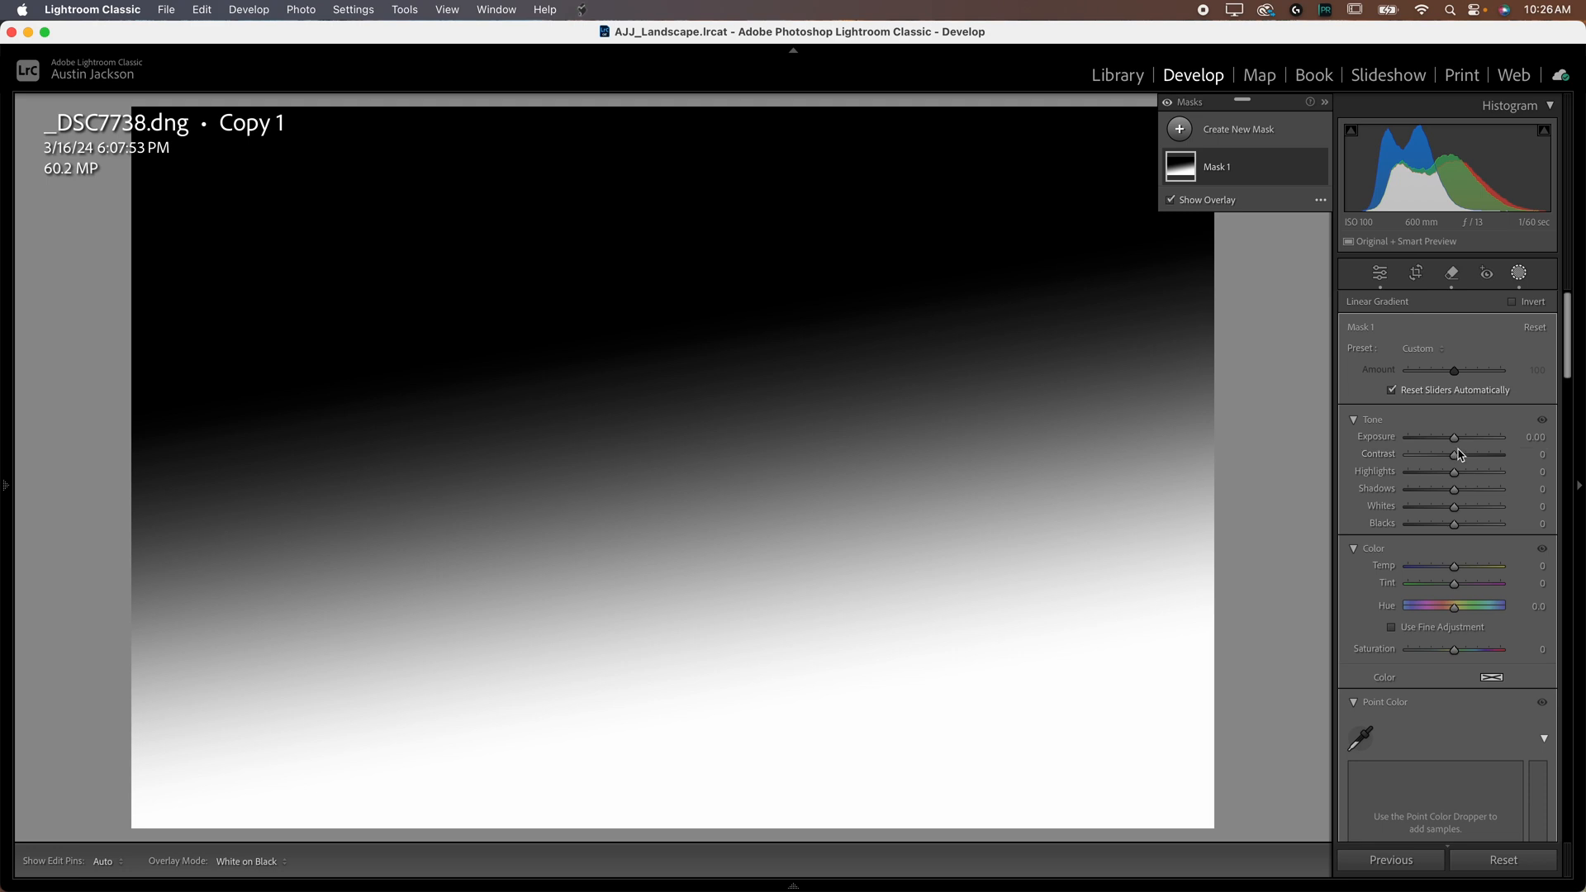
Step: Raise the gradient mask's Exposure to about +0.38 to brighten the lower area
{"action": "left_click_drag", "start_coordinate": [1454, 437], "coordinate": [1462, 436]}
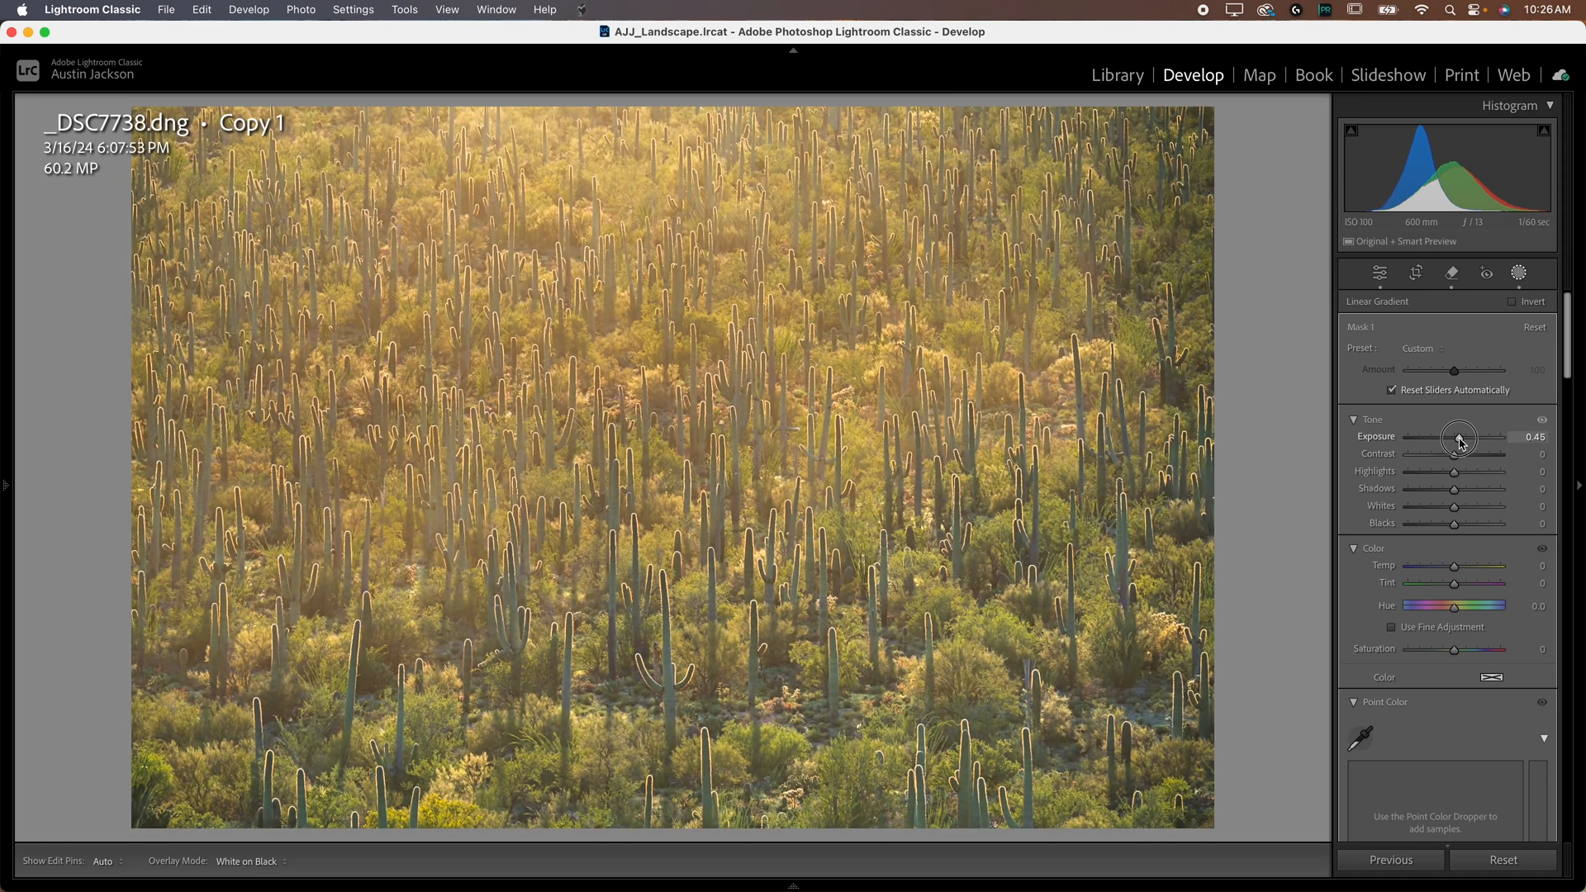
{"action": "left_click_drag", "start_coordinate": [1462, 436], "coordinate": [1457, 436]}
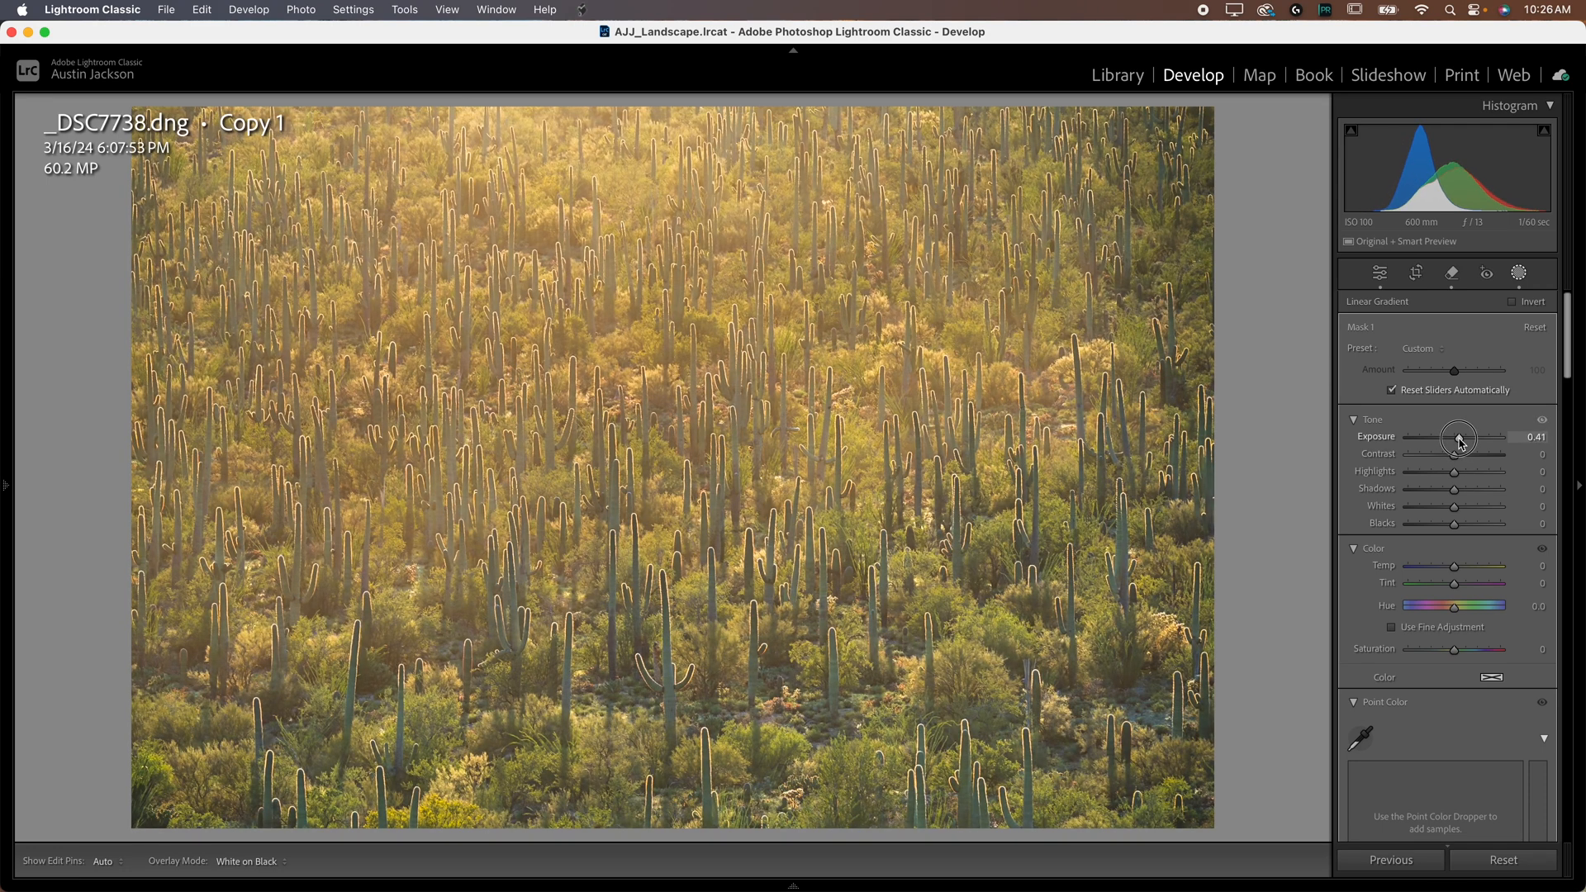
{"action": "left_click_drag", "start_coordinate": [1461, 436], "coordinate": [1457, 436]}
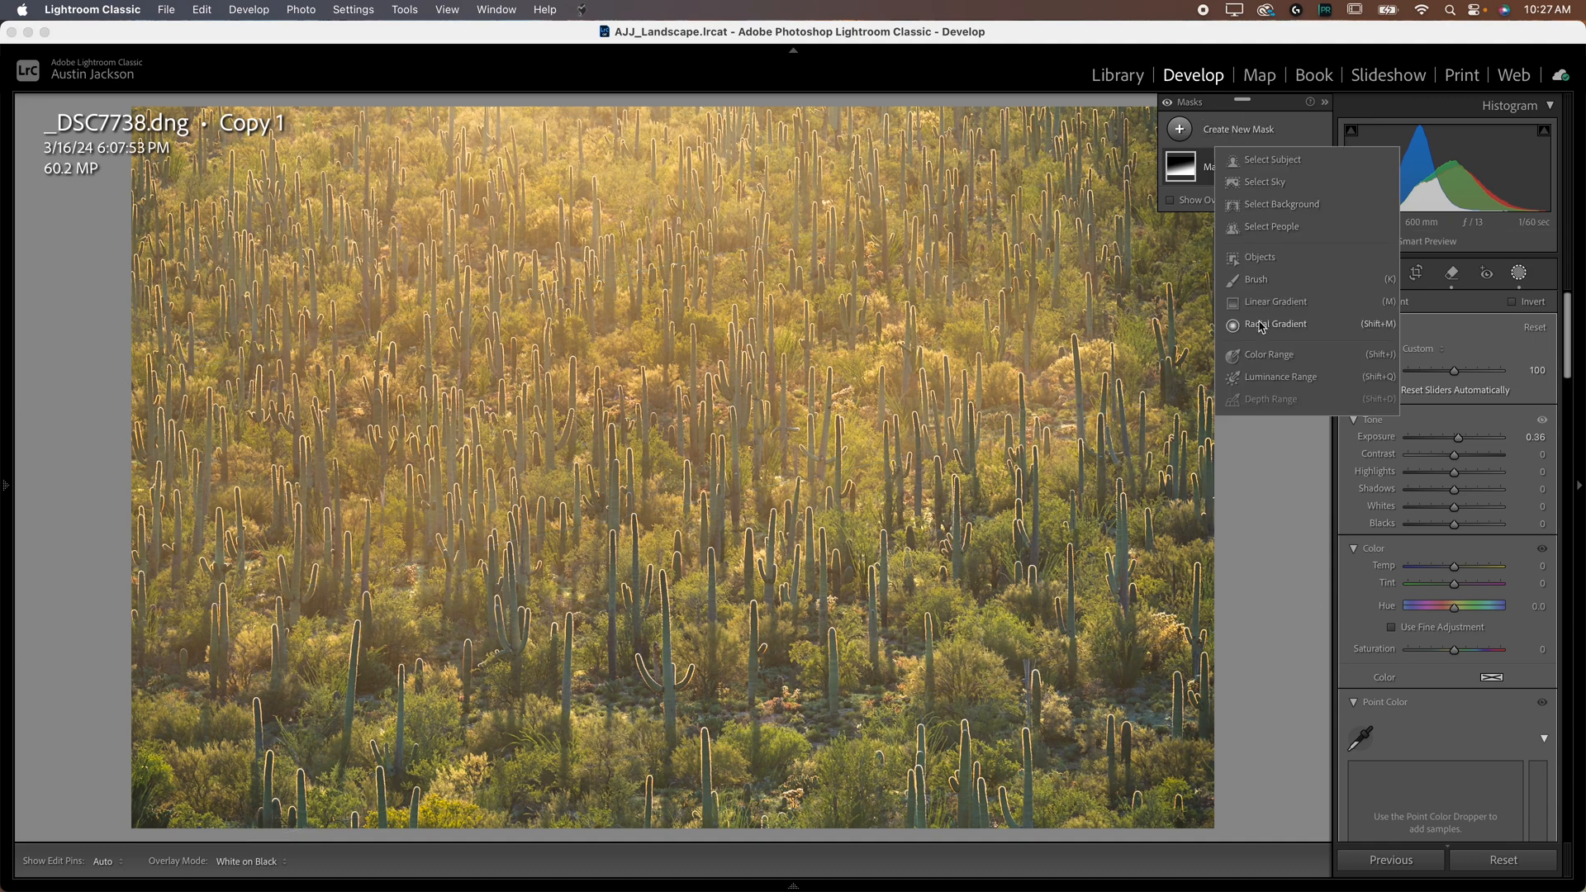
Step: Add a radial gradient mask as an ellipse along the top edge of the scene
{"action": "left_click", "coordinate": [1277, 324]}
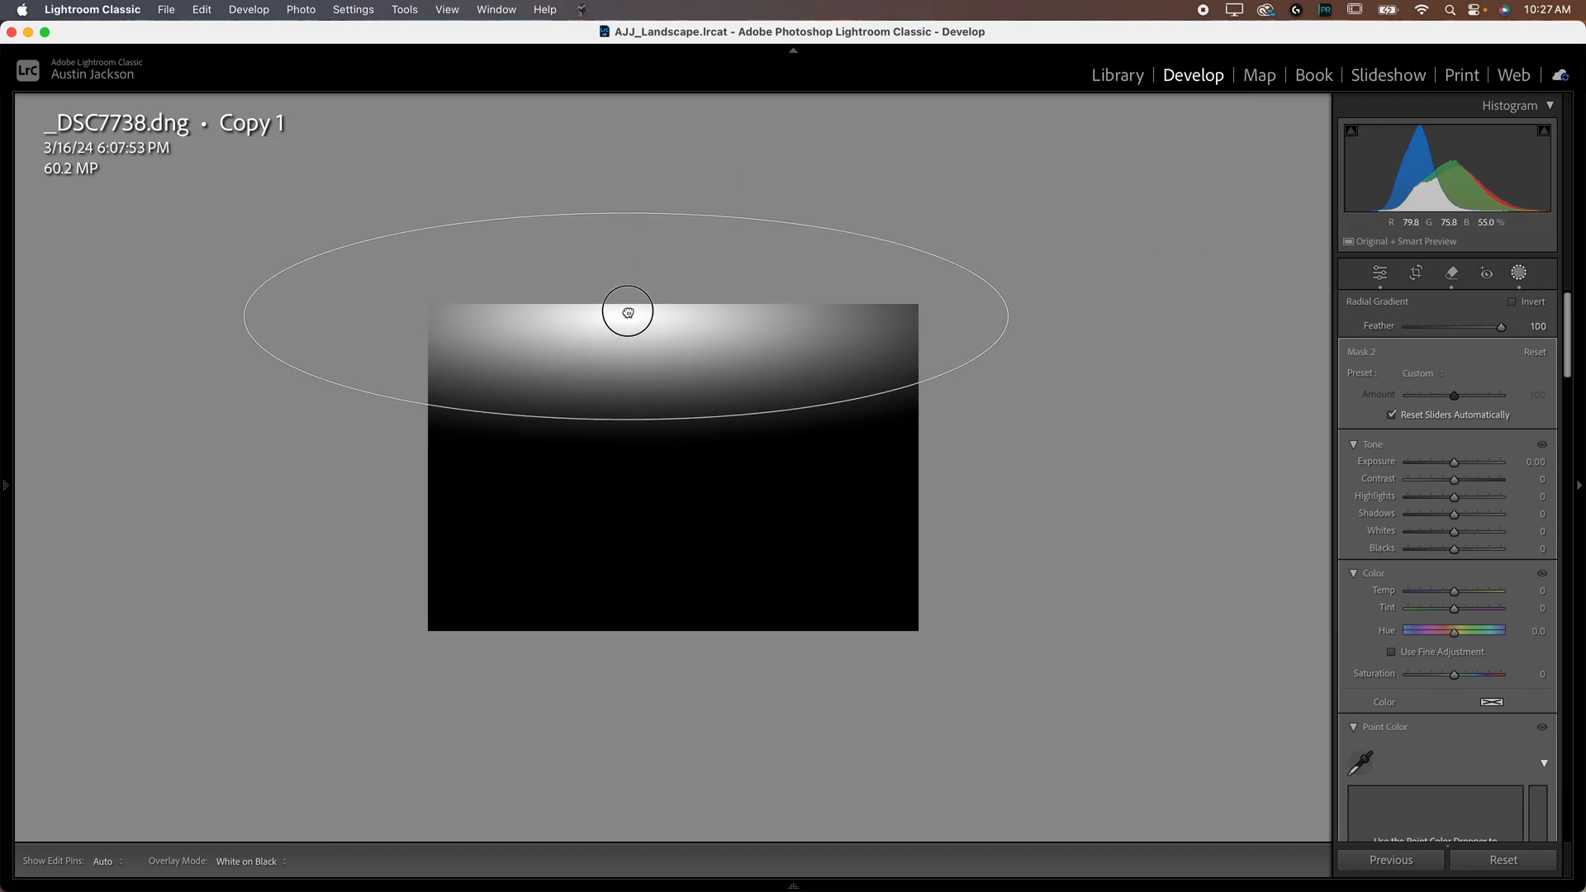
{"action": "left_click_drag", "start_coordinate": [628, 311], "coordinate": [657, 294]}
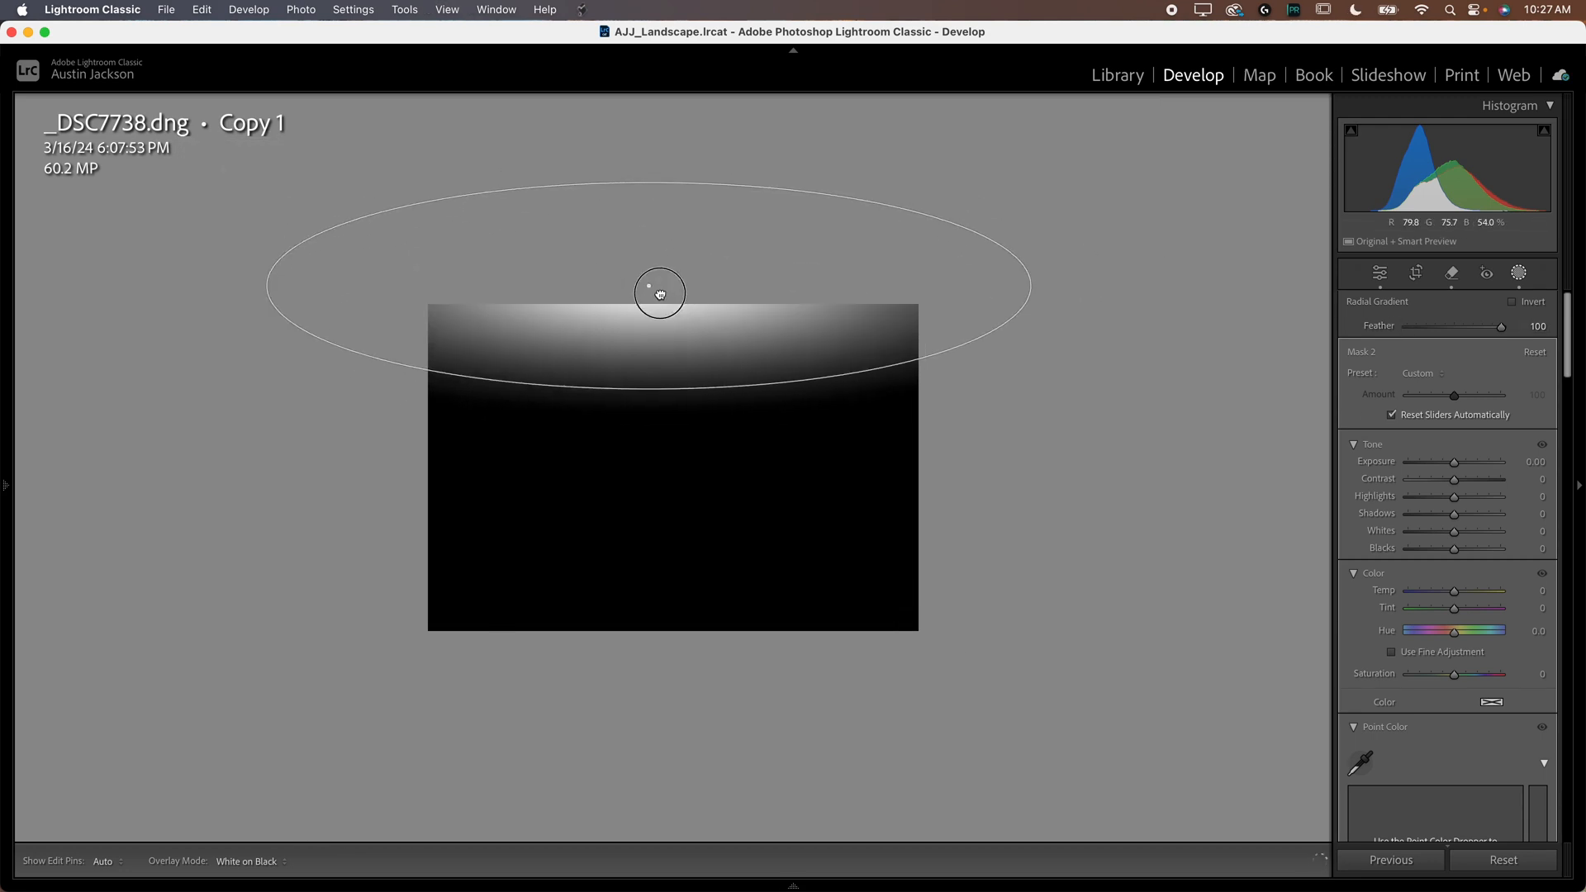
{"action": "left_click_drag", "start_coordinate": [659, 294], "coordinate": [664, 268]}
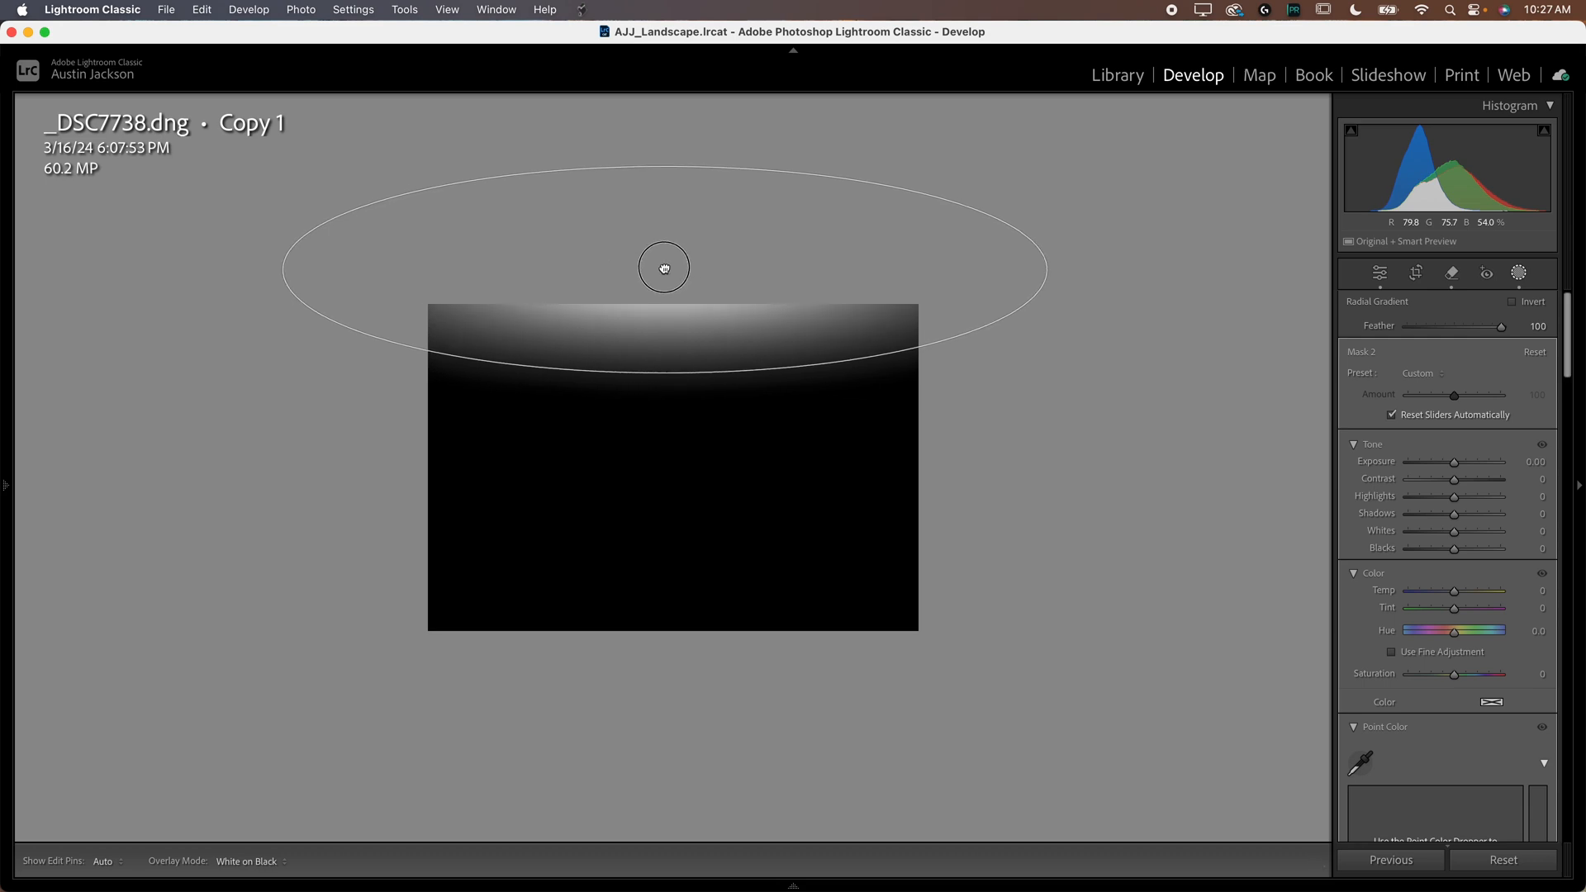
{"action": "left_click", "coordinate": [665, 268]}
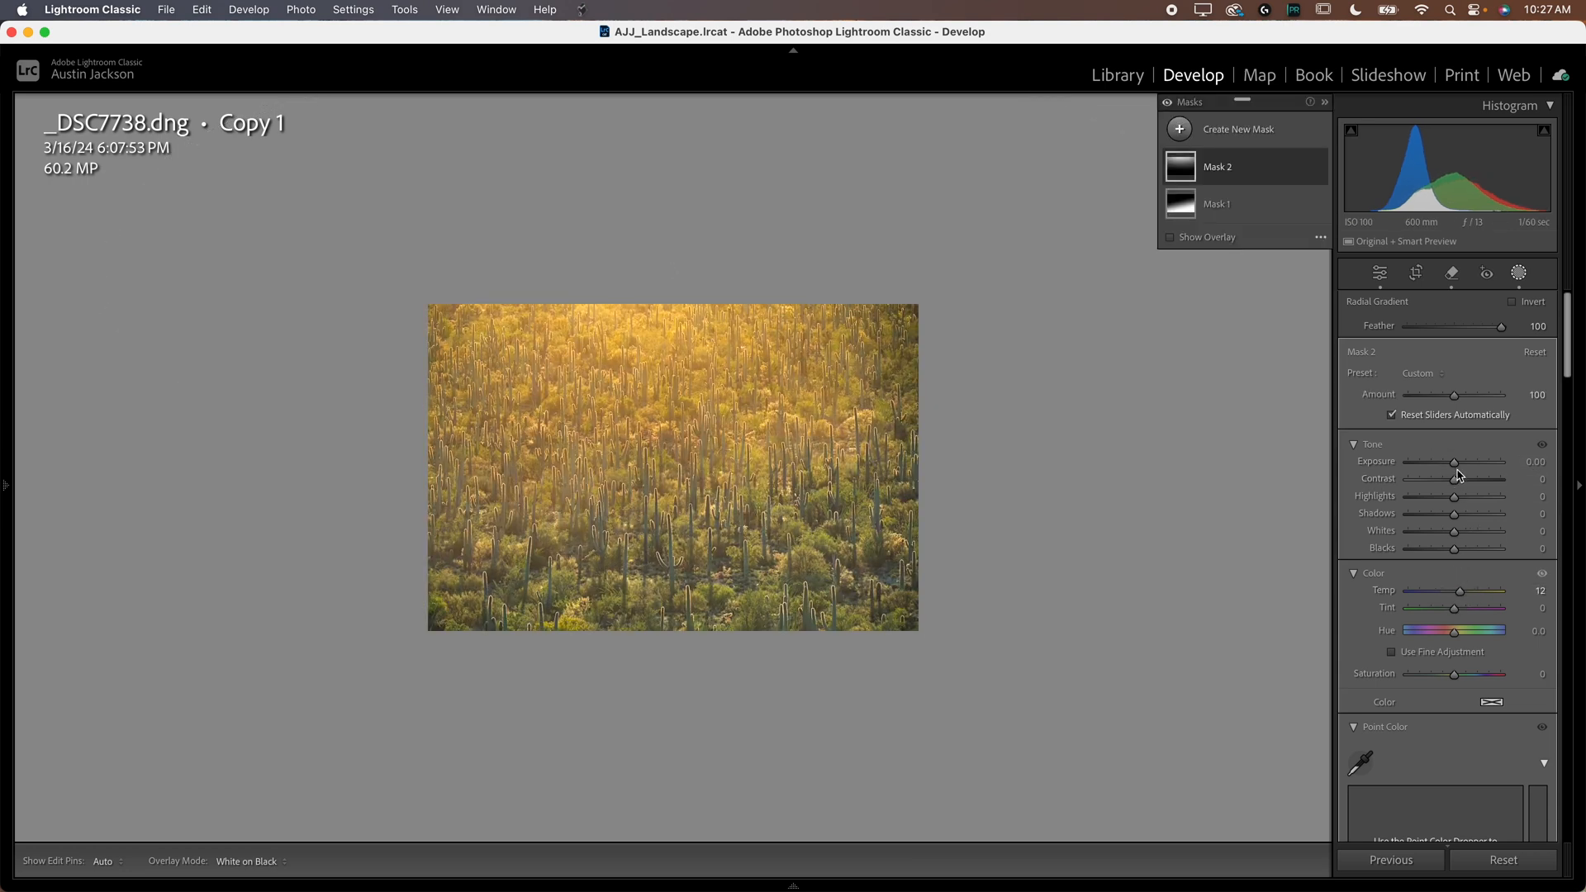
Step: Set the radial mask's Exposure to +0.22 and hide the overlay to judge it
{"action": "left_click_drag", "start_coordinate": [1454, 461], "coordinate": [1458, 461]}
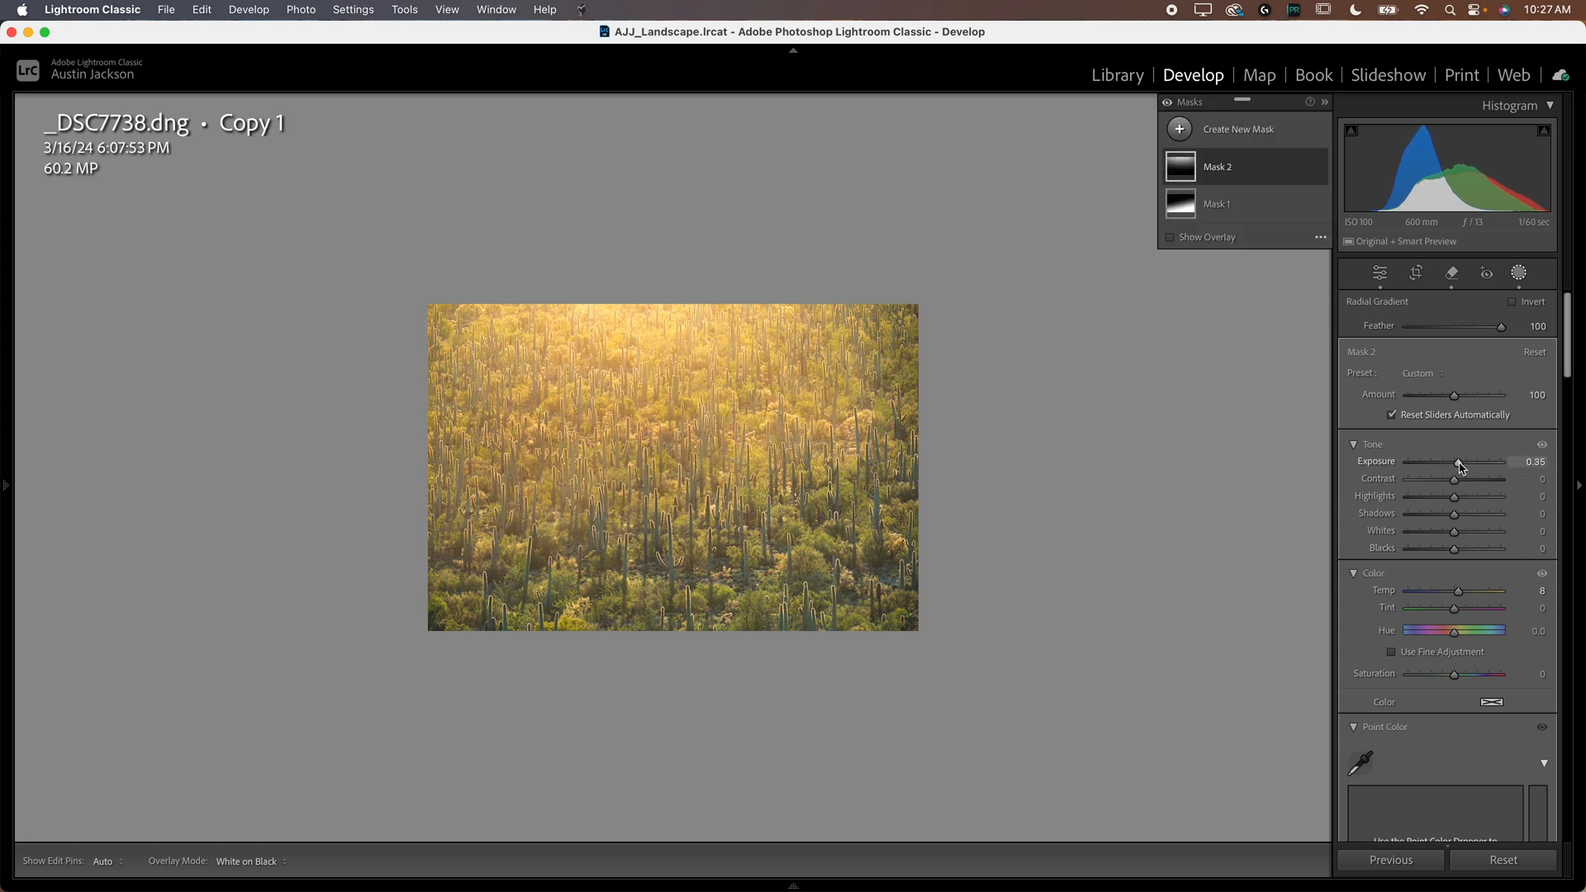
{"action": "left_click_drag", "start_coordinate": [1462, 461], "coordinate": [1458, 461]}
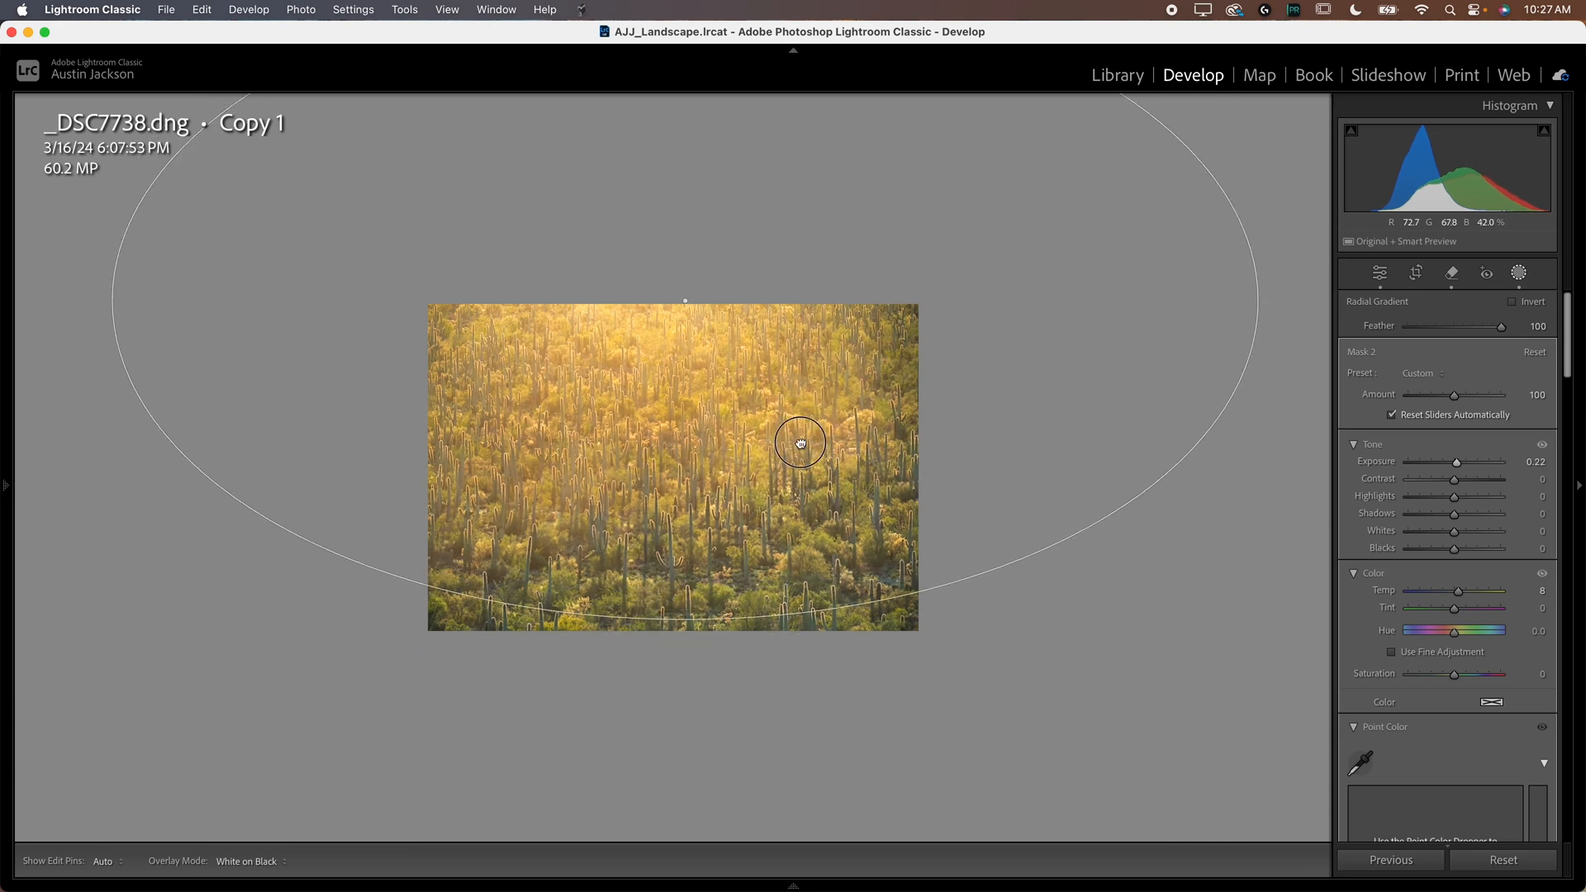
{"action": "left_click", "coordinate": [1484, 273]}
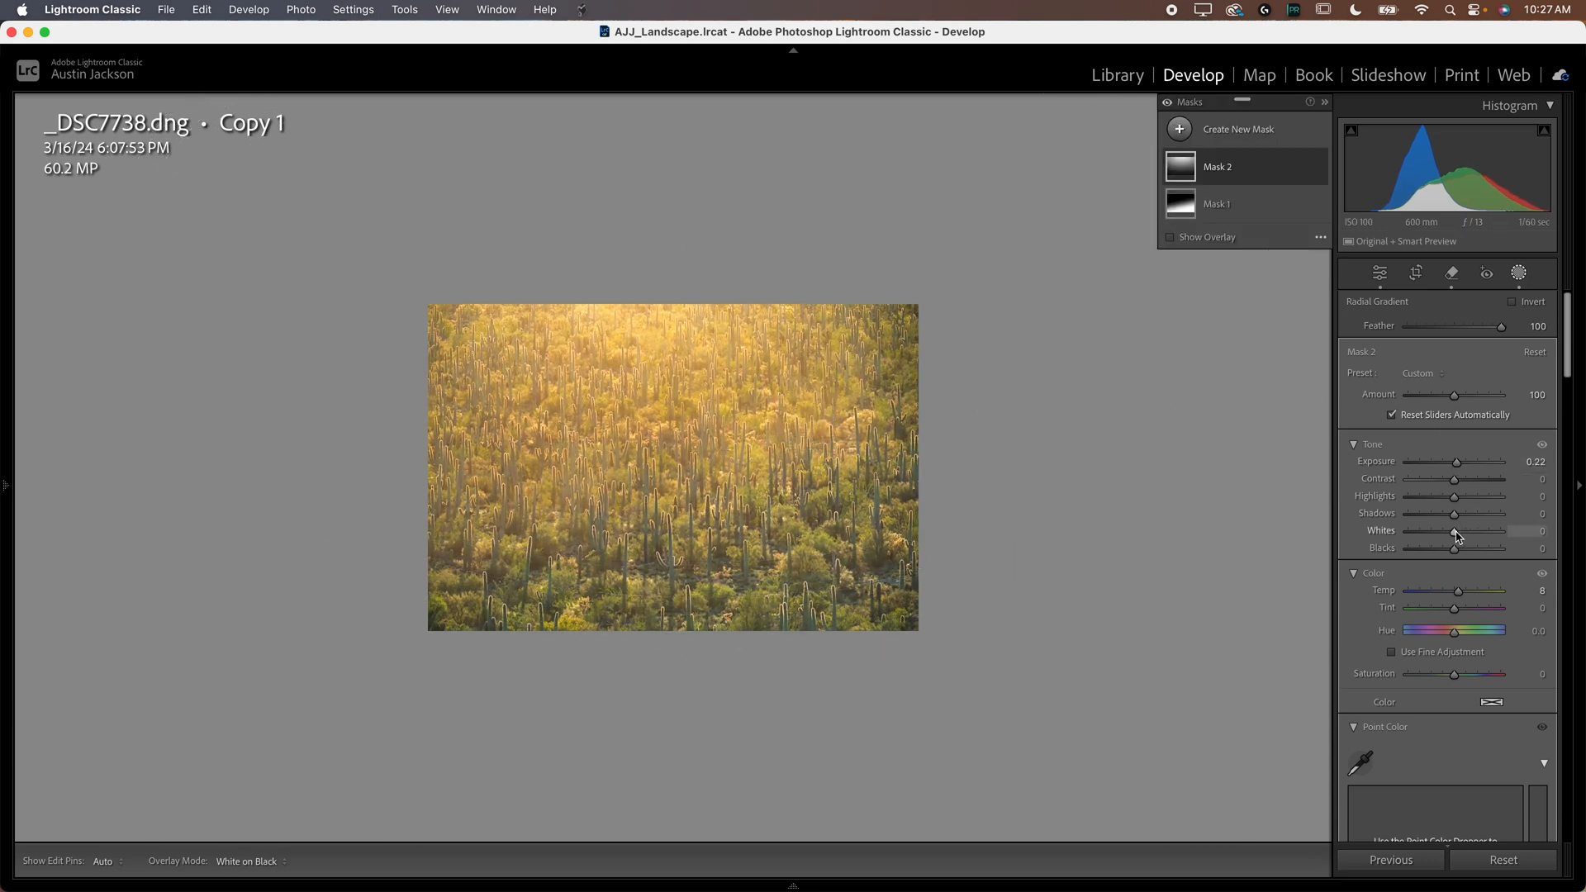
Step: Raise the radial mask's Whites to 82 and reshape the ellipse higher over the upper cacti
{"action": "left_click_drag", "start_coordinate": [1426, 531], "coordinate": [1469, 531]}
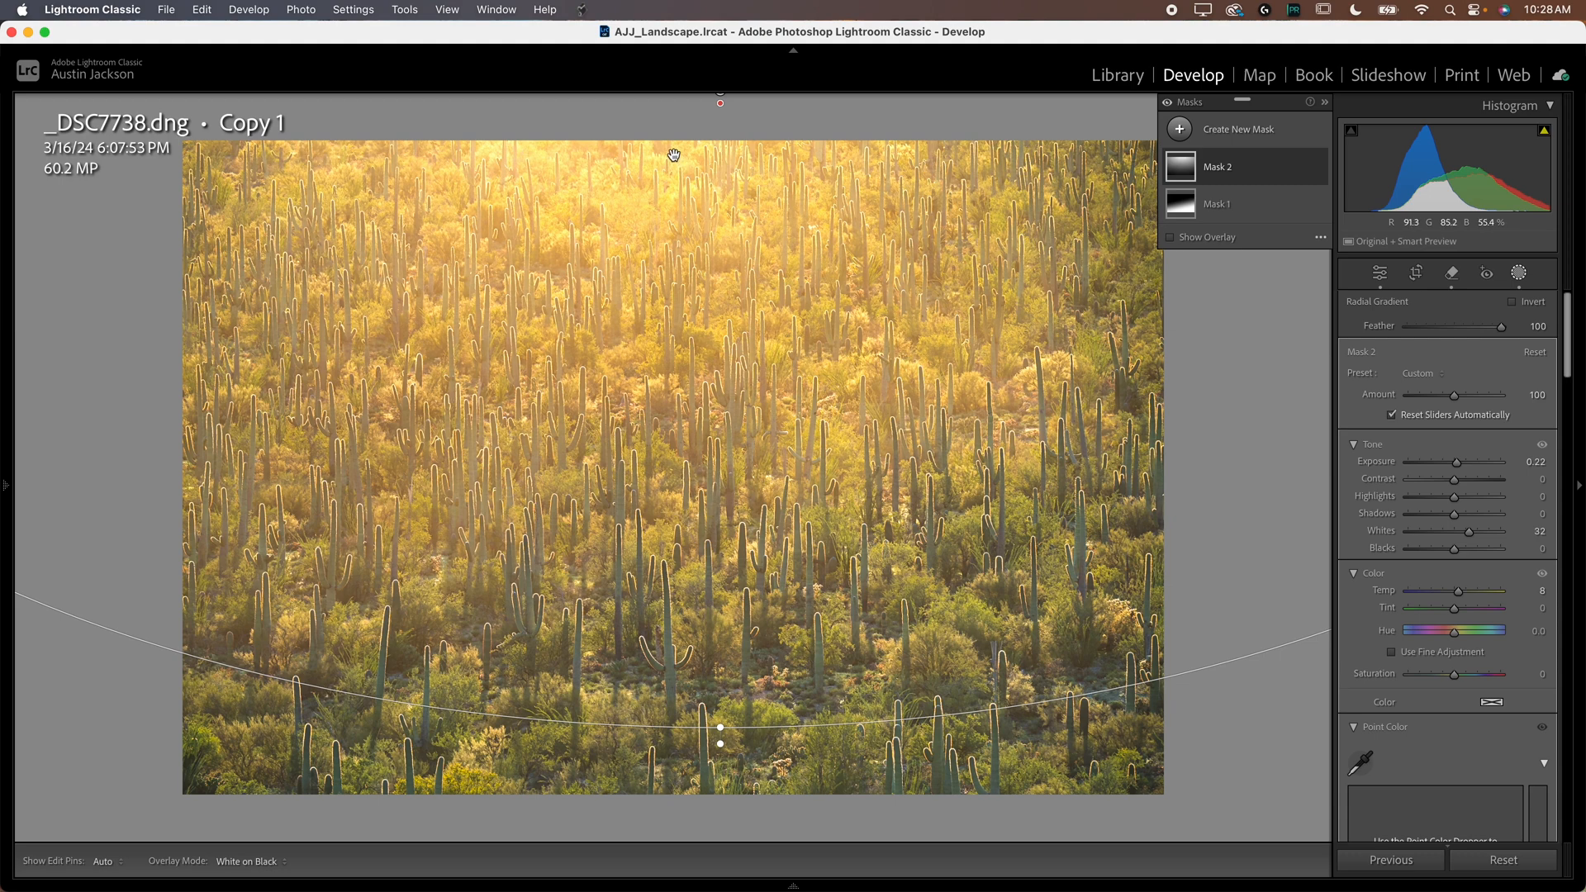
{"action": "mouse_move", "coordinate": [725, 131]}
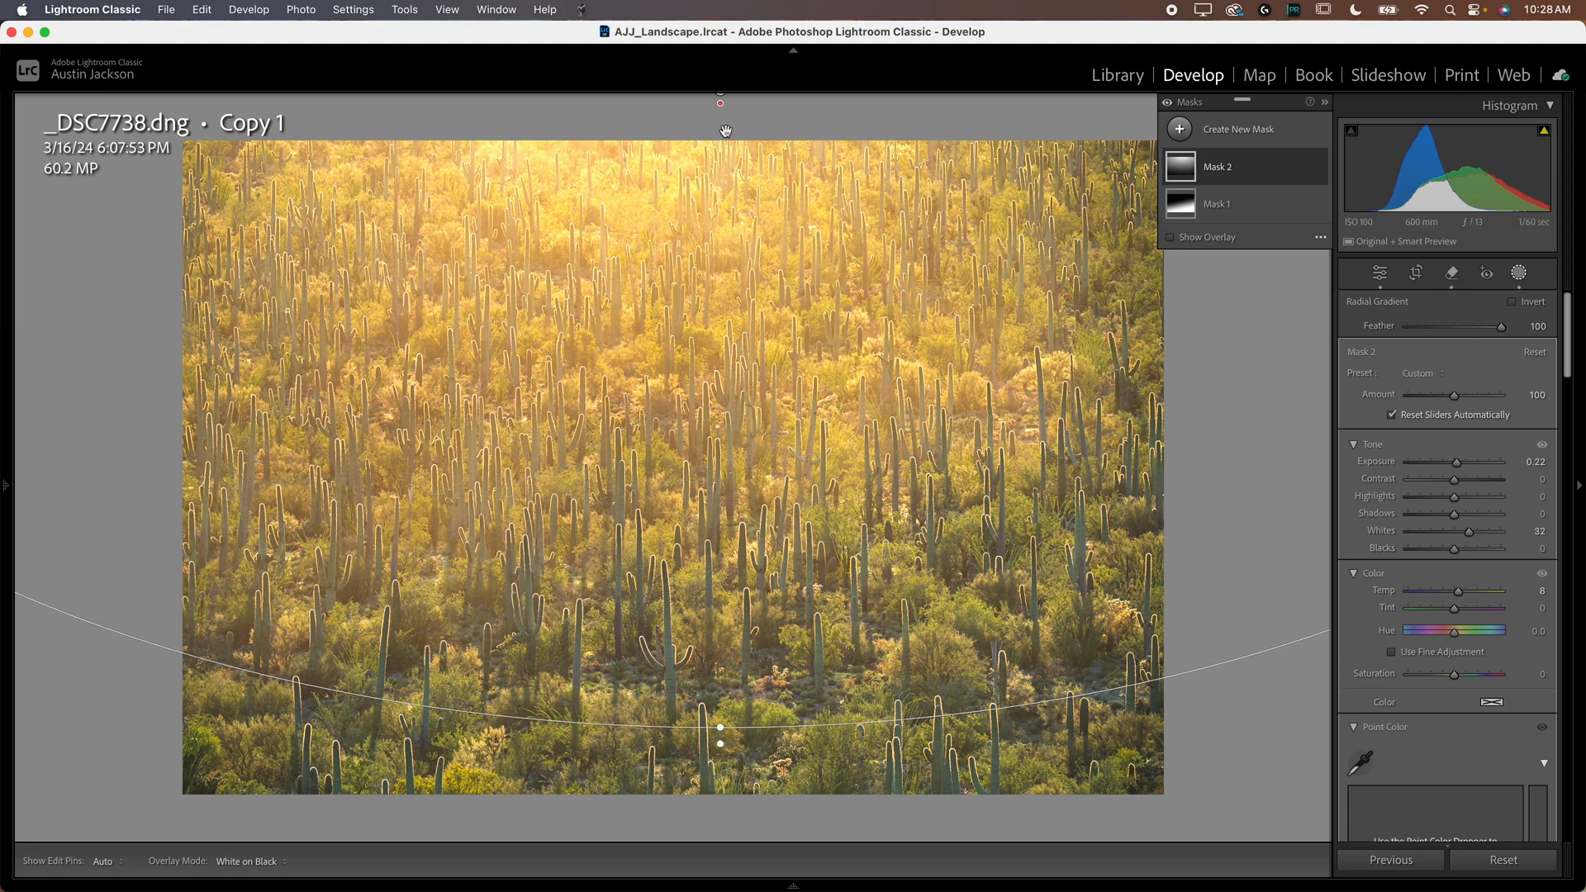
{"action": "mouse_move", "coordinate": [846, 164]}
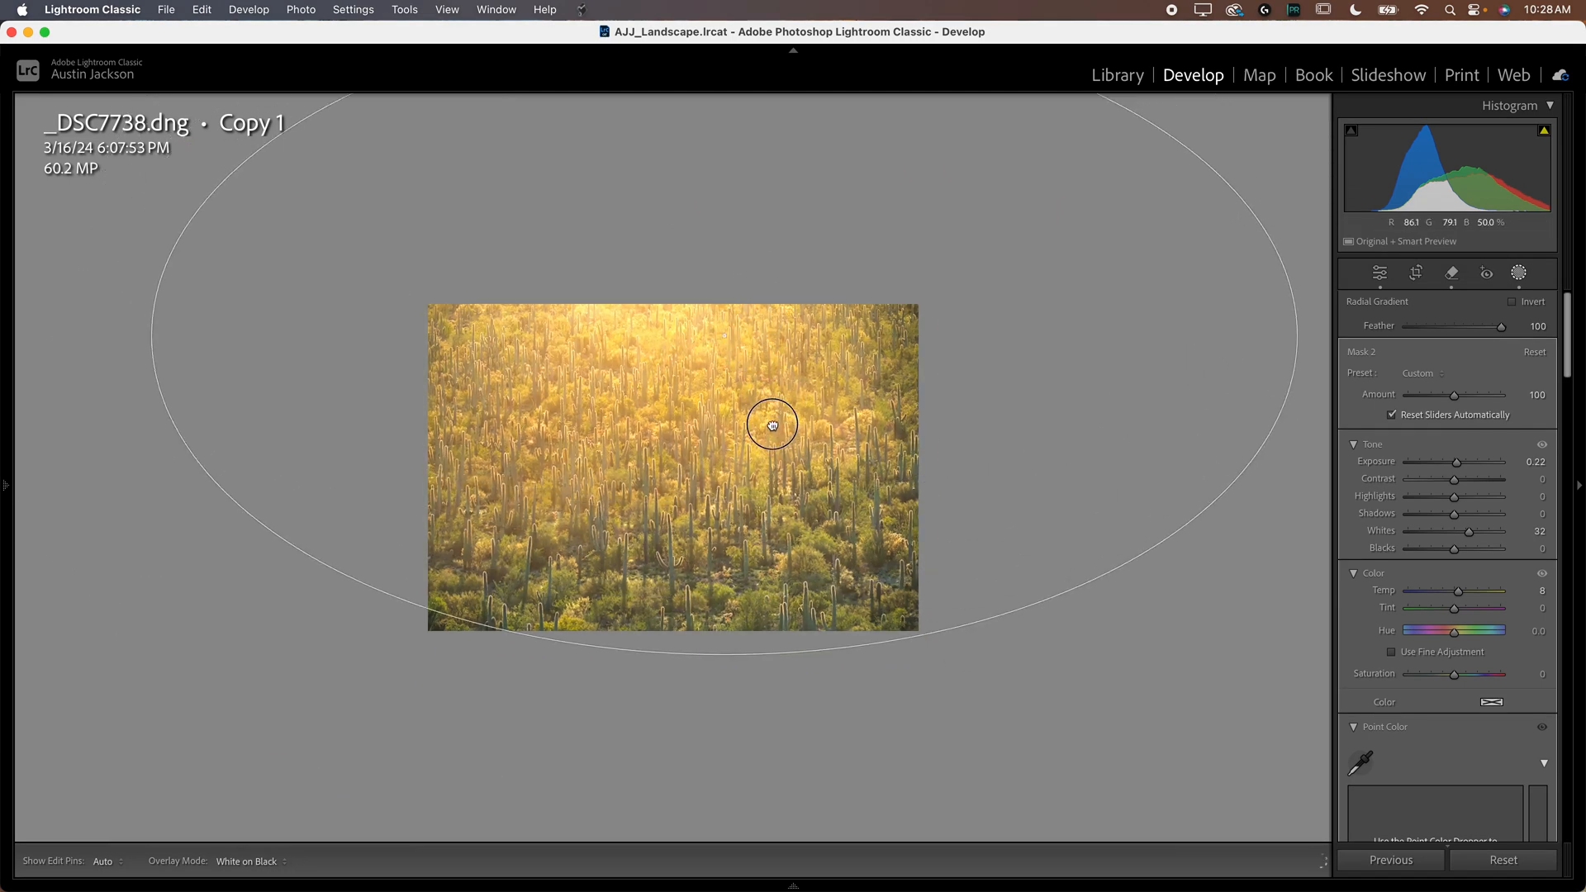
{"action": "left_click_drag", "start_coordinate": [772, 425], "coordinate": [763, 281]}
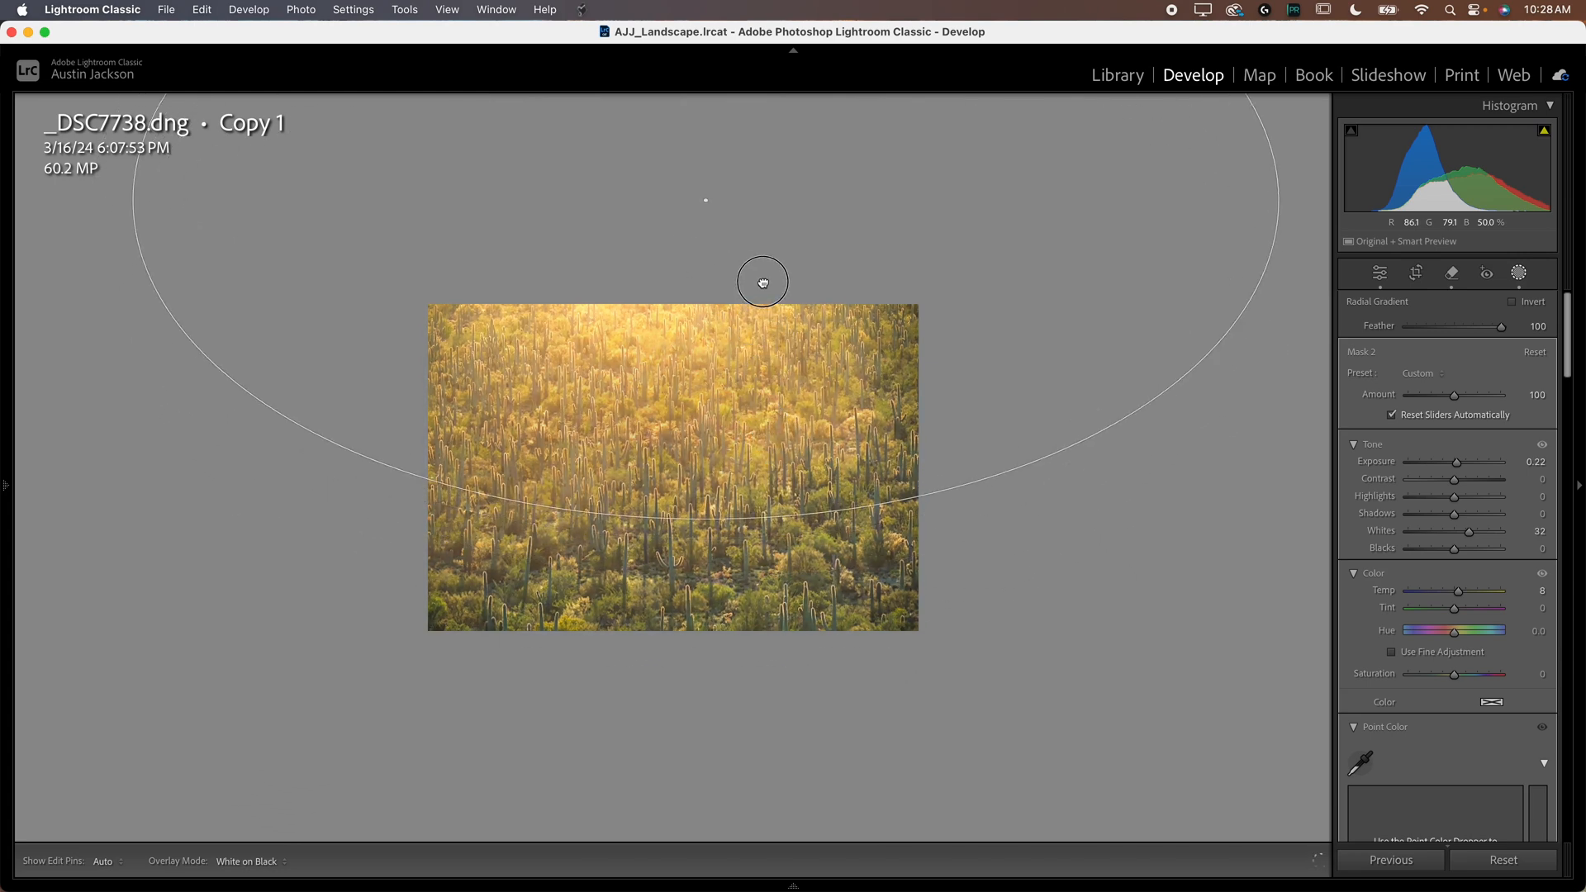
{"action": "left_click_drag", "start_coordinate": [763, 280], "coordinate": [777, 350]}
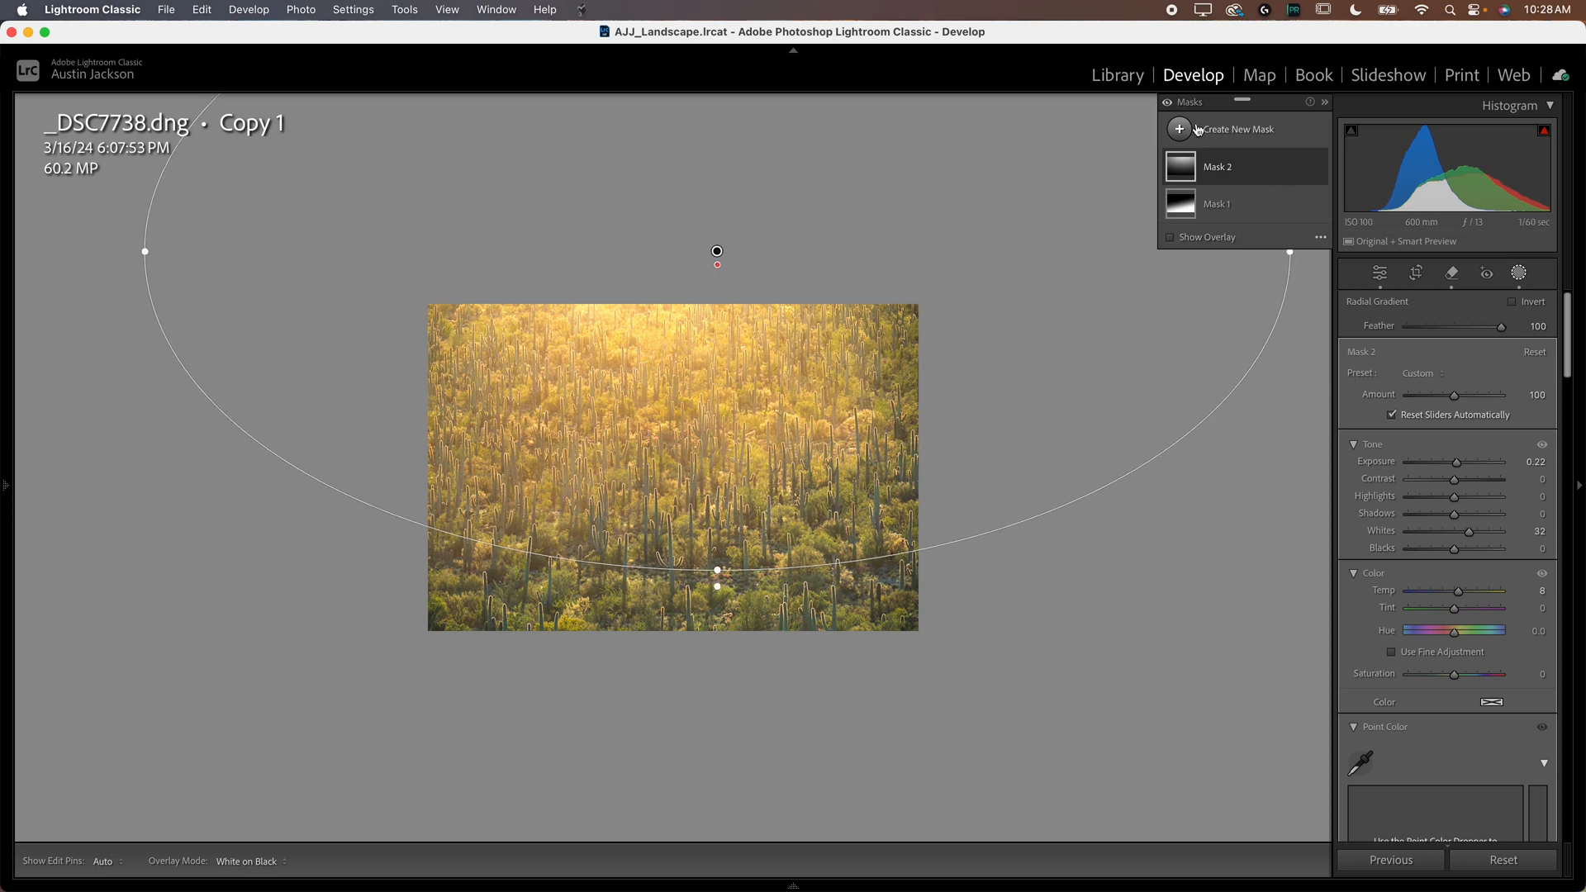
{"action": "mouse_move", "coordinate": [885, 644]}
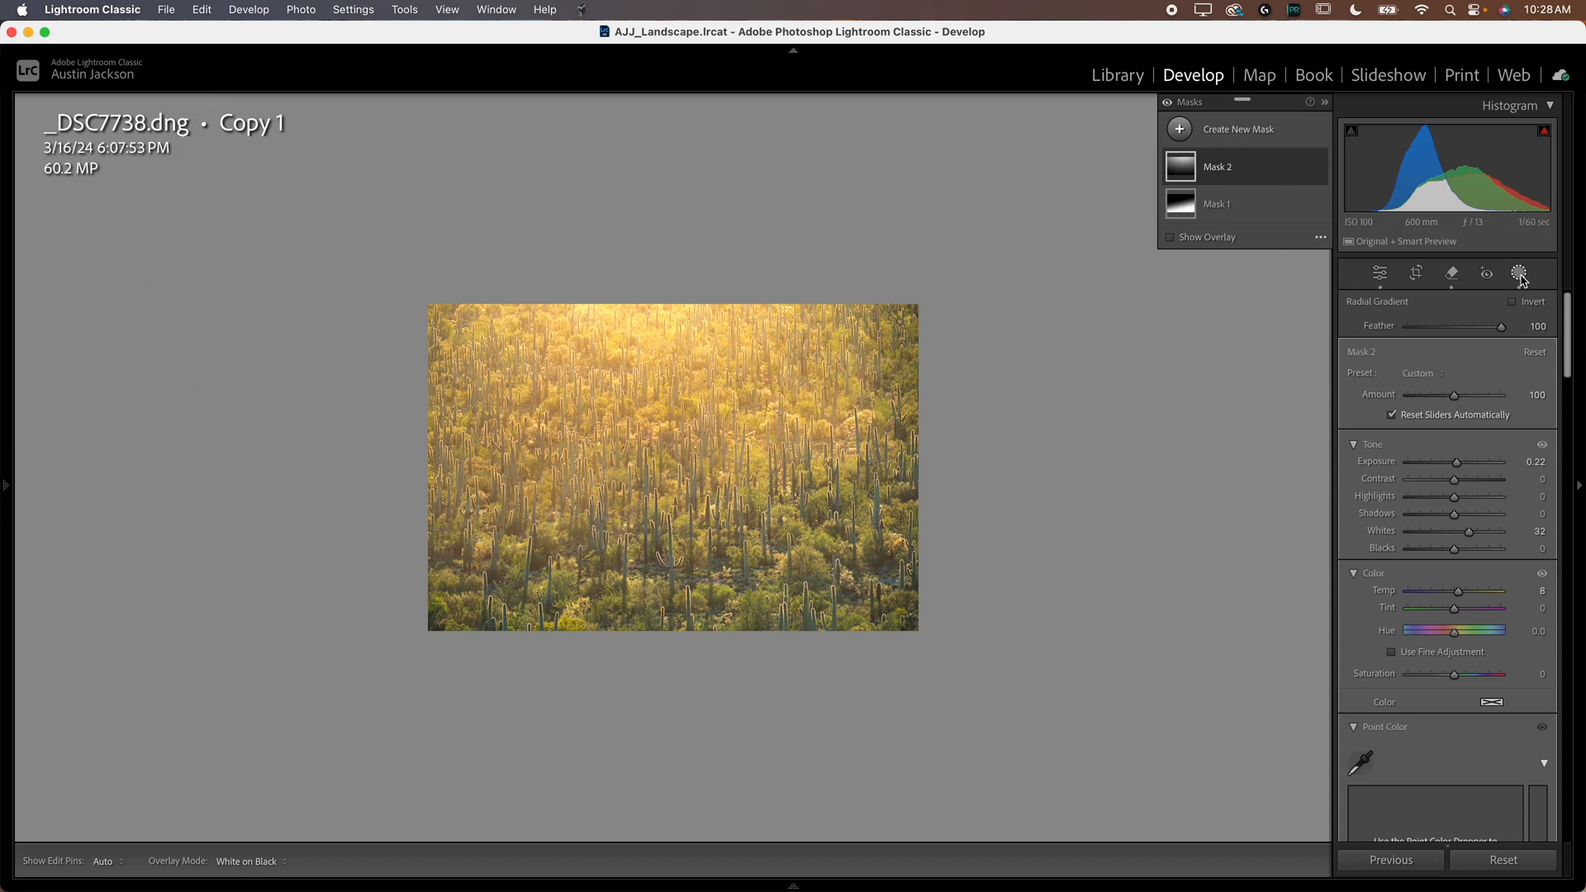
Step: Leave masking and raise the canyon photo copy's Contrast to about +63
{"action": "left_click", "coordinate": [1378, 272]}
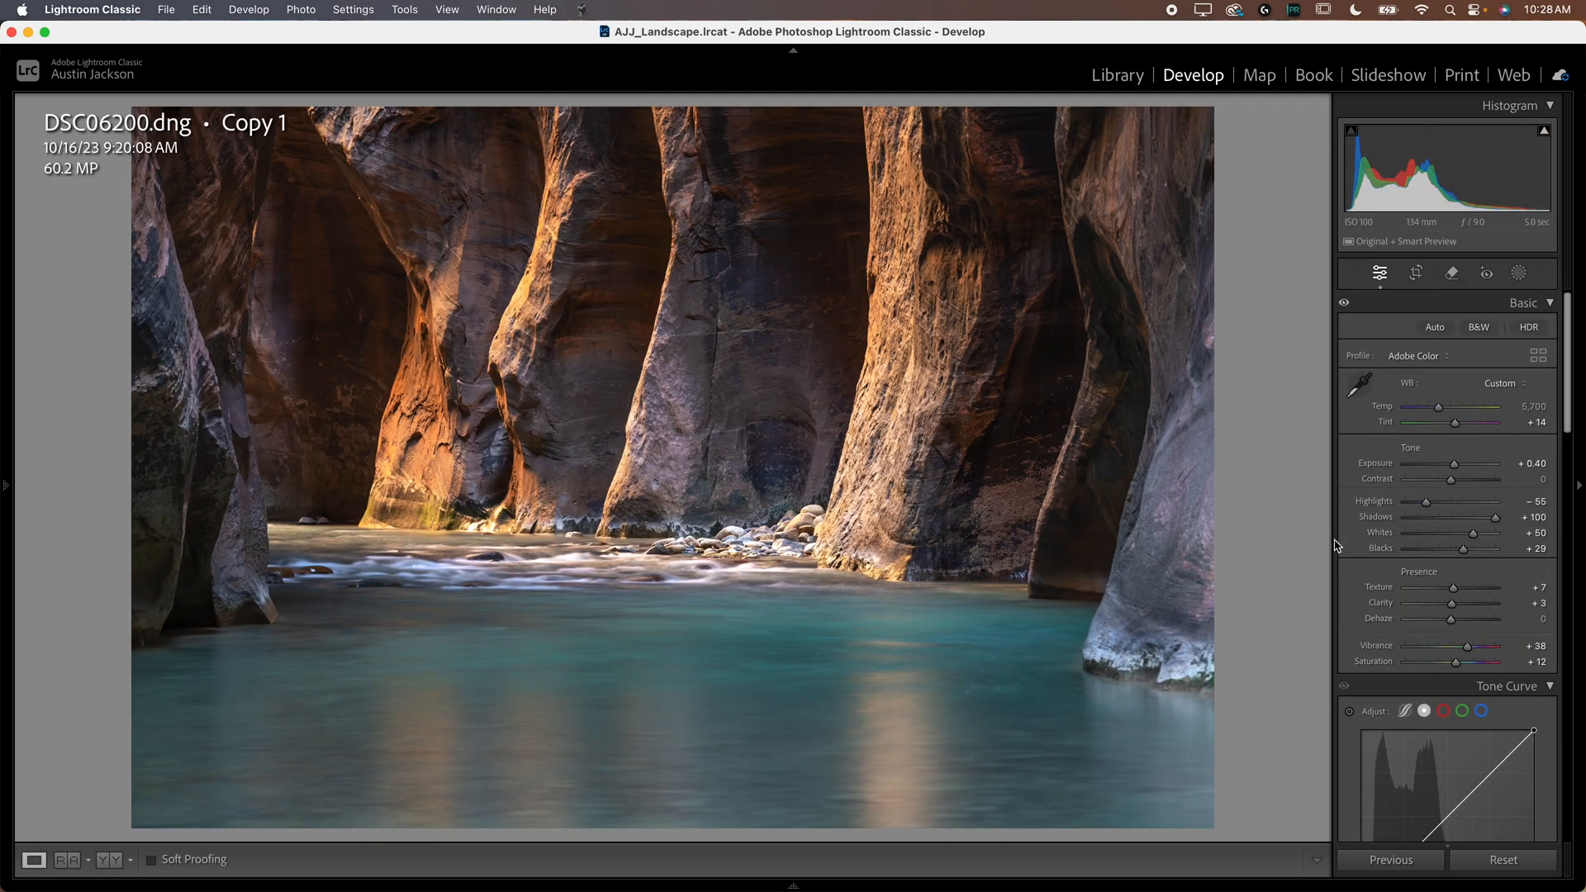
{"action": "scroll", "scroll_direction": "down", "scroll_amount": 3}
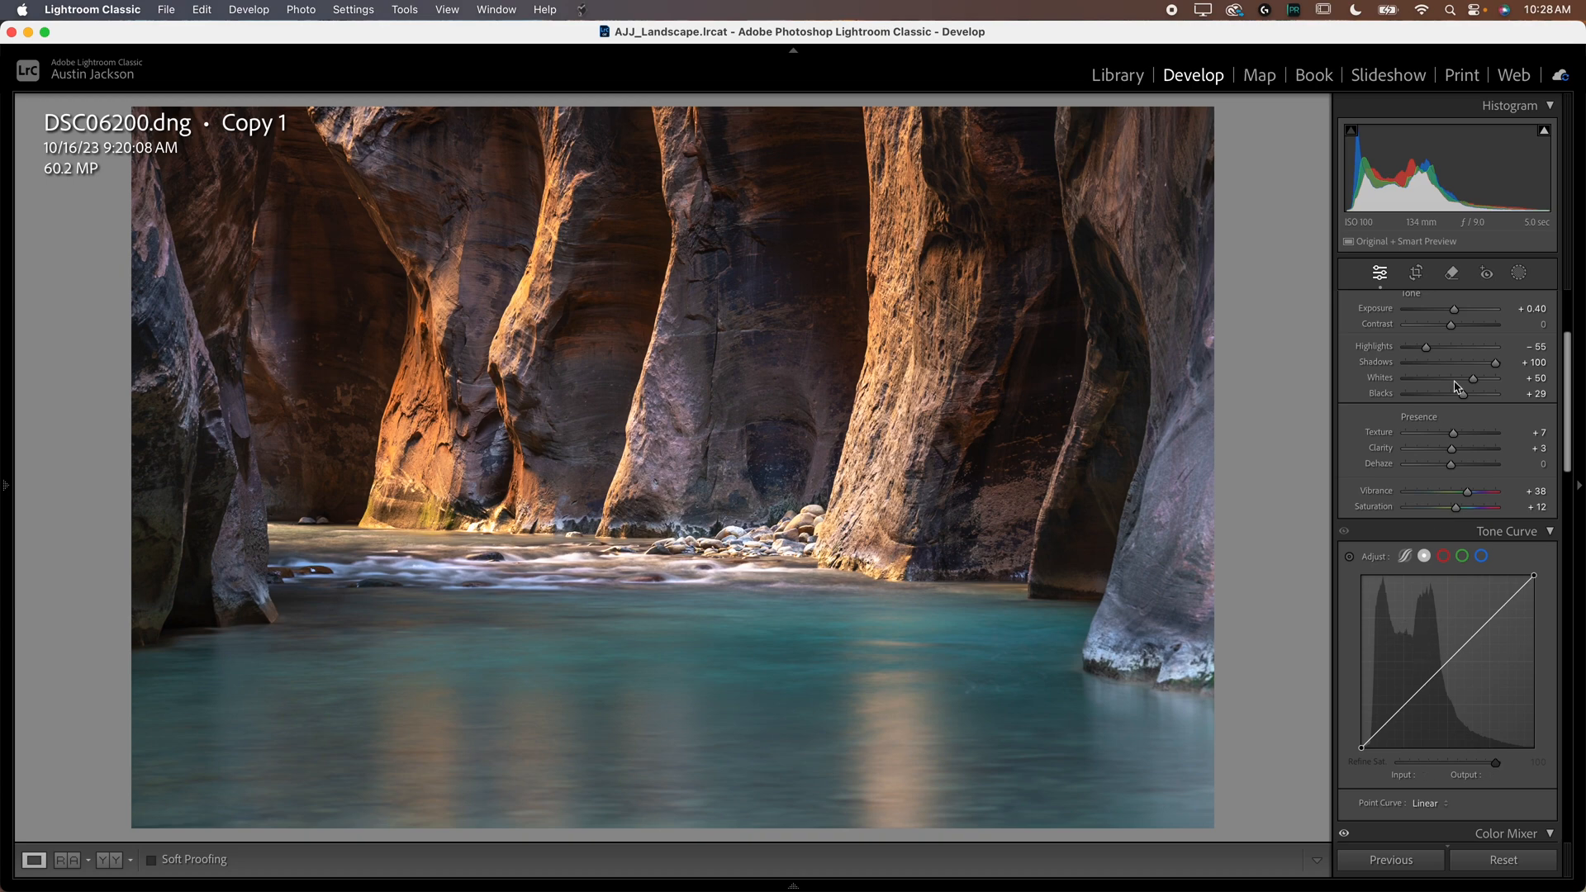
{"action": "left_click_drag", "start_coordinate": [1449, 324], "coordinate": [1495, 324]}
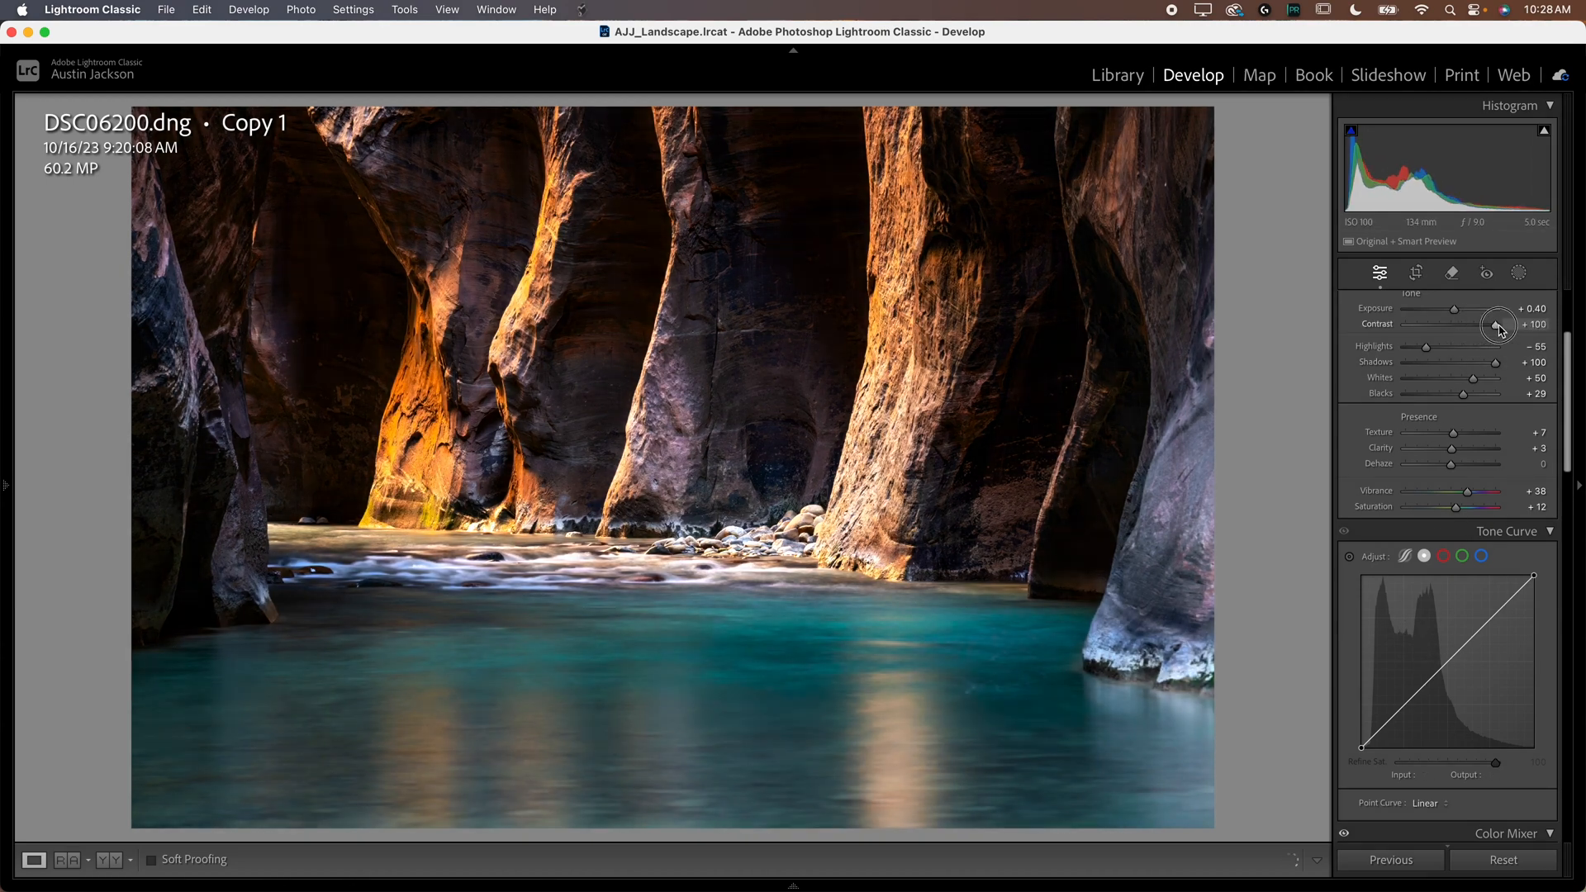
{"action": "left_click_drag", "start_coordinate": [1507, 324], "coordinate": [1485, 324]}
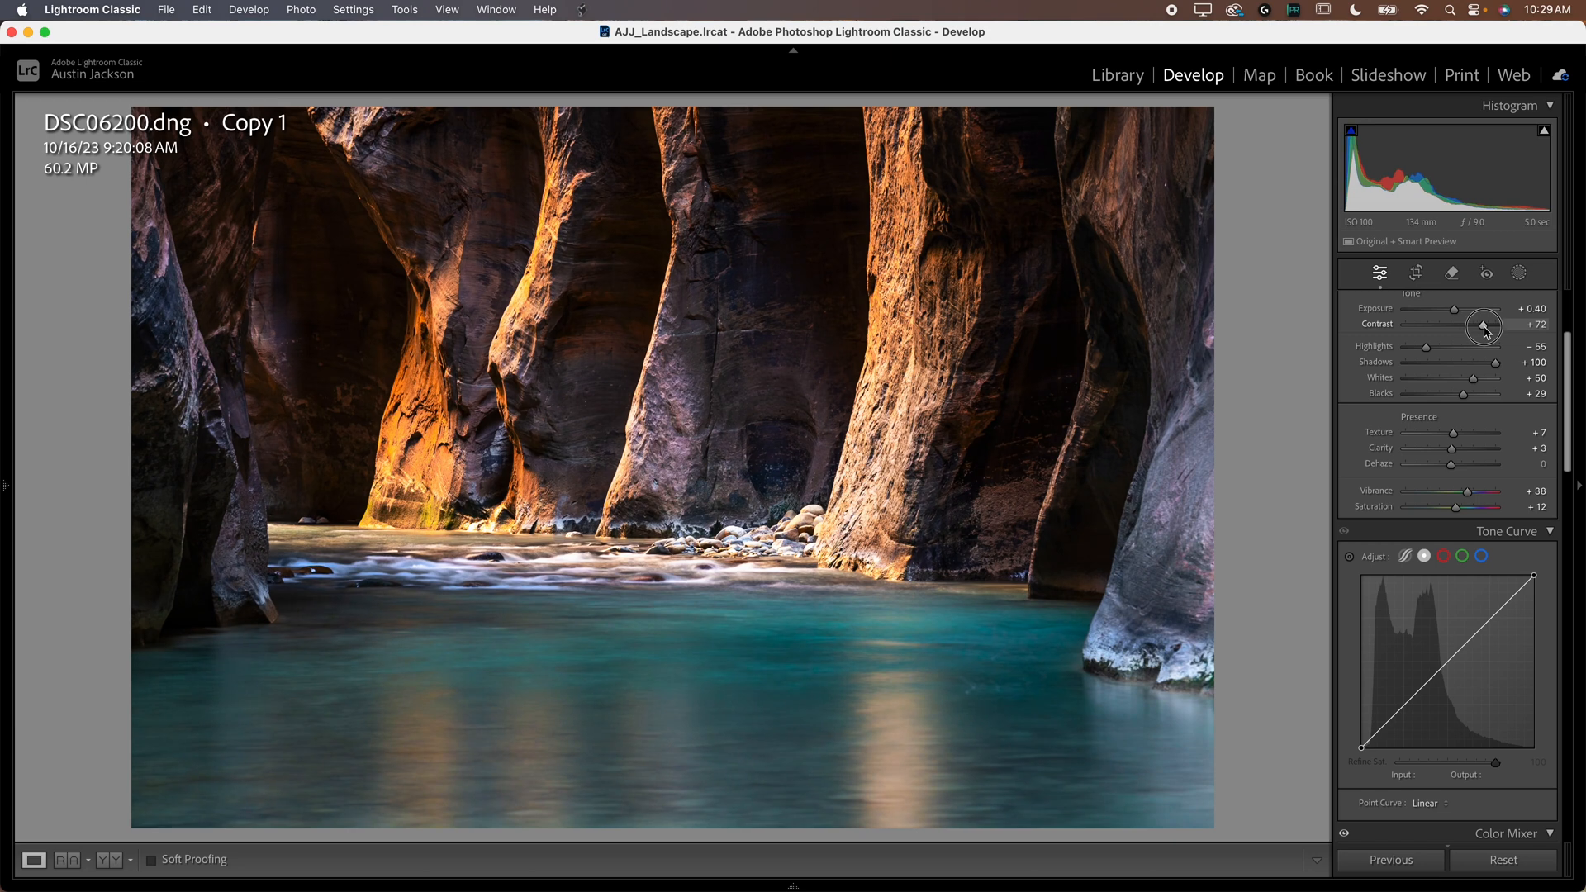
{"action": "left_click_drag", "start_coordinate": [1485, 324], "coordinate": [1478, 324]}
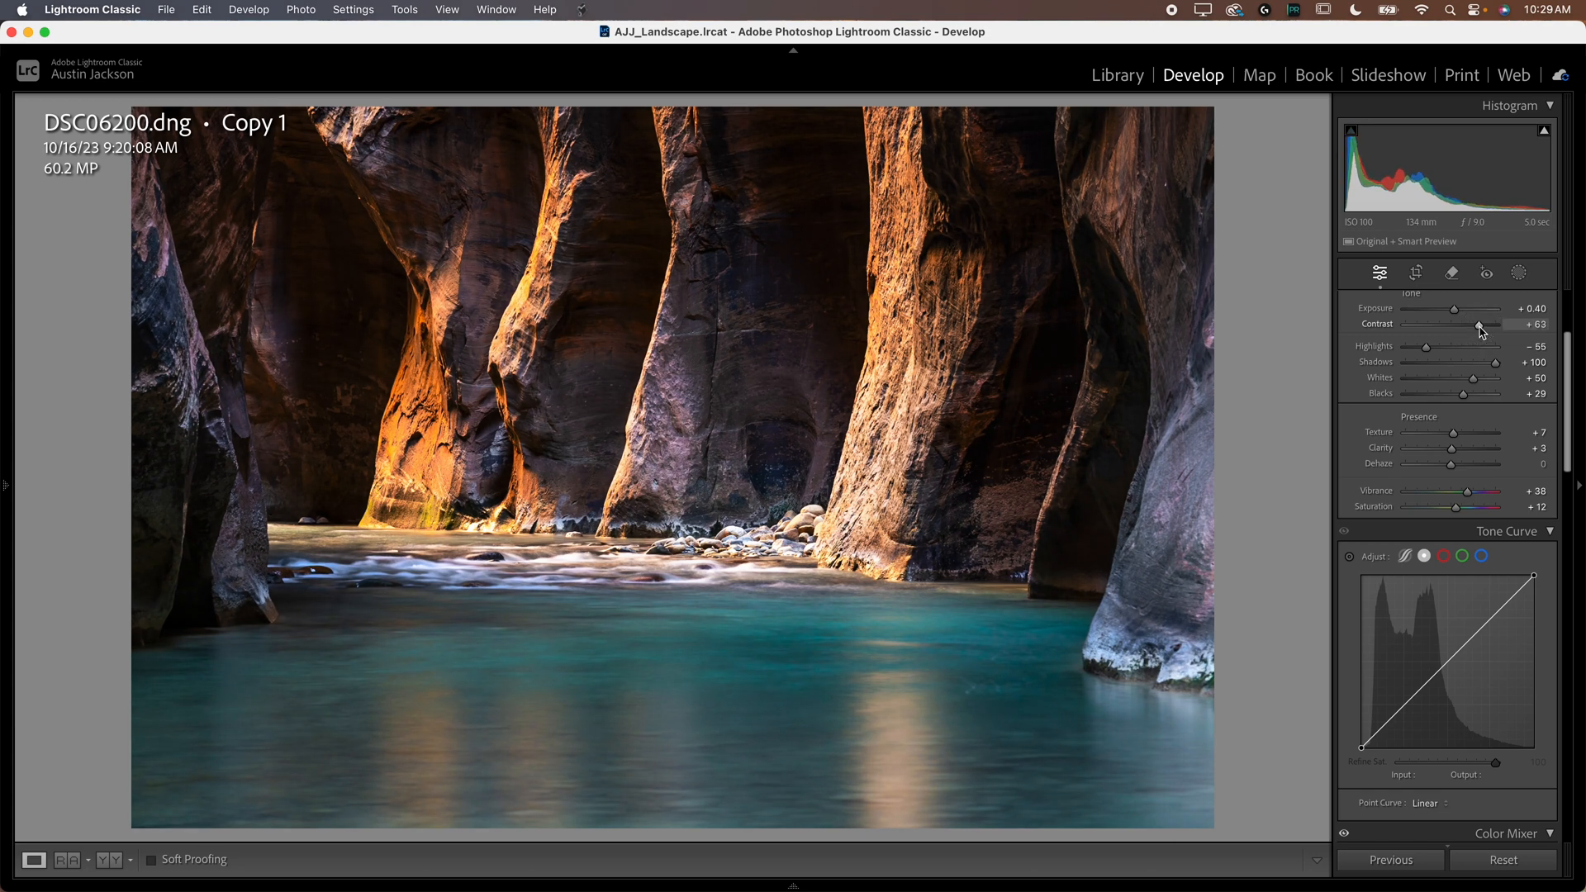
{"action": "key", "text": "cmd+z"}
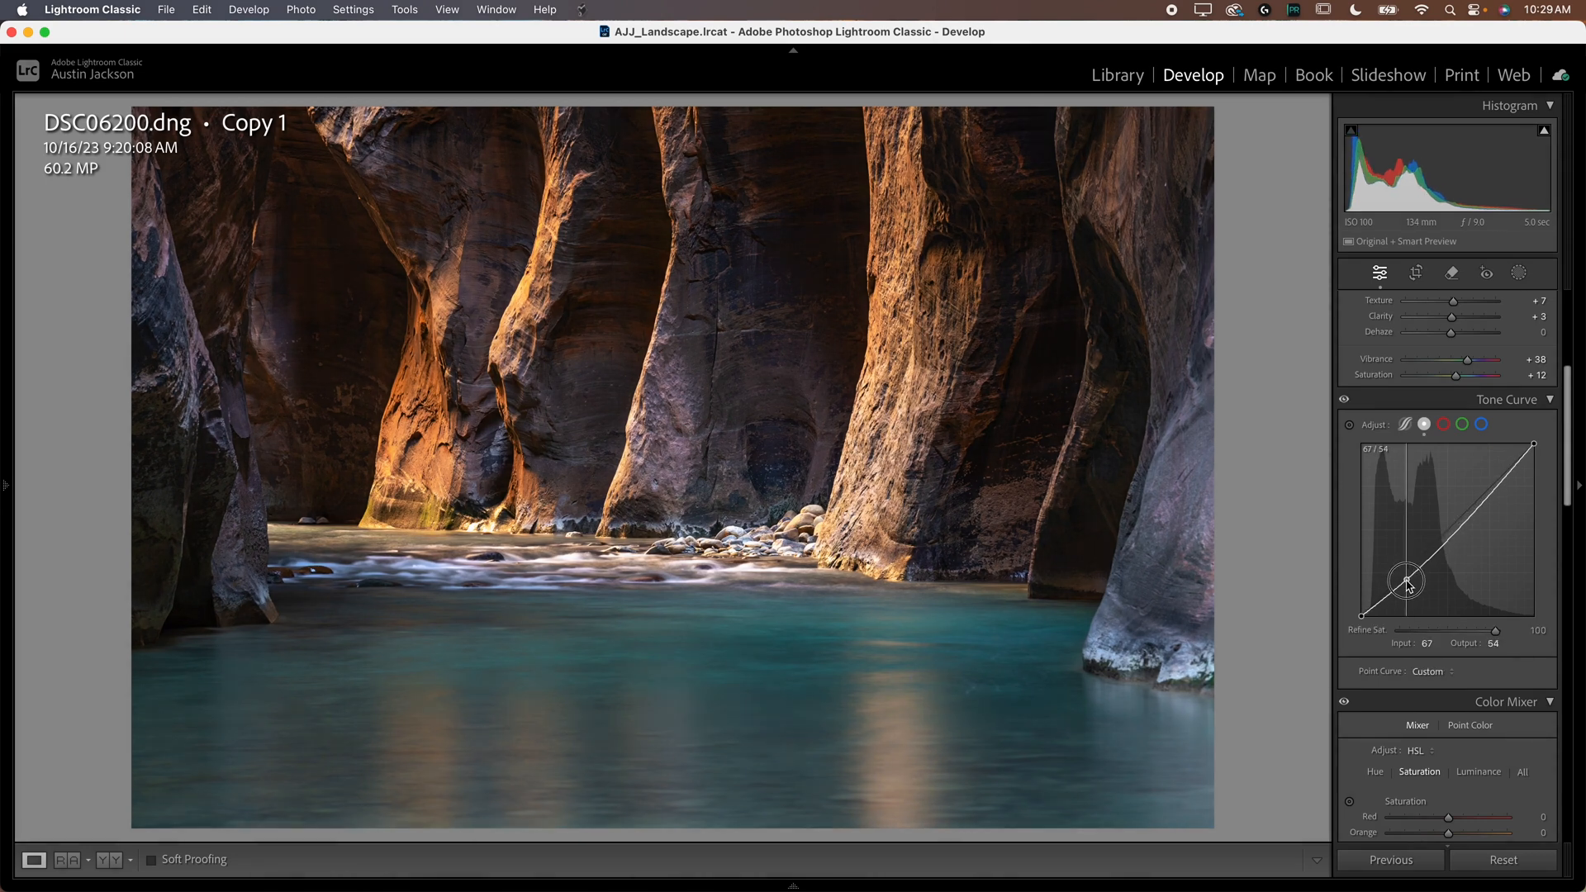
Step: Add shadow and highlight points to the point curve and test lifting the black point
{"action": "left_click_drag", "start_coordinate": [1407, 581], "coordinate": [1487, 484]}
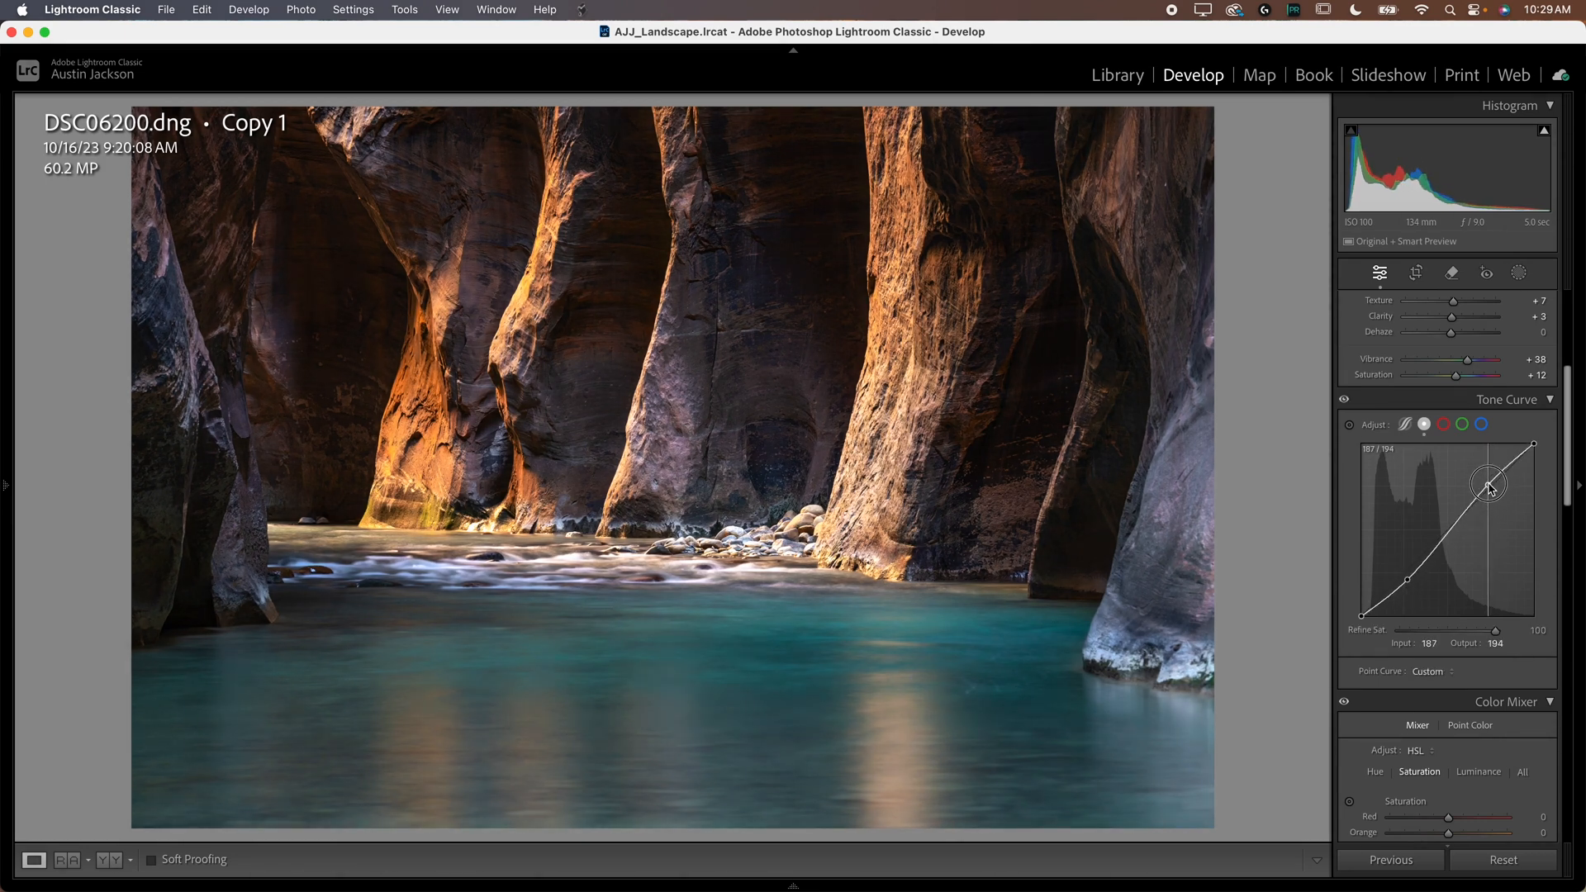
{"action": "left_click_drag", "start_coordinate": [1489, 486], "coordinate": [1484, 479]}
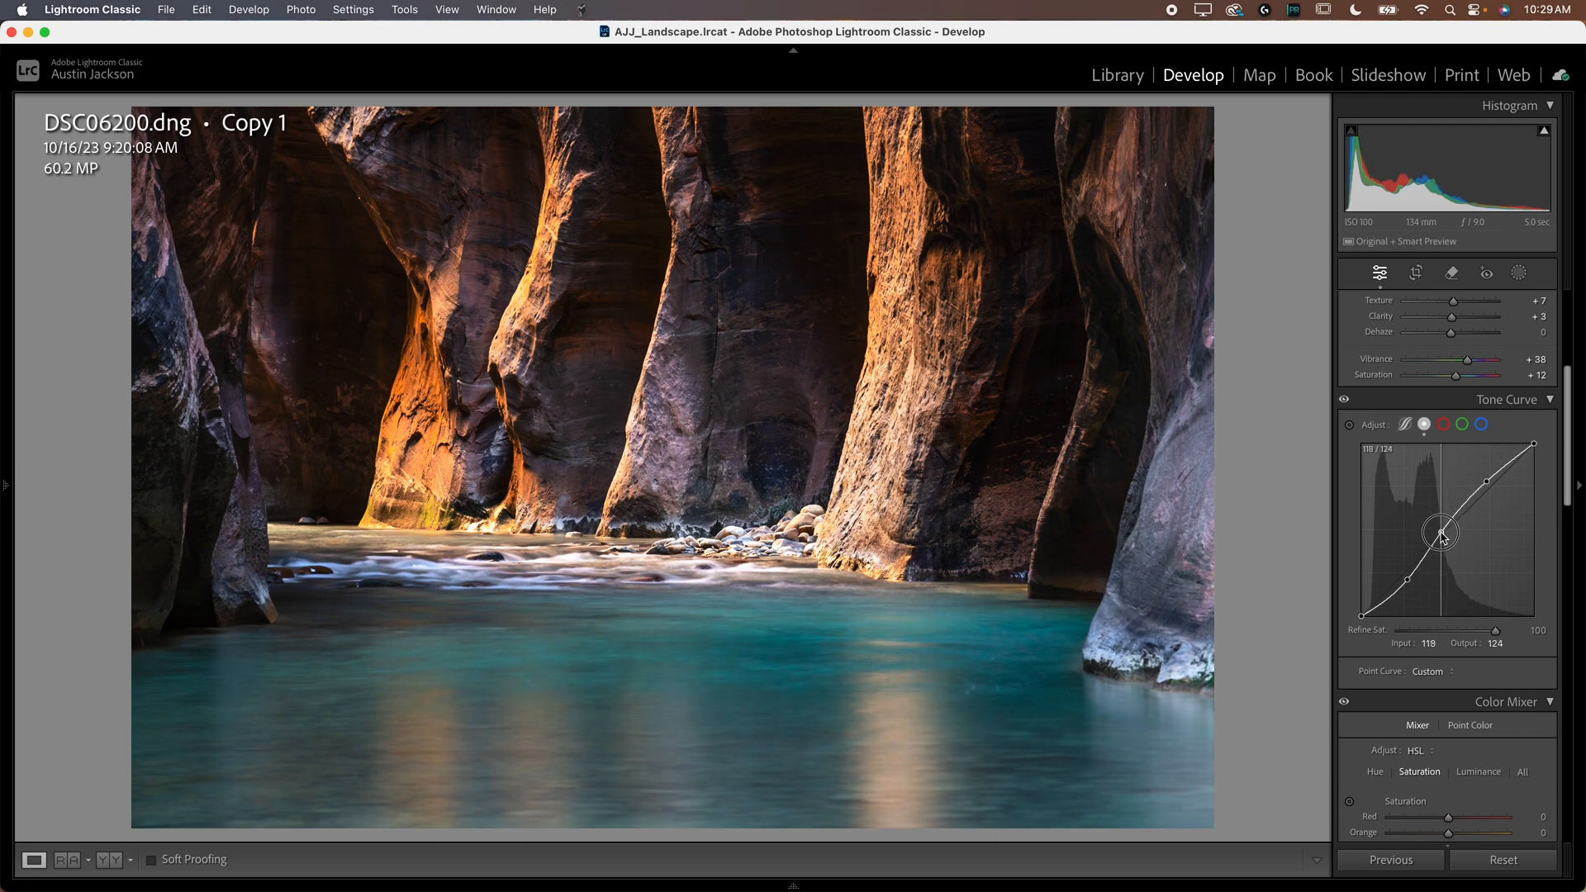
{"action": "left_click_drag", "start_coordinate": [1441, 532], "coordinate": [1449, 542]}
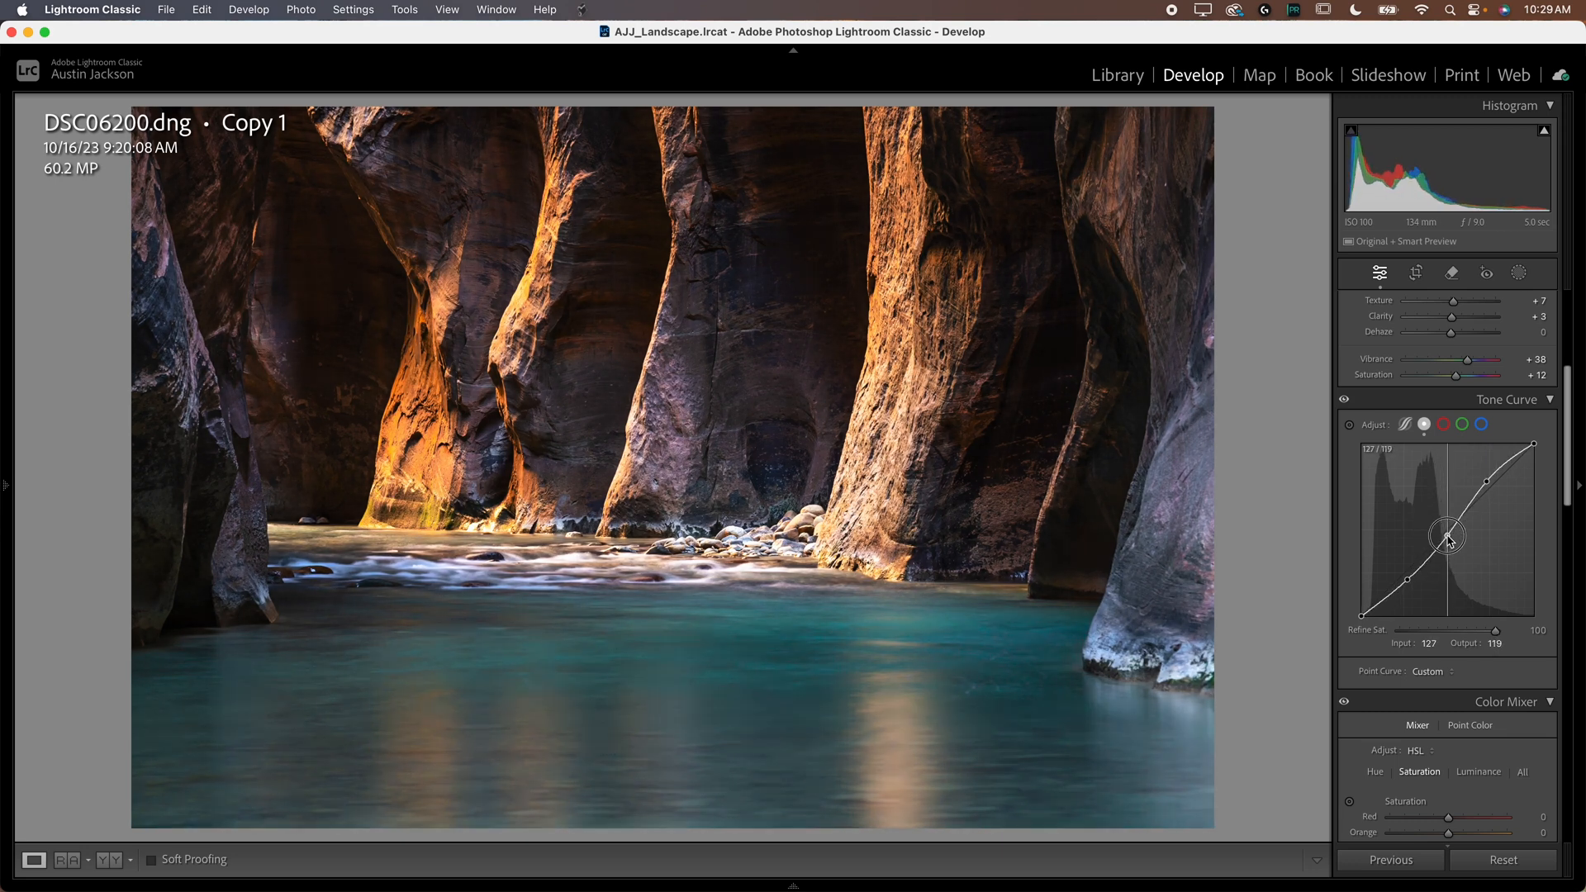
{"action": "key", "text": "cmd+z"}
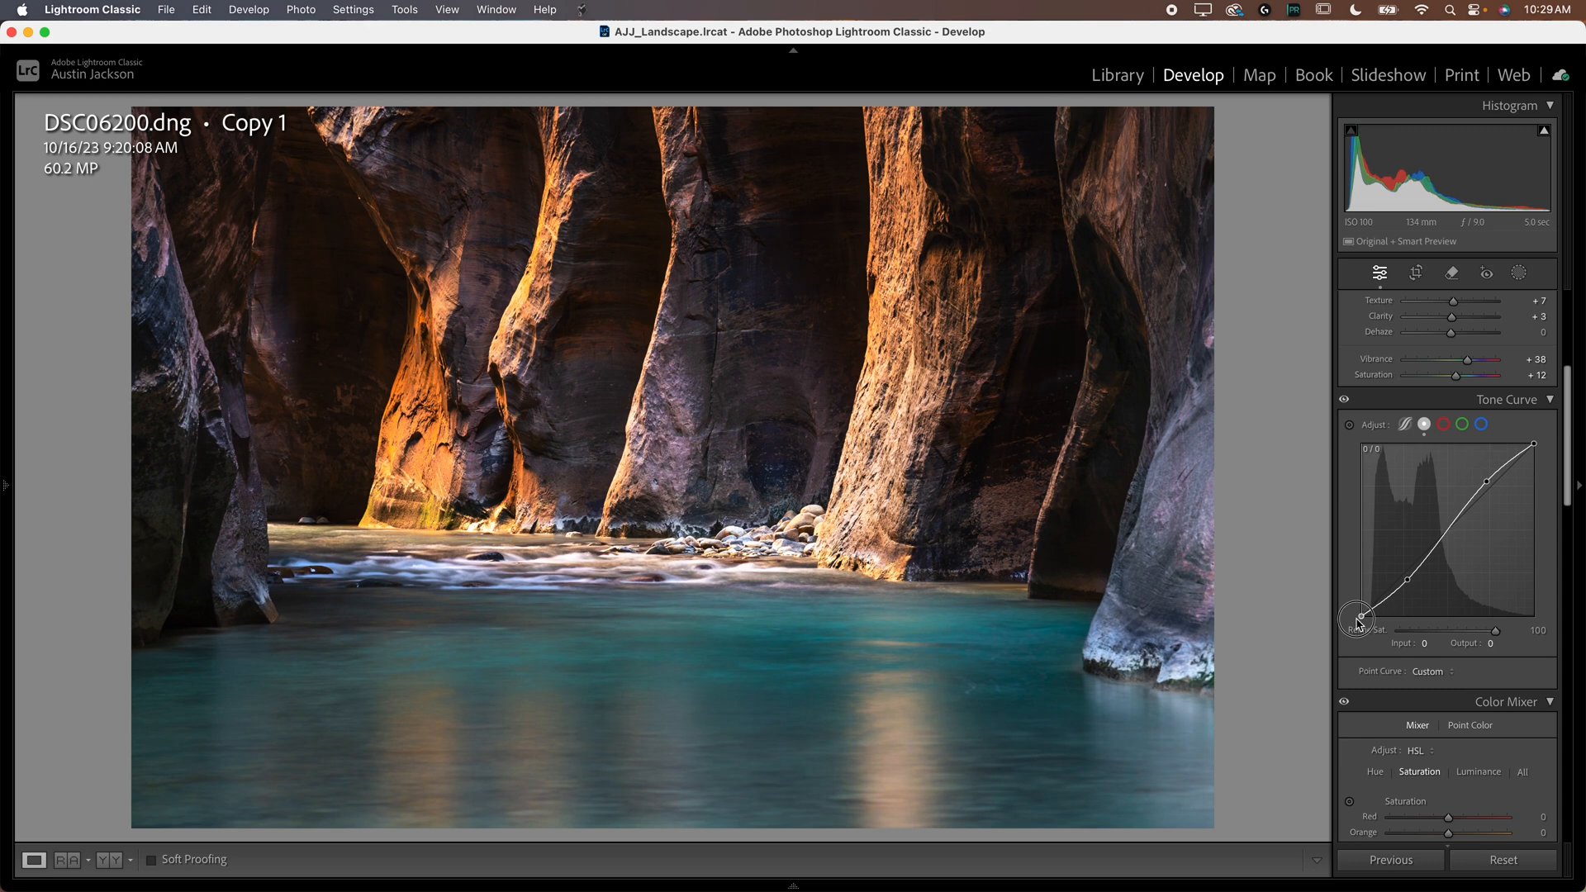
{"action": "left_click_drag", "start_coordinate": [1355, 618], "coordinate": [1360, 612]}
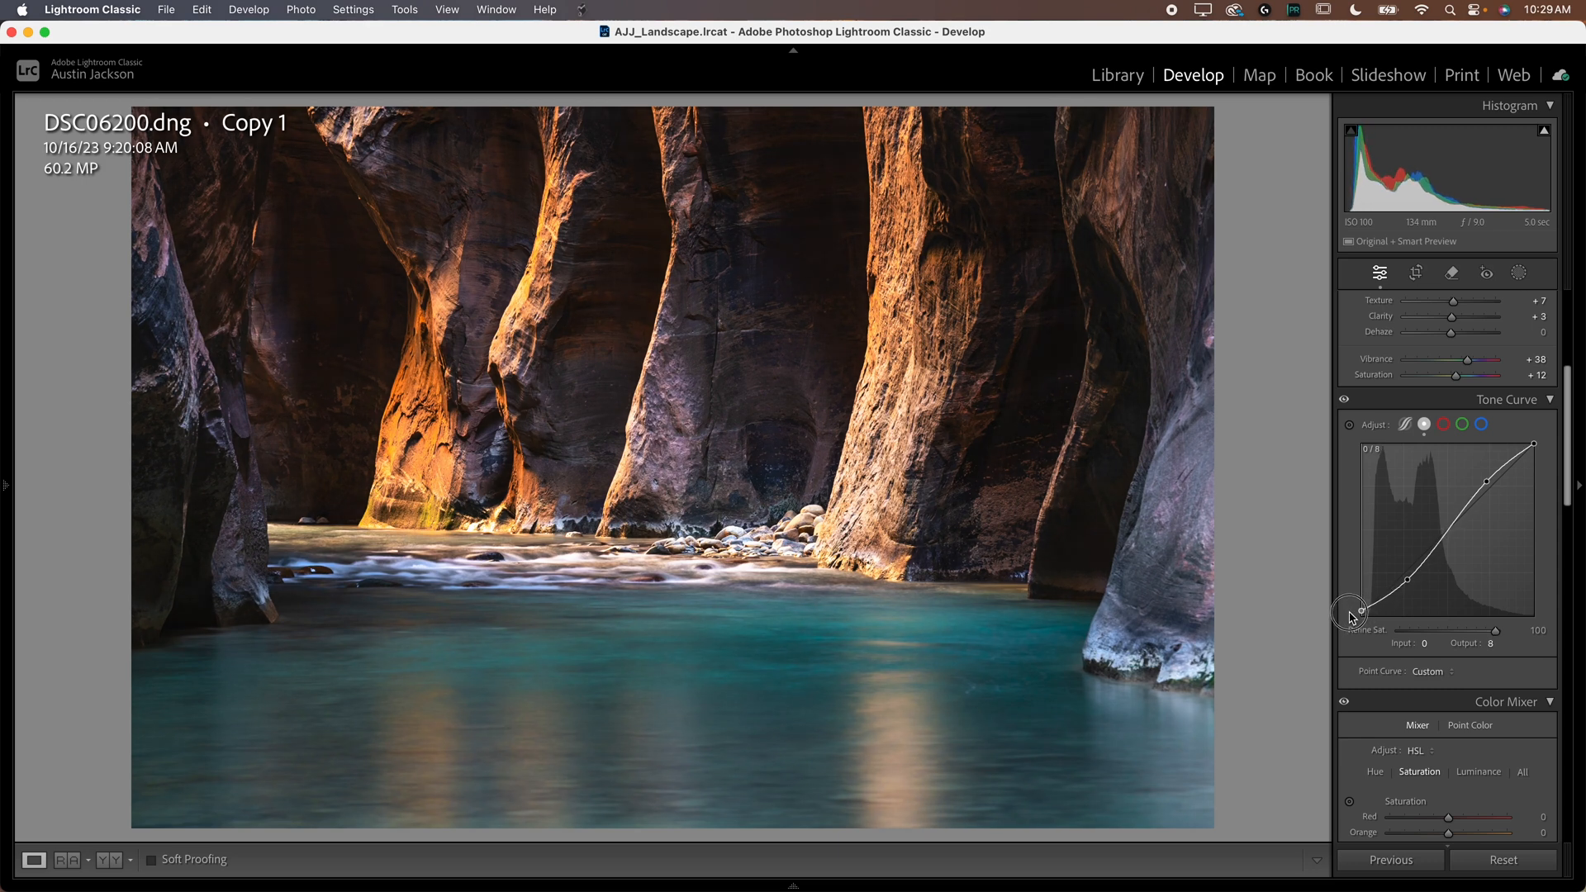
{"action": "left_click_drag", "start_coordinate": [1353, 612], "coordinate": [1335, 586]}
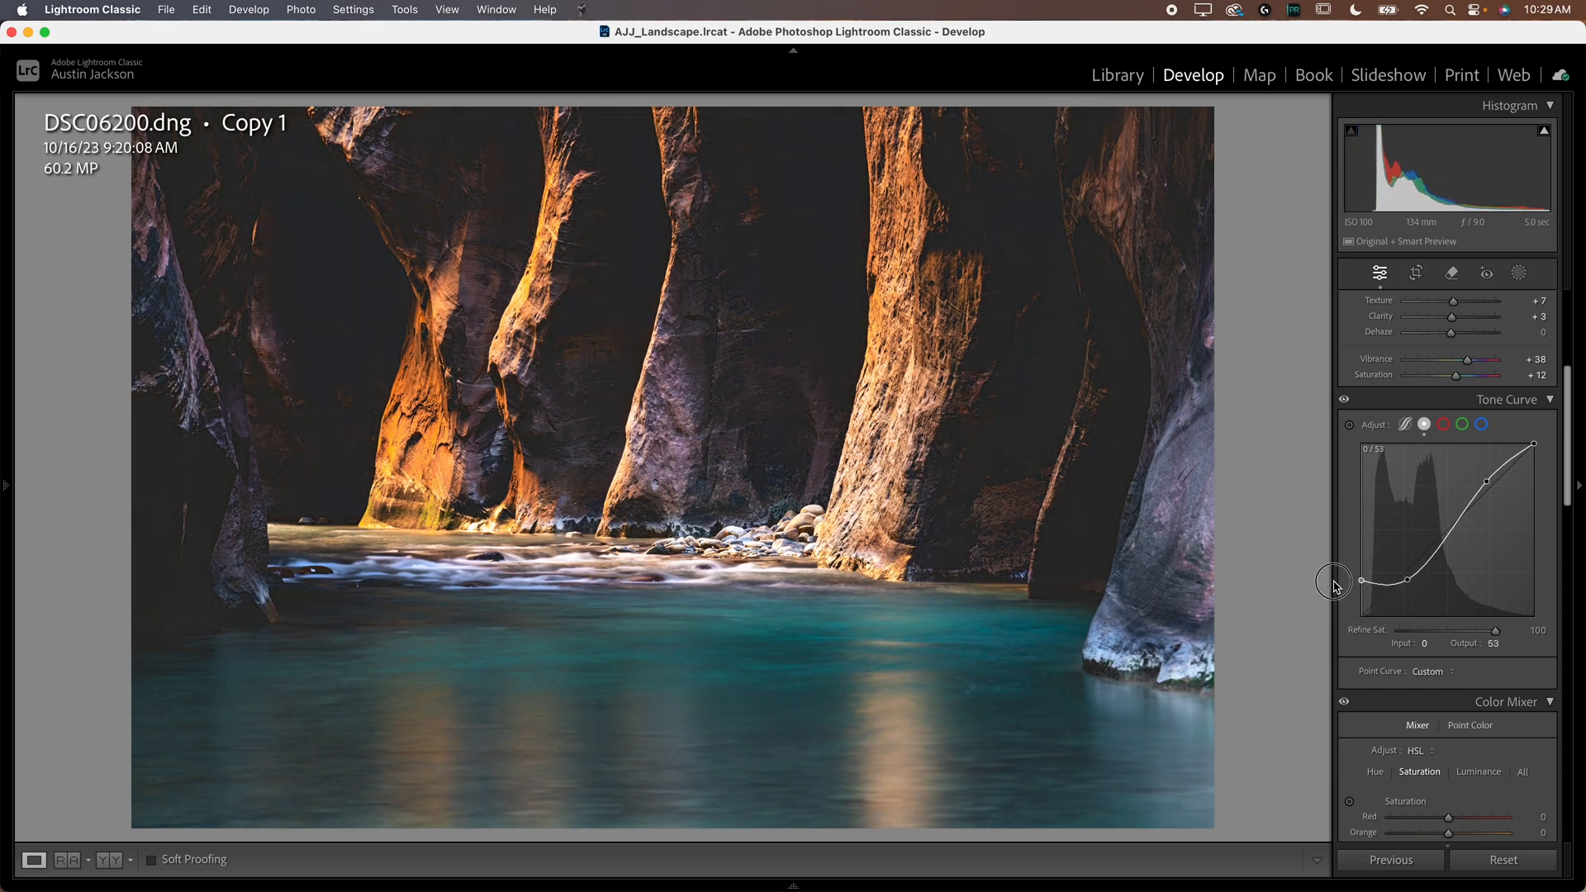
{"action": "left_click_drag", "start_coordinate": [1334, 583], "coordinate": [1330, 586]}
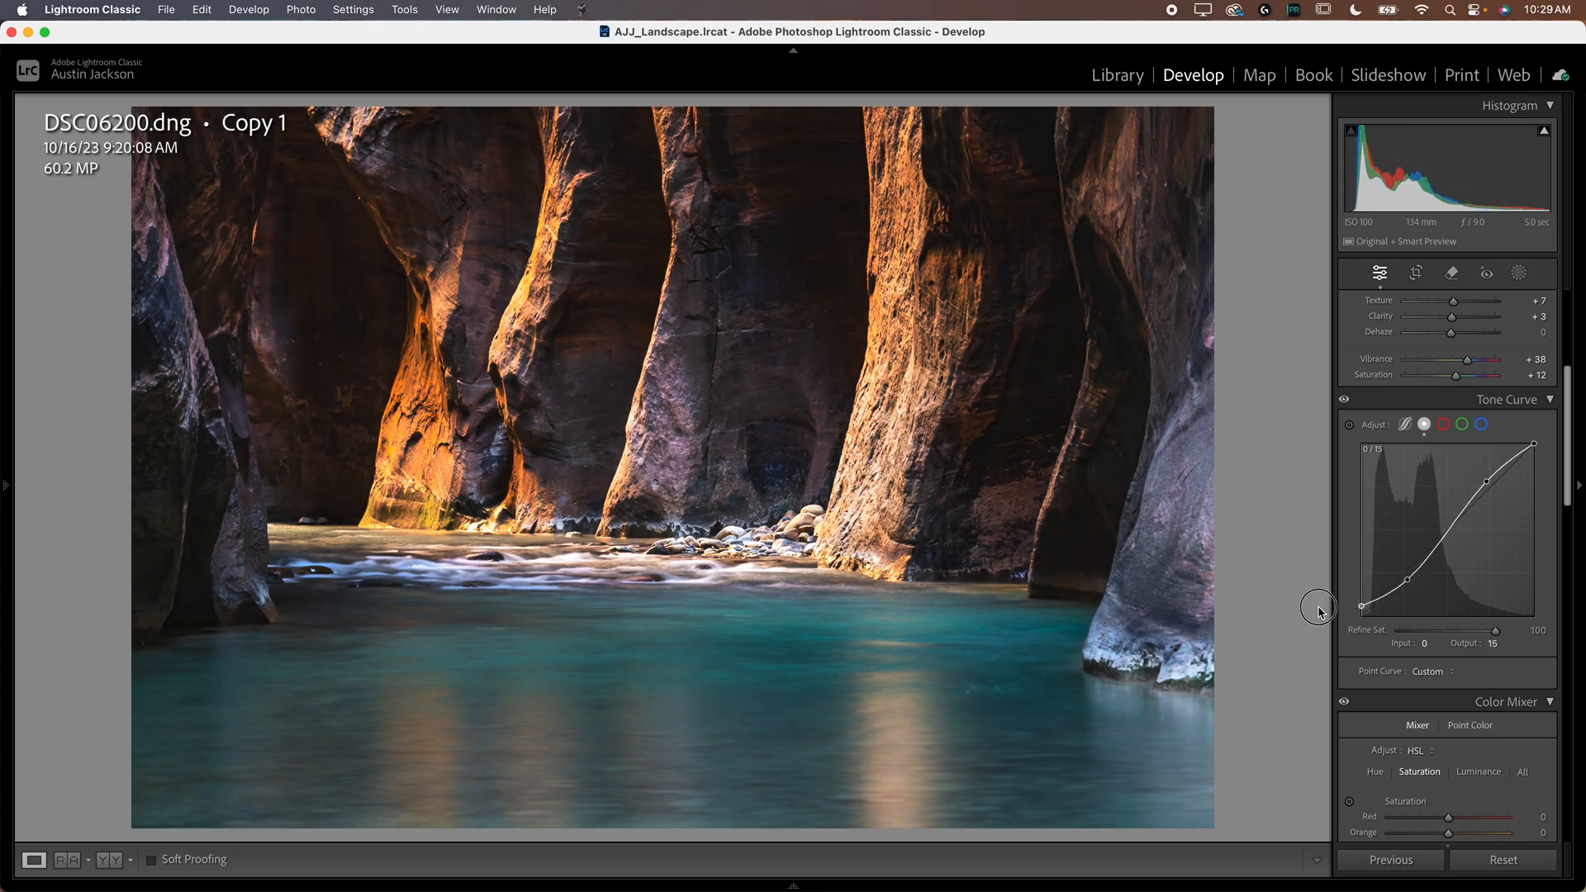
Step: Adjust the white point and refine shadow and highlight points into an S-curve
{"action": "left_click_drag", "start_coordinate": [1533, 445], "coordinate": [1534, 443]}
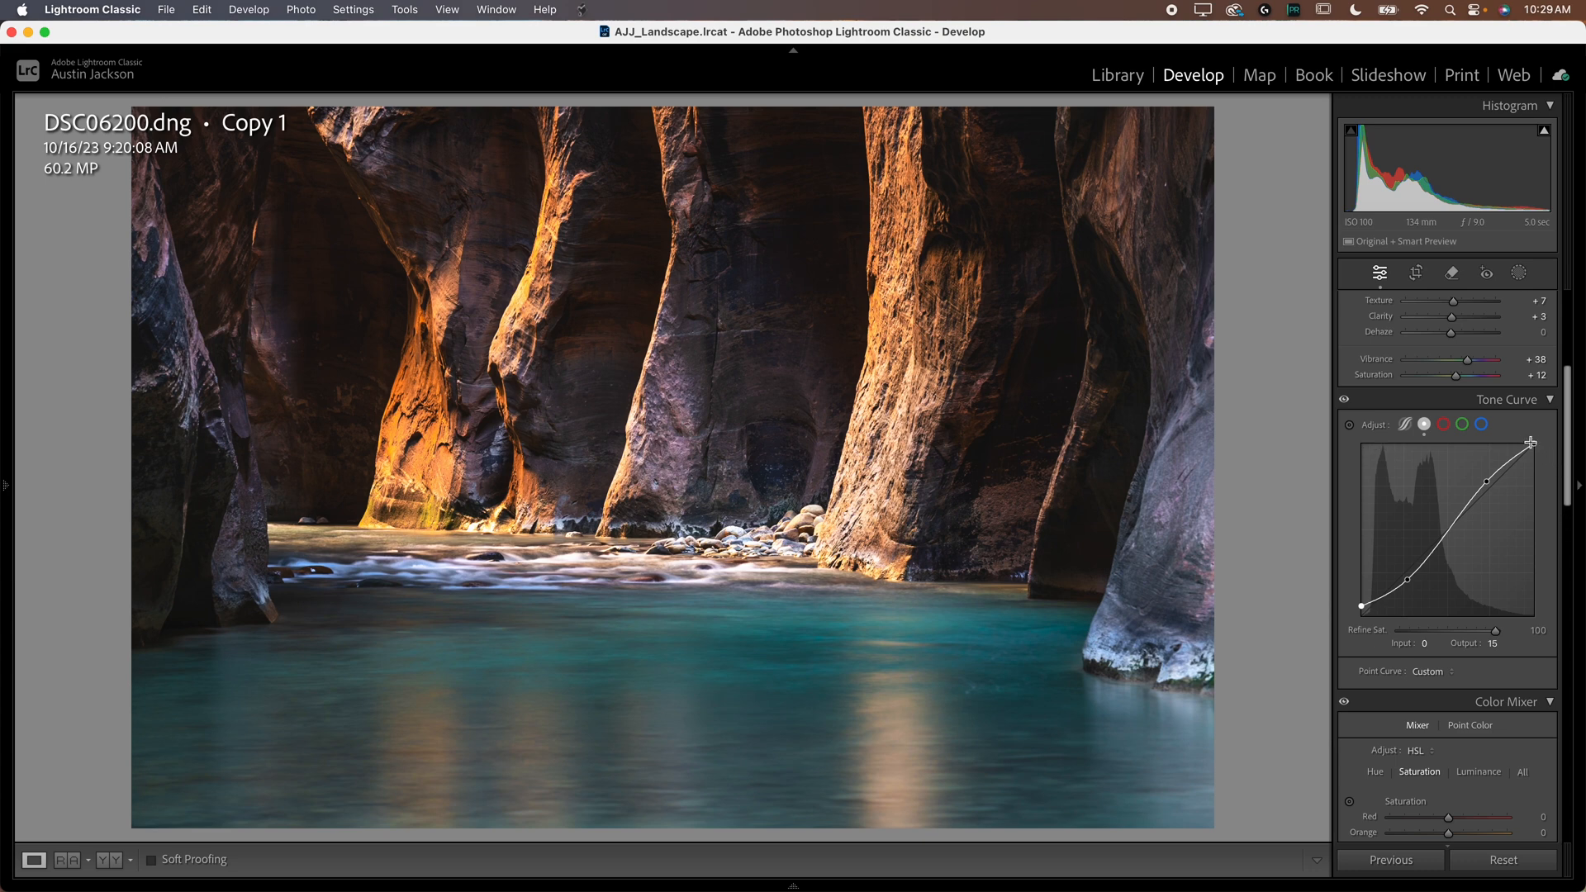
{"action": "left_click_drag", "start_coordinate": [1532, 443], "coordinate": [1517, 444]}
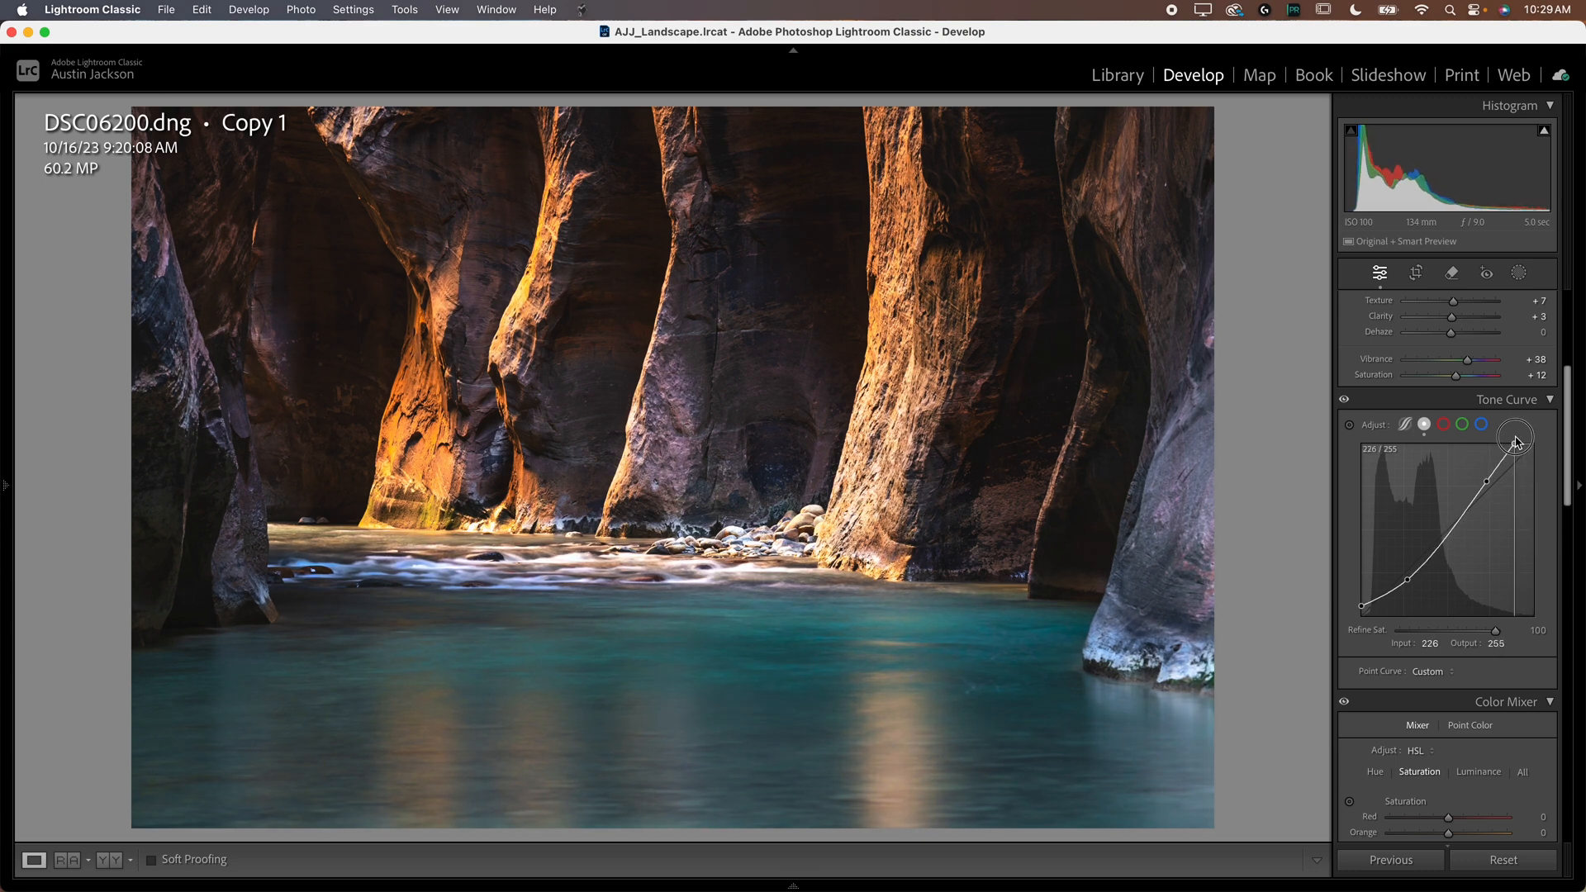
{"action": "left_click_drag", "start_coordinate": [1515, 440], "coordinate": [1530, 452]}
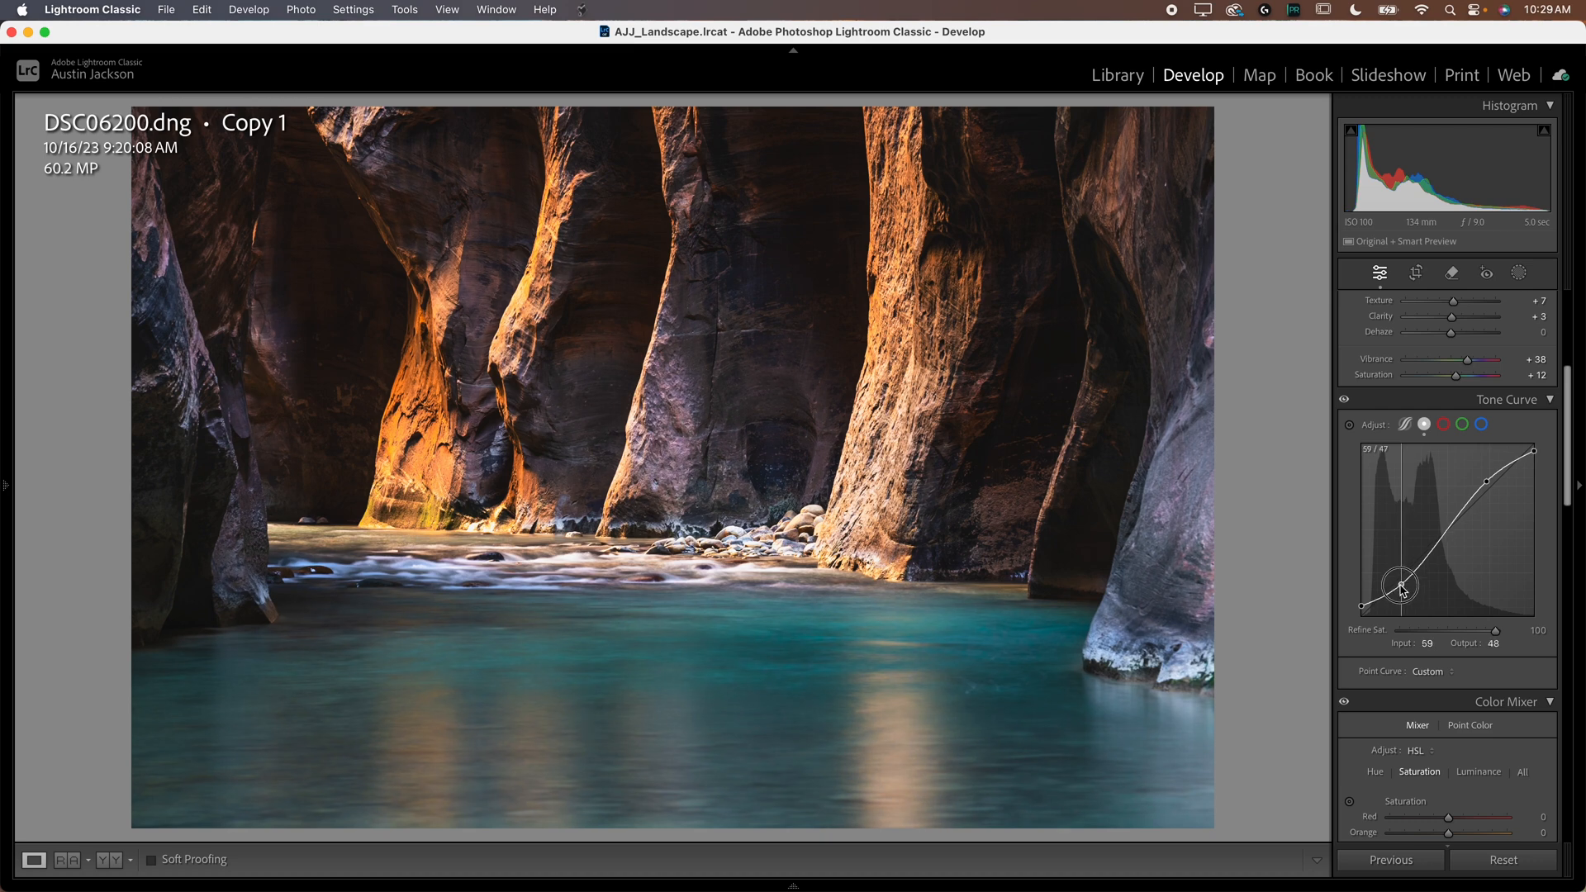
{"action": "left_click_drag", "start_coordinate": [1402, 590], "coordinate": [1395, 594]}
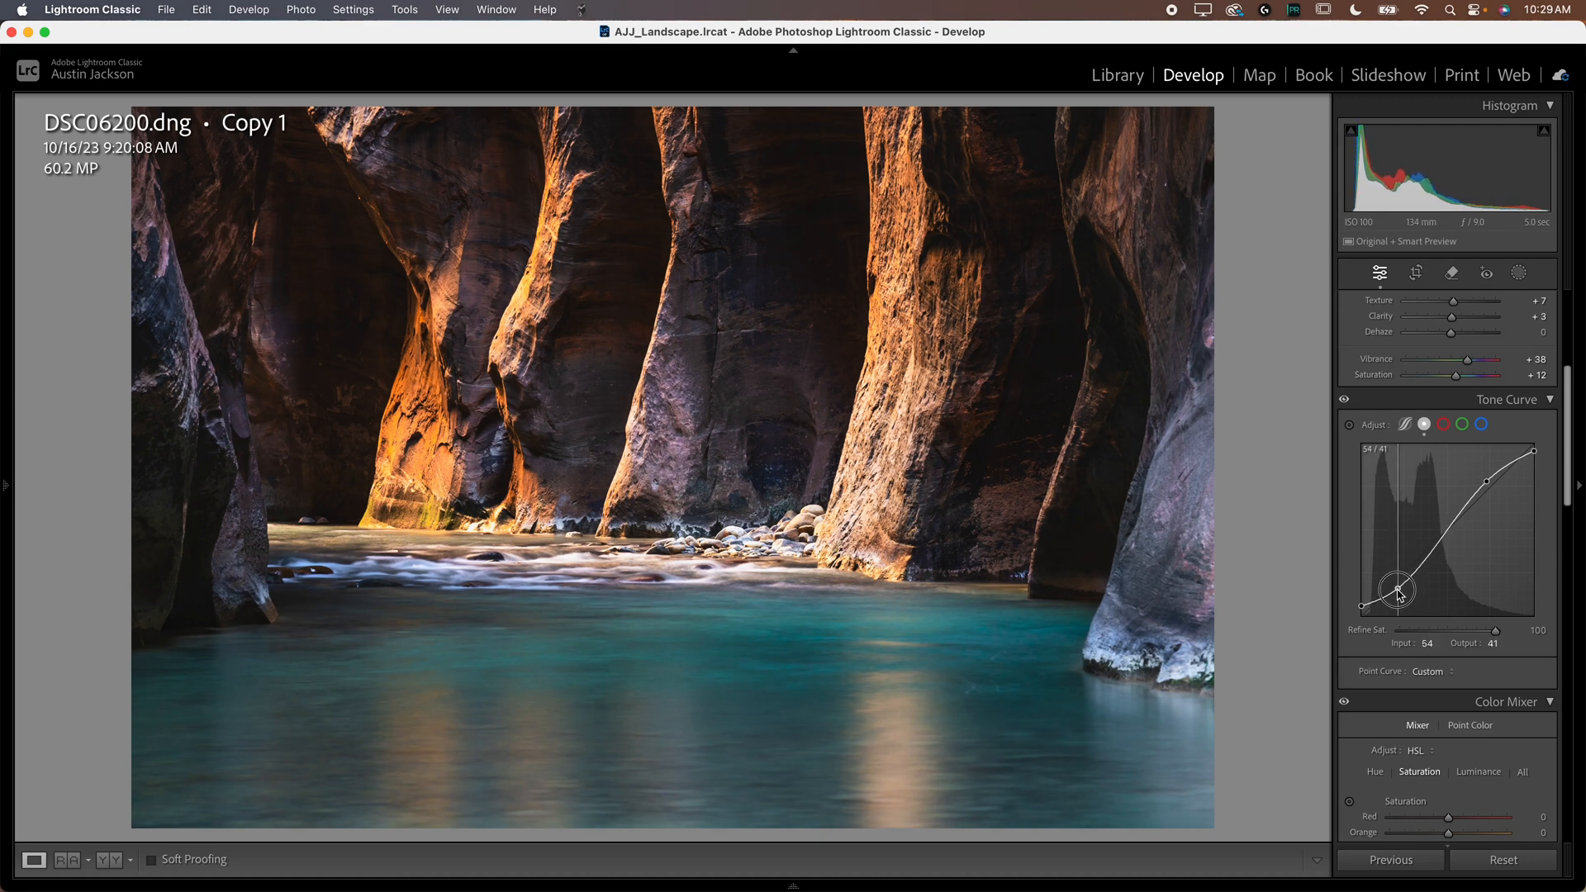
{"action": "left_click_drag", "start_coordinate": [1399, 592], "coordinate": [1487, 481]}
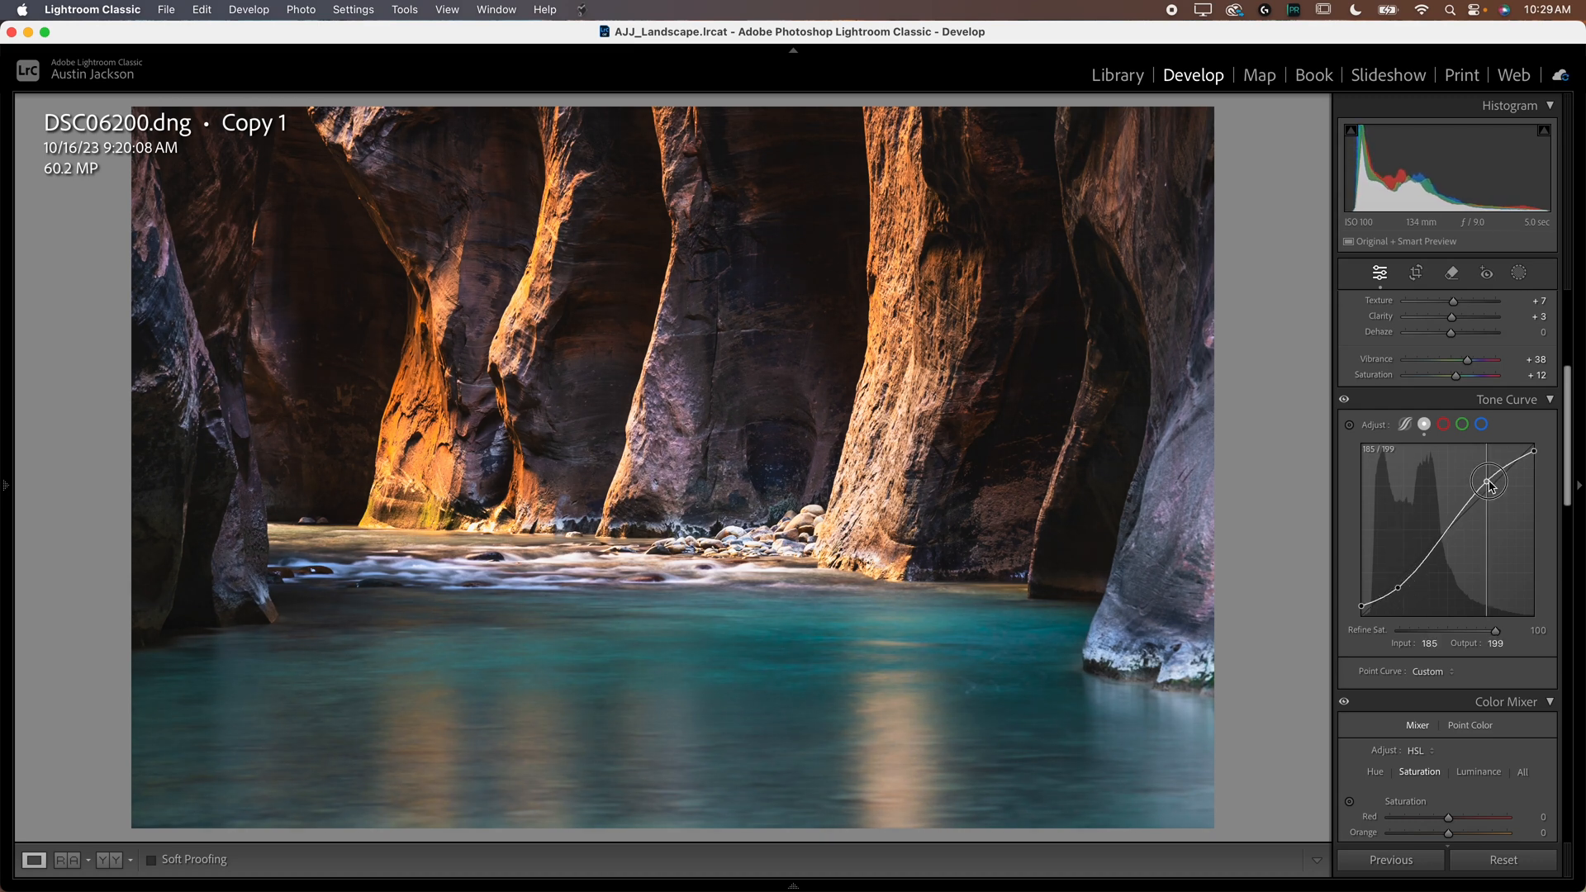
{"action": "left_click_drag", "start_coordinate": [1487, 481], "coordinate": [1485, 484]}
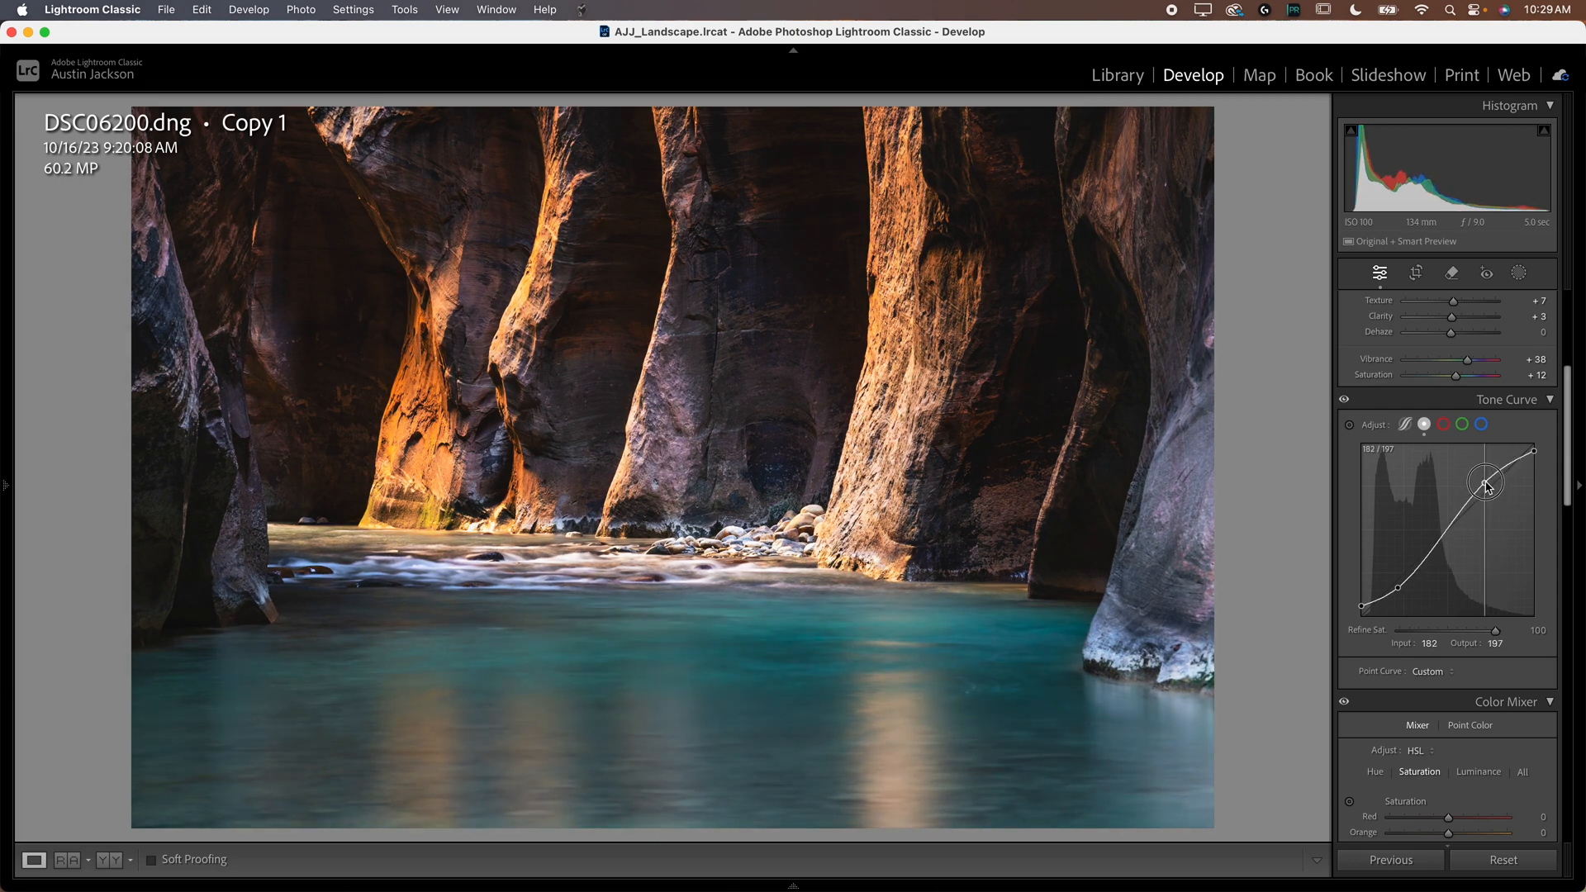
{"action": "left_click_drag", "start_coordinate": [1485, 481], "coordinate": [1477, 481]}
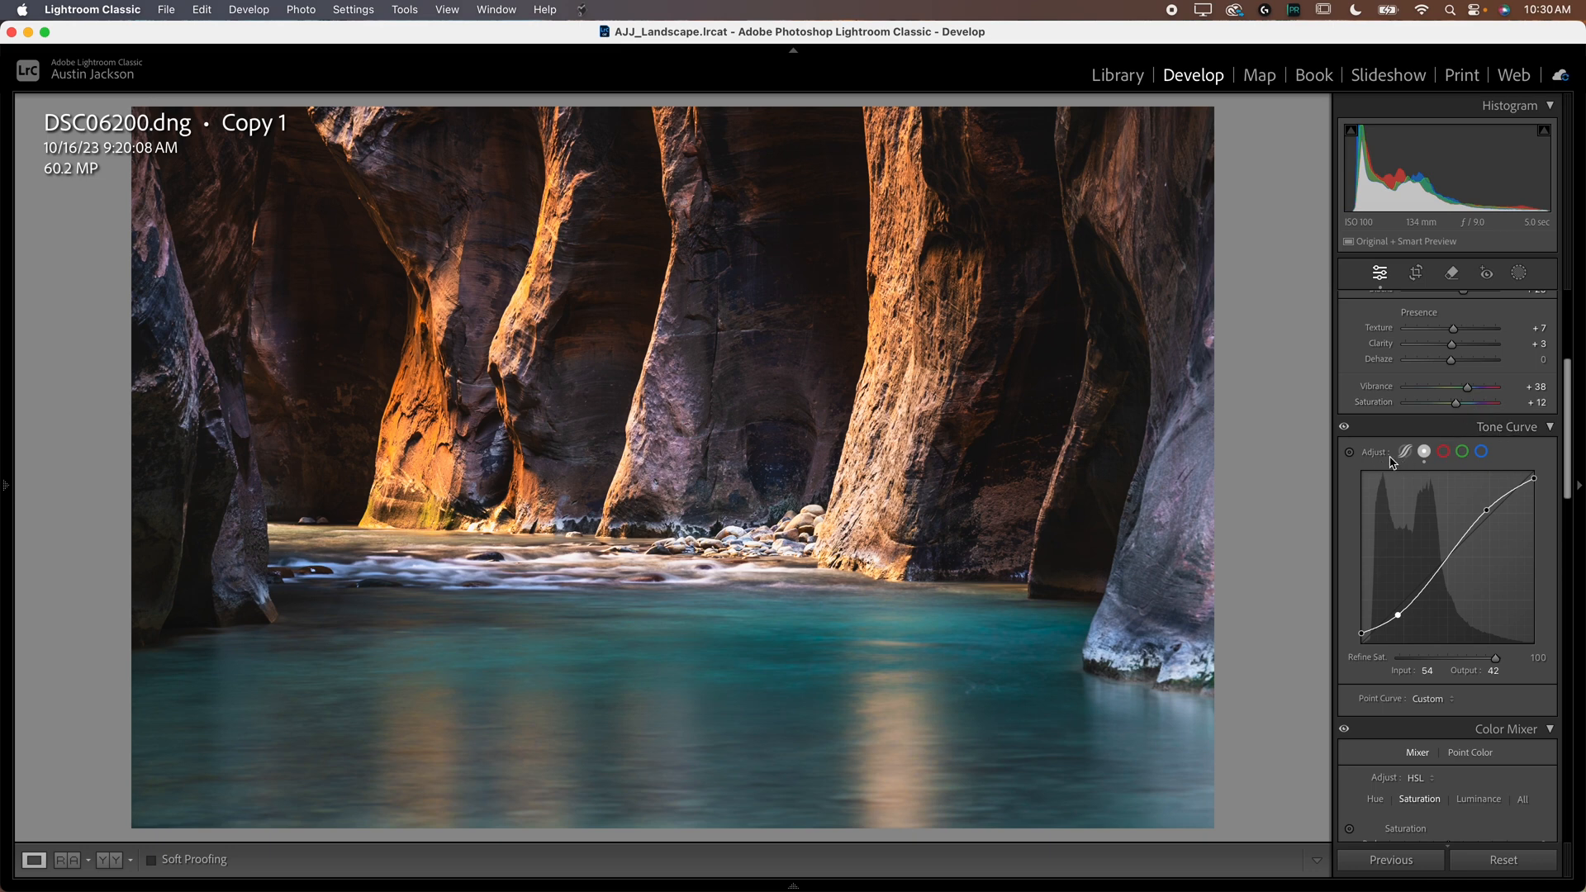
Step: Try the parametric region curve briefly and return to the point curve
{"action": "left_click", "coordinate": [1404, 451]}
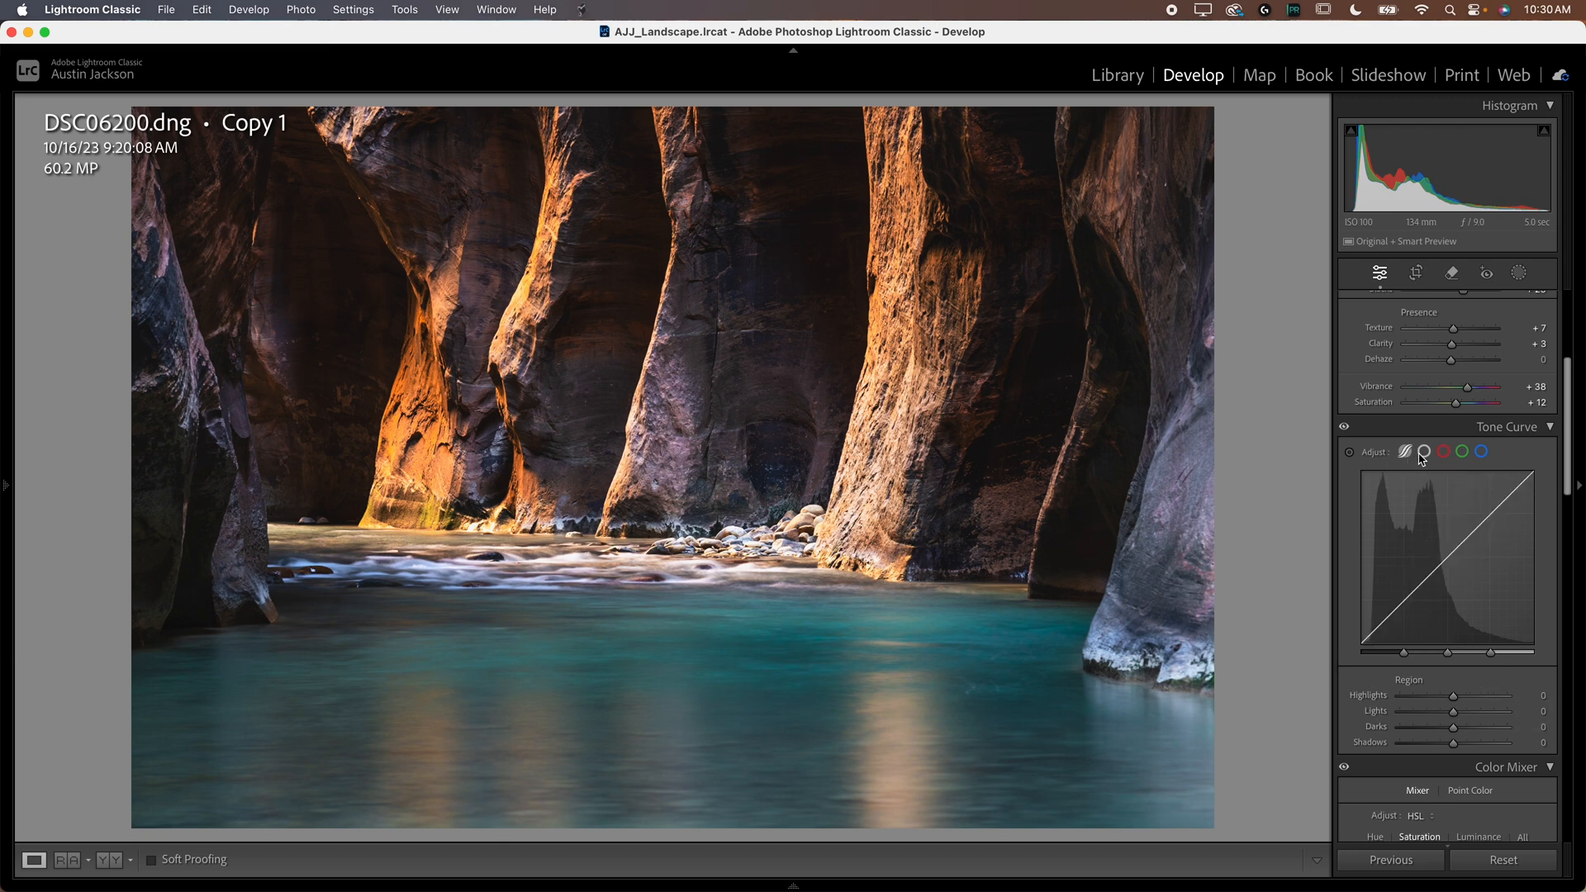
{"action": "left_click", "coordinate": [1424, 451]}
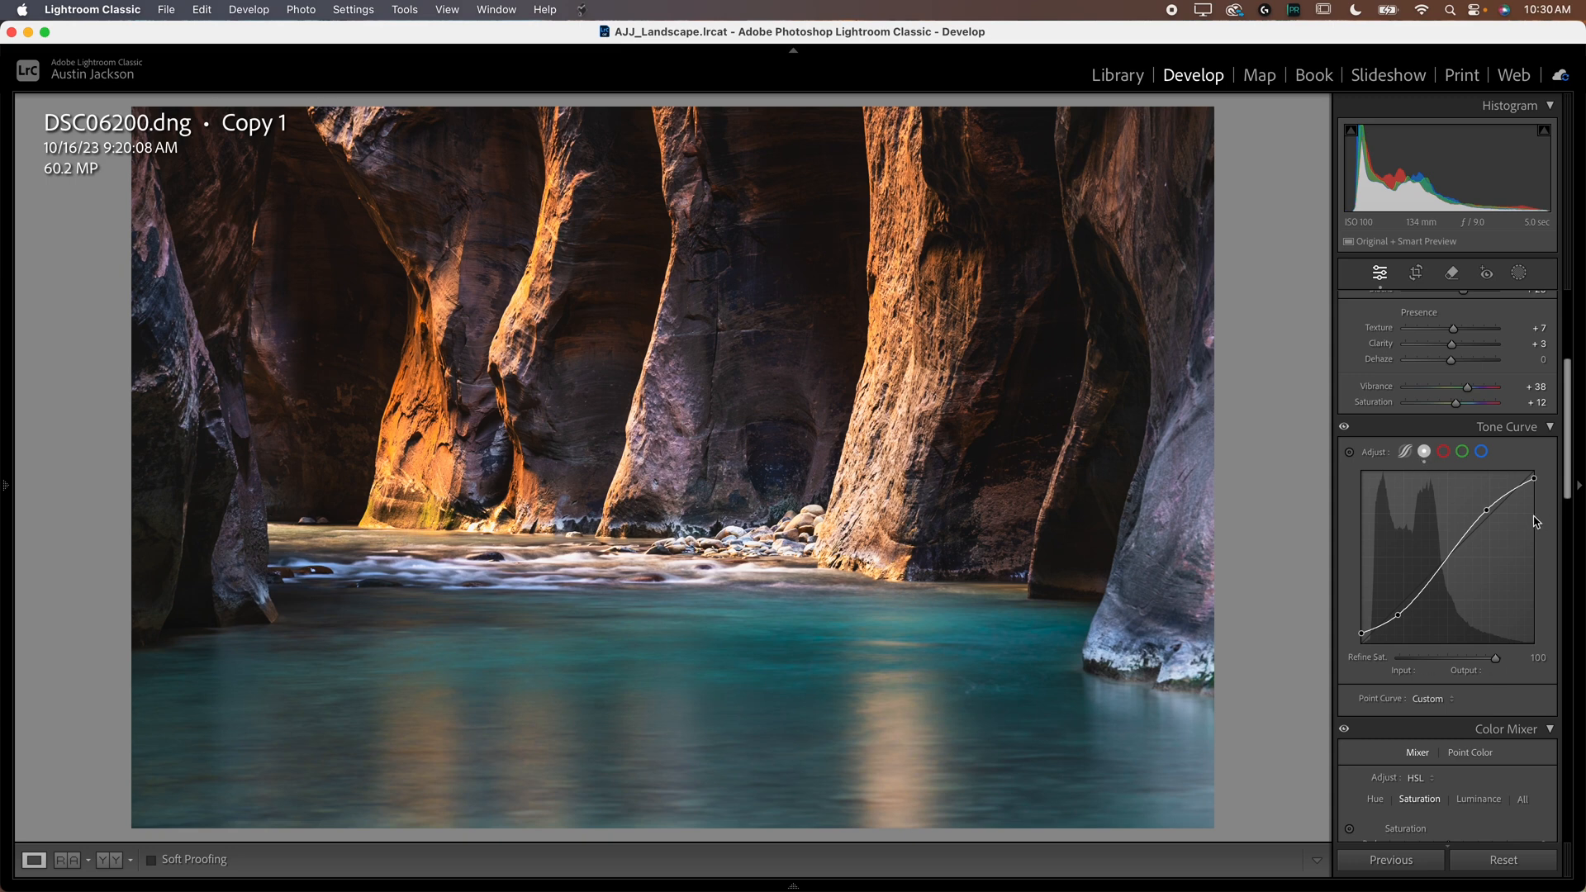
{"action": "mouse_move", "coordinate": [1418, 554]}
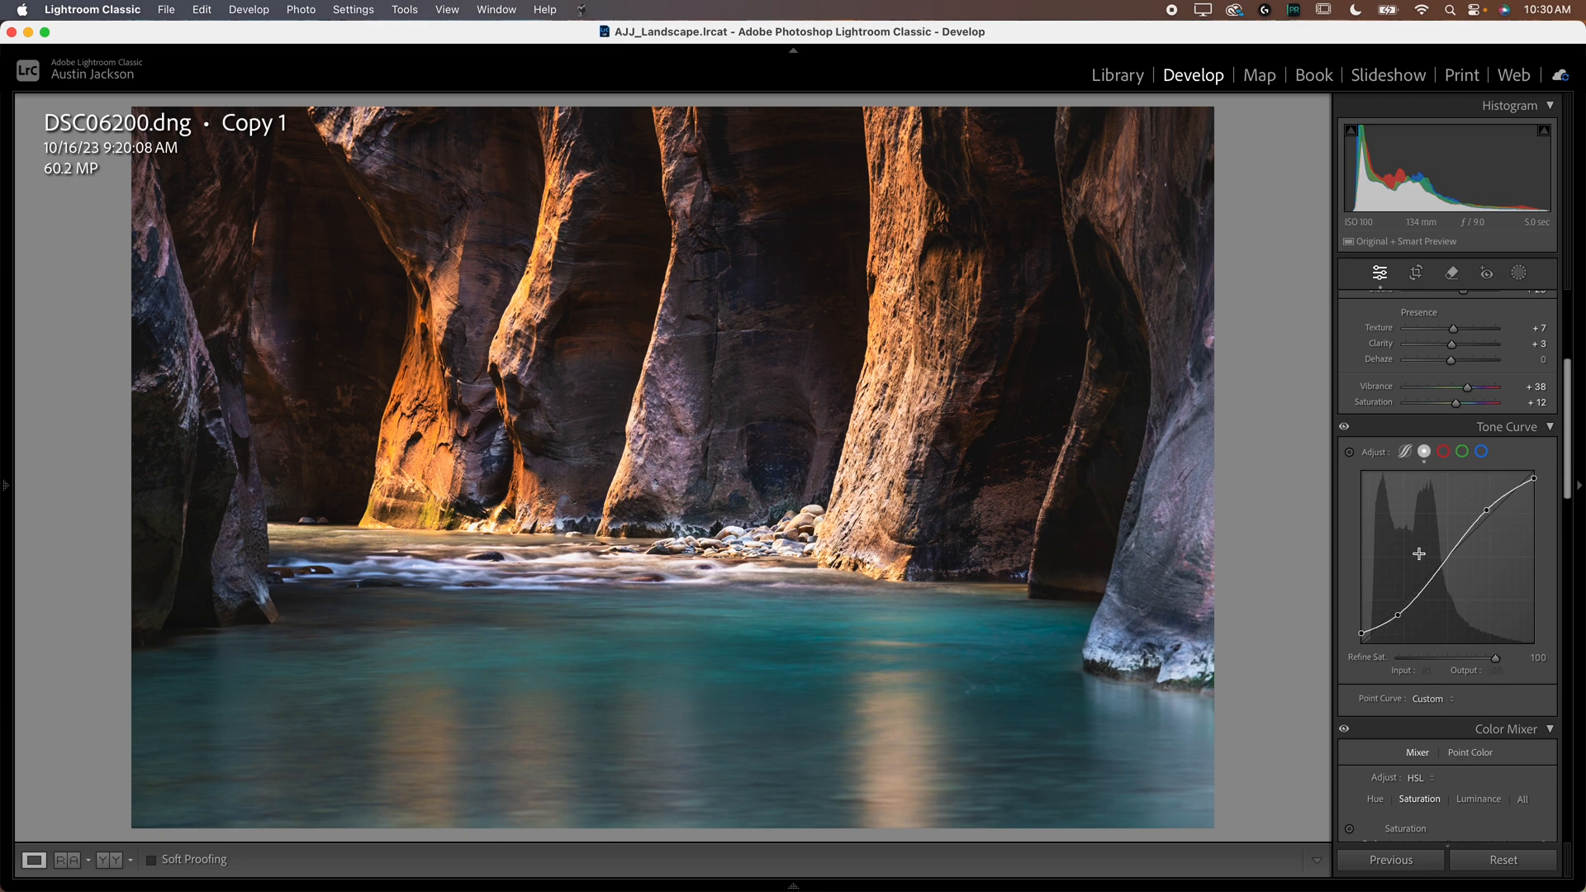
{"action": "left_click", "coordinate": [1404, 451]}
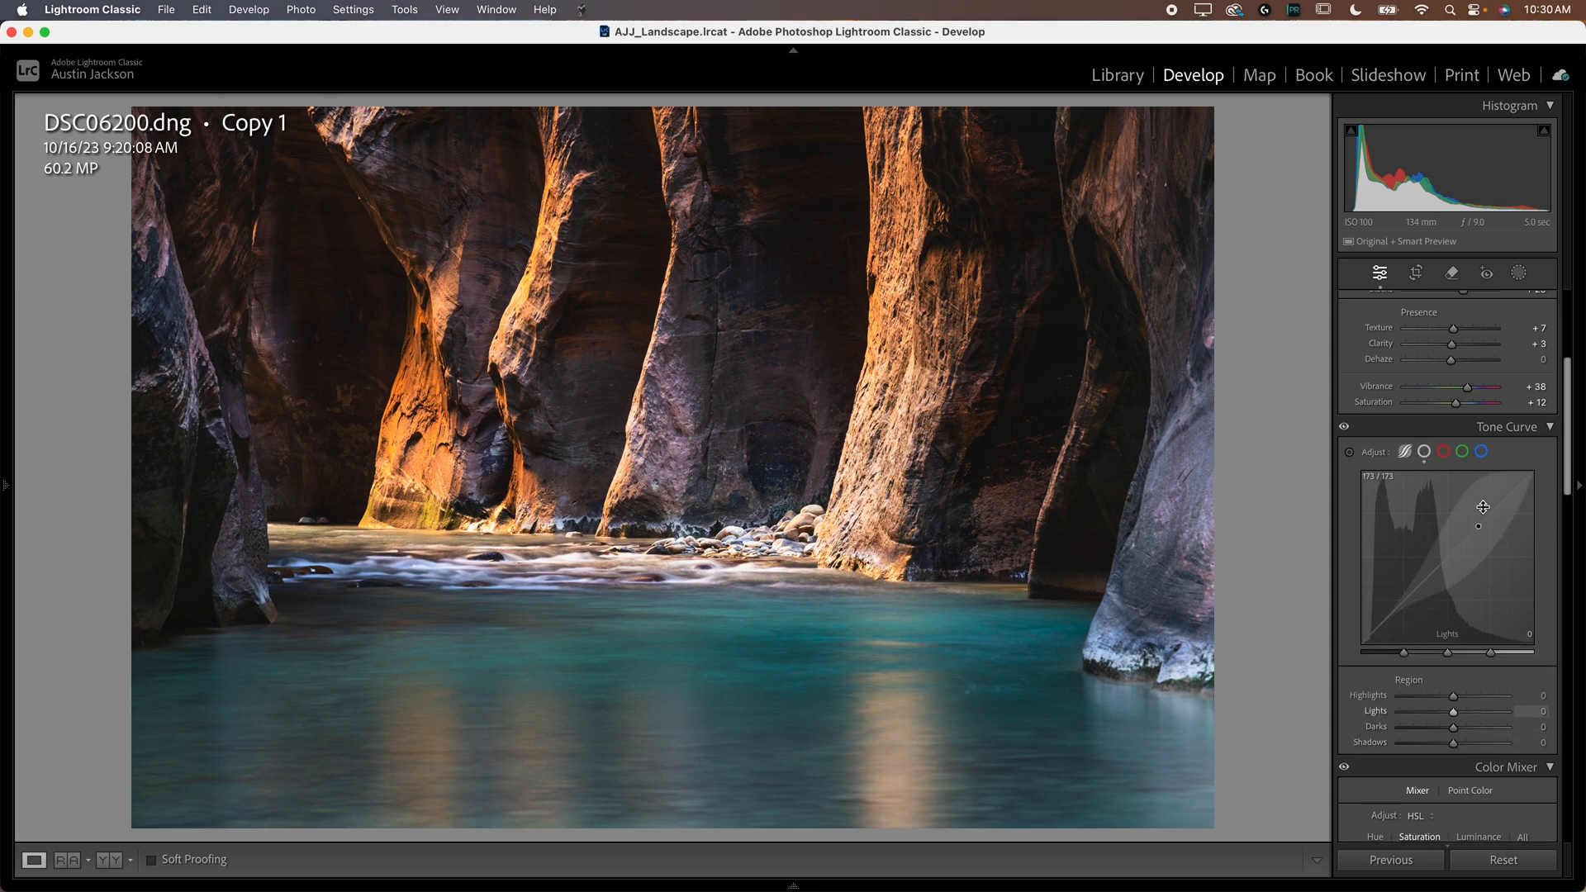
{"action": "left_click_drag", "start_coordinate": [1484, 507], "coordinate": [1418, 583]}
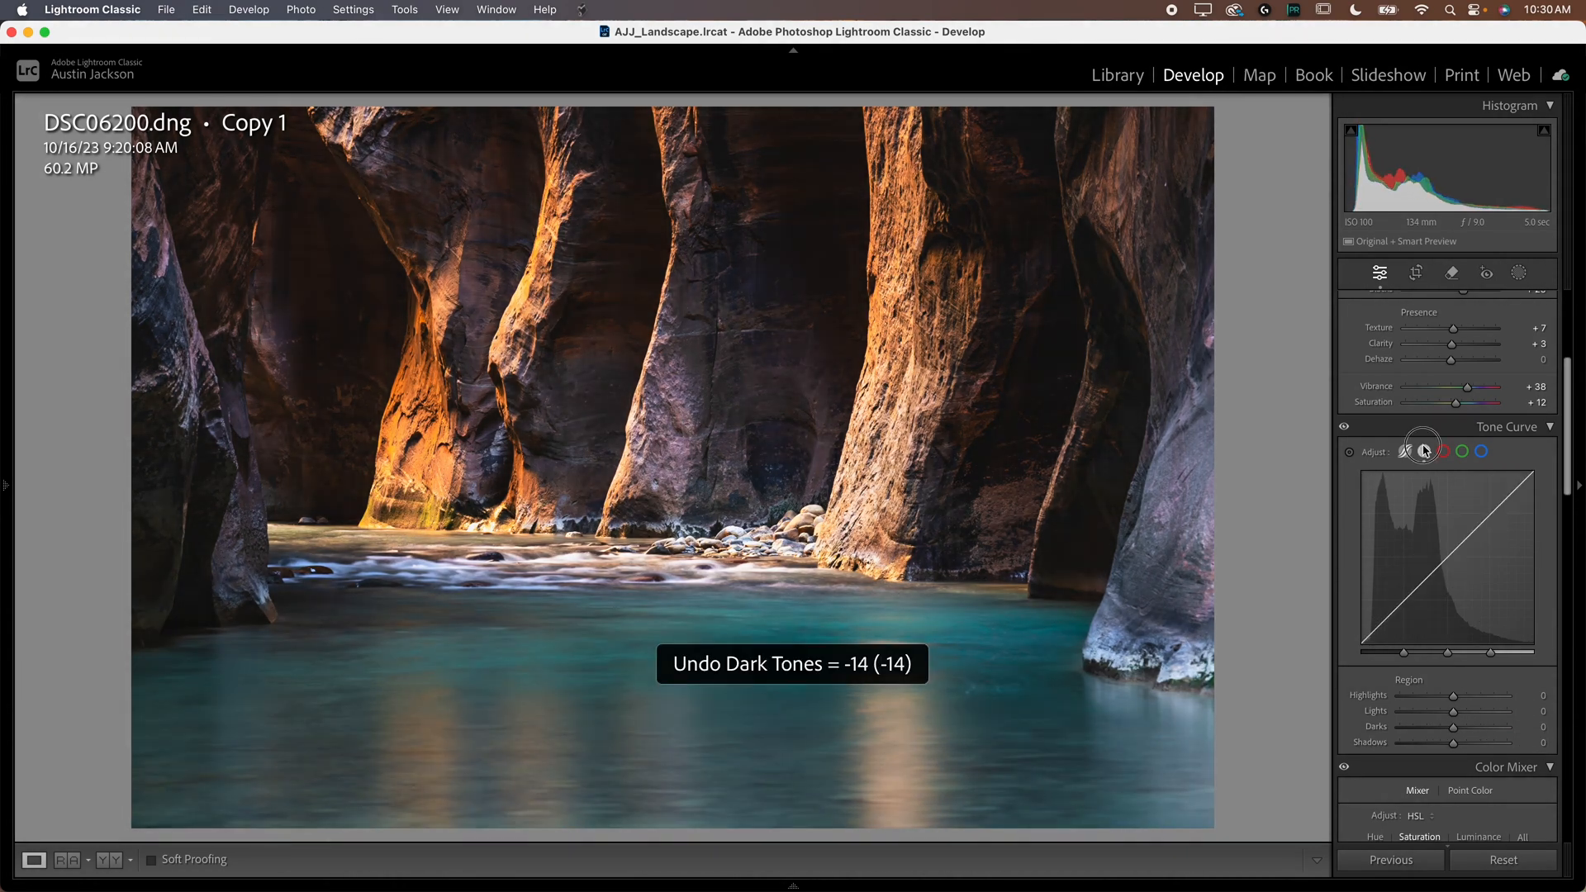
{"action": "left_click", "coordinate": [1426, 453]}
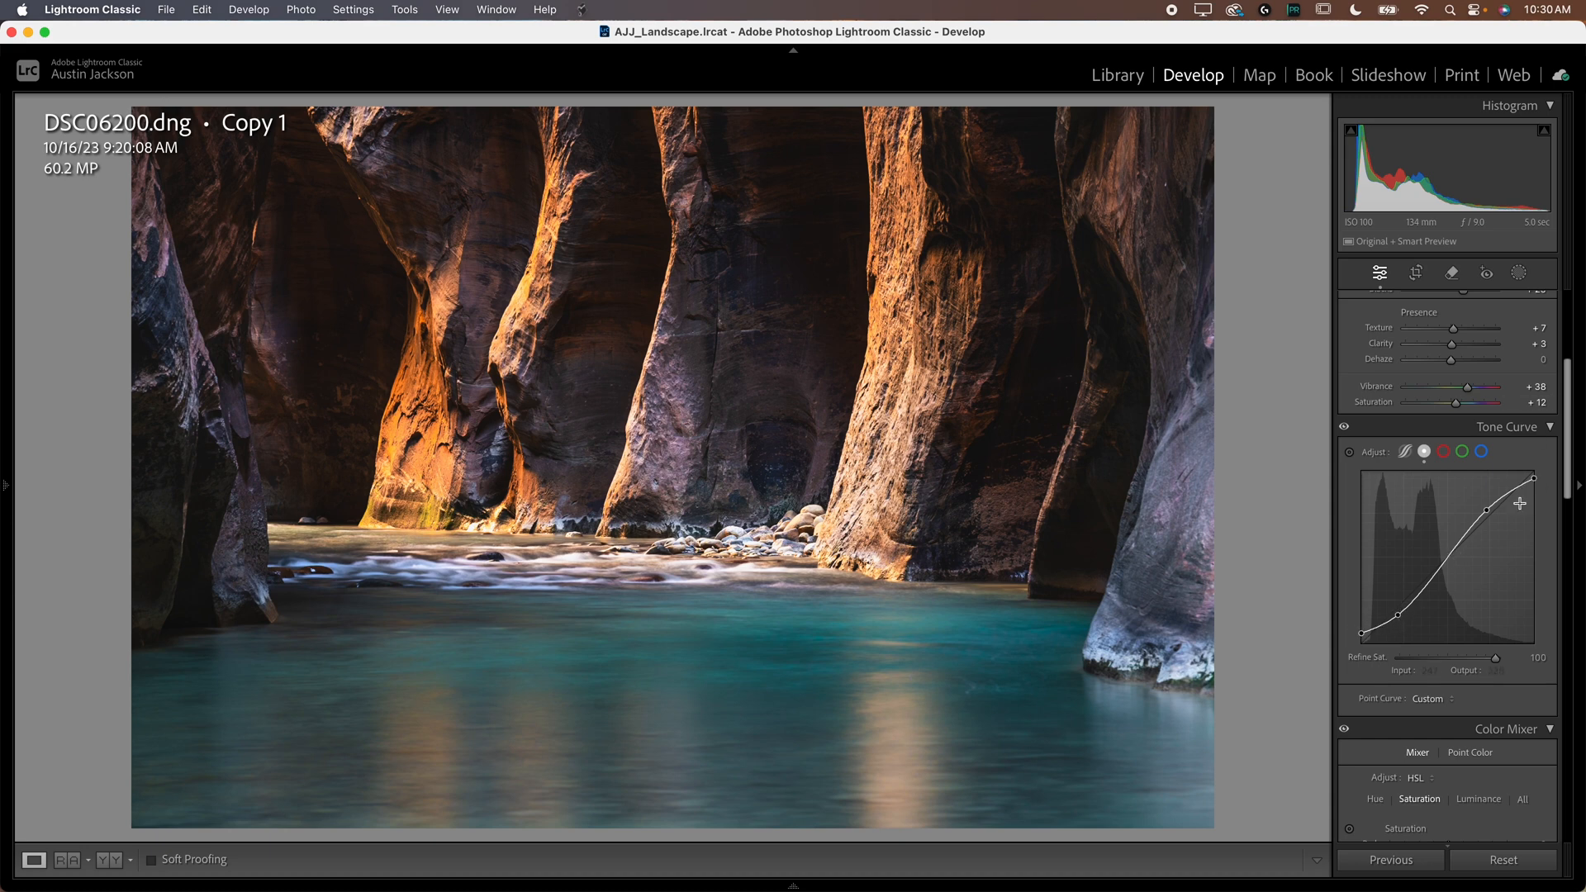
{"action": "mouse_move", "coordinate": [1407, 577]}
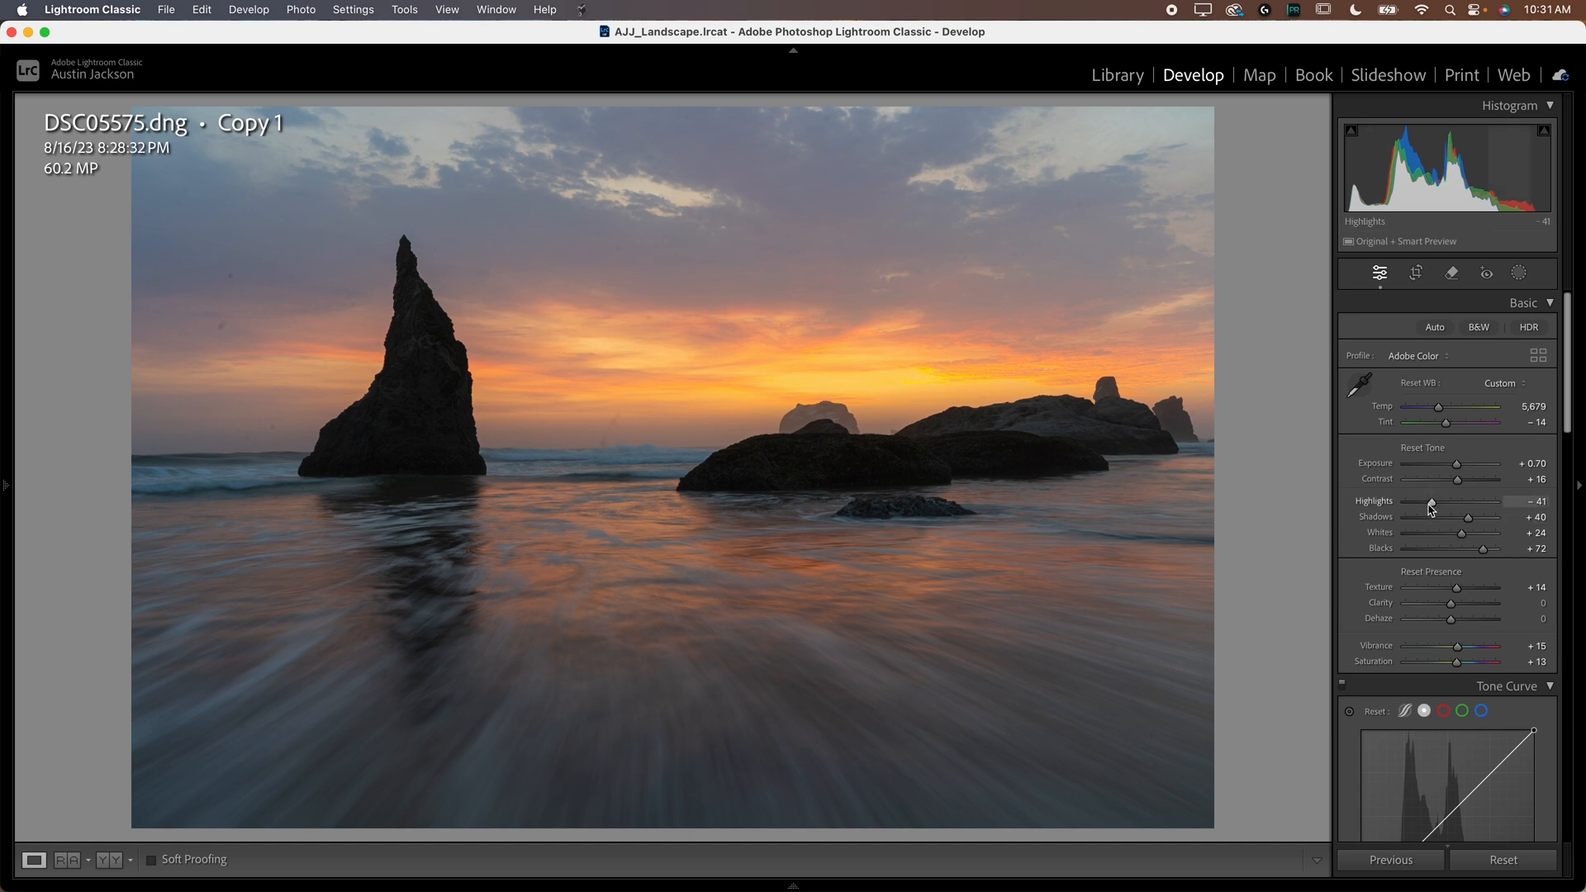
{"action": "mouse_move", "coordinate": [1350, 481]}
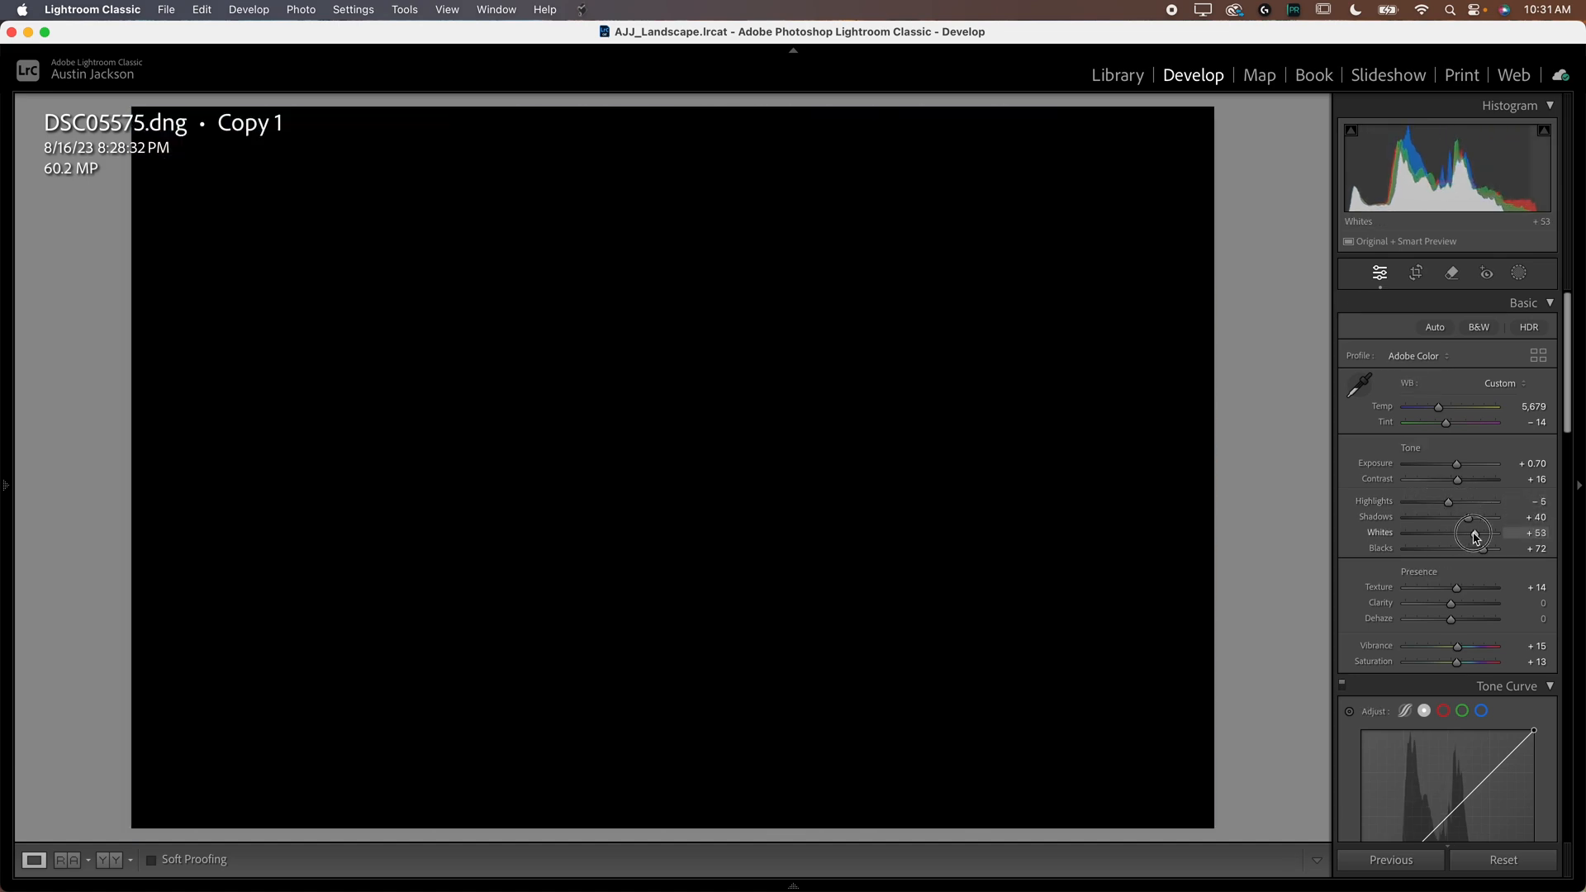
Step: Alt-drag Whites and Highlights to preview clipping, easing Highlights to about -30
{"action": "left_click_drag", "start_coordinate": [1473, 534], "coordinate": [1485, 534]}
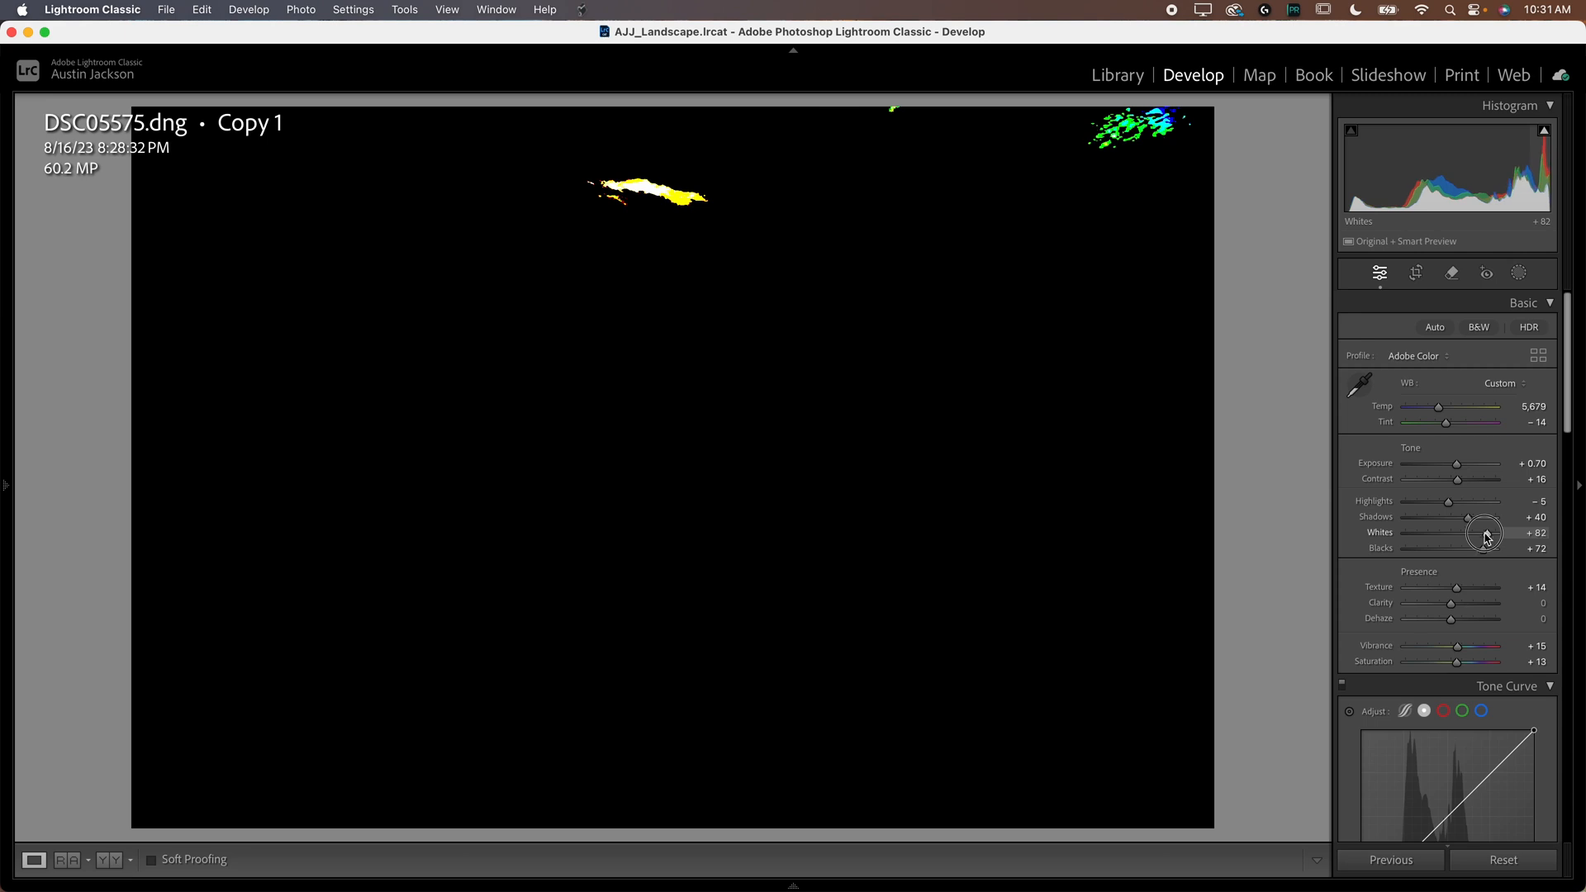
{"action": "left_click_drag", "start_coordinate": [1482, 534], "coordinate": [1497, 534]}
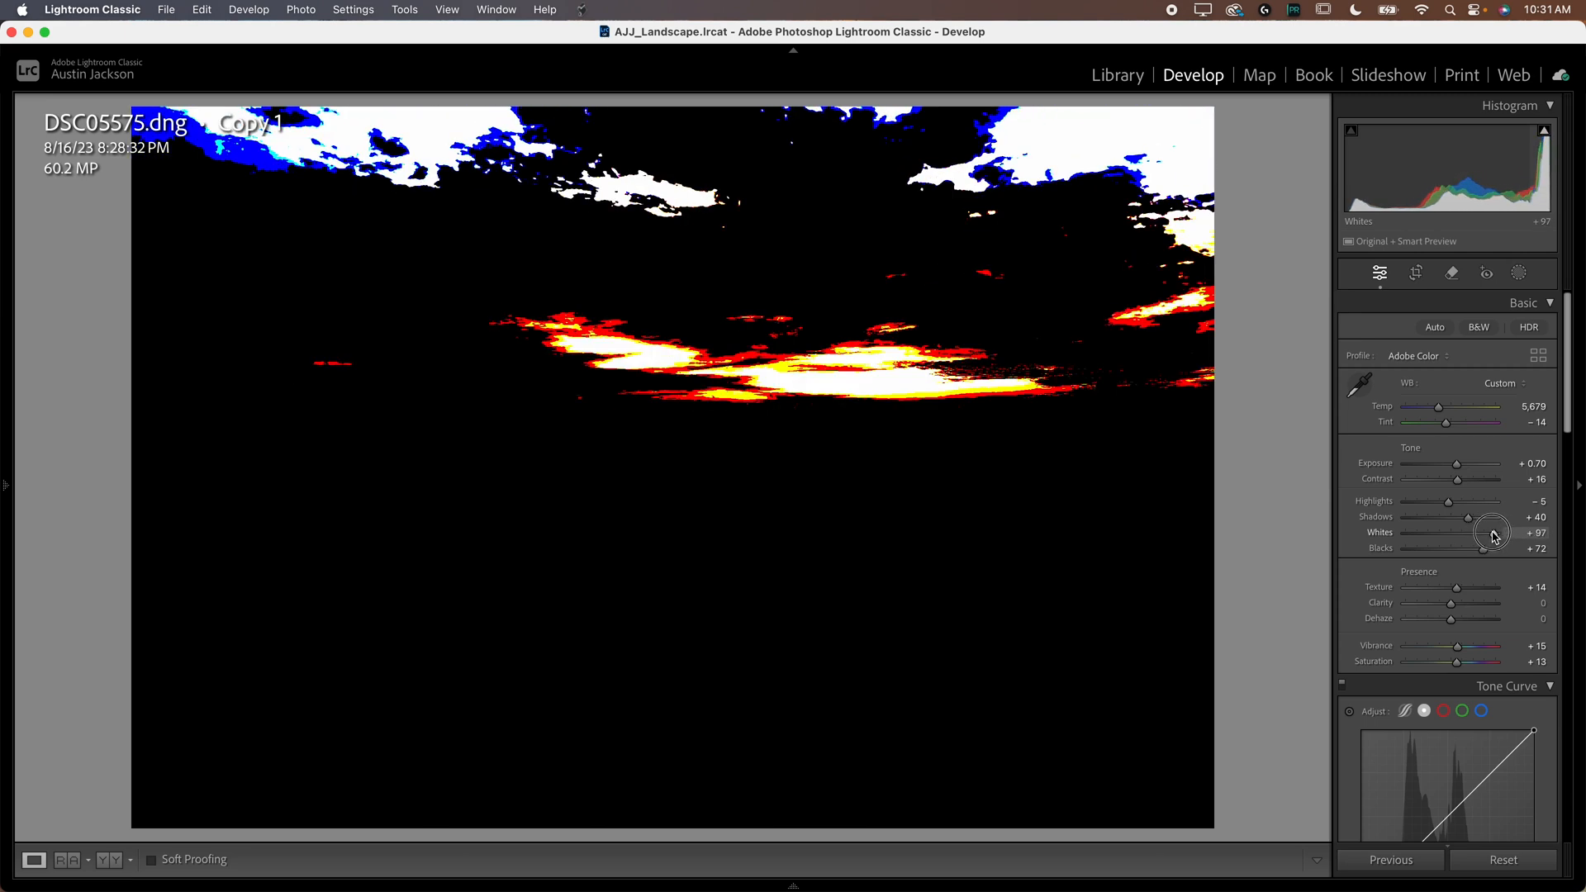
{"action": "left_click_drag", "start_coordinate": [1500, 533], "coordinate": [1486, 533]}
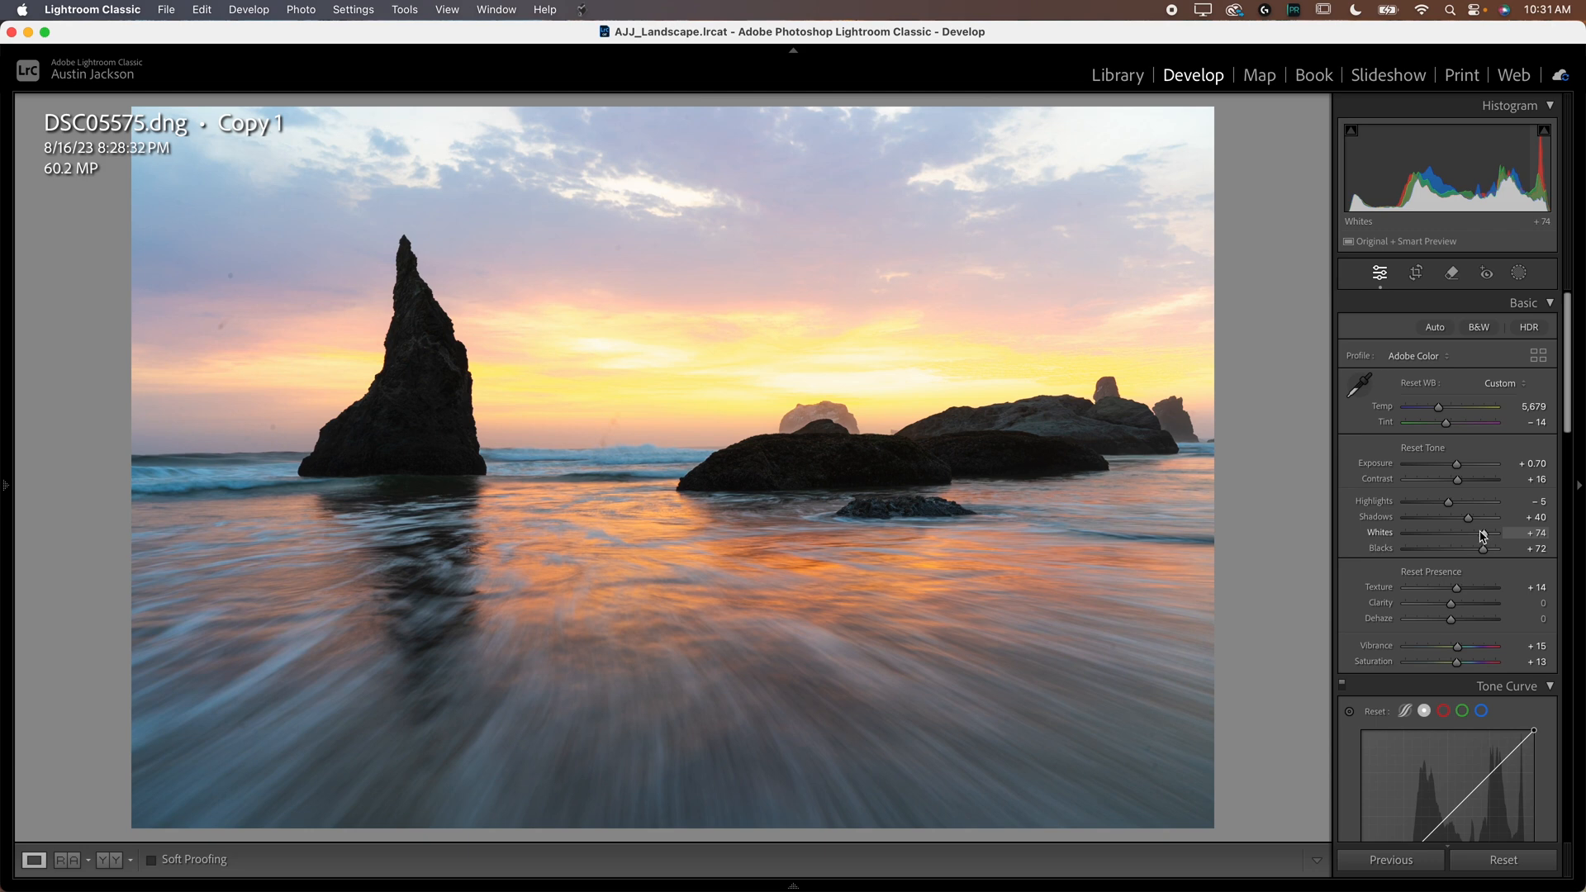
{"action": "left_click_drag", "start_coordinate": [1477, 501], "coordinate": [1404, 501]}
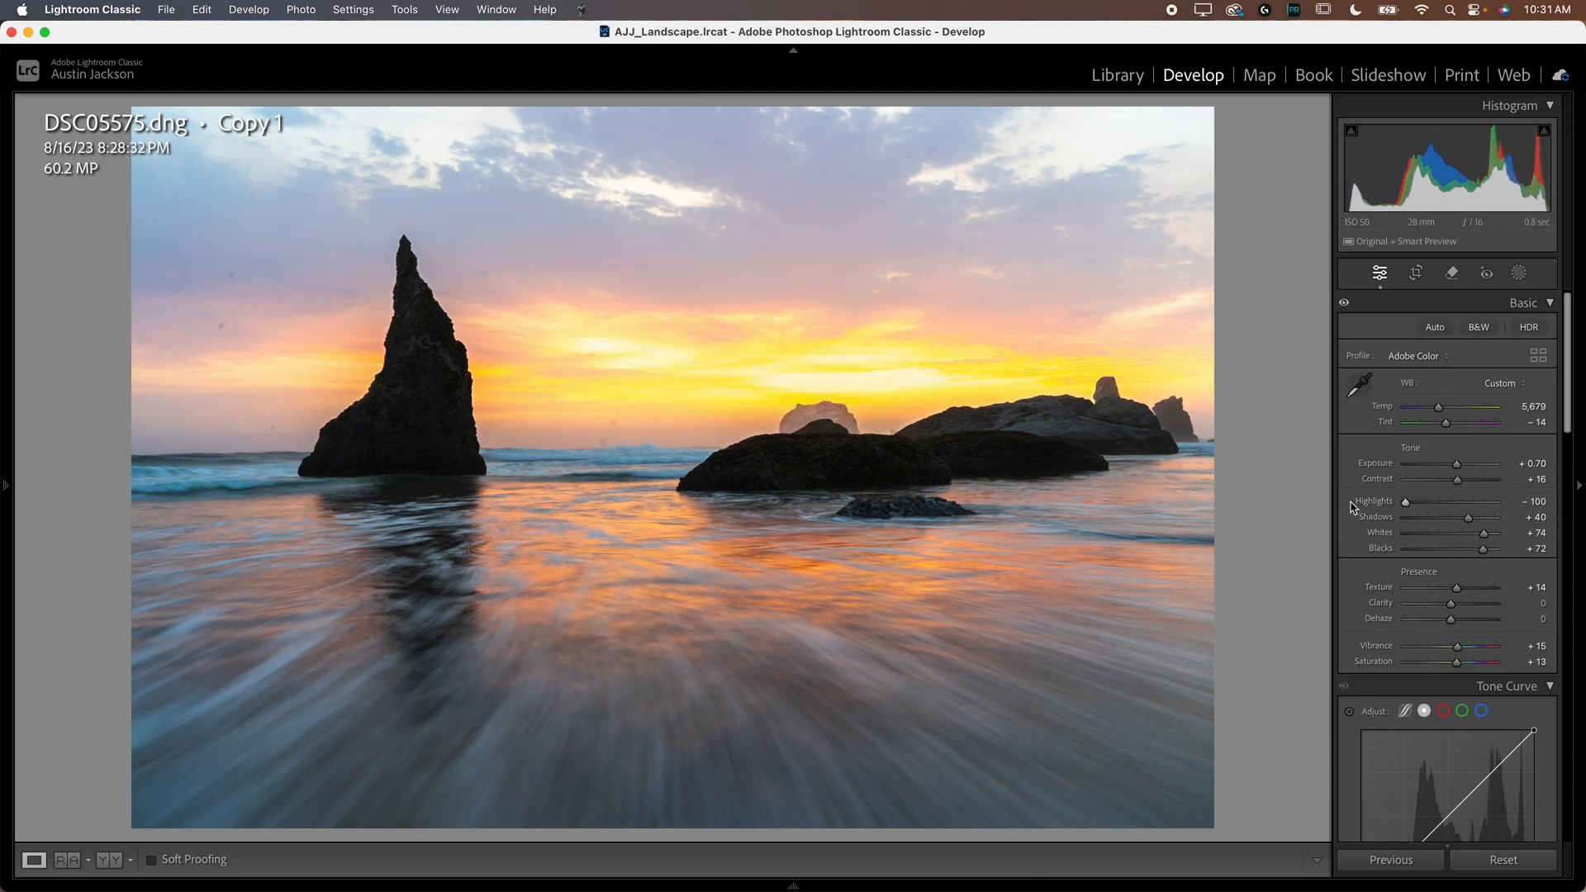
{"action": "left_click_drag", "start_coordinate": [1480, 534], "coordinate": [1487, 533]}
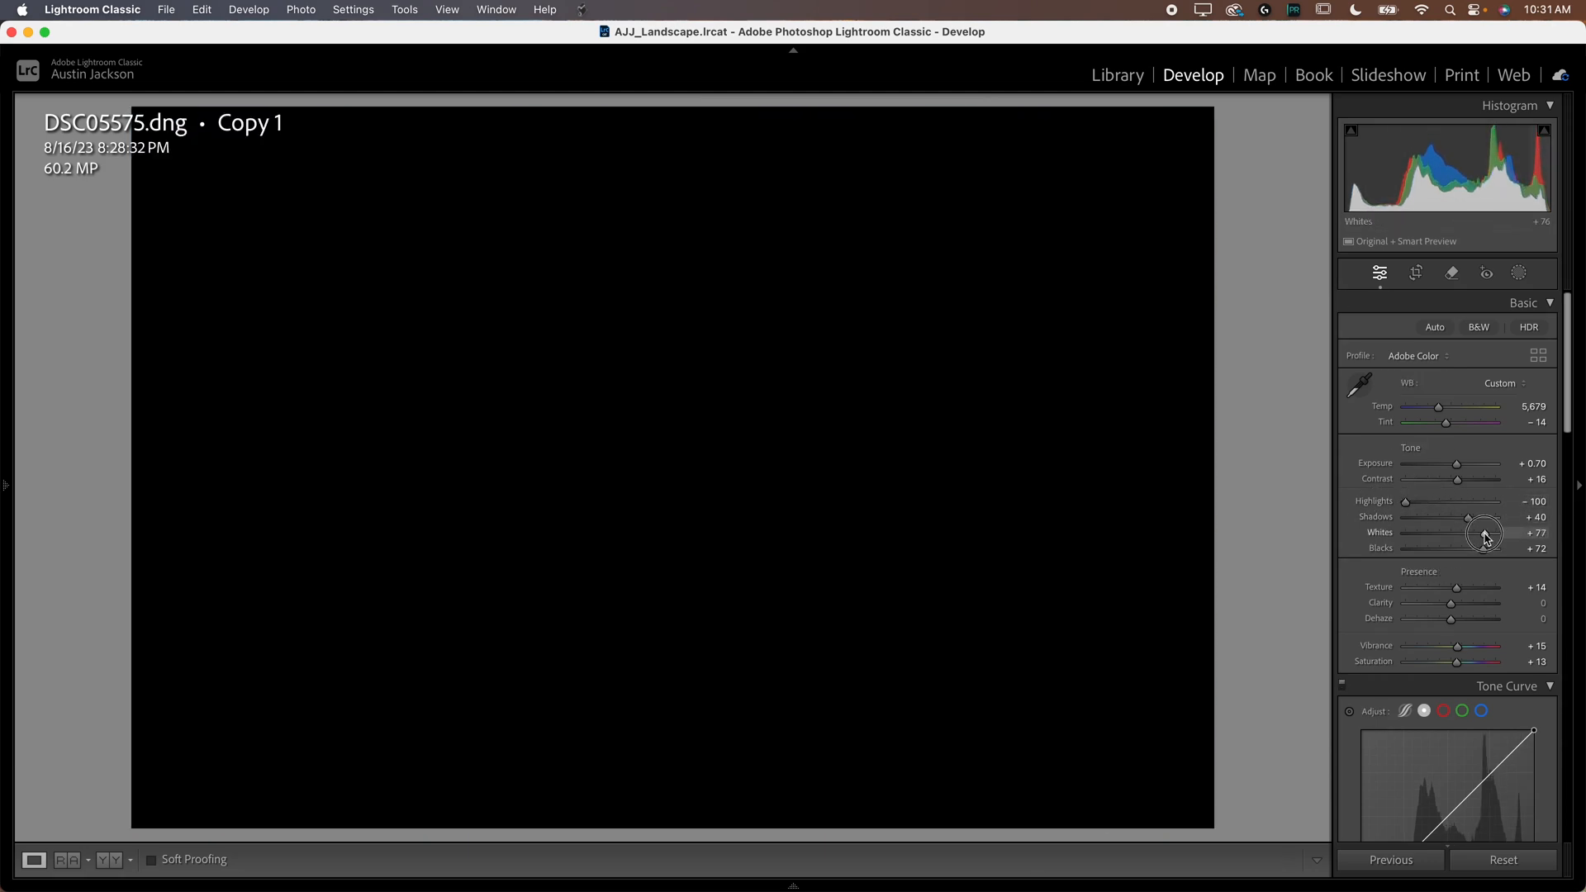
{"action": "left_click_drag", "start_coordinate": [1484, 534], "coordinate": [1493, 534]}
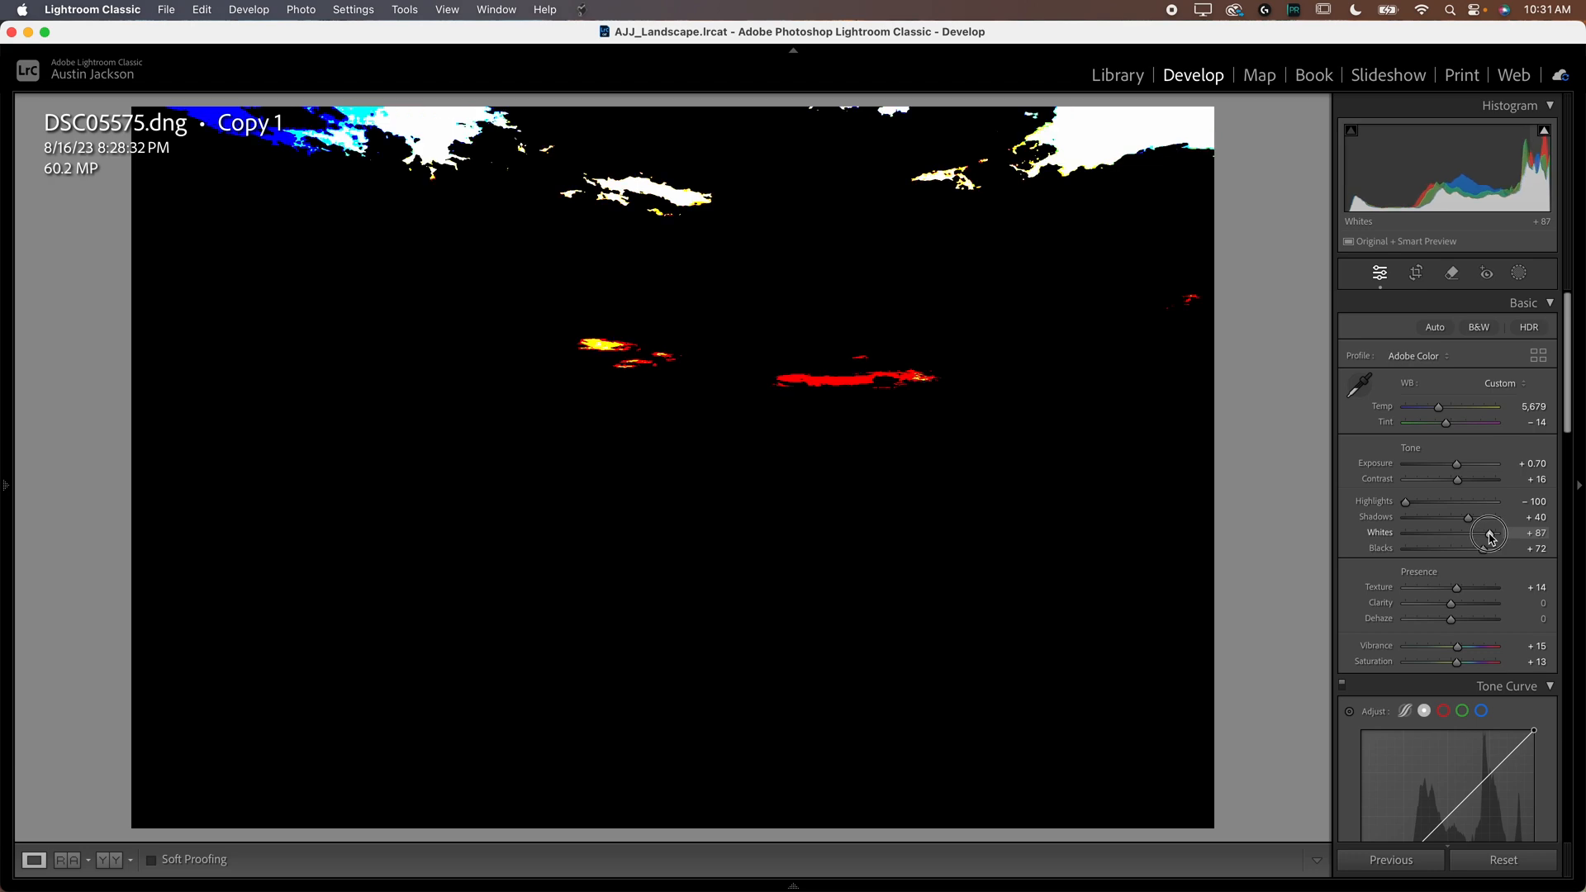
{"action": "left_click_drag", "start_coordinate": [1484, 534], "coordinate": [1502, 533]}
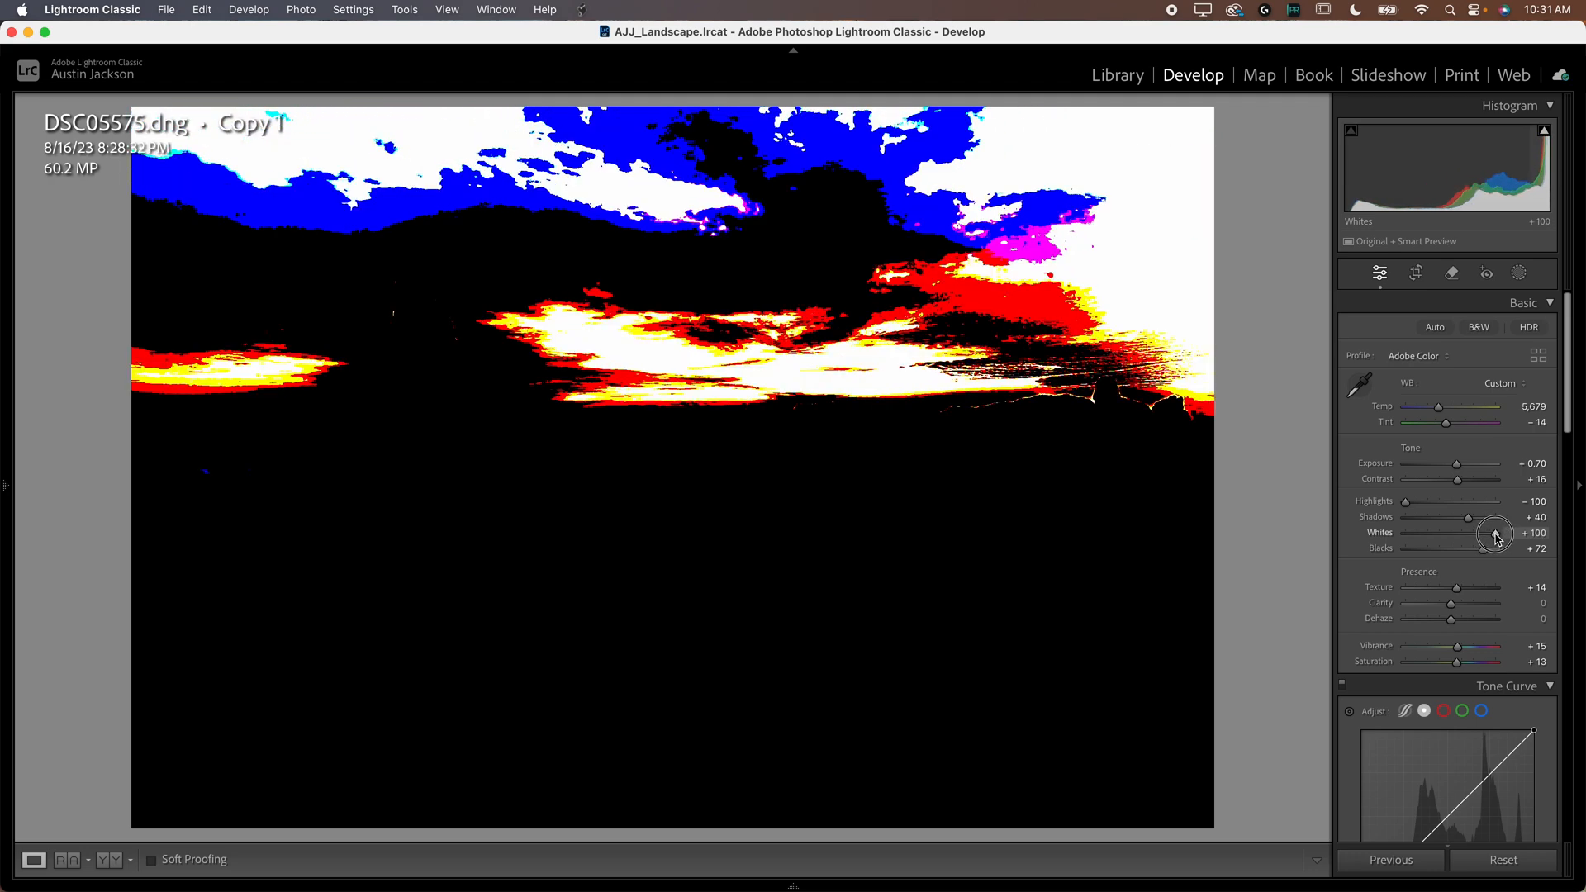
{"action": "left_click_drag", "start_coordinate": [1507, 534], "coordinate": [1487, 534]}
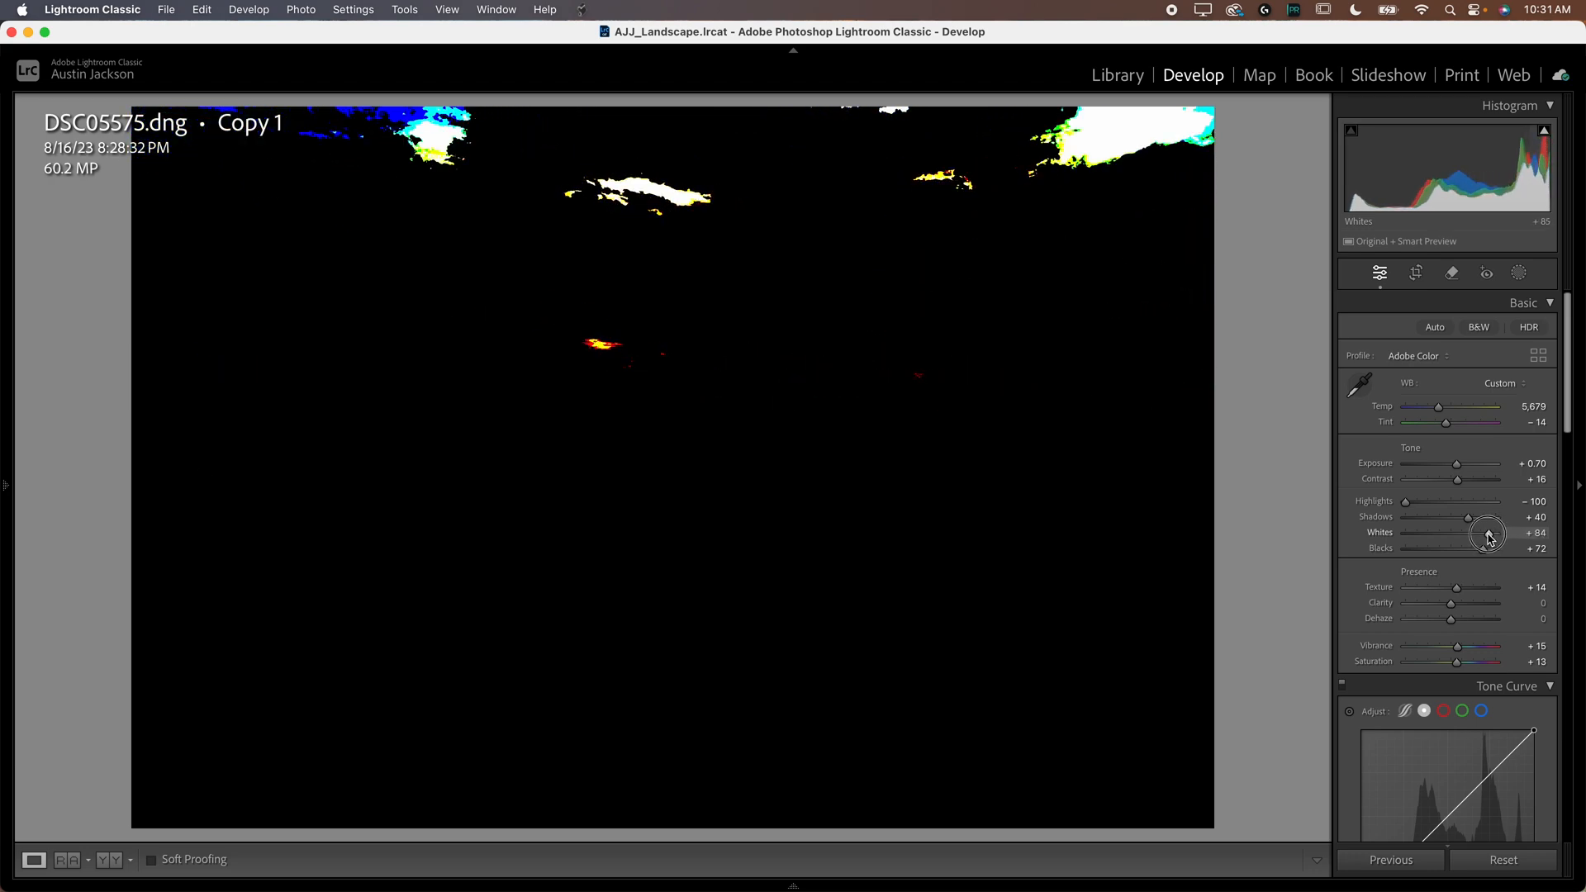
{"action": "left_click_drag", "start_coordinate": [1487, 534], "coordinate": [1459, 534]}
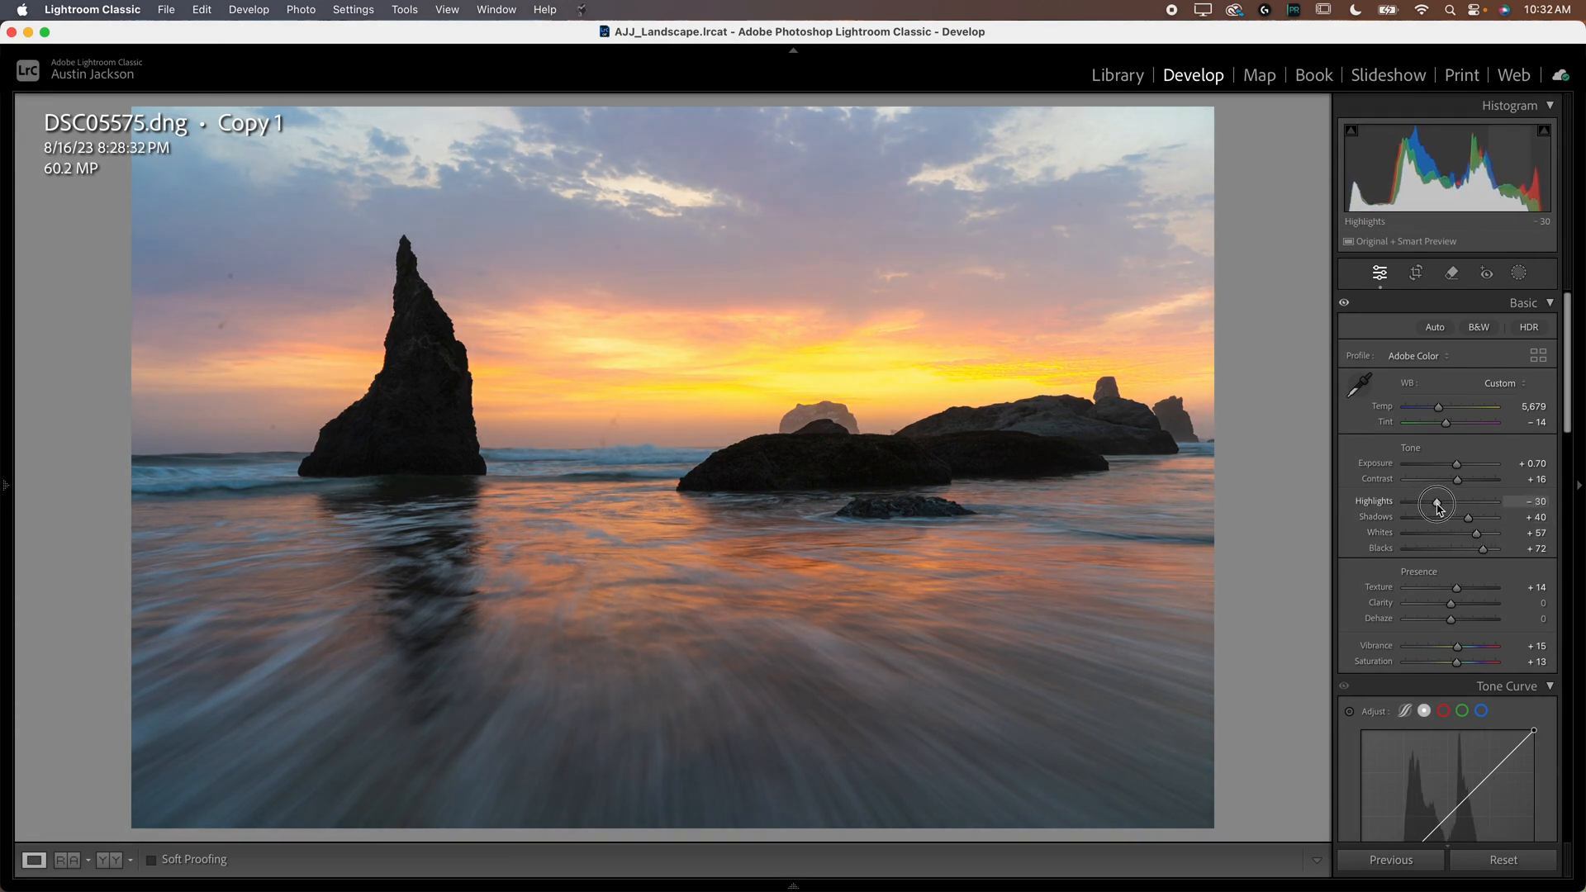
Step: Check black and shadow clipping, setting Blacks near +8 and Shadows to +15
{"action": "left_click_drag", "start_coordinate": [1480, 534], "coordinate": [1465, 534]}
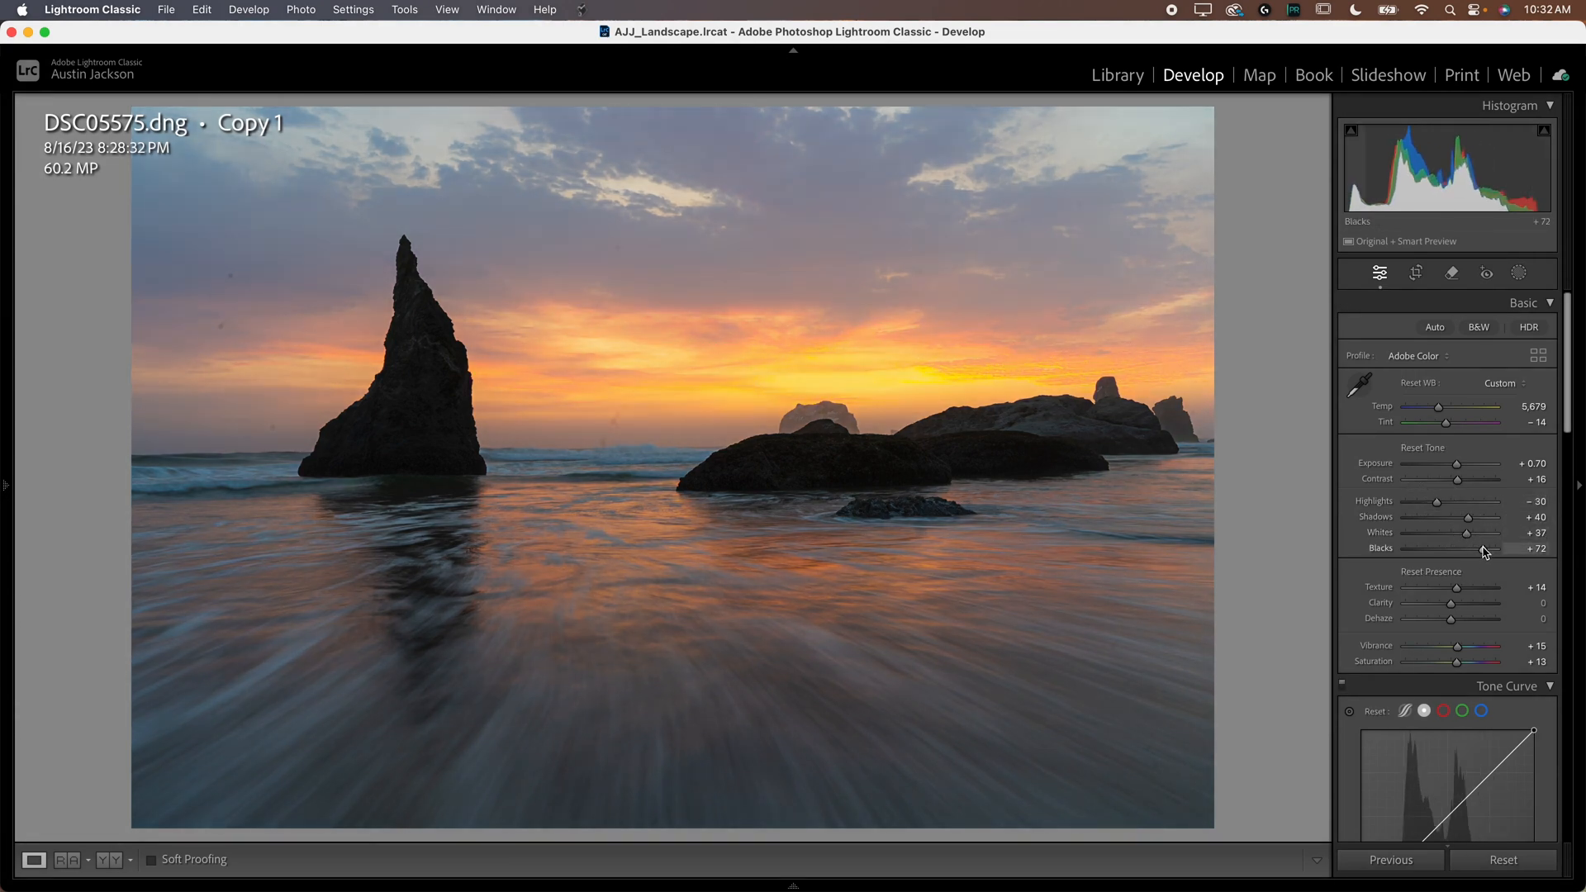
{"action": "left_click_drag", "start_coordinate": [1482, 549], "coordinate": [1445, 548]}
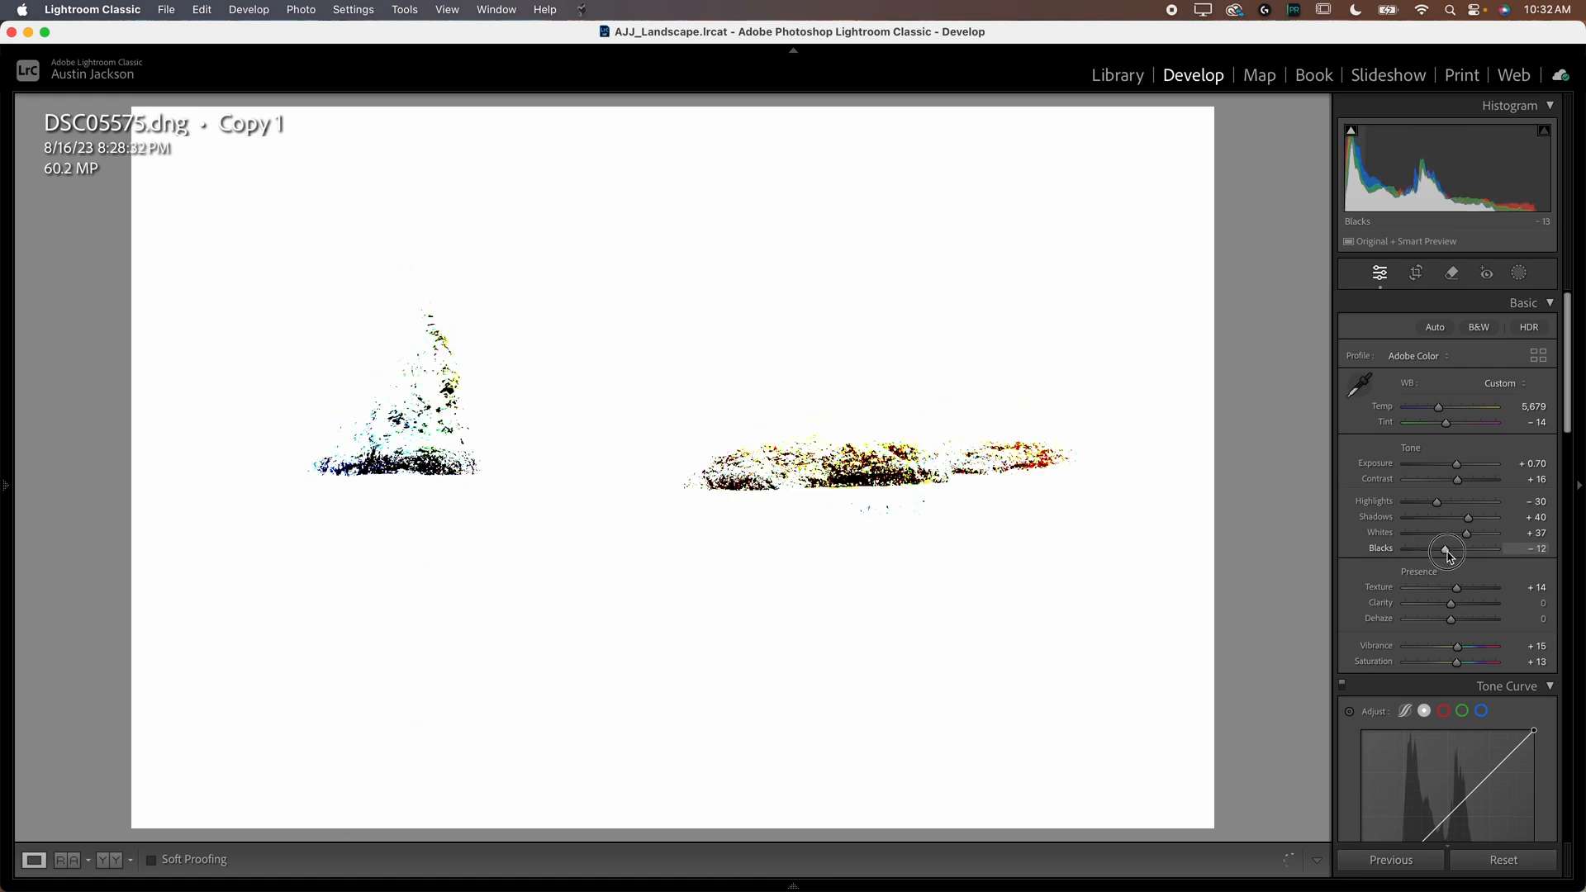
{"action": "left_click_drag", "start_coordinate": [1444, 549], "coordinate": [1454, 548]}
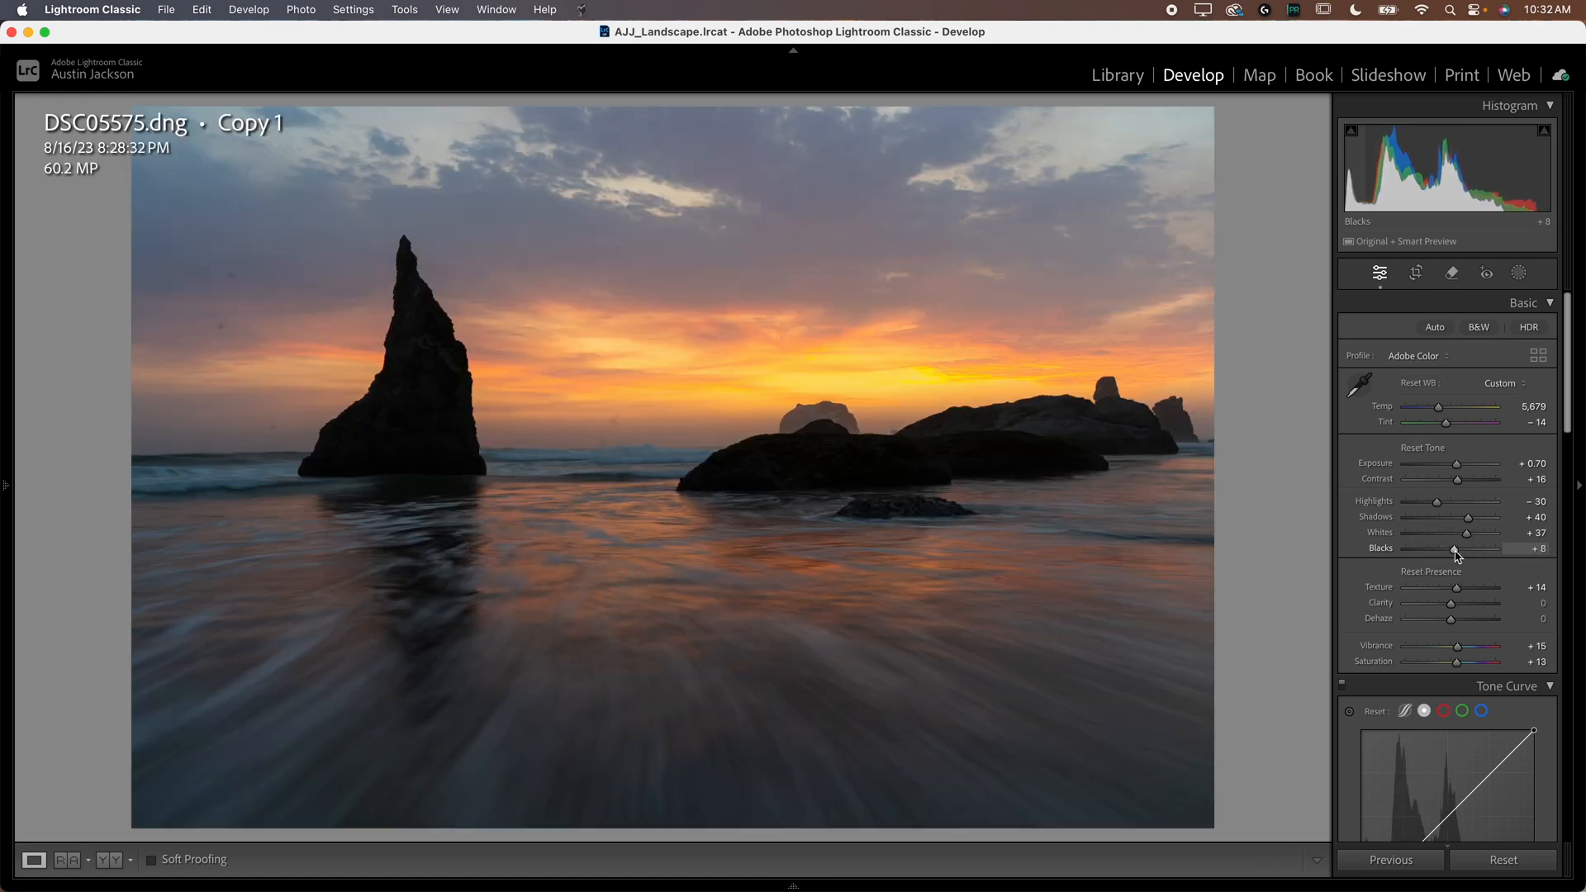
{"action": "left_click_drag", "start_coordinate": [1457, 517], "coordinate": [1468, 517]}
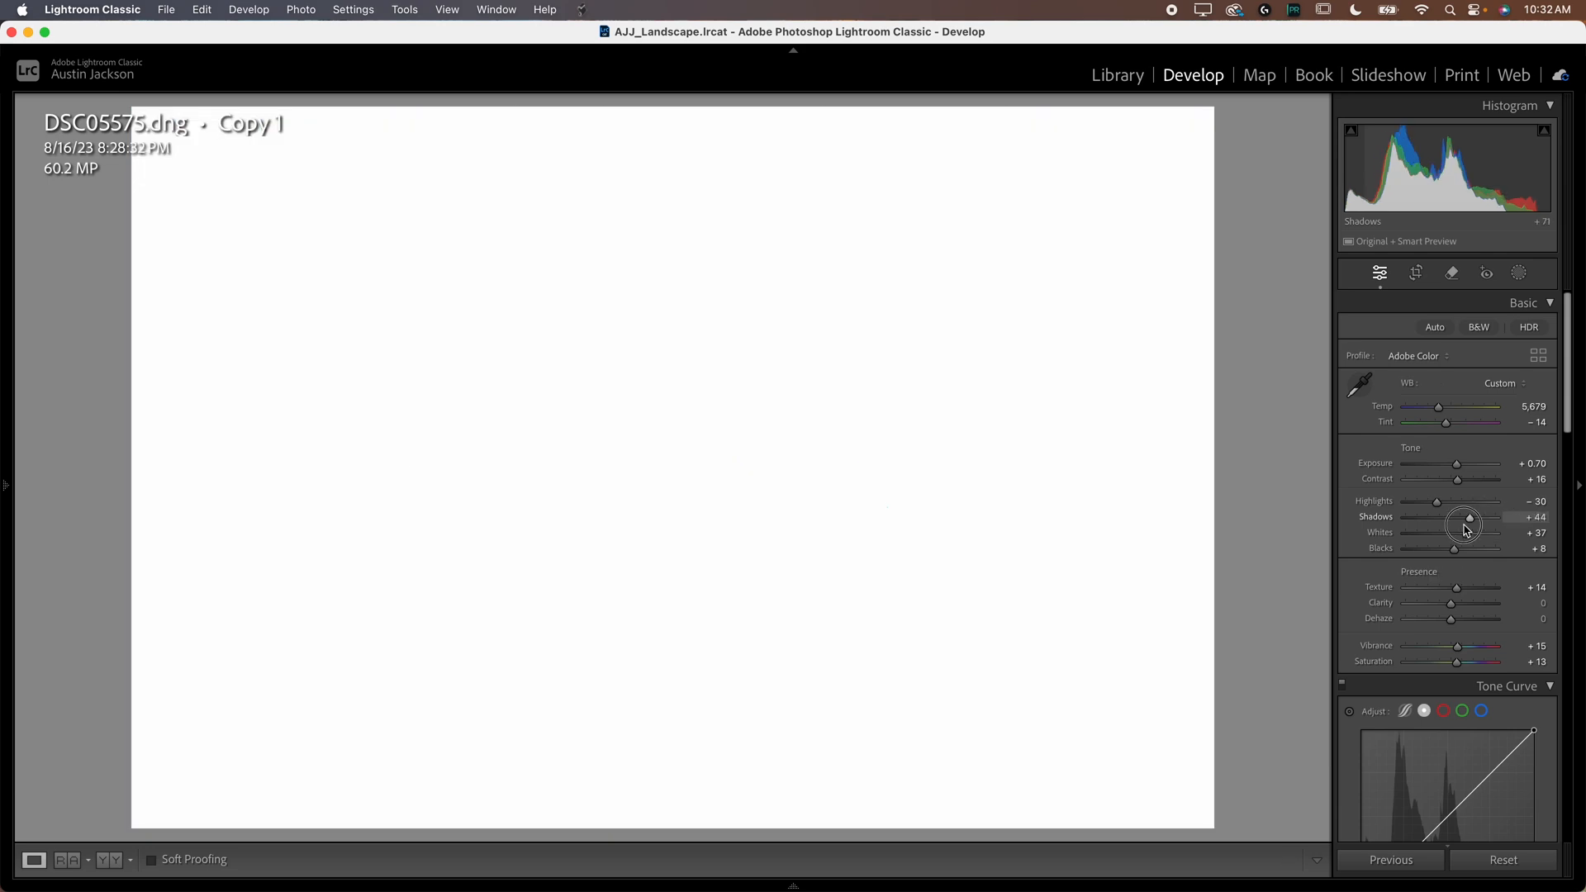
{"action": "left_click_drag", "start_coordinate": [1467, 520], "coordinate": [1434, 521]}
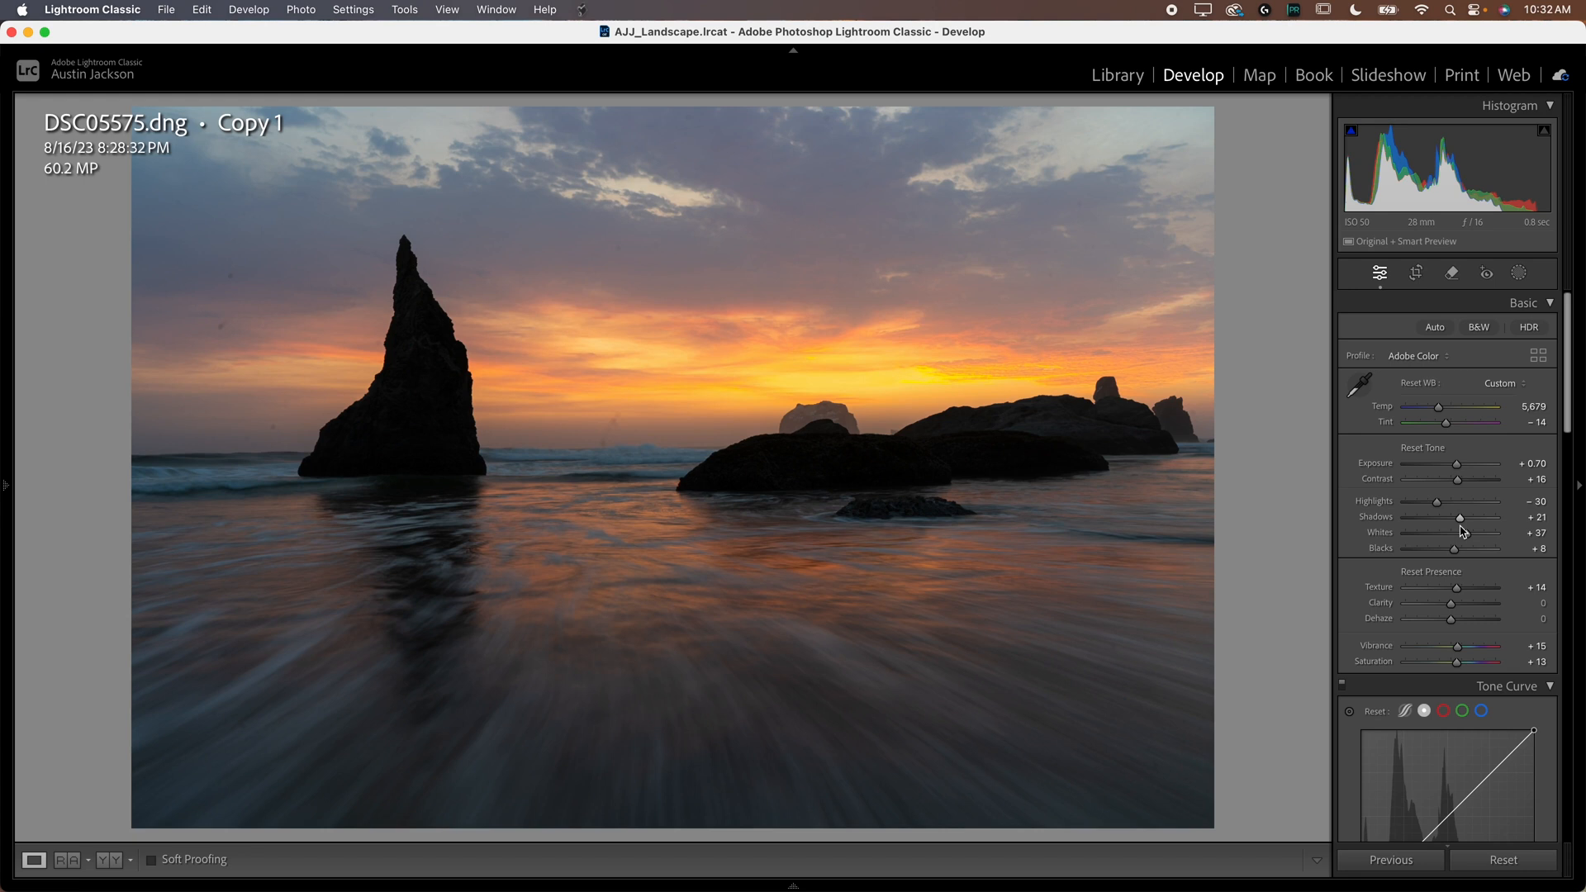
{"action": "left_click_drag", "start_coordinate": [1464, 517], "coordinate": [1444, 517]}
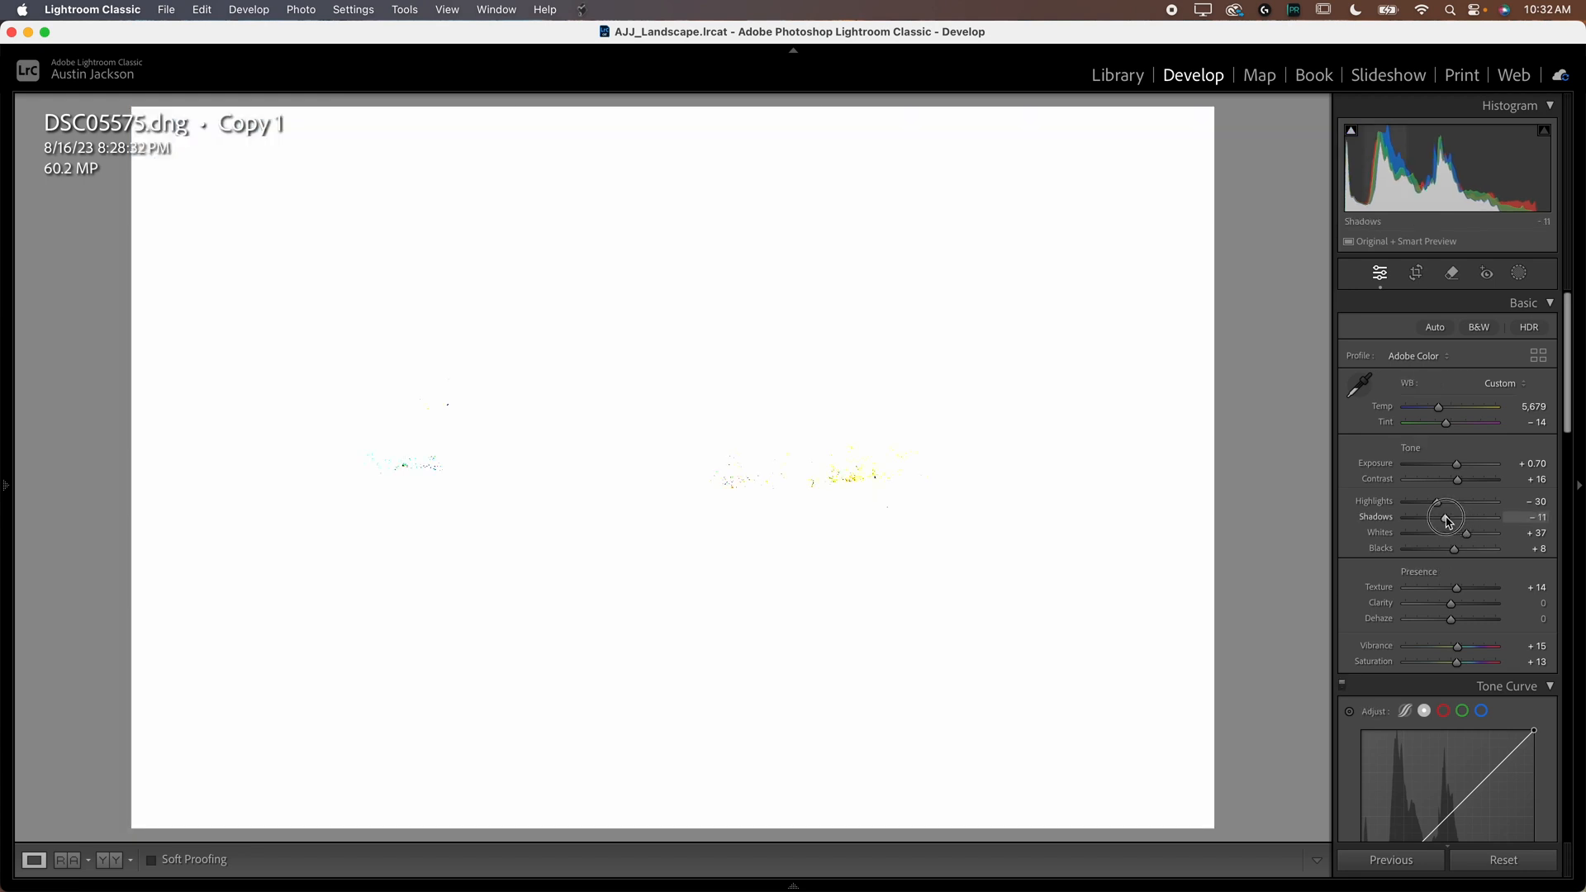
{"action": "left_click_drag", "start_coordinate": [1465, 517], "coordinate": [1420, 518]}
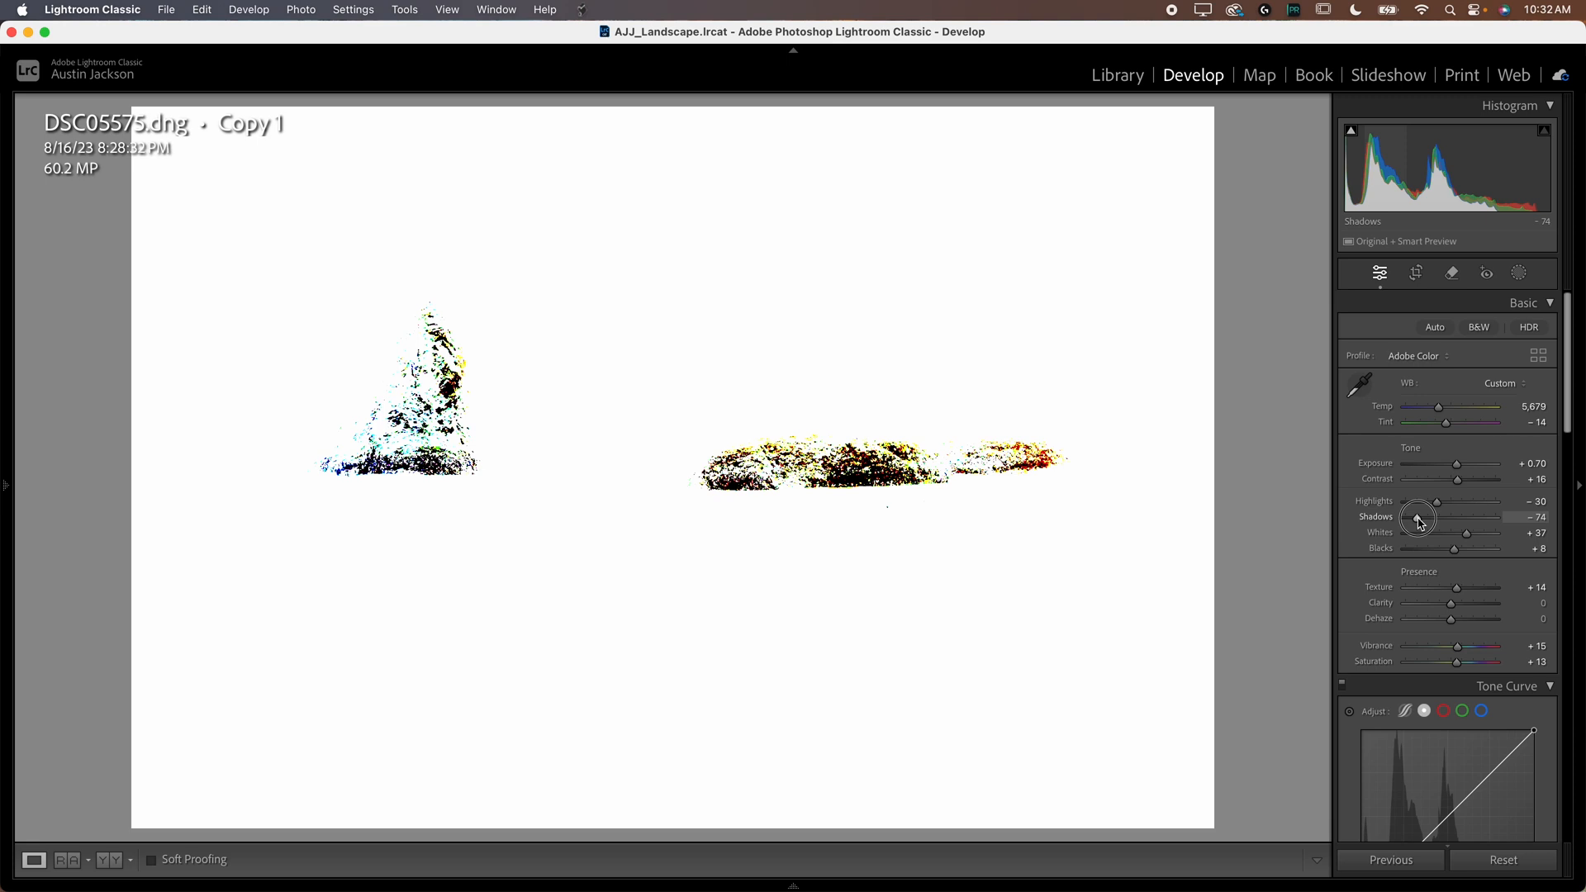
{"action": "left_click_drag", "start_coordinate": [1411, 517], "coordinate": [1462, 517]}
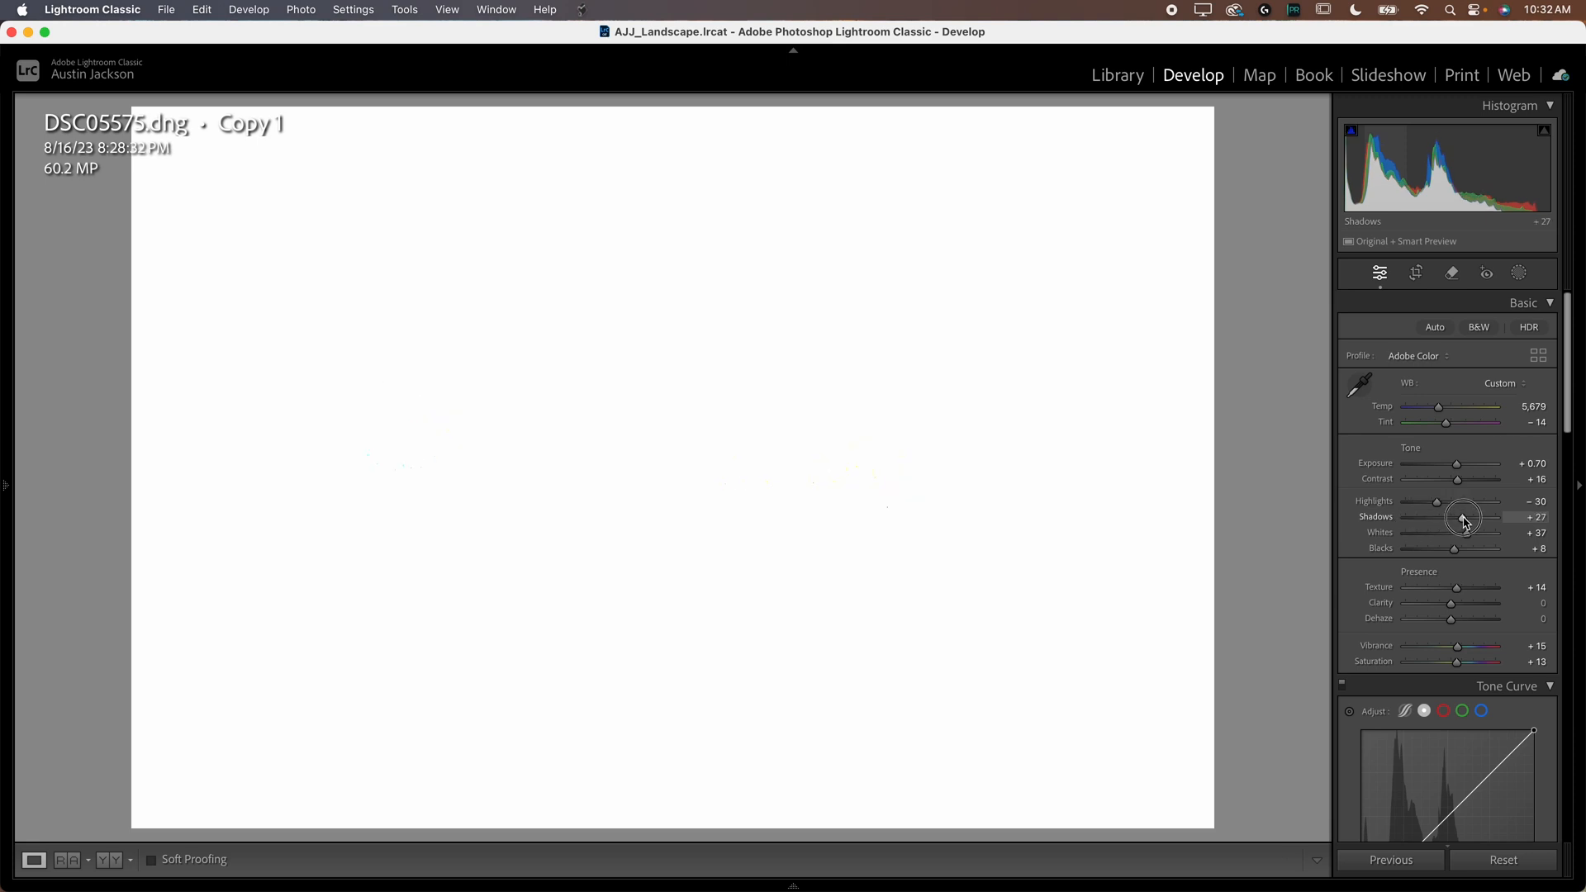
{"action": "left_click_drag", "start_coordinate": [1465, 518], "coordinate": [1437, 517]}
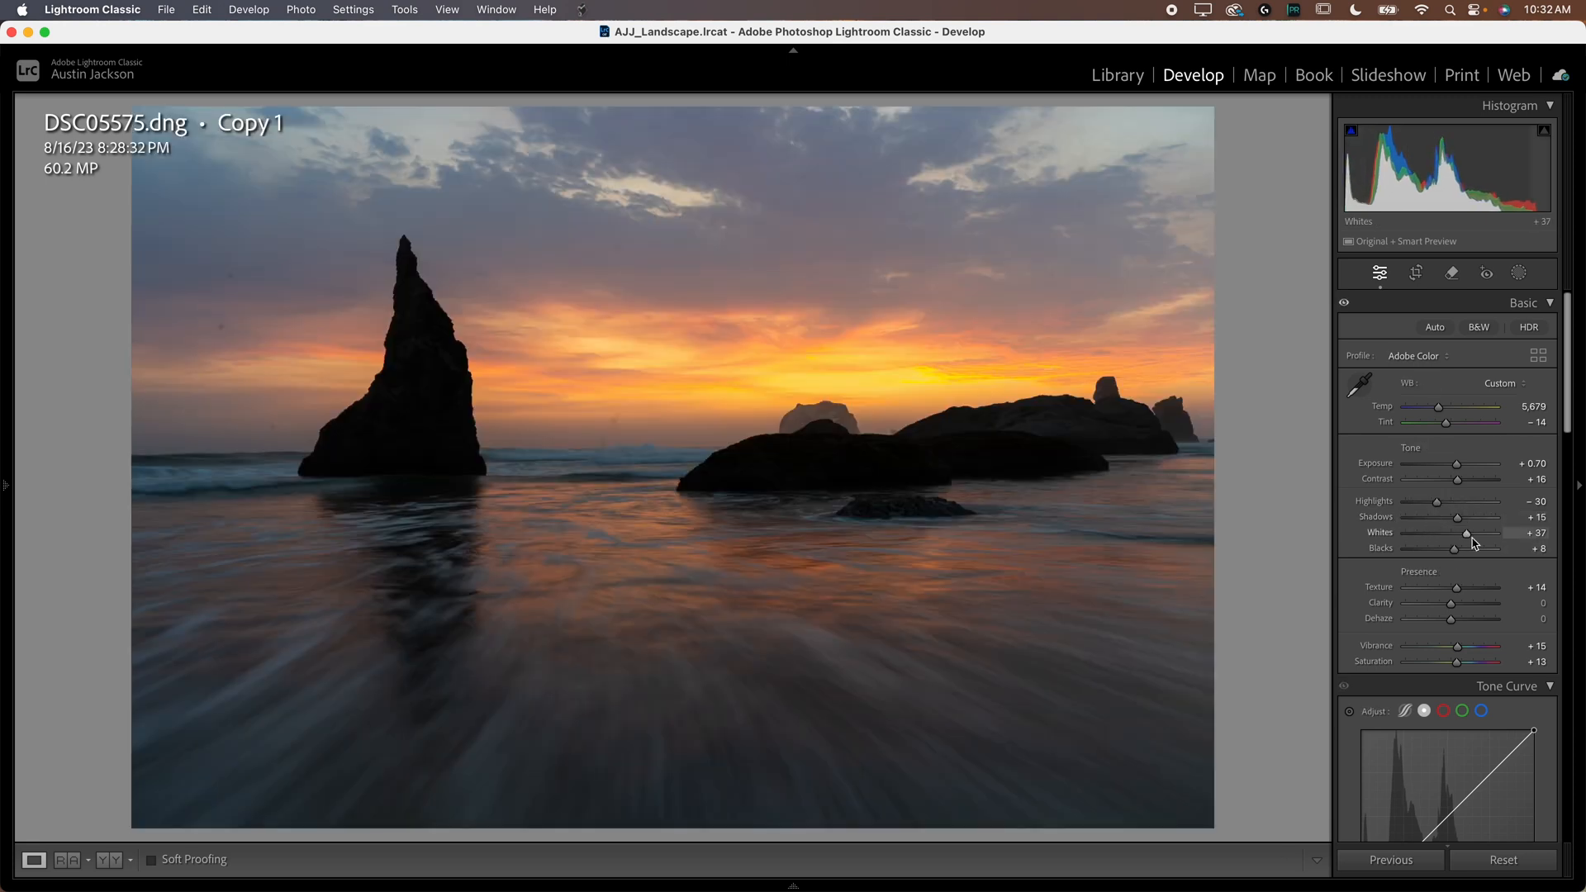
Step: Set Whites to +30 and lift Blacks to about +53 while watching clipping
{"action": "left_click_drag", "start_coordinate": [1467, 533], "coordinate": [1453, 534]}
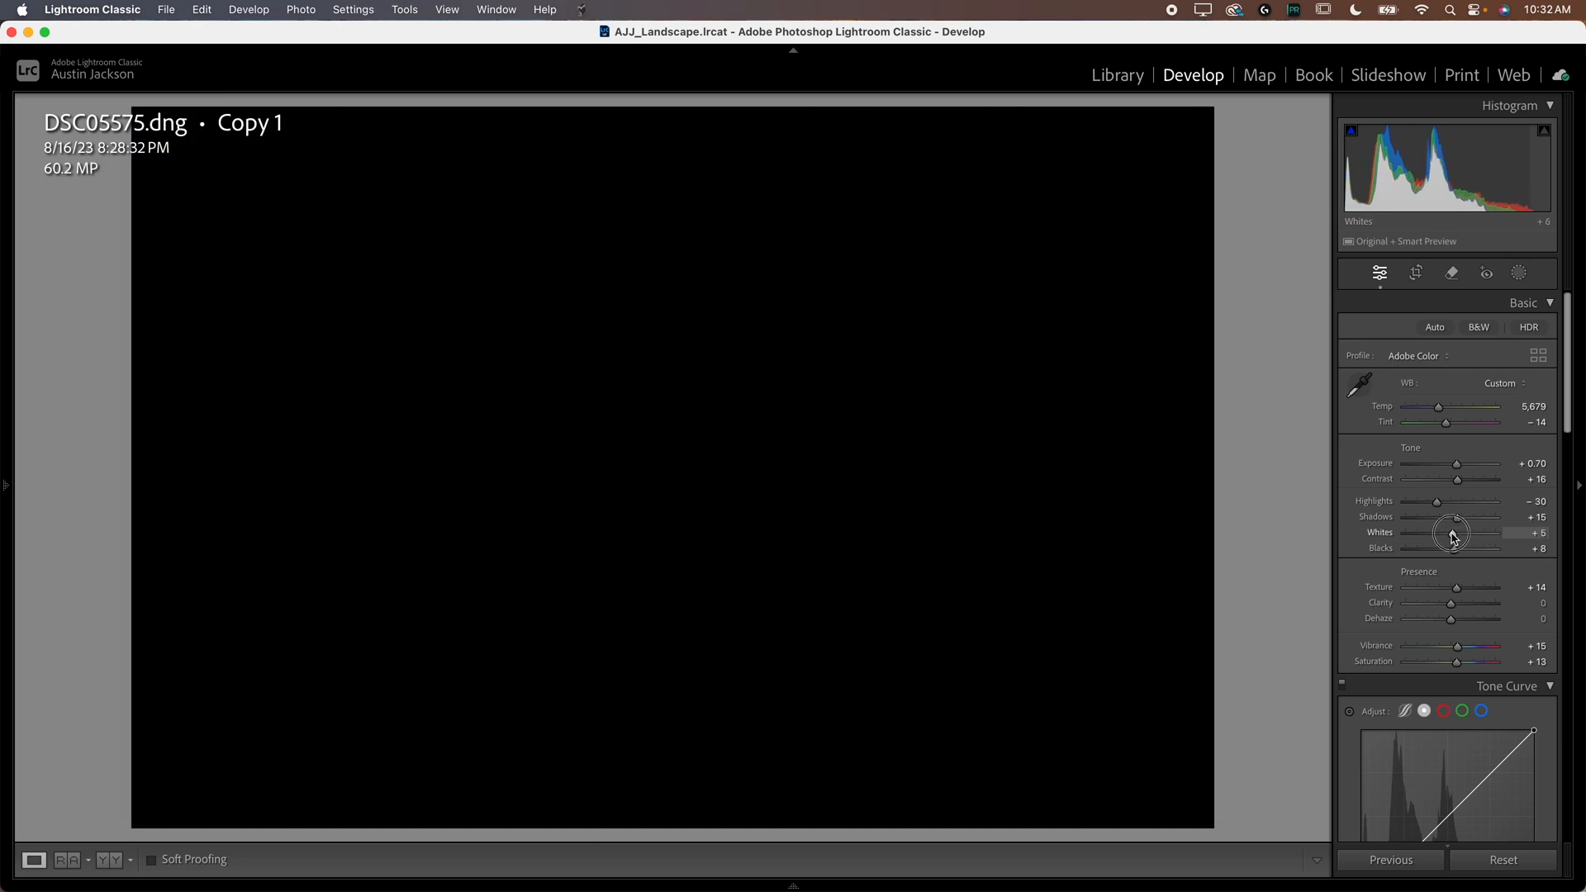
{"action": "left_click_drag", "start_coordinate": [1450, 534], "coordinate": [1482, 533]}
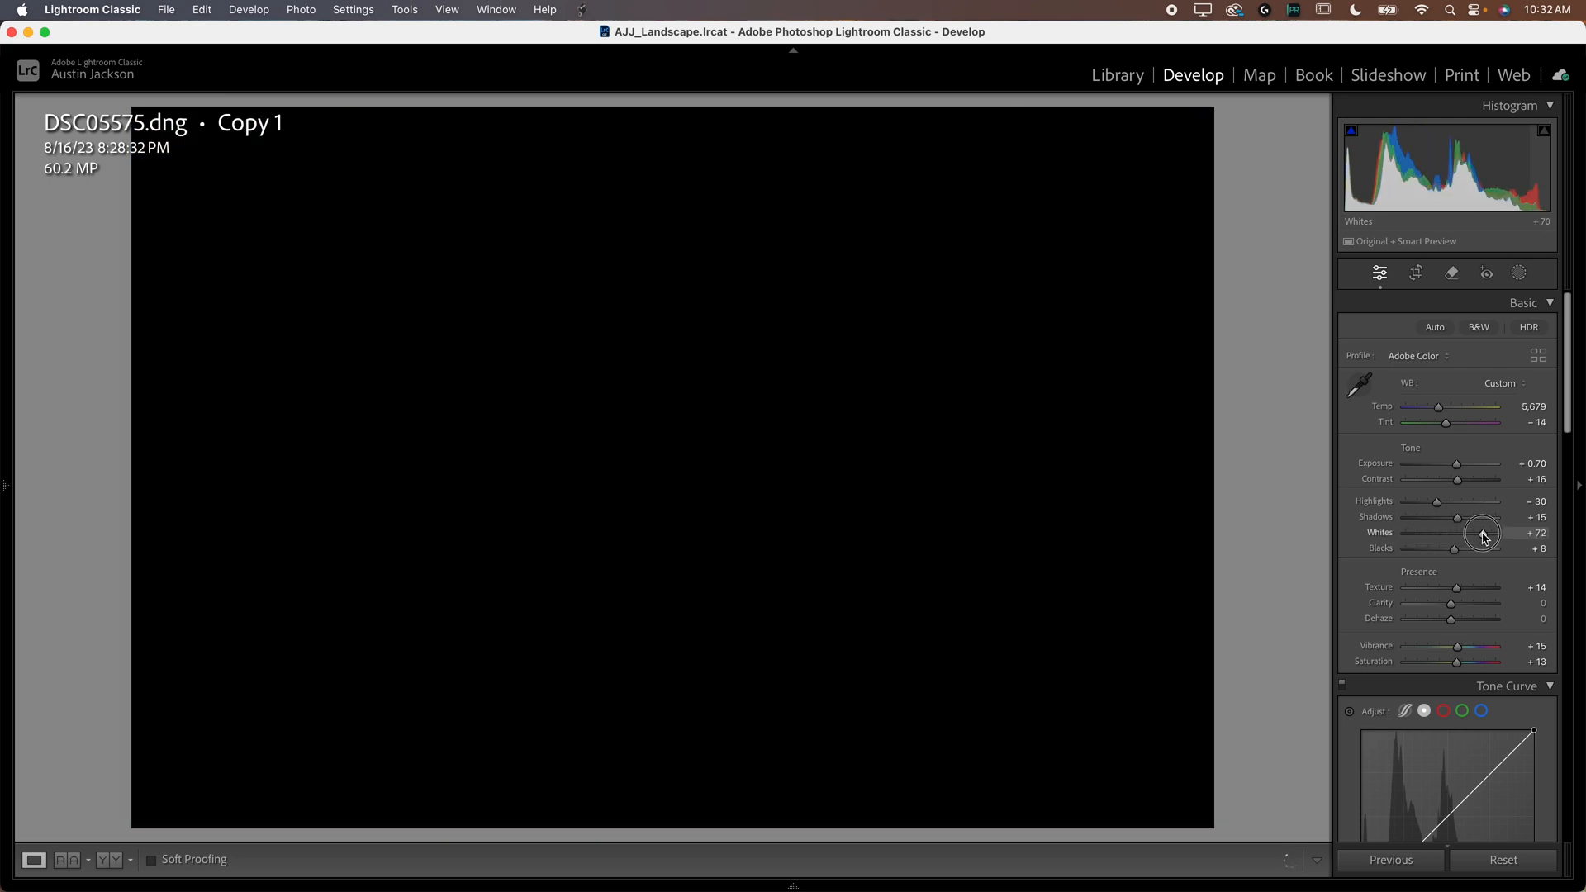
{"action": "left_click_drag", "start_coordinate": [1482, 534], "coordinate": [1472, 534]}
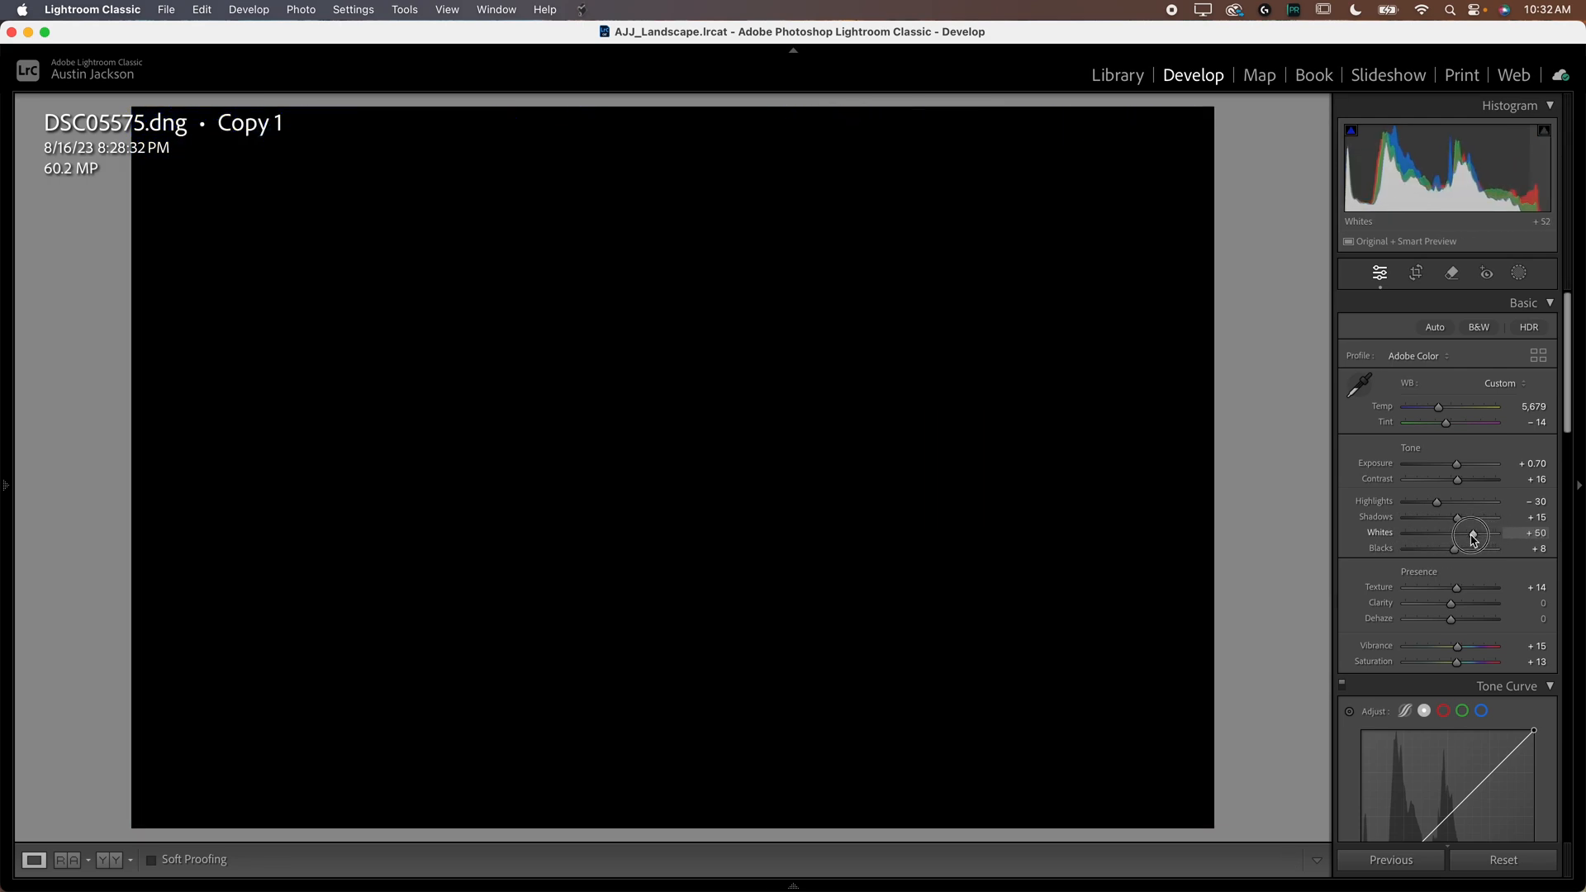
{"action": "left_click_drag", "start_coordinate": [1470, 534], "coordinate": [1461, 534]}
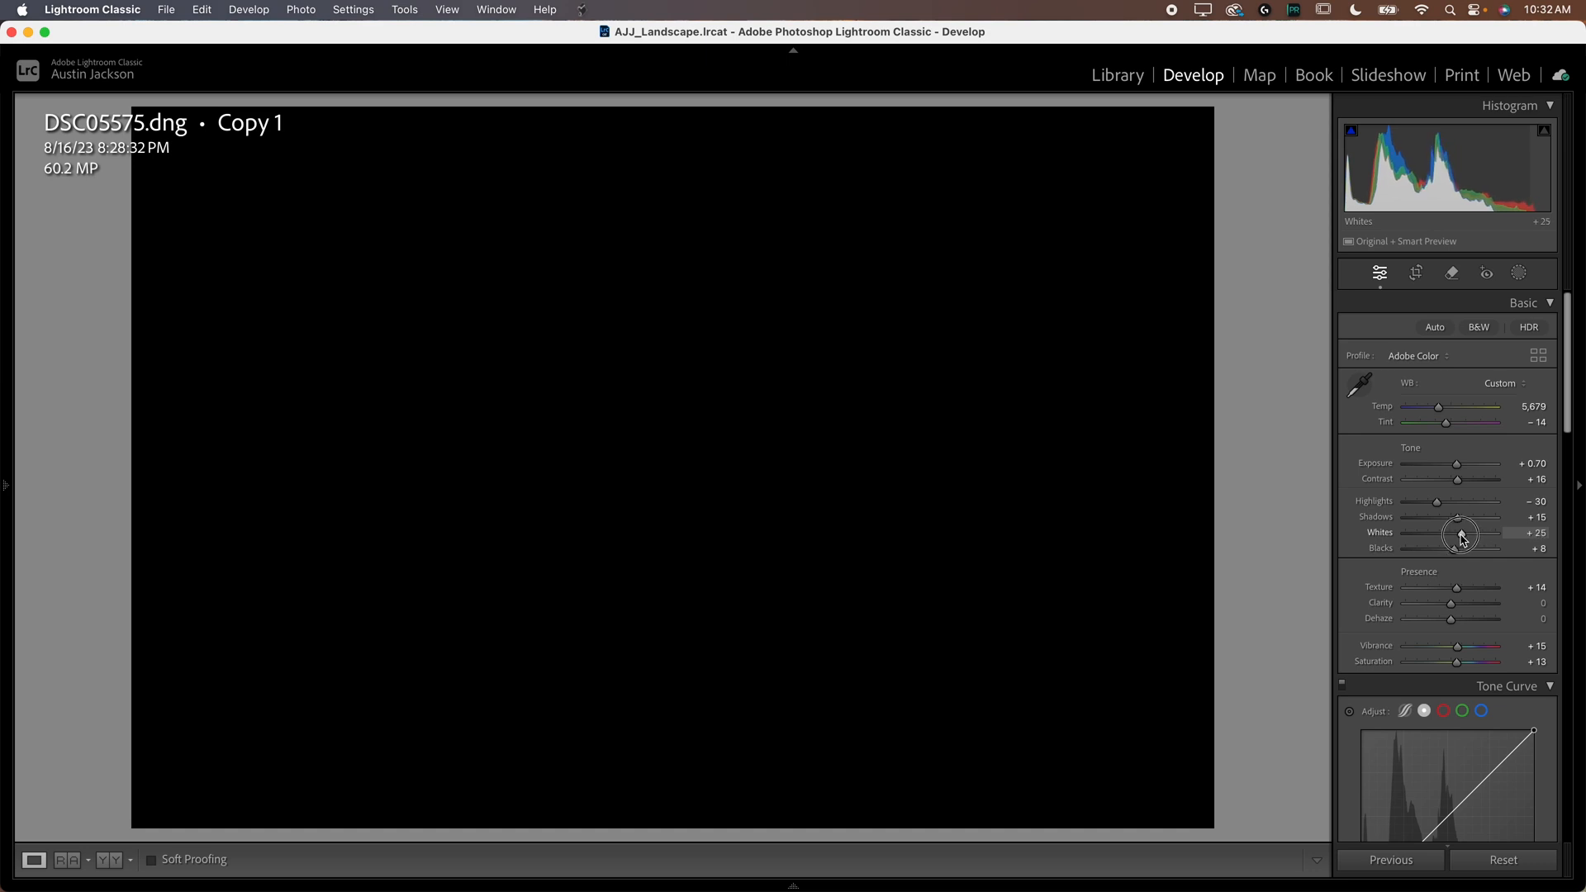
{"action": "left_click_drag", "start_coordinate": [1459, 533], "coordinate": [1470, 534]}
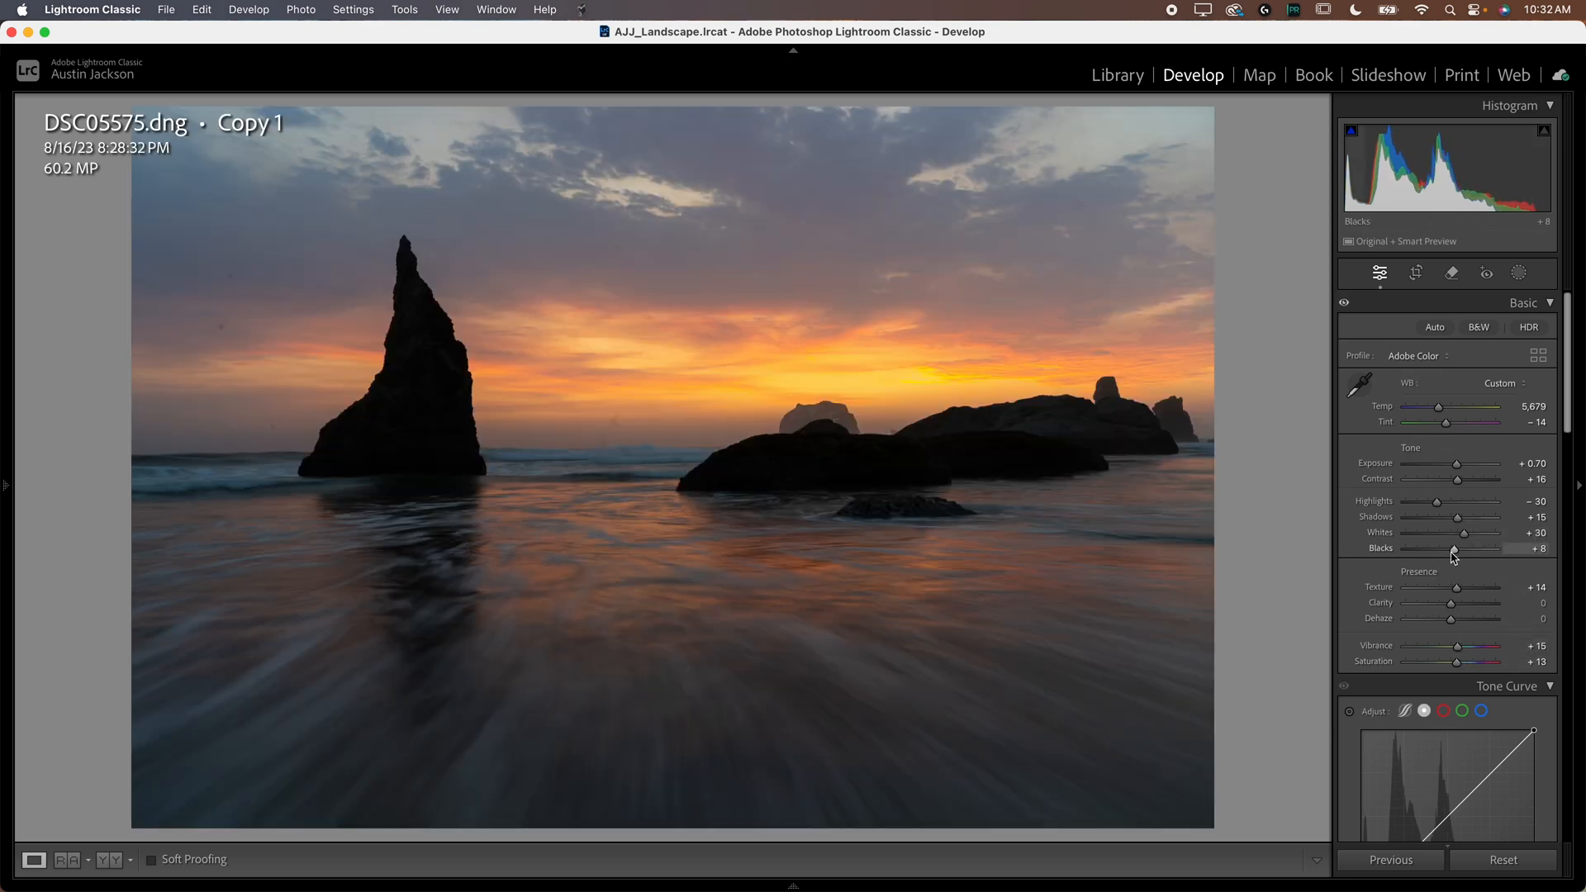
{"action": "left_click_drag", "start_coordinate": [1454, 549], "coordinate": [1474, 548]}
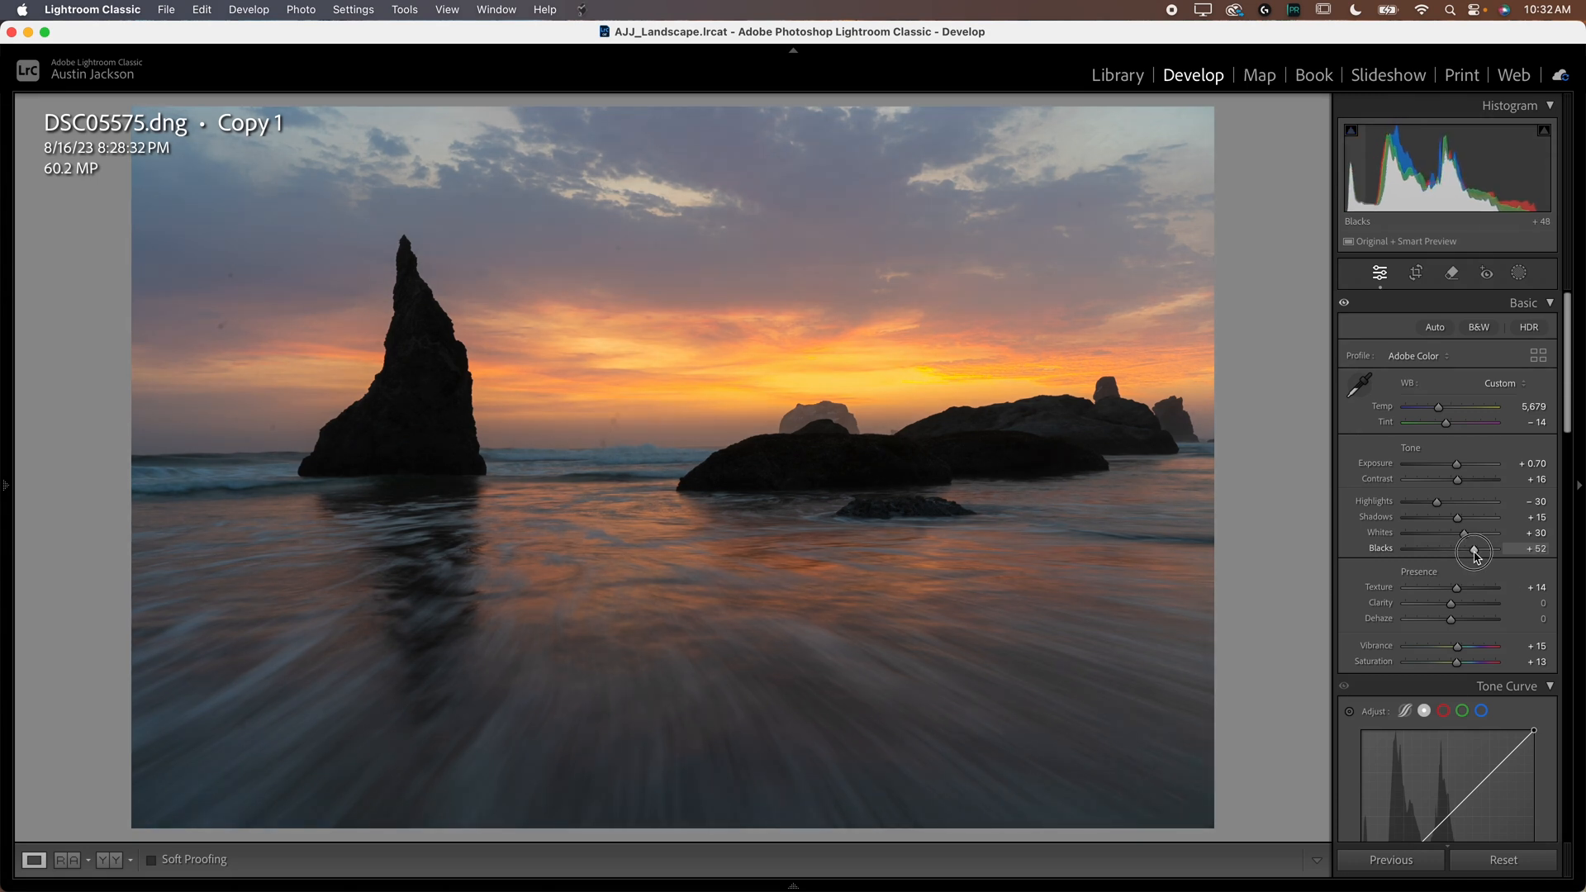
{"action": "left_click_drag", "start_coordinate": [1472, 548], "coordinate": [1477, 548]}
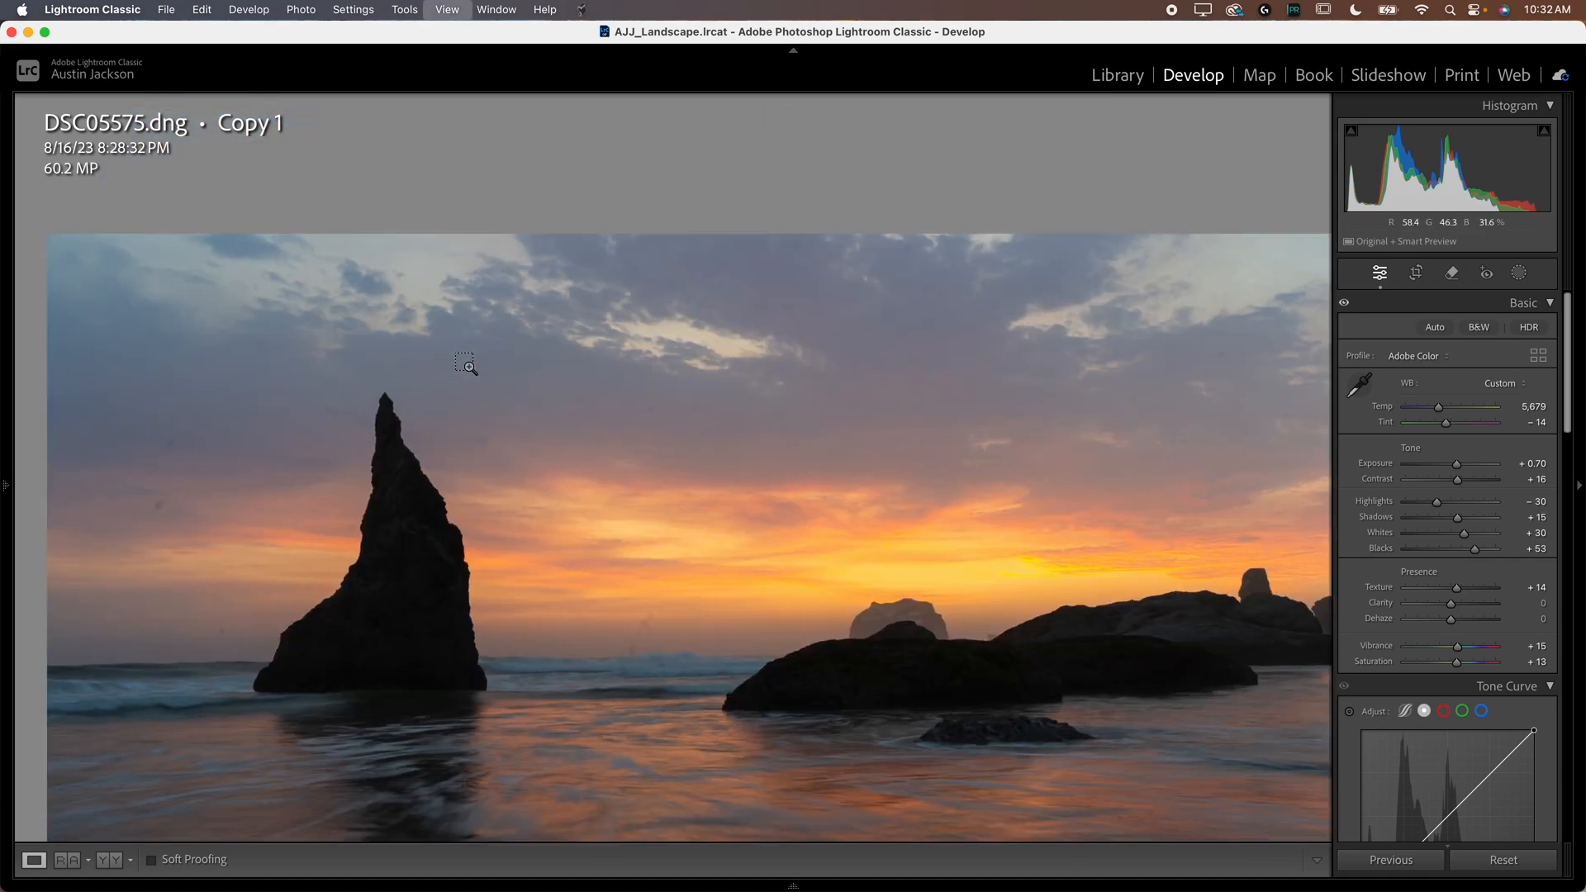
Step: Zoom to Fit and bring up spot removal on the seascape copy in Heal mode
{"action": "left_click", "coordinate": [466, 364]}
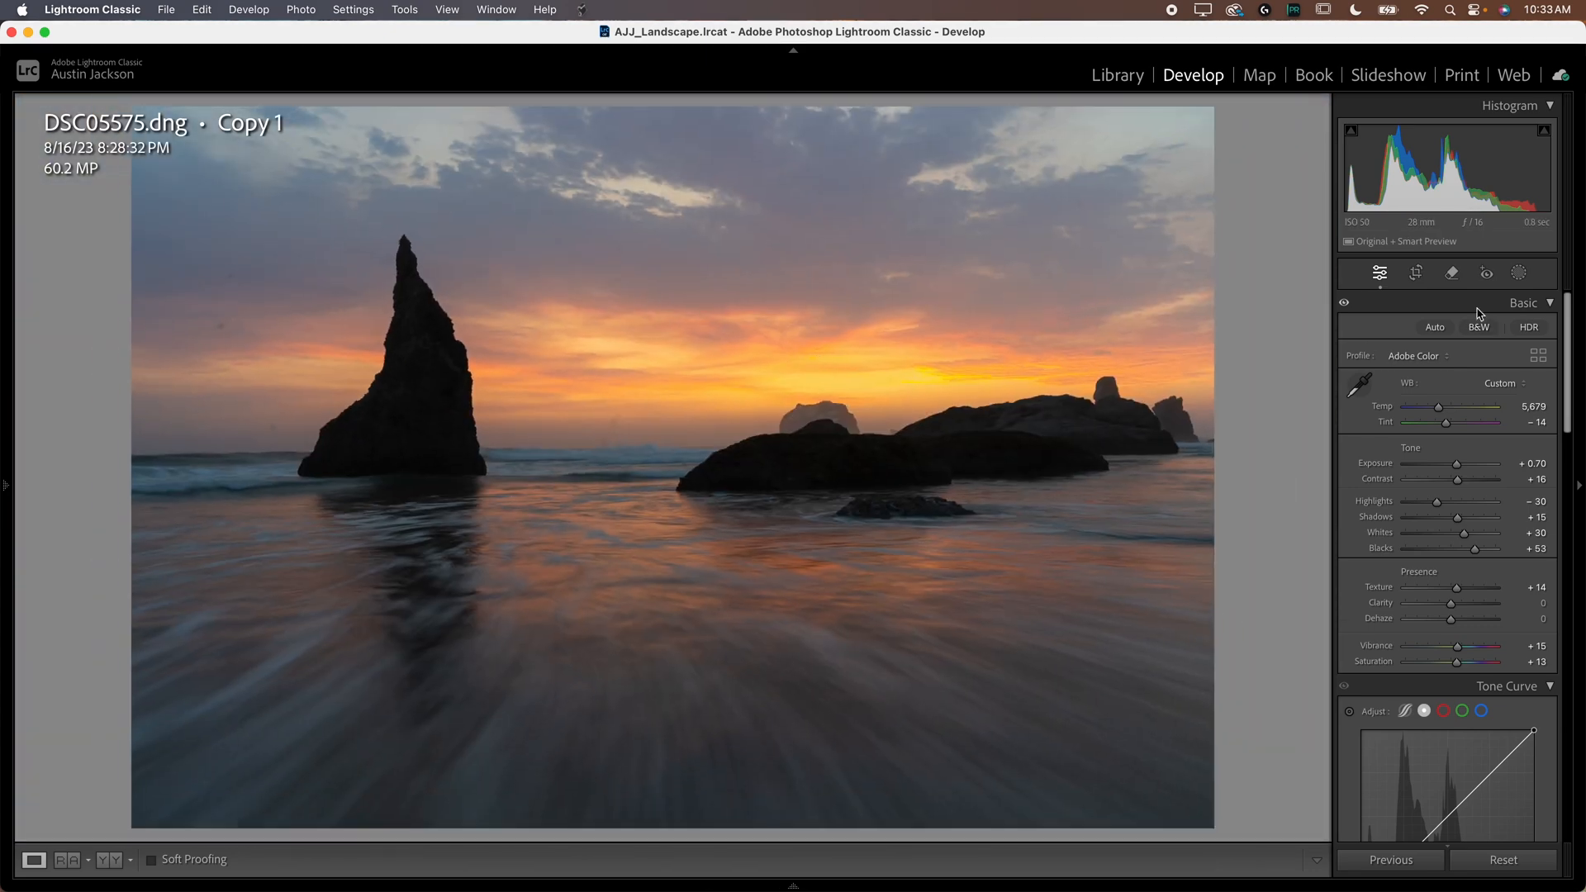
{"action": "left_click", "coordinate": [1450, 272]}
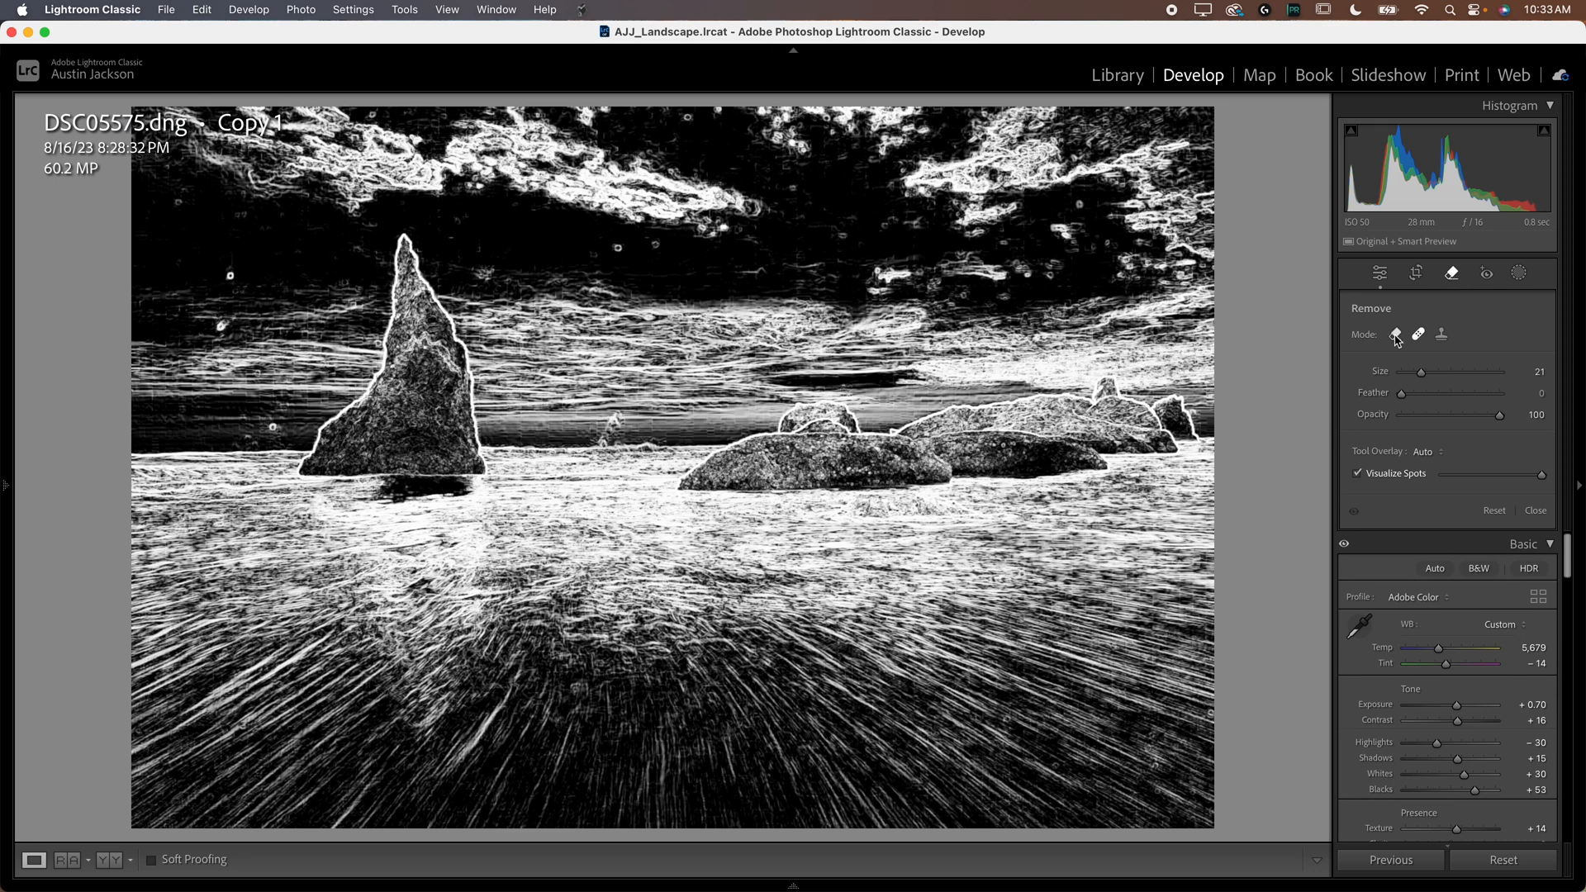
{"action": "mouse_move", "coordinate": [1421, 344]}
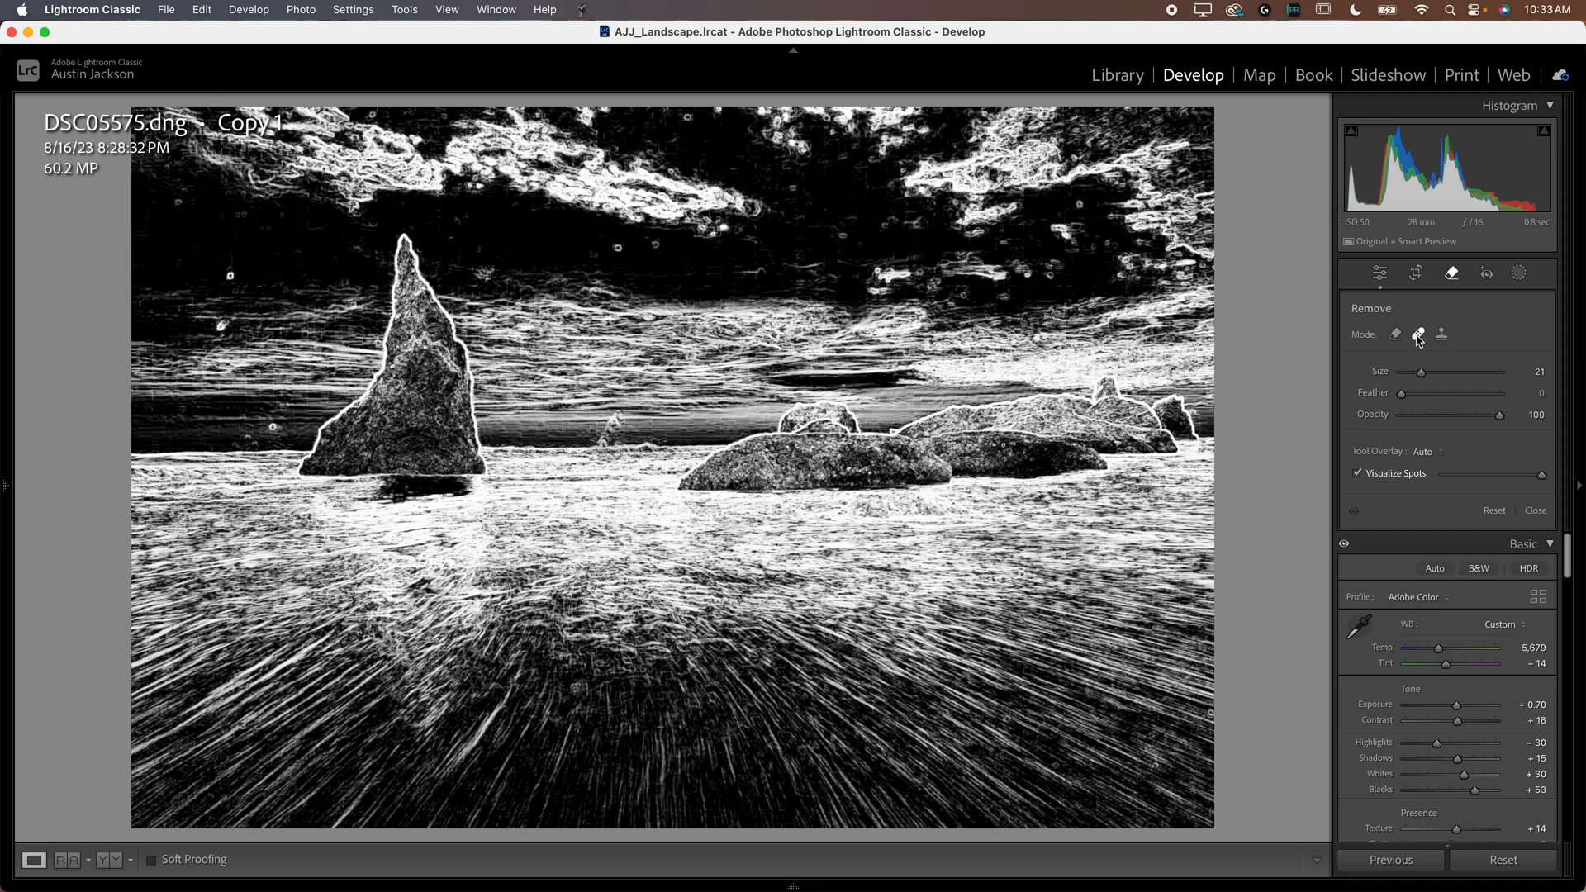
{"action": "left_click", "coordinate": [1358, 474]}
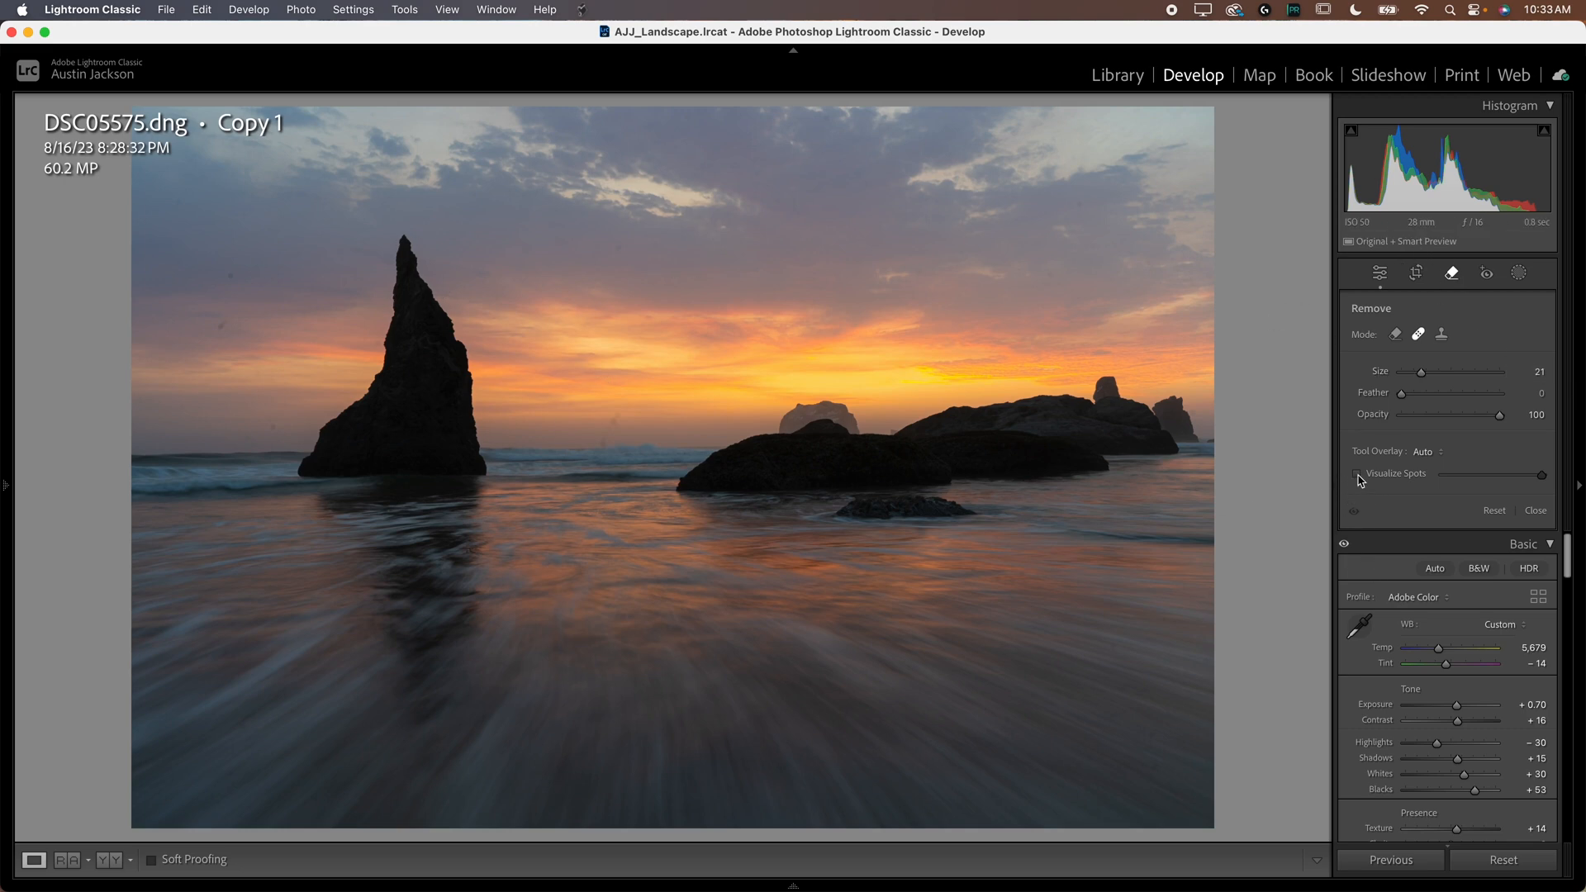
Step: Shrink the healing brush to size 9 and remove a dust spot in the sky with Visualize Spots
{"action": "left_click", "coordinate": [1358, 475]}
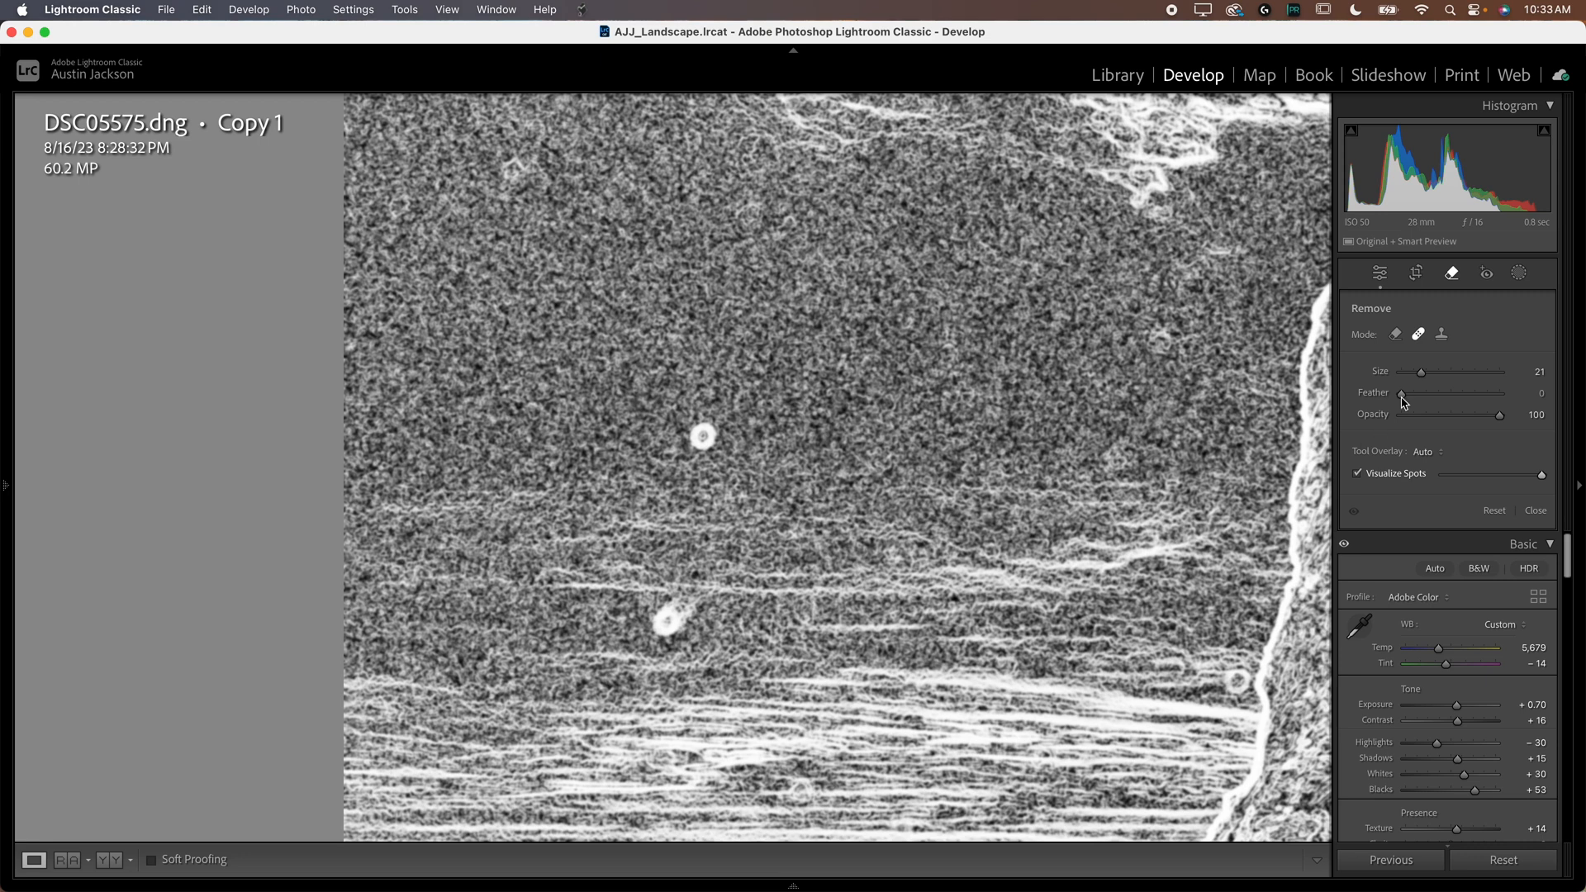
{"action": "left_click_drag", "start_coordinate": [1416, 371], "coordinate": [1406, 371]}
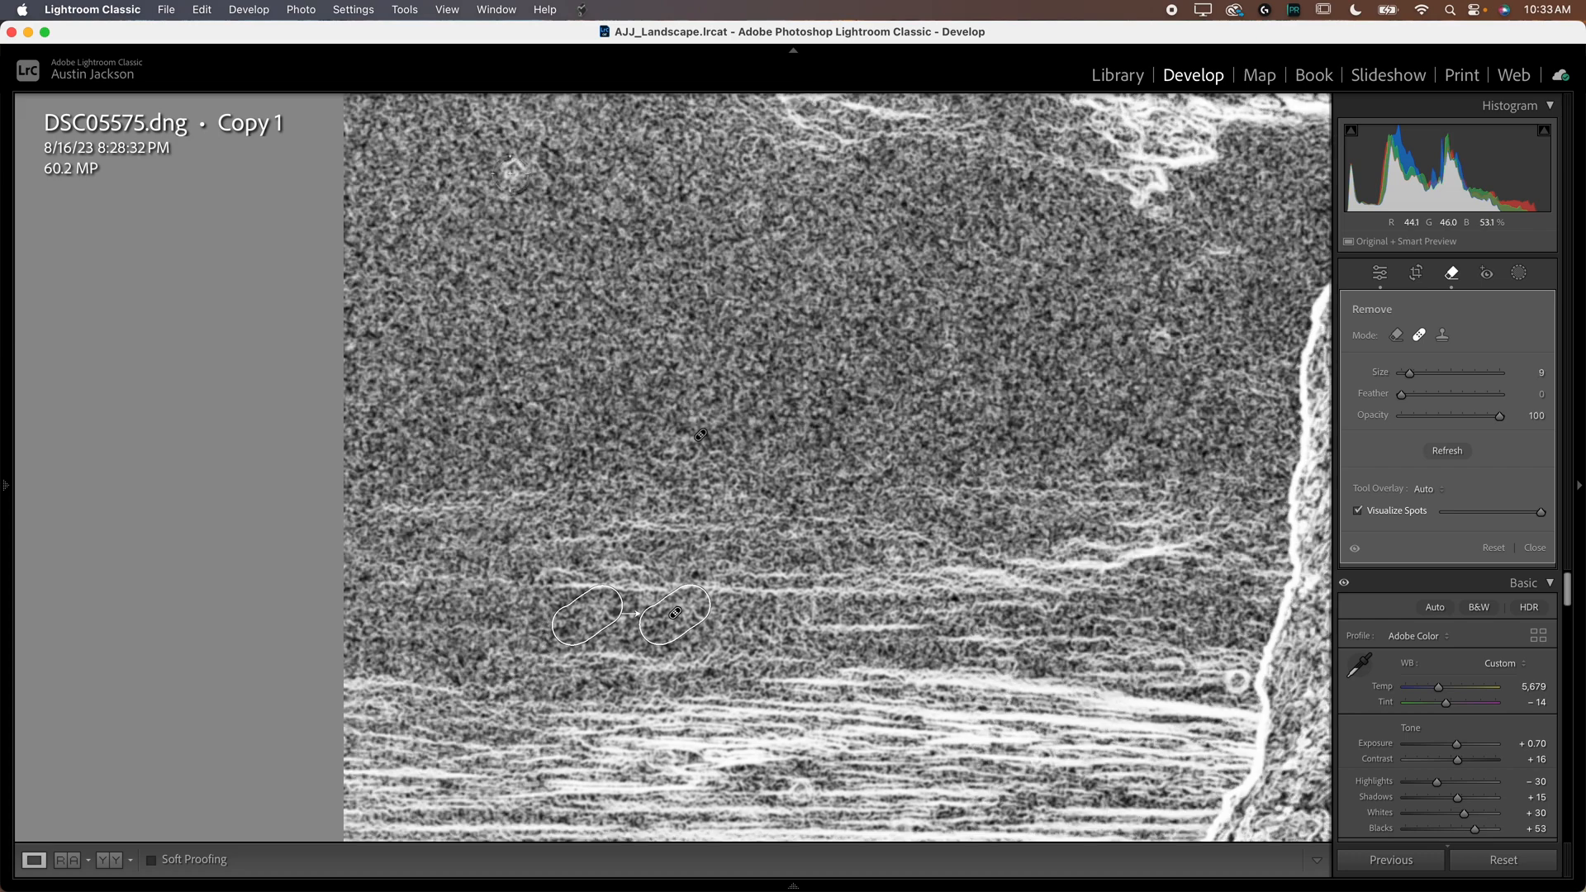
{"action": "left_click_drag", "start_coordinate": [697, 434], "coordinate": [864, 512]}
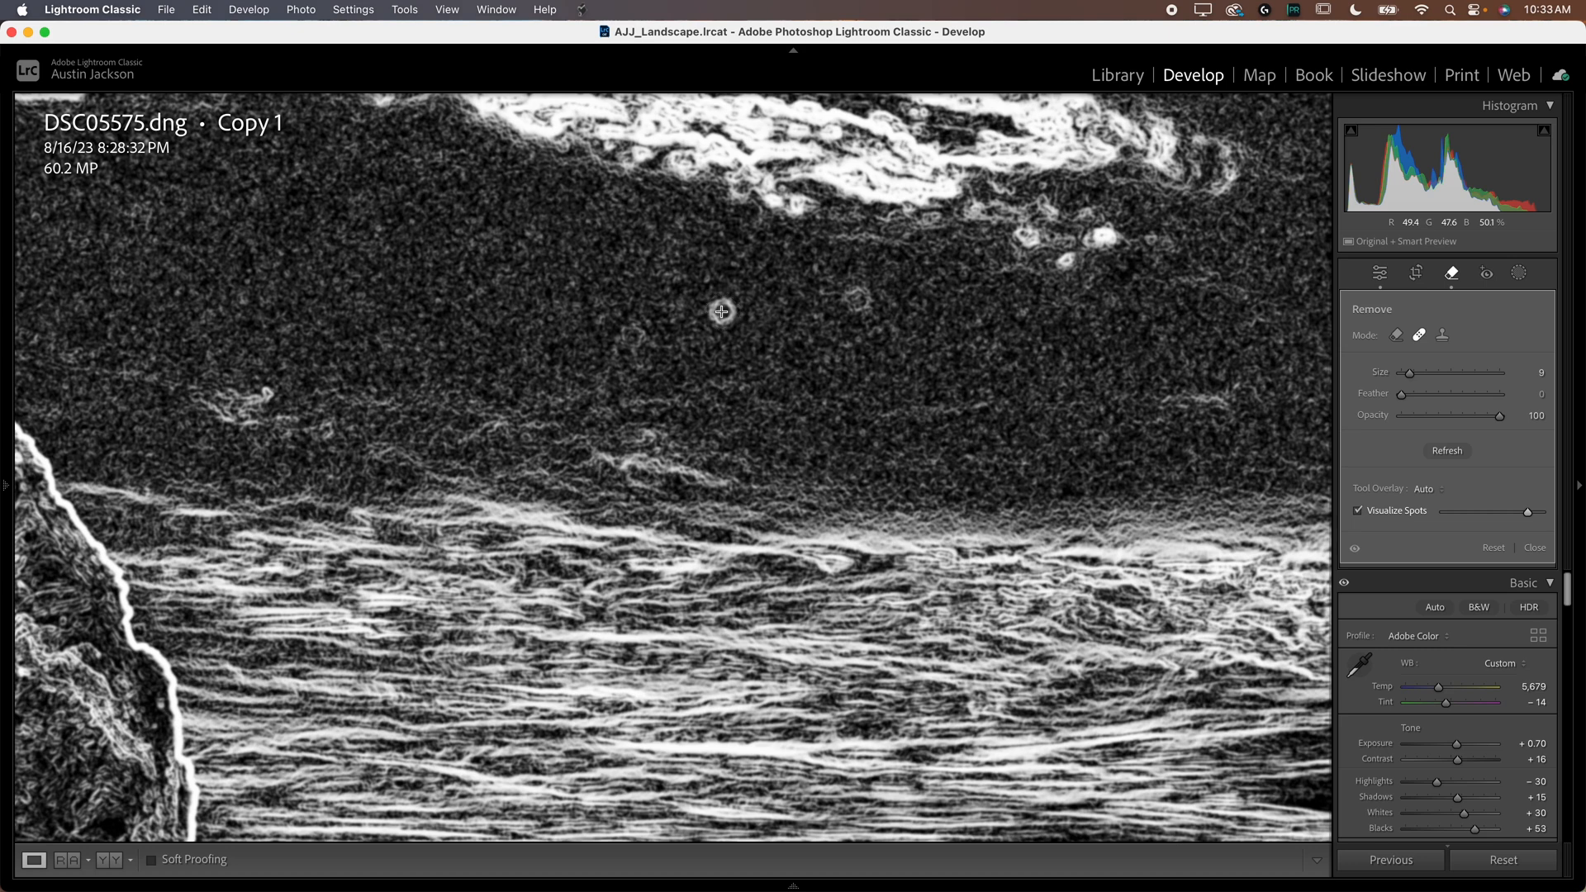
{"action": "left_click", "coordinate": [818, 299]}
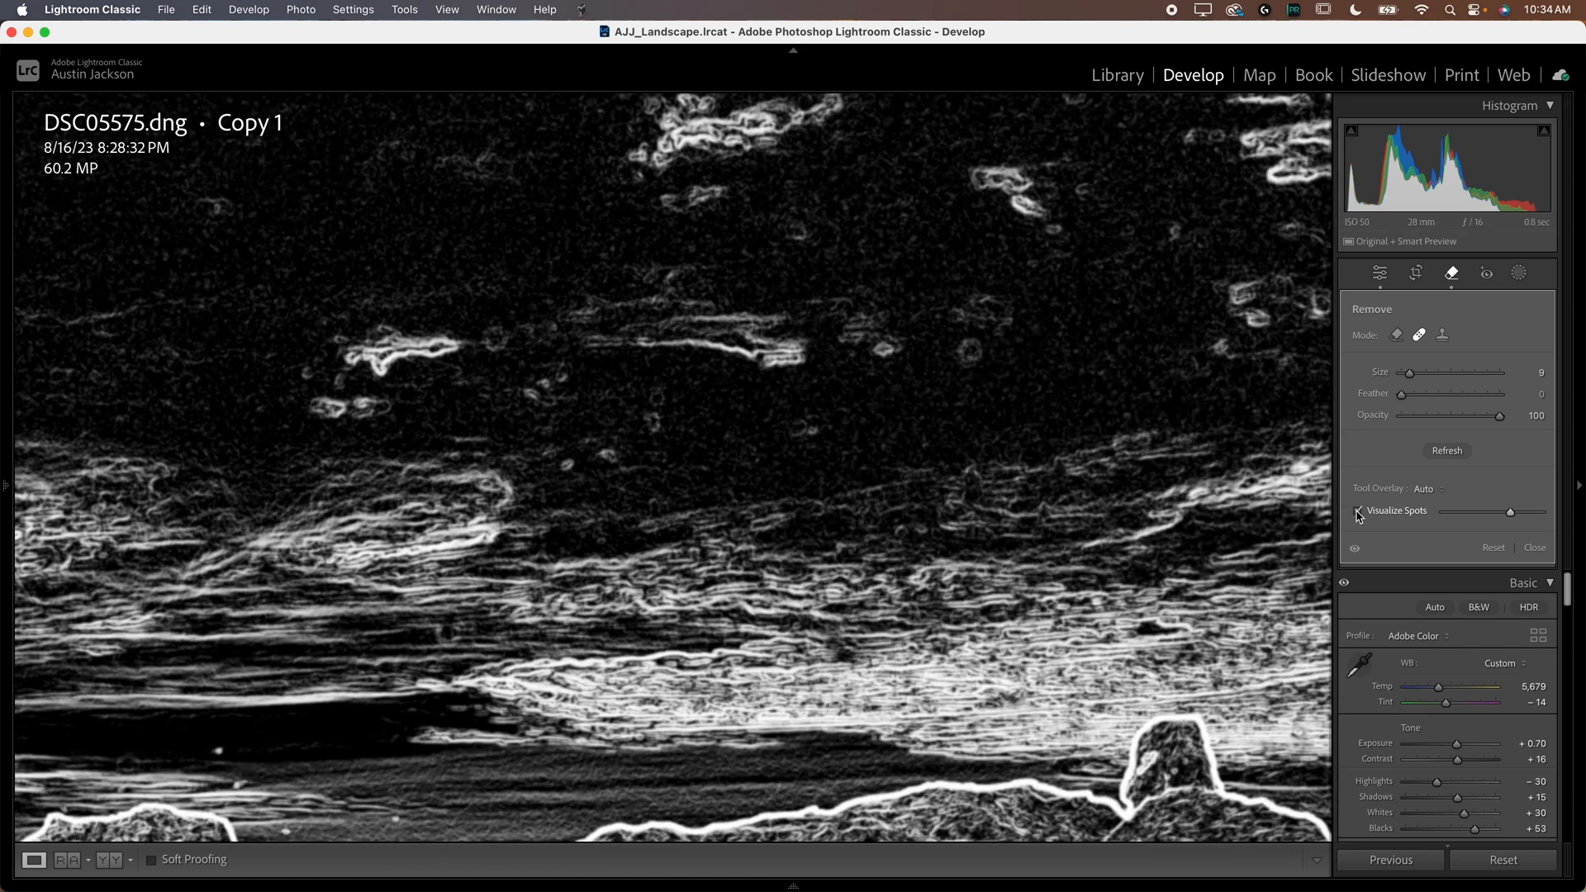
{"action": "left_click", "coordinate": [1360, 511]}
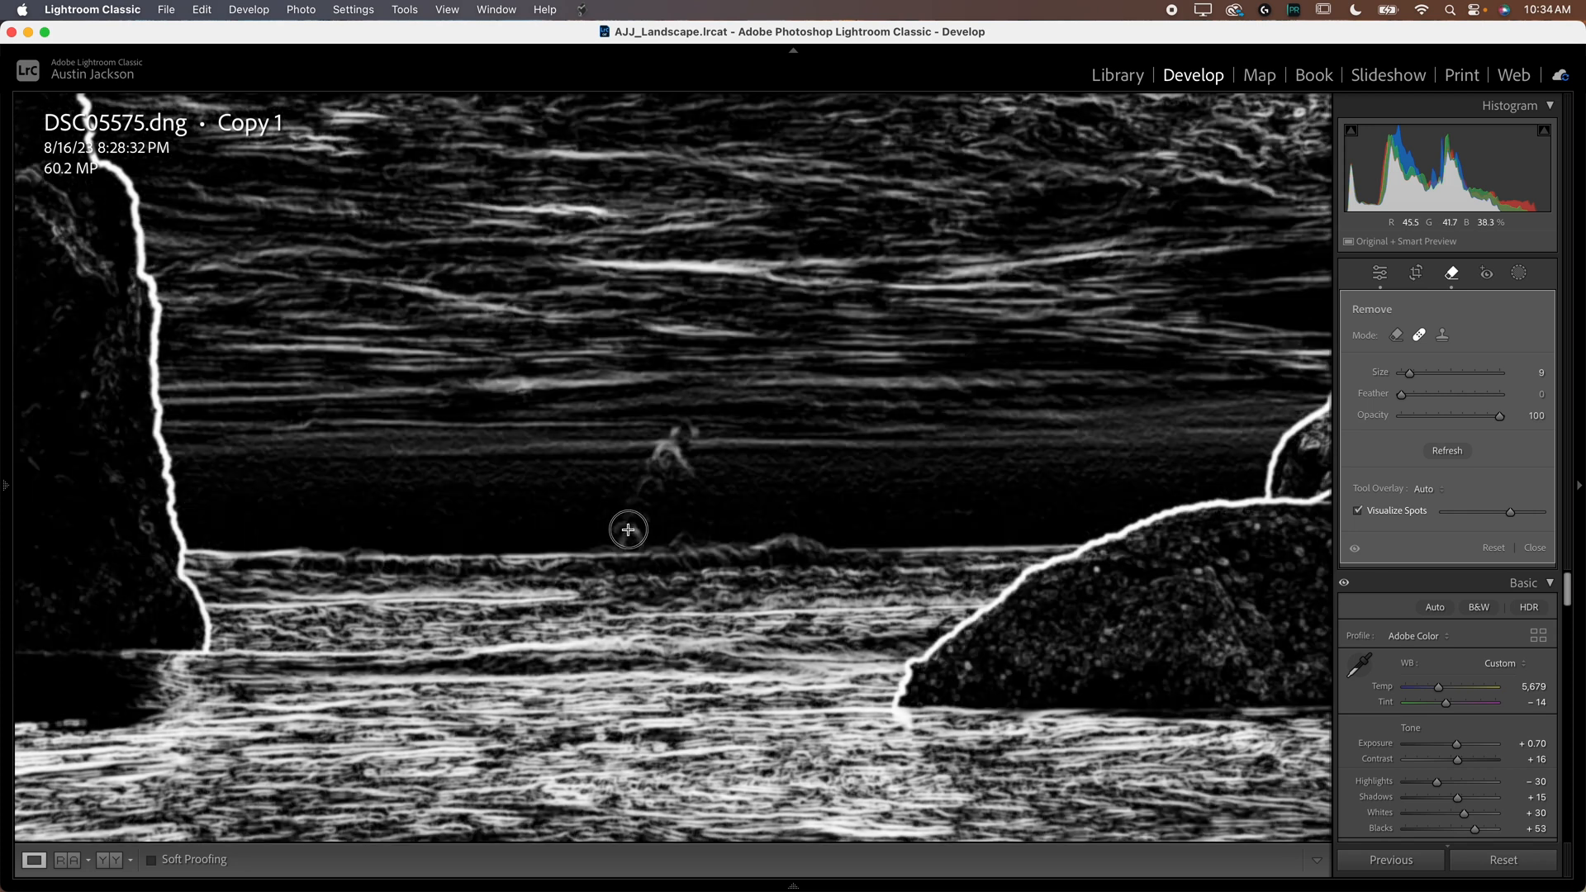
{"action": "mouse_move", "coordinate": [642, 514]}
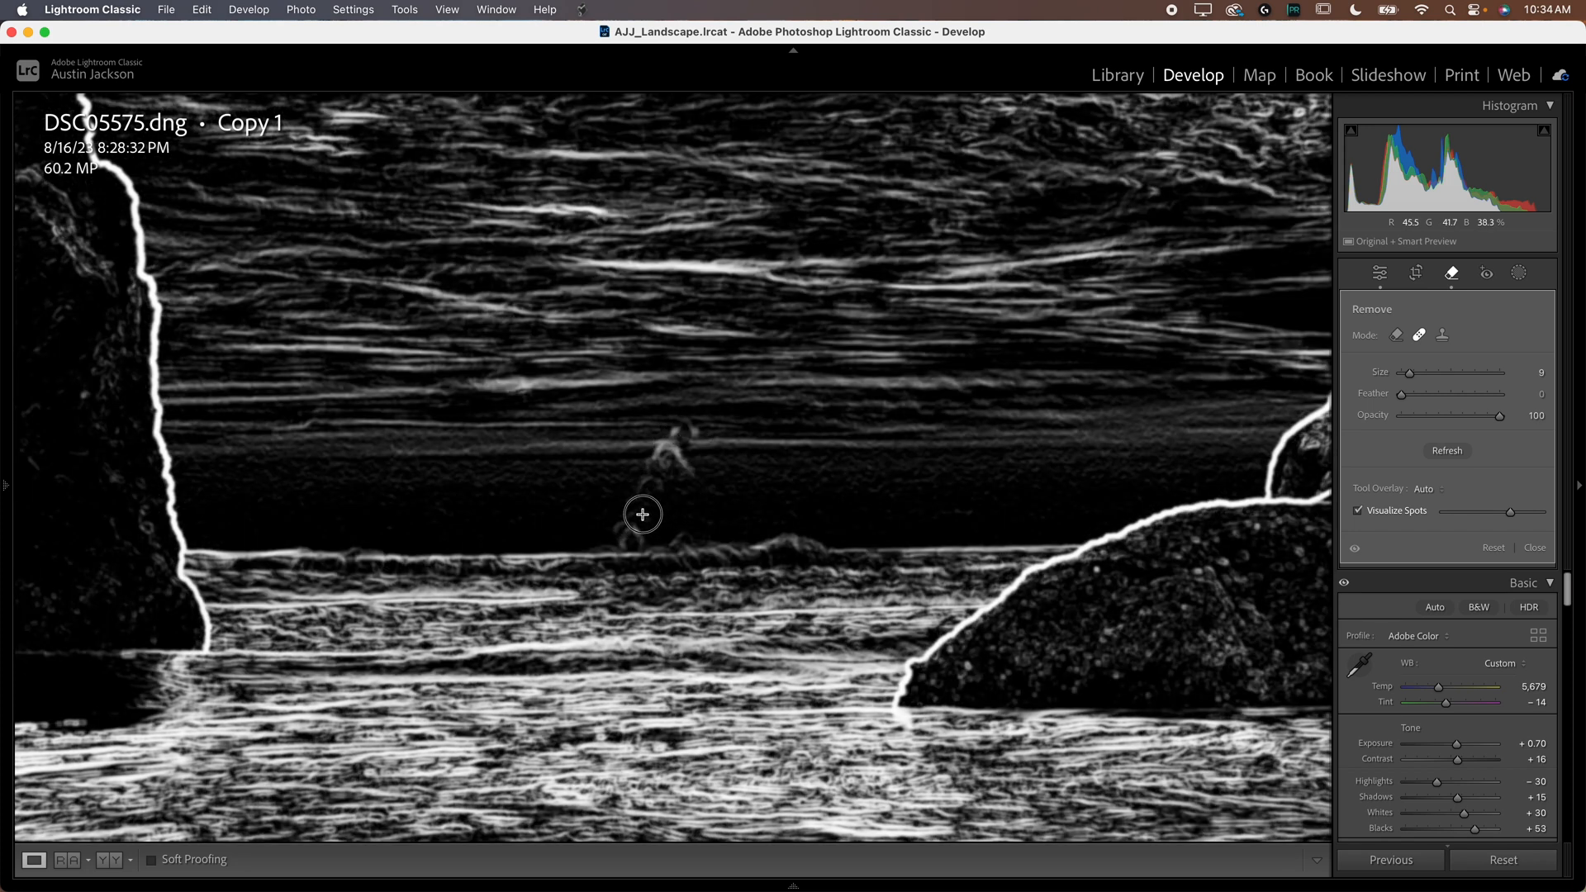
{"action": "mouse_move", "coordinate": [633, 475]}
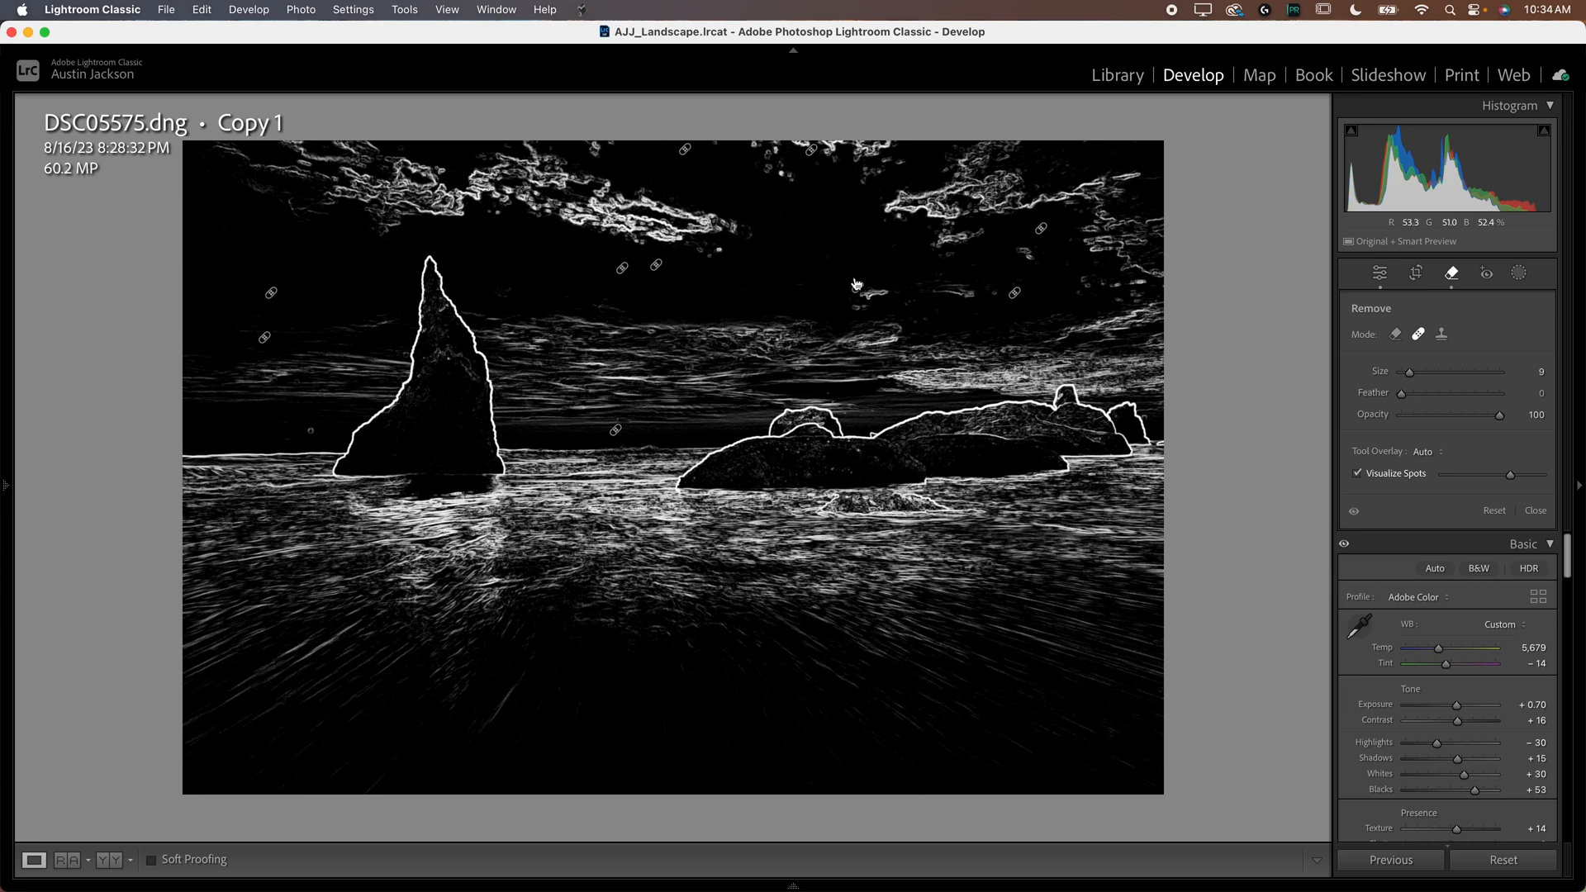
{"action": "mouse_move", "coordinate": [841, 295]}
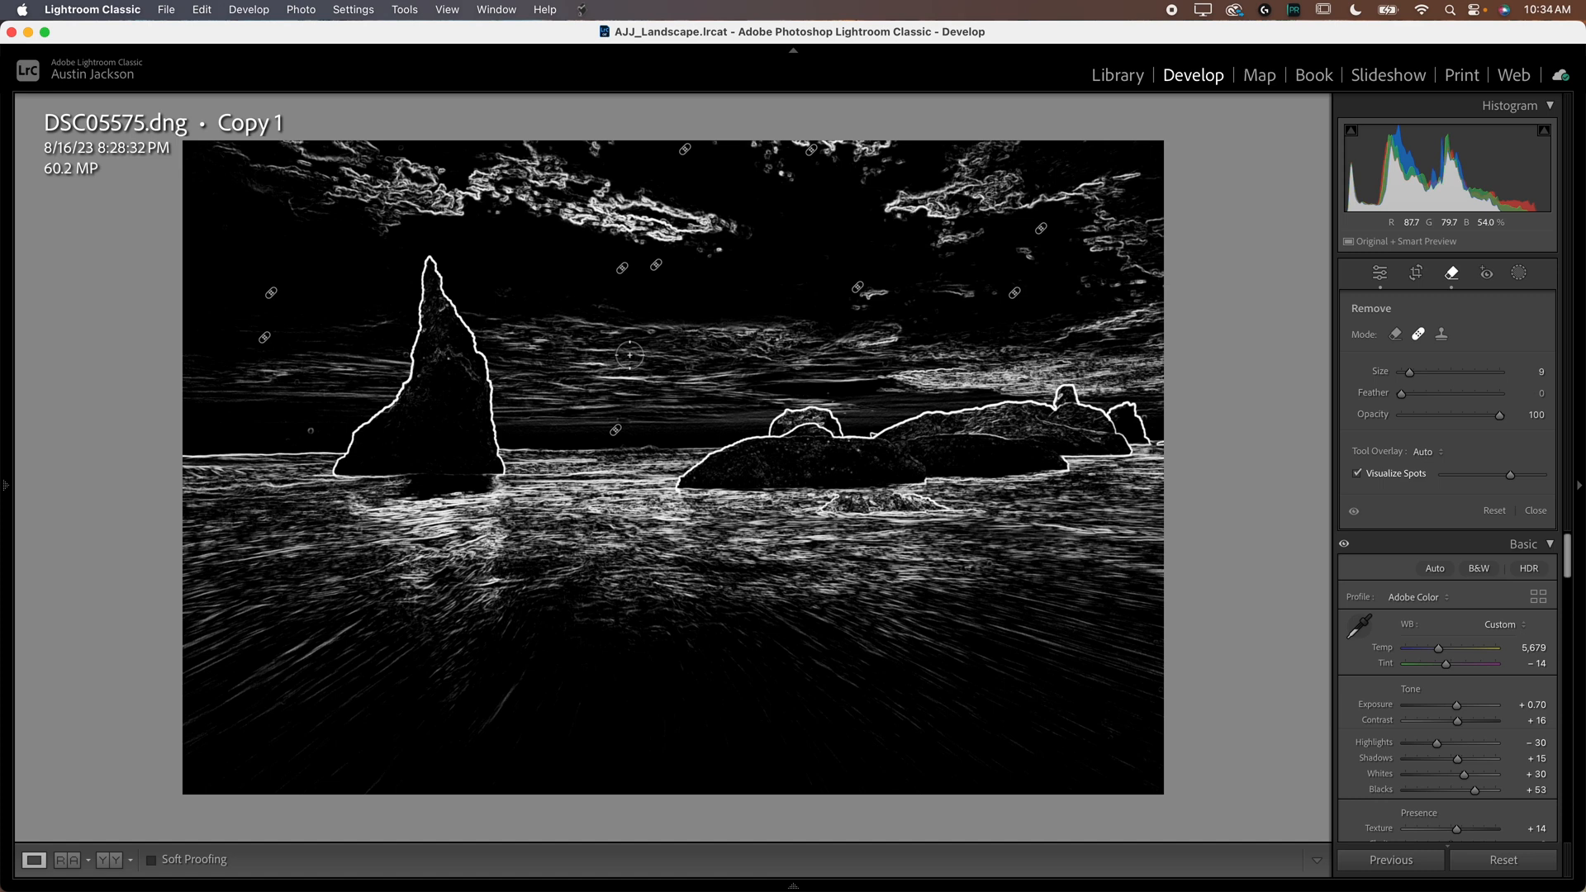
{"action": "mouse_move", "coordinate": [403, 273]}
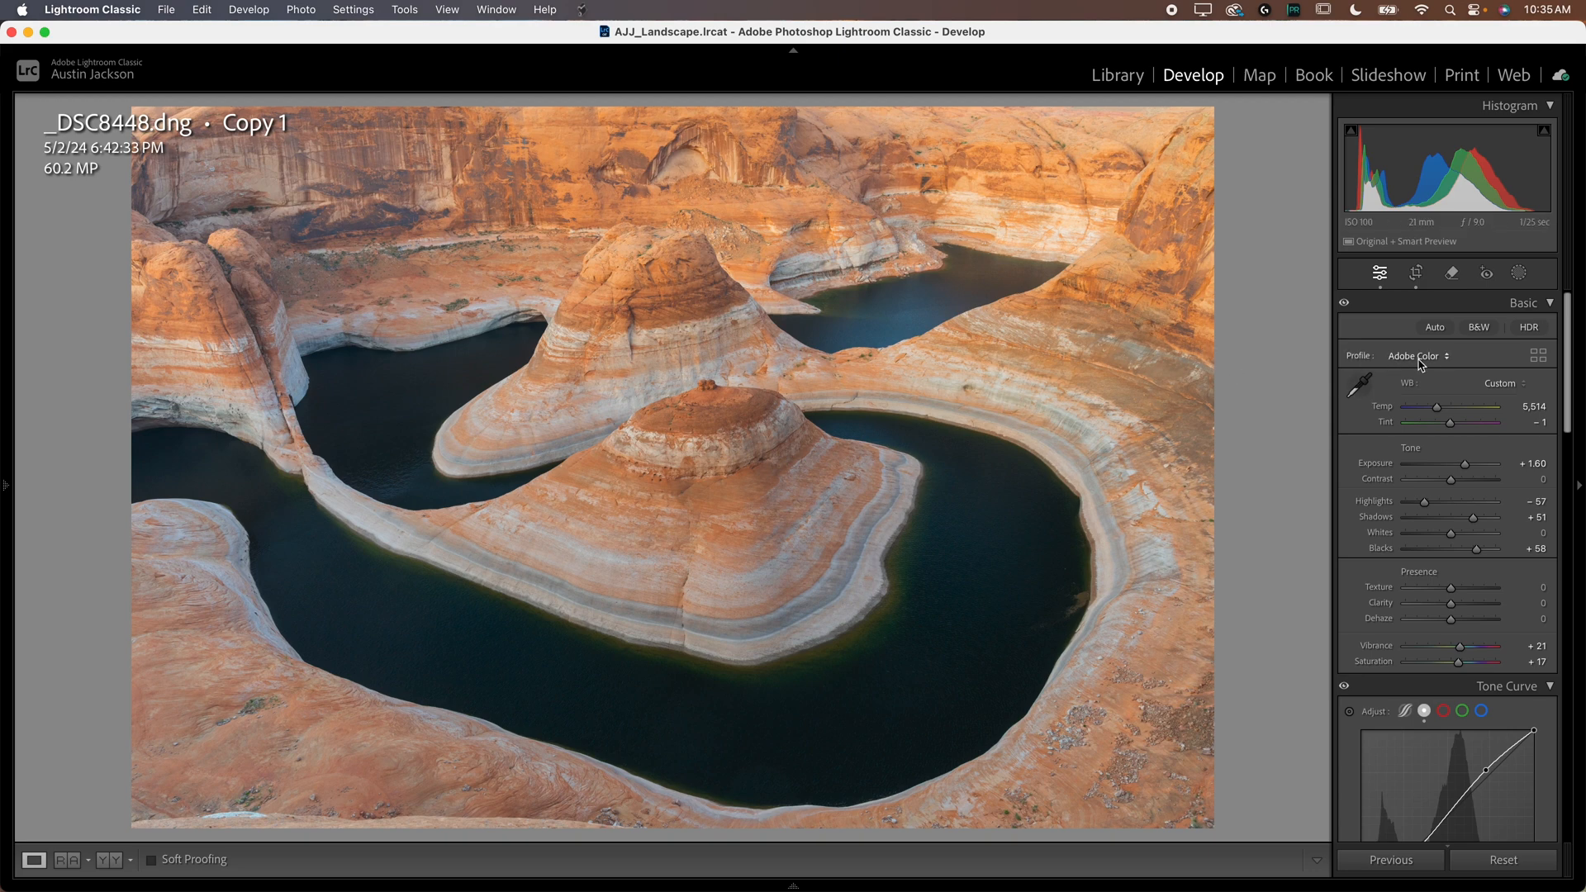
Step: Browse the Profile list, comparing Adobe Landscape against other colour profiles
{"action": "left_click", "coordinate": [1420, 355]}
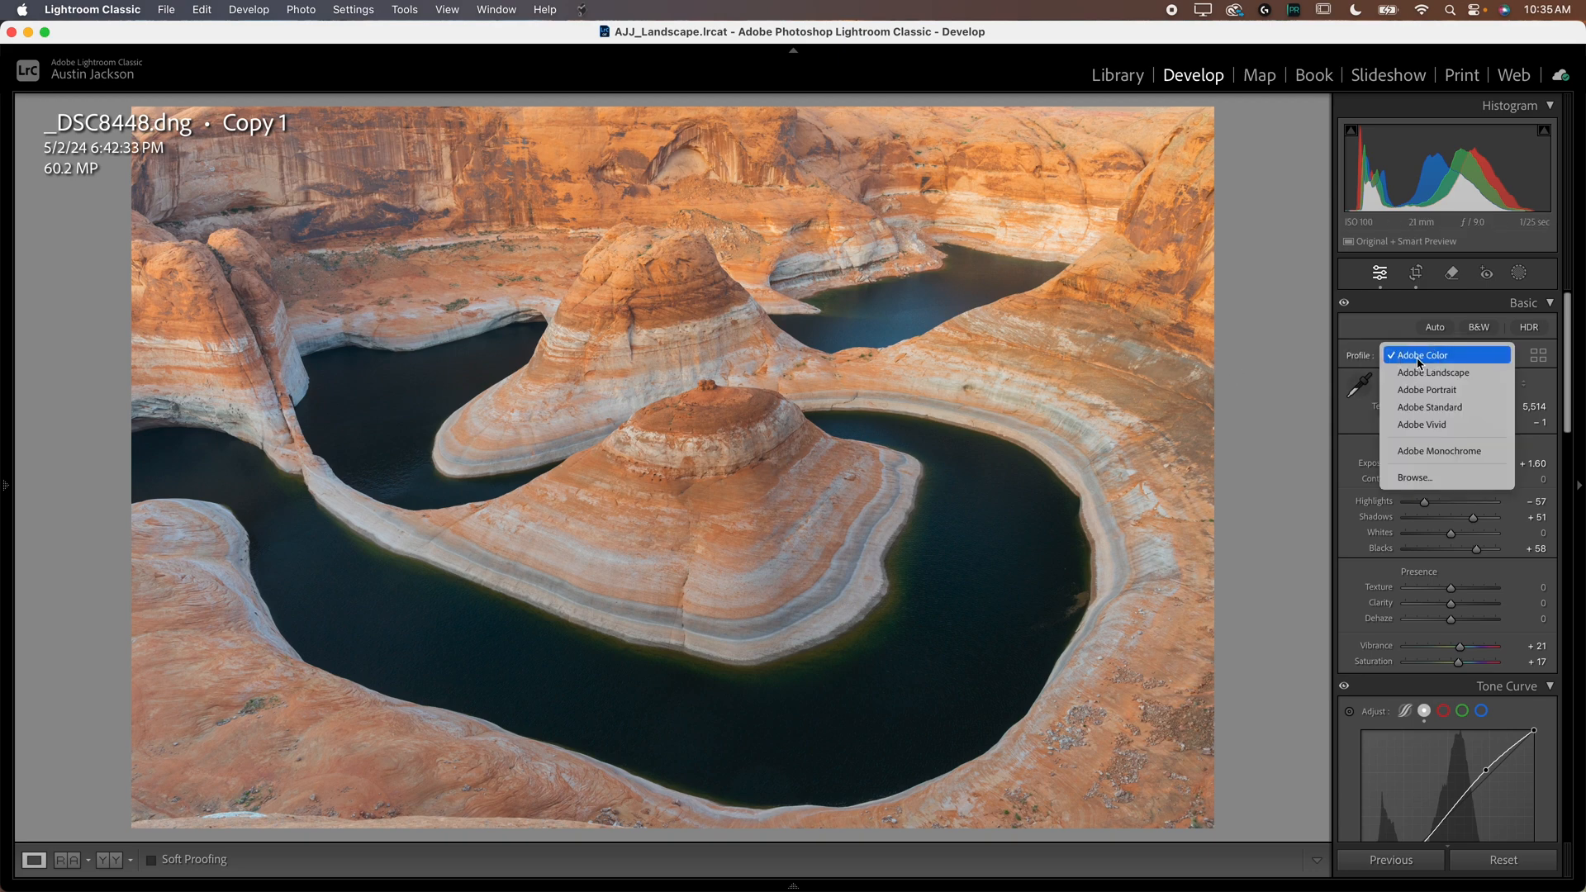
{"action": "mouse_move", "coordinate": [1439, 449]}
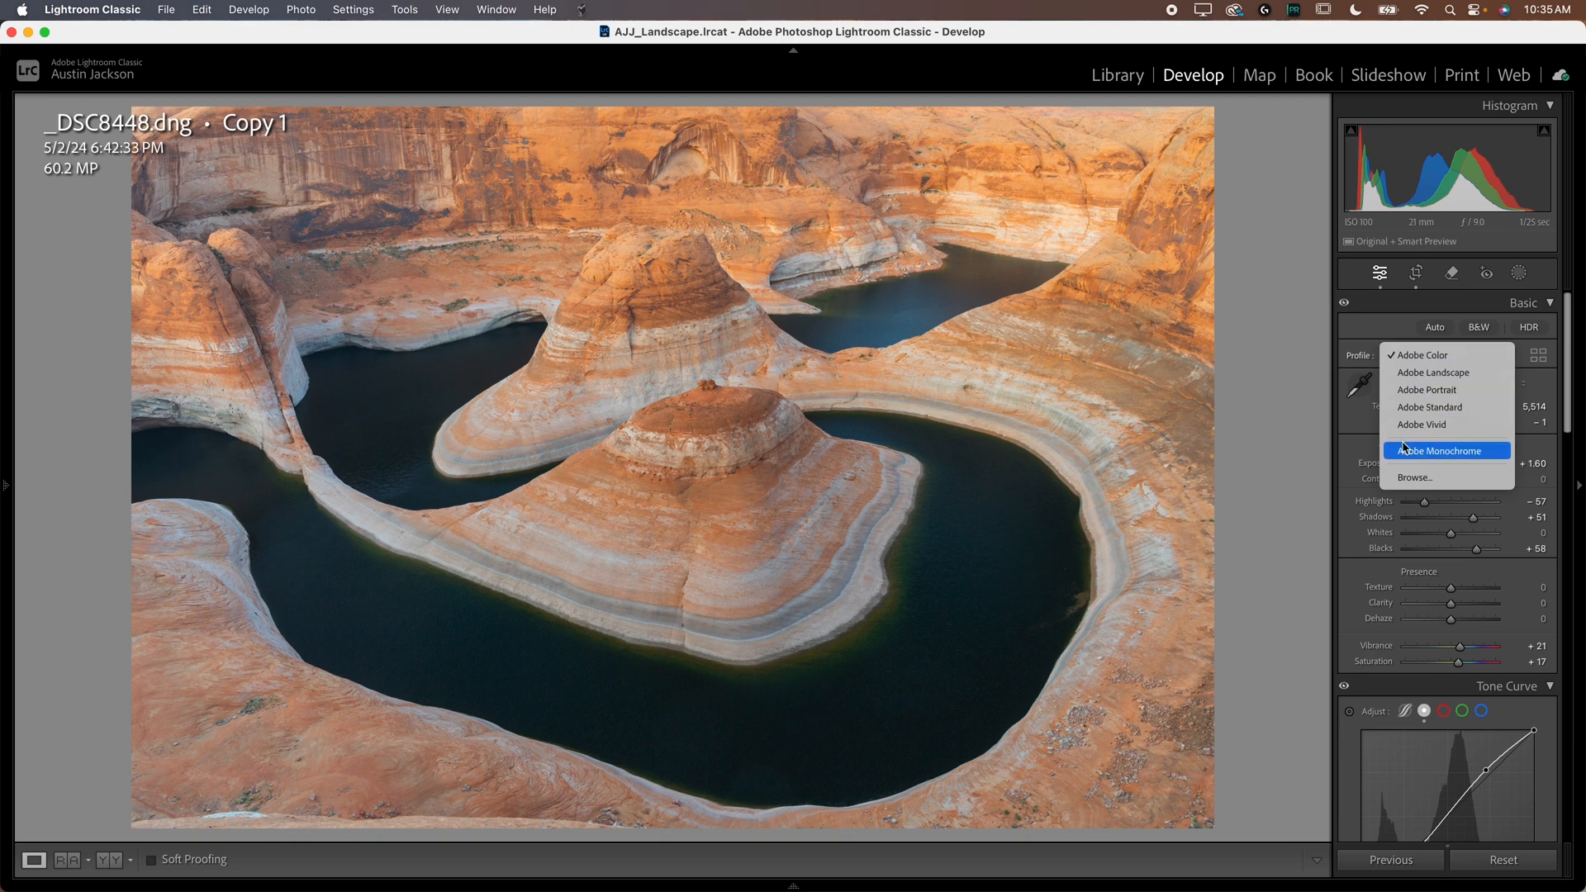
{"action": "left_click", "coordinate": [1431, 372]}
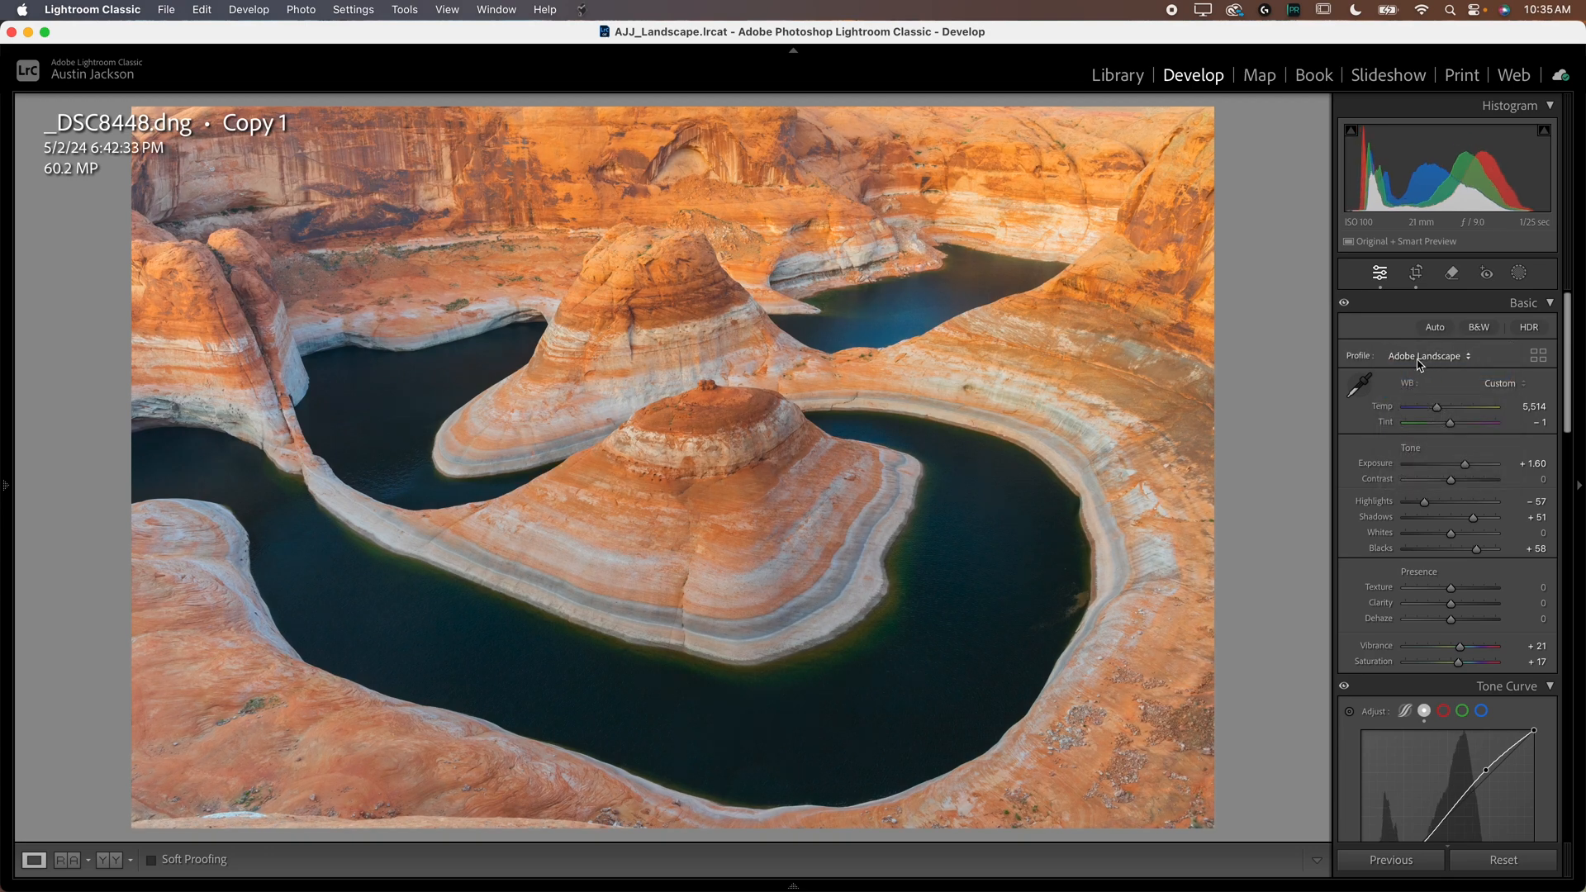
{"action": "left_click", "coordinate": [1426, 357]}
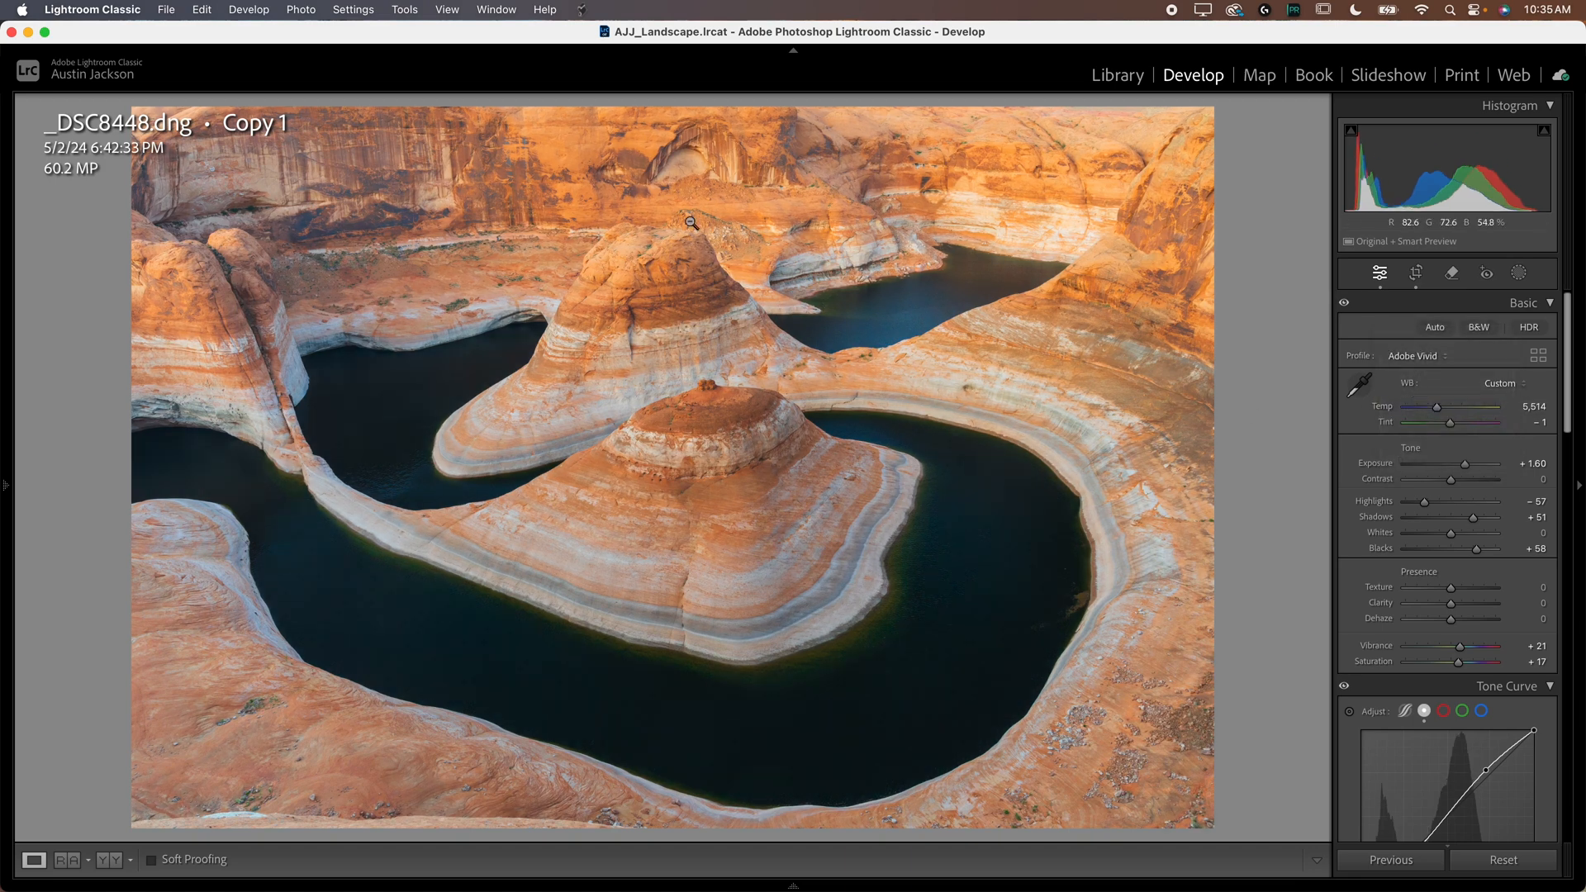
{"action": "mouse_move", "coordinate": [957, 505]}
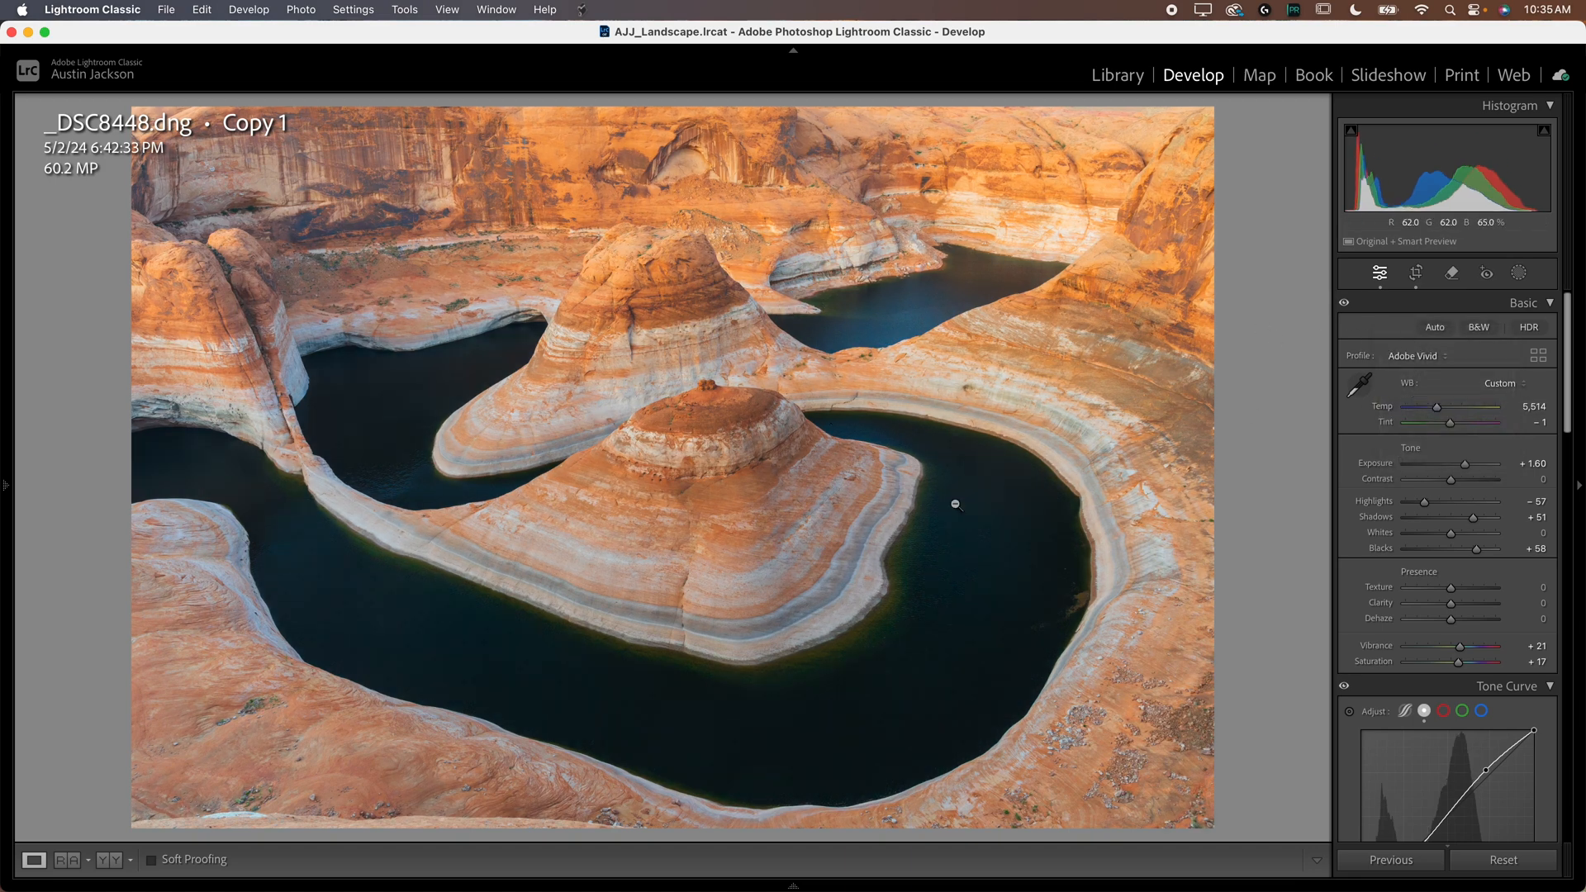
{"action": "left_click", "coordinate": [1416, 356]}
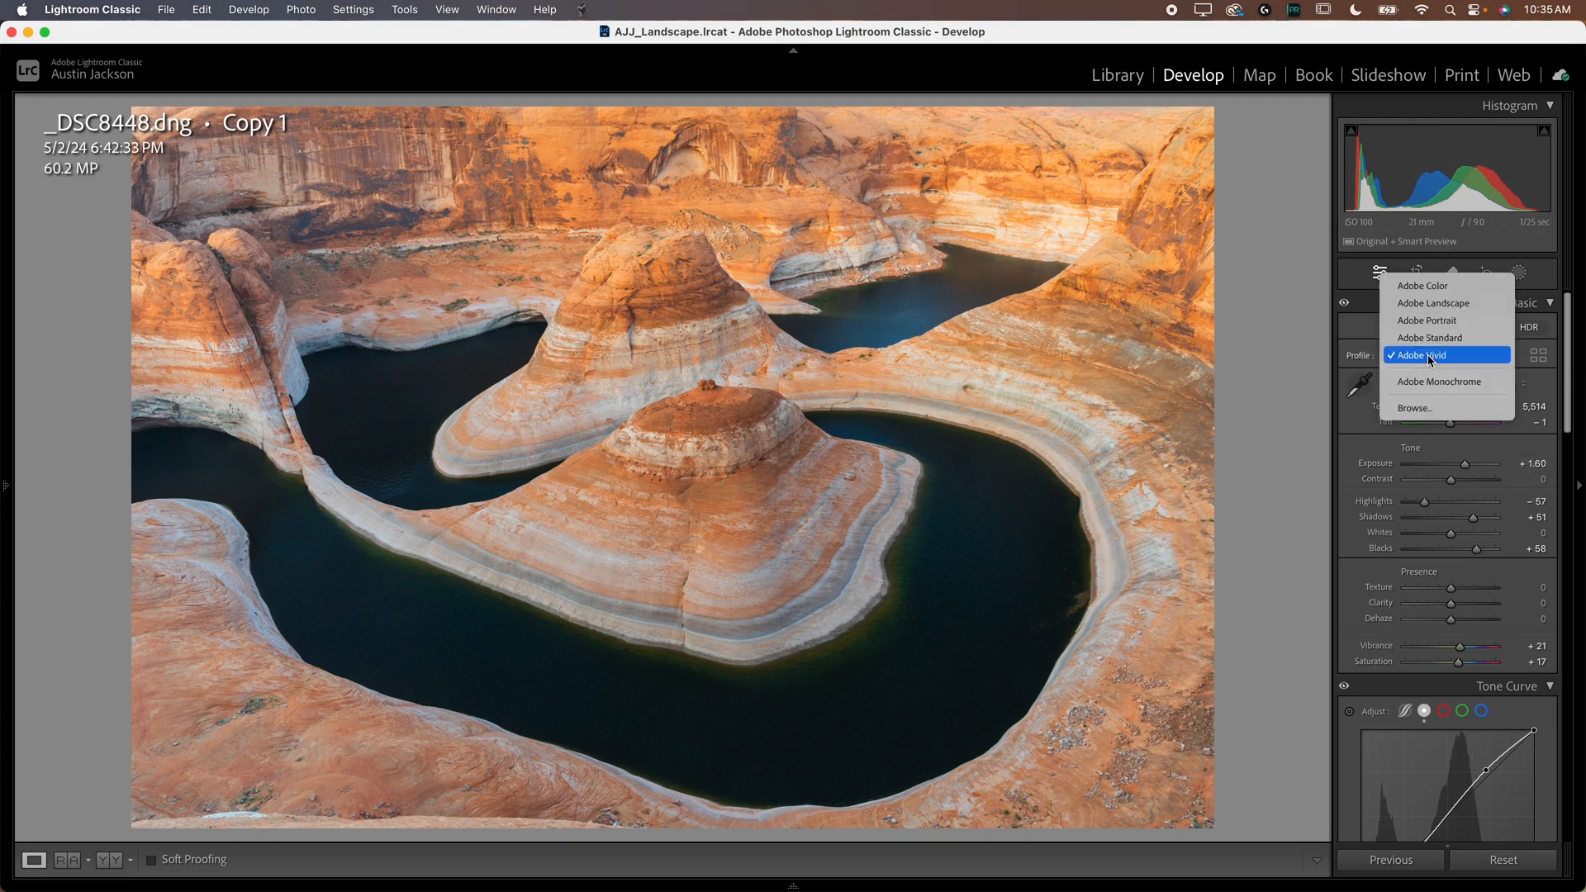
{"action": "left_click", "coordinate": [1427, 355]}
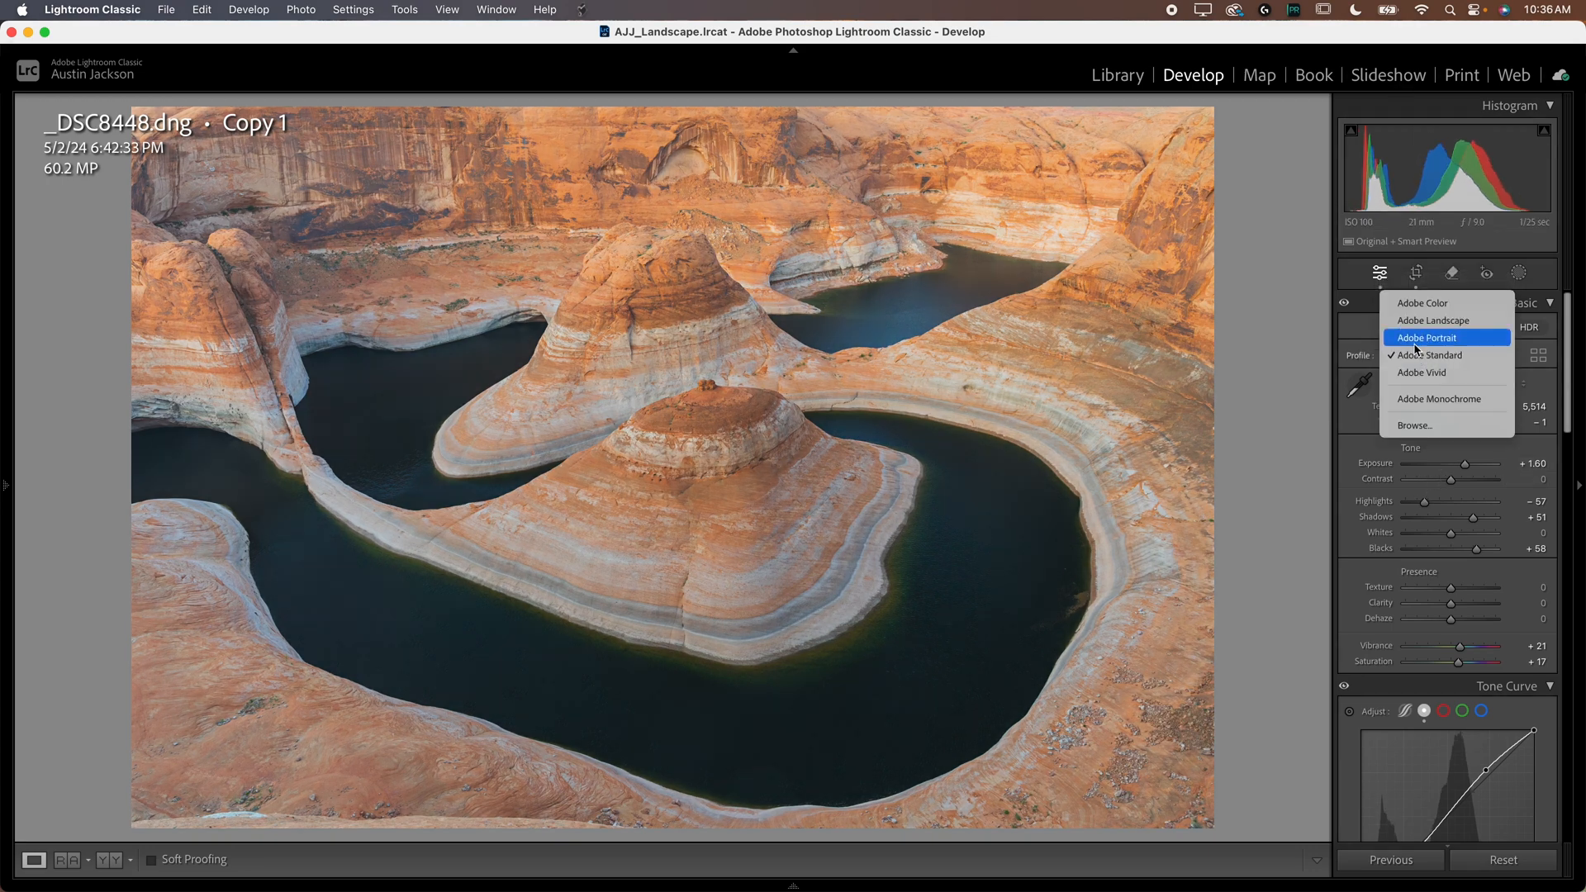
{"action": "mouse_move", "coordinate": [1426, 355]}
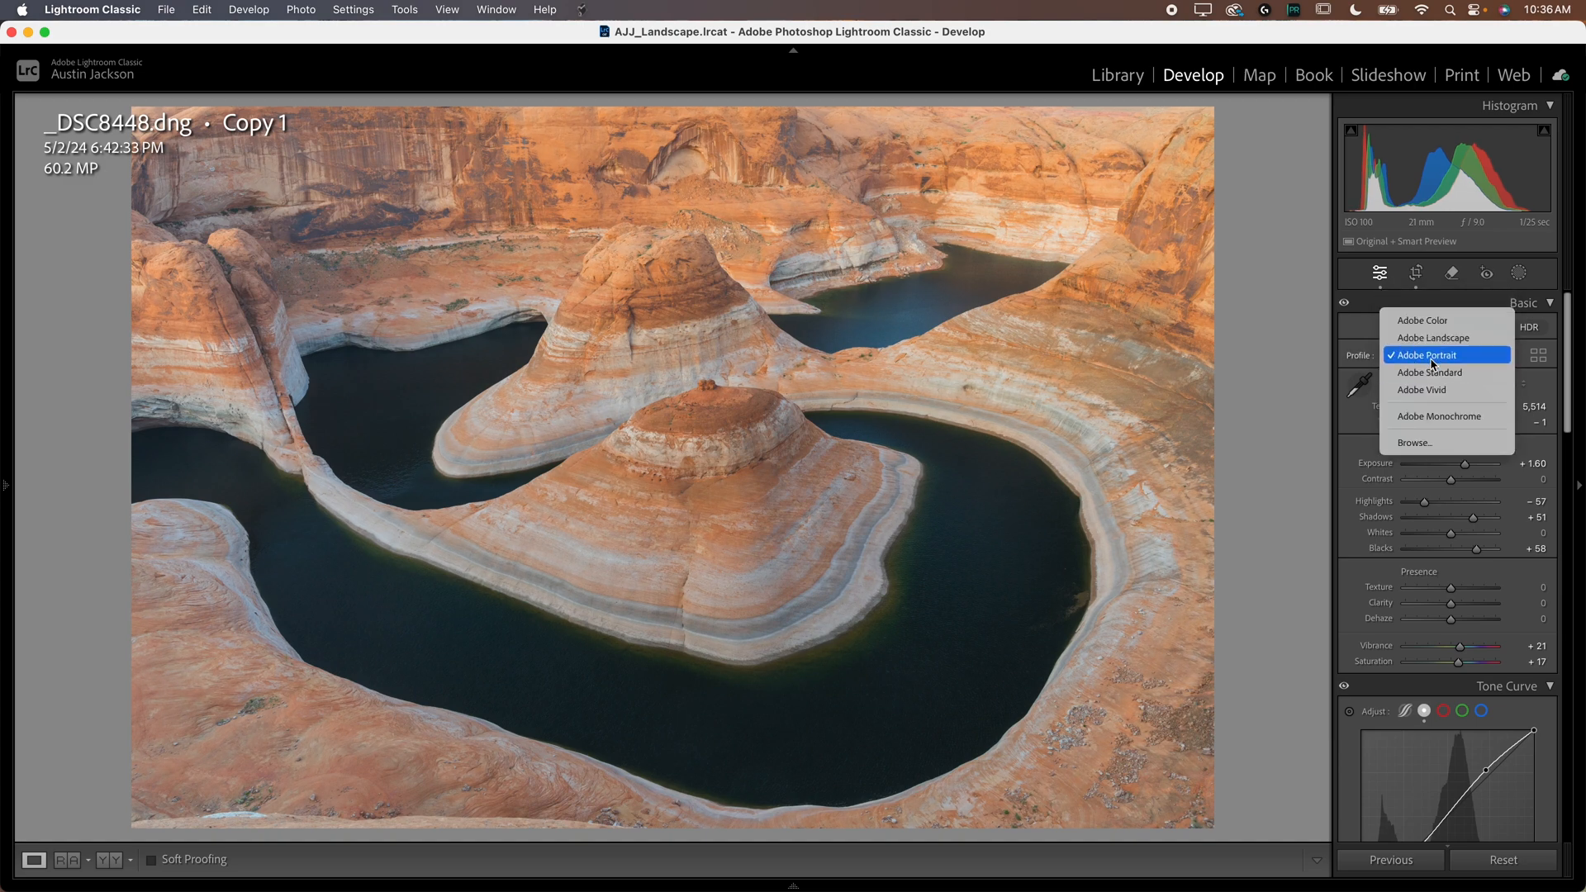
Step: Settle on the Adobe Landscape profile after reverting to Adobe Vivid once
{"action": "left_click", "coordinate": [1434, 337]}
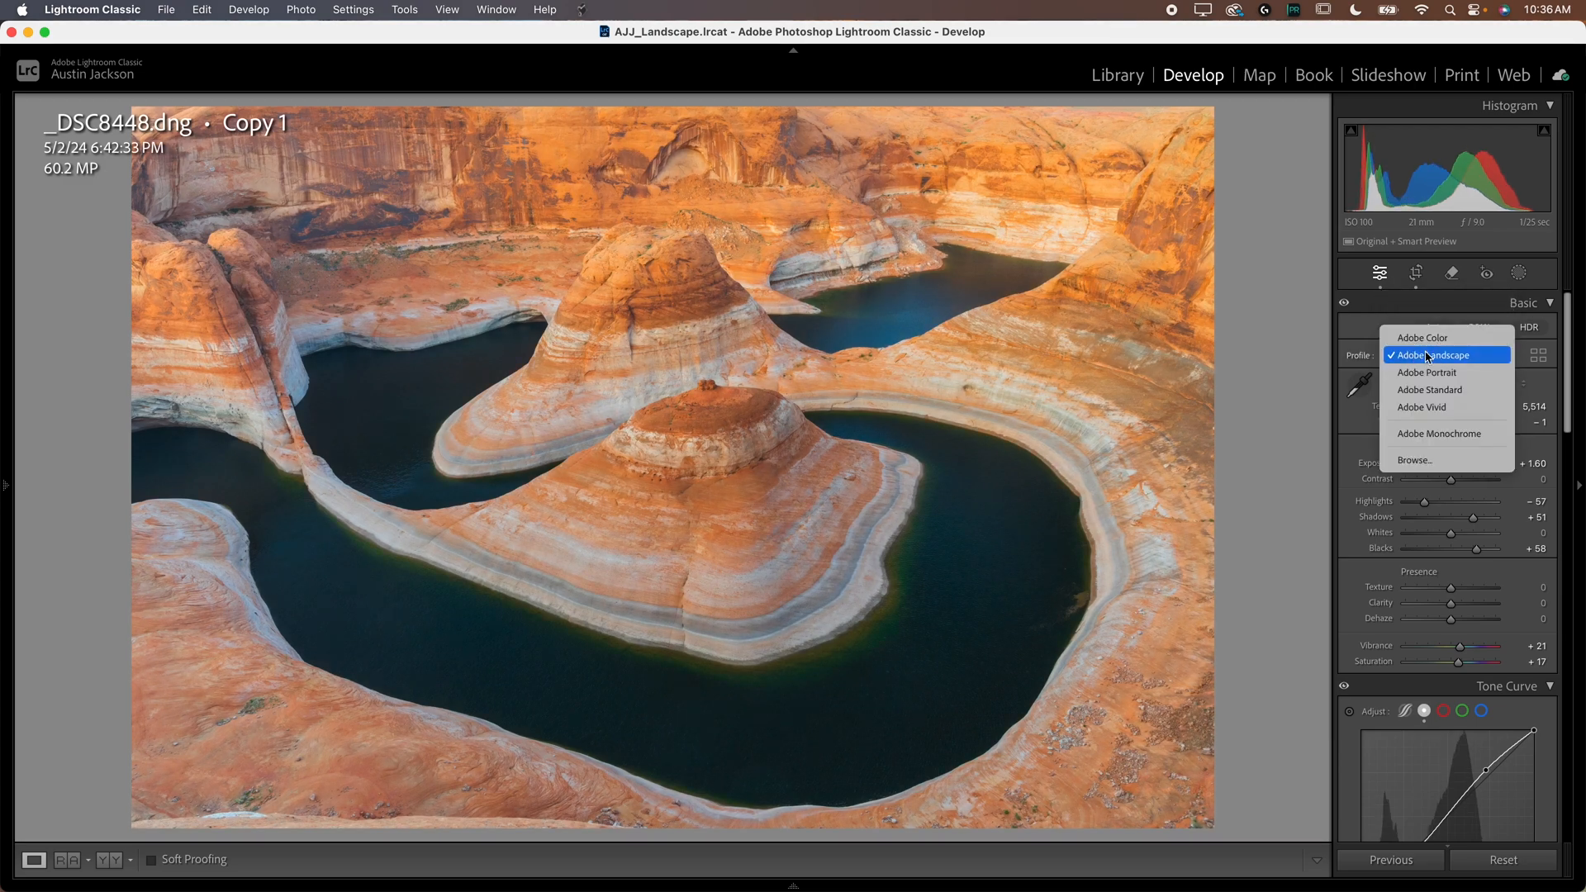
{"action": "left_click", "coordinate": [1422, 407]}
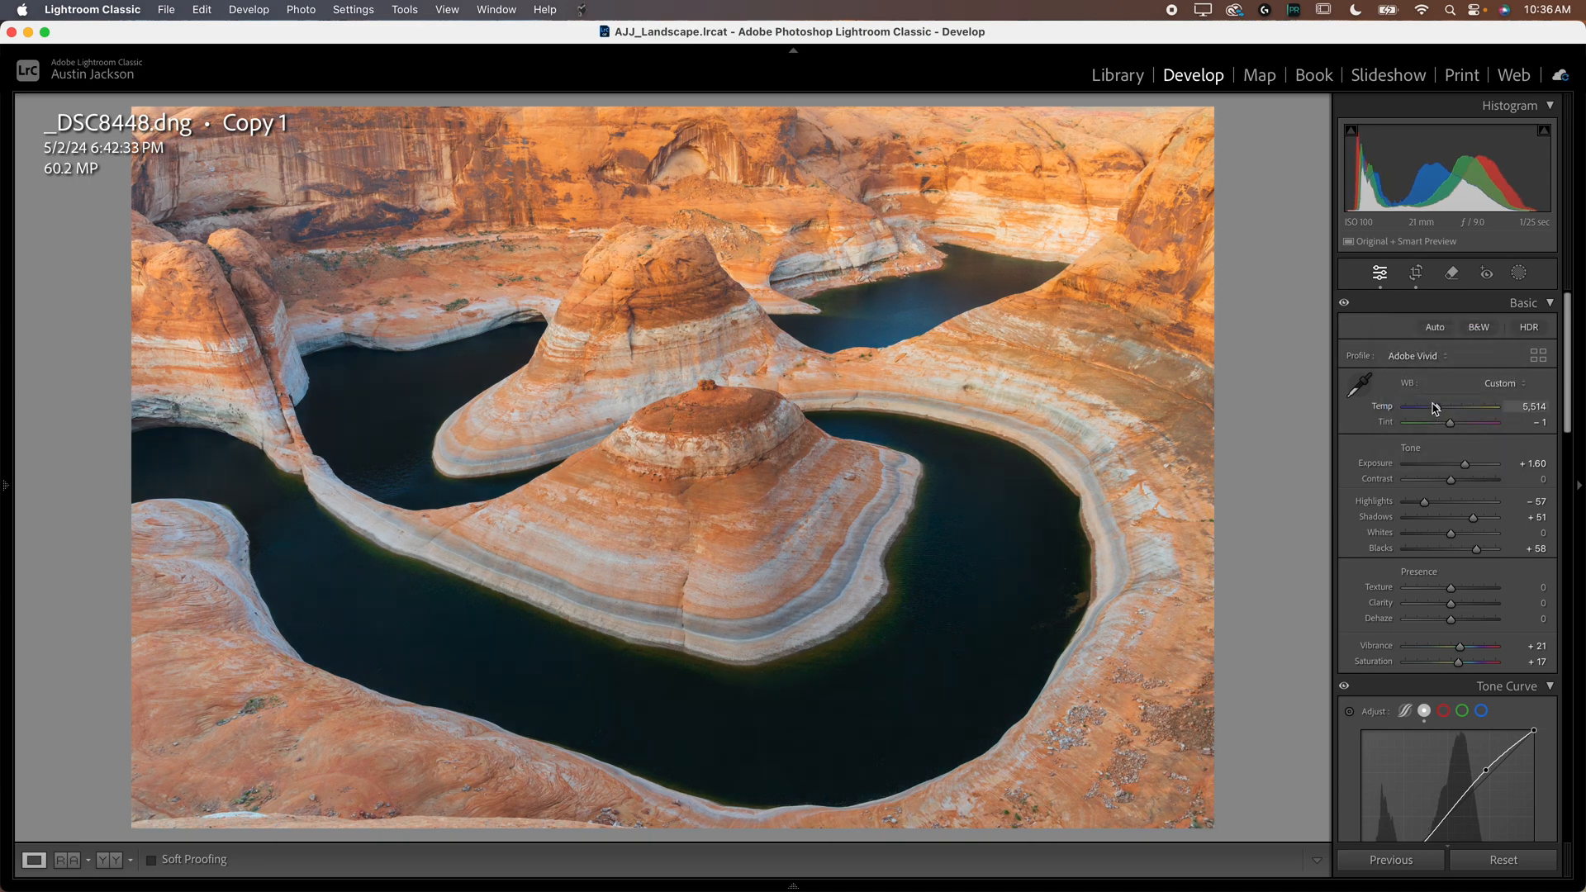
{"action": "left_click", "coordinate": [1418, 355]}
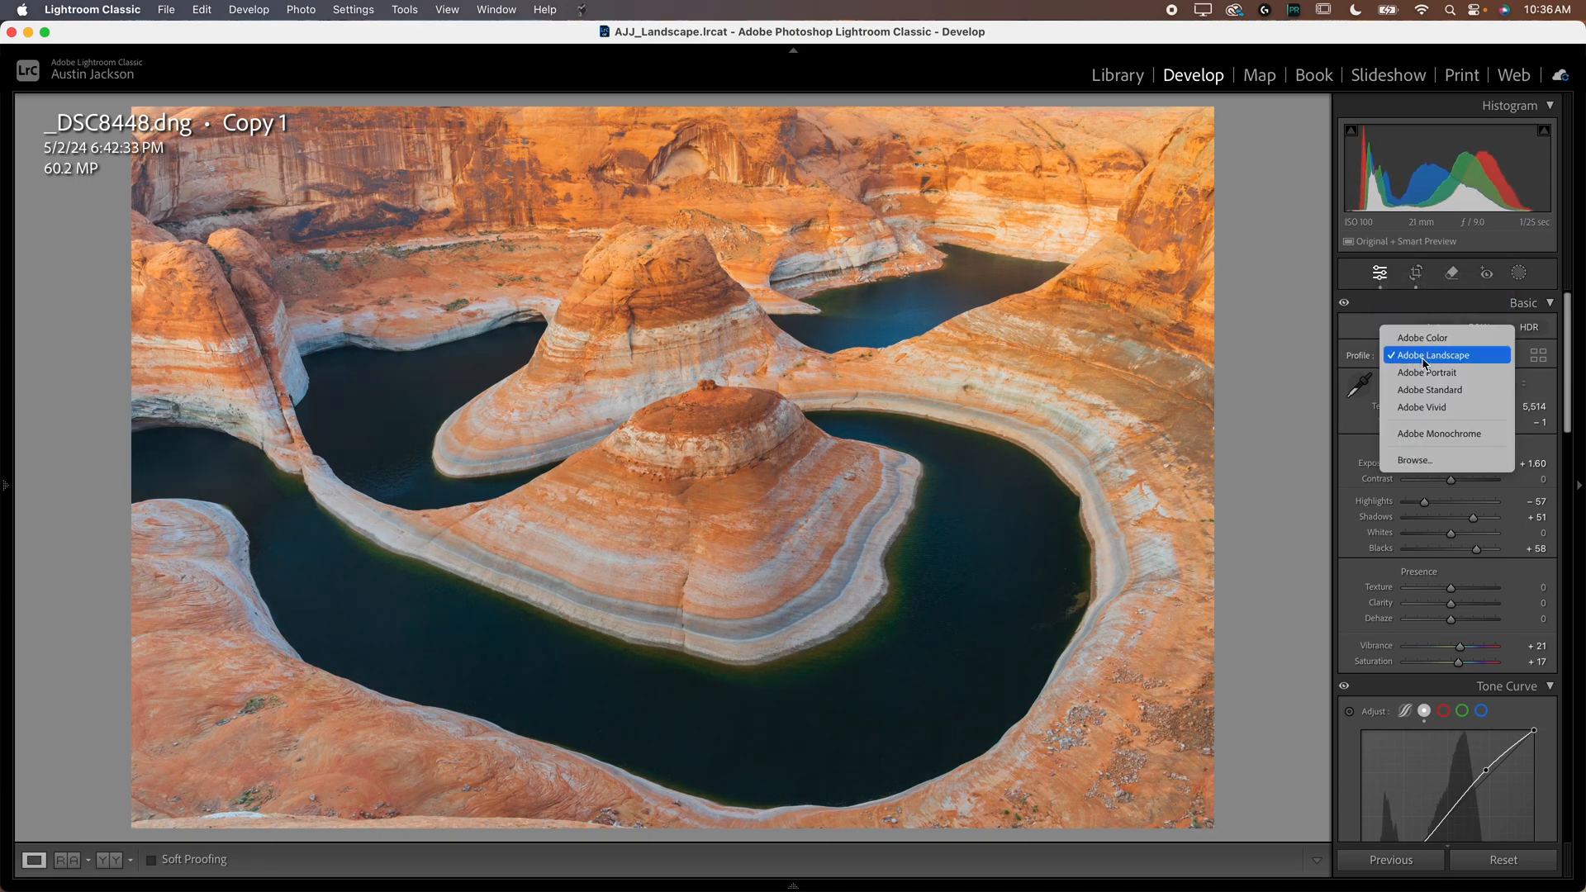
{"action": "left_click", "coordinate": [1444, 355]}
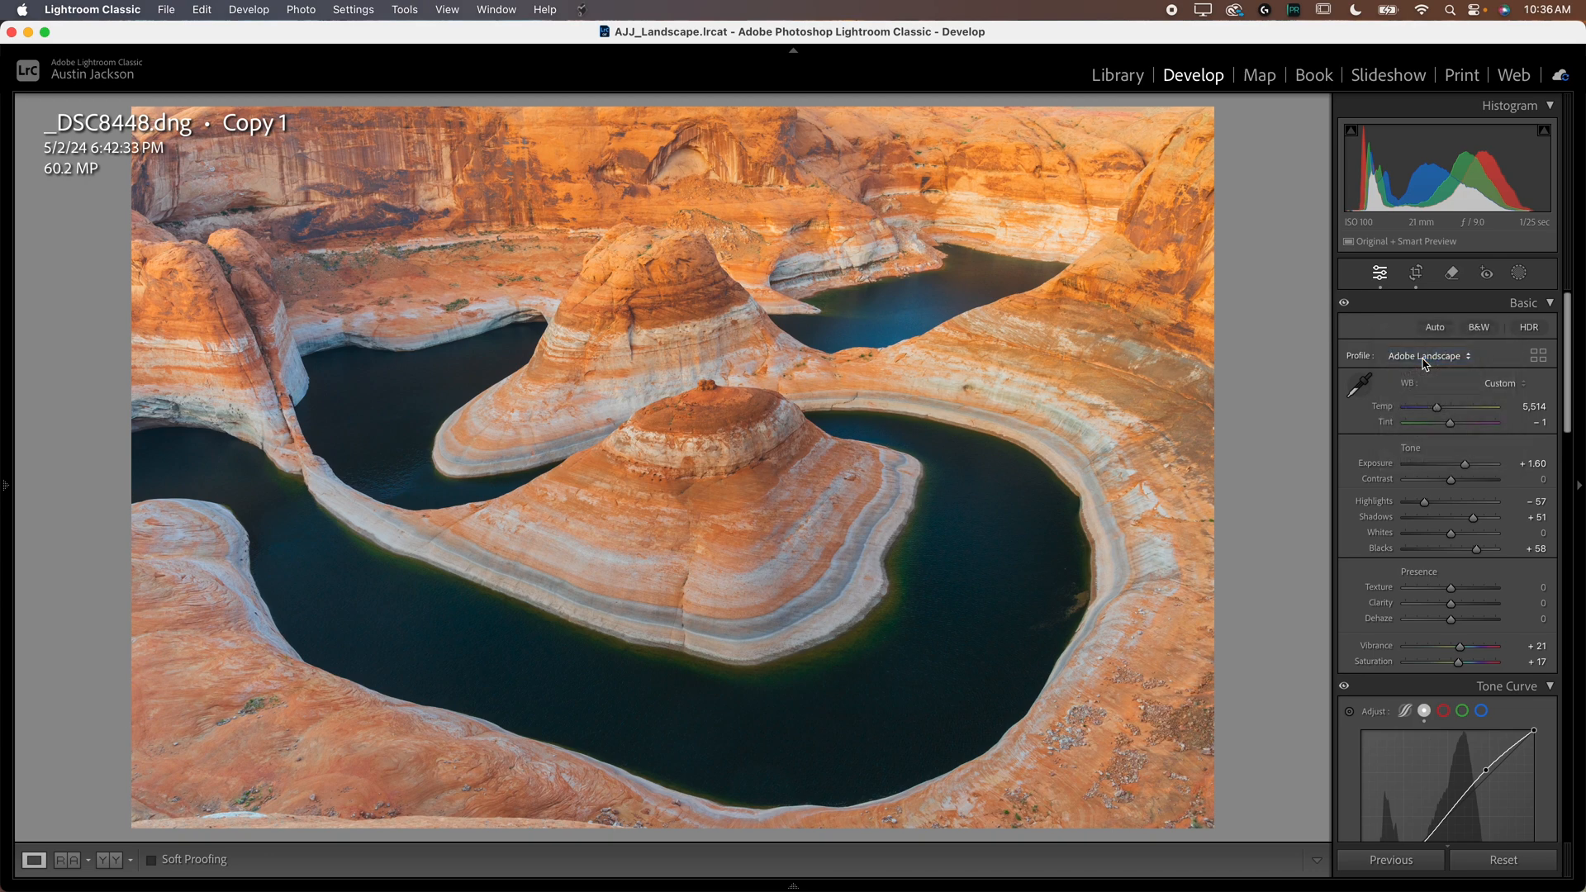
{"action": "mouse_move", "coordinate": [1319, 352]}
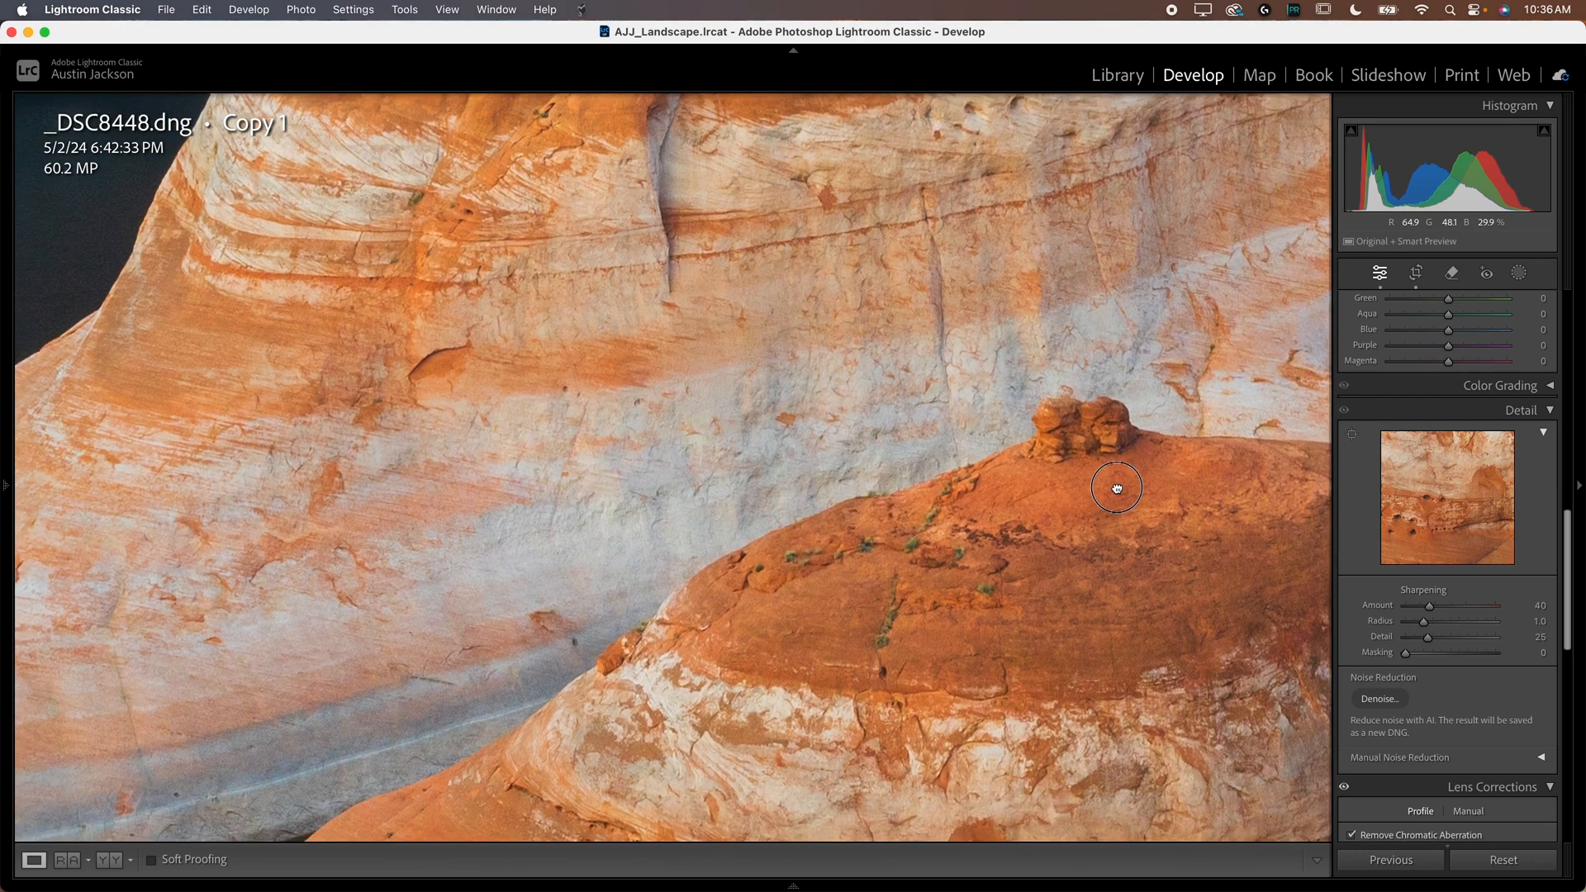
Step: Test Sharpening Amount between 22 and 150 on the rock face, returning it to 40
{"action": "left_click_drag", "start_coordinate": [1118, 490], "coordinate": [922, 539]}
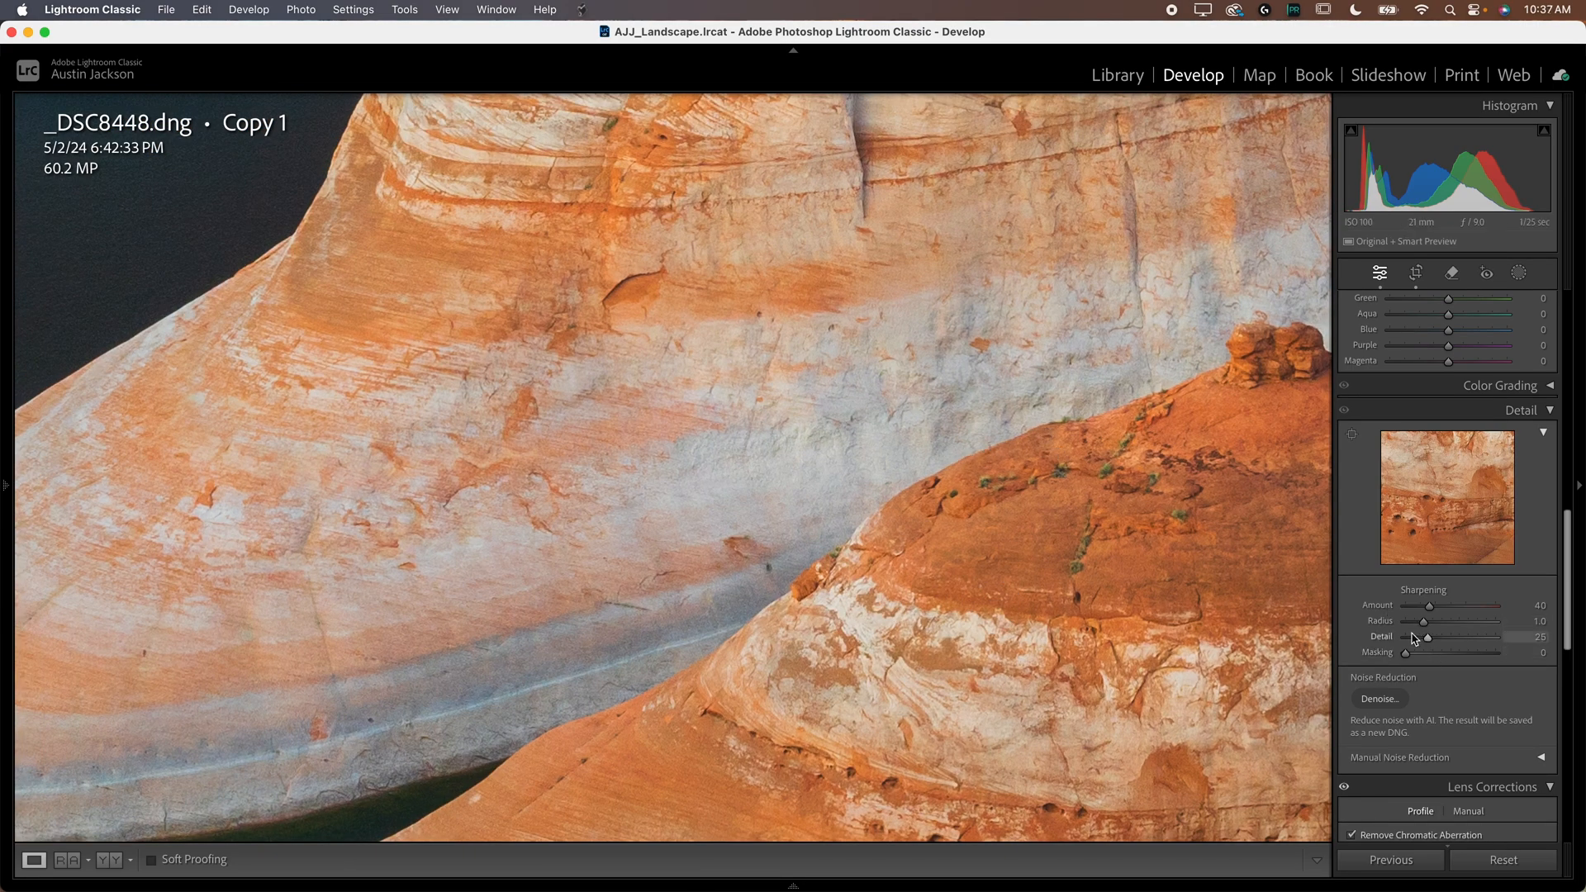
{"action": "left_click_drag", "start_coordinate": [1431, 604], "coordinate": [1507, 605]}
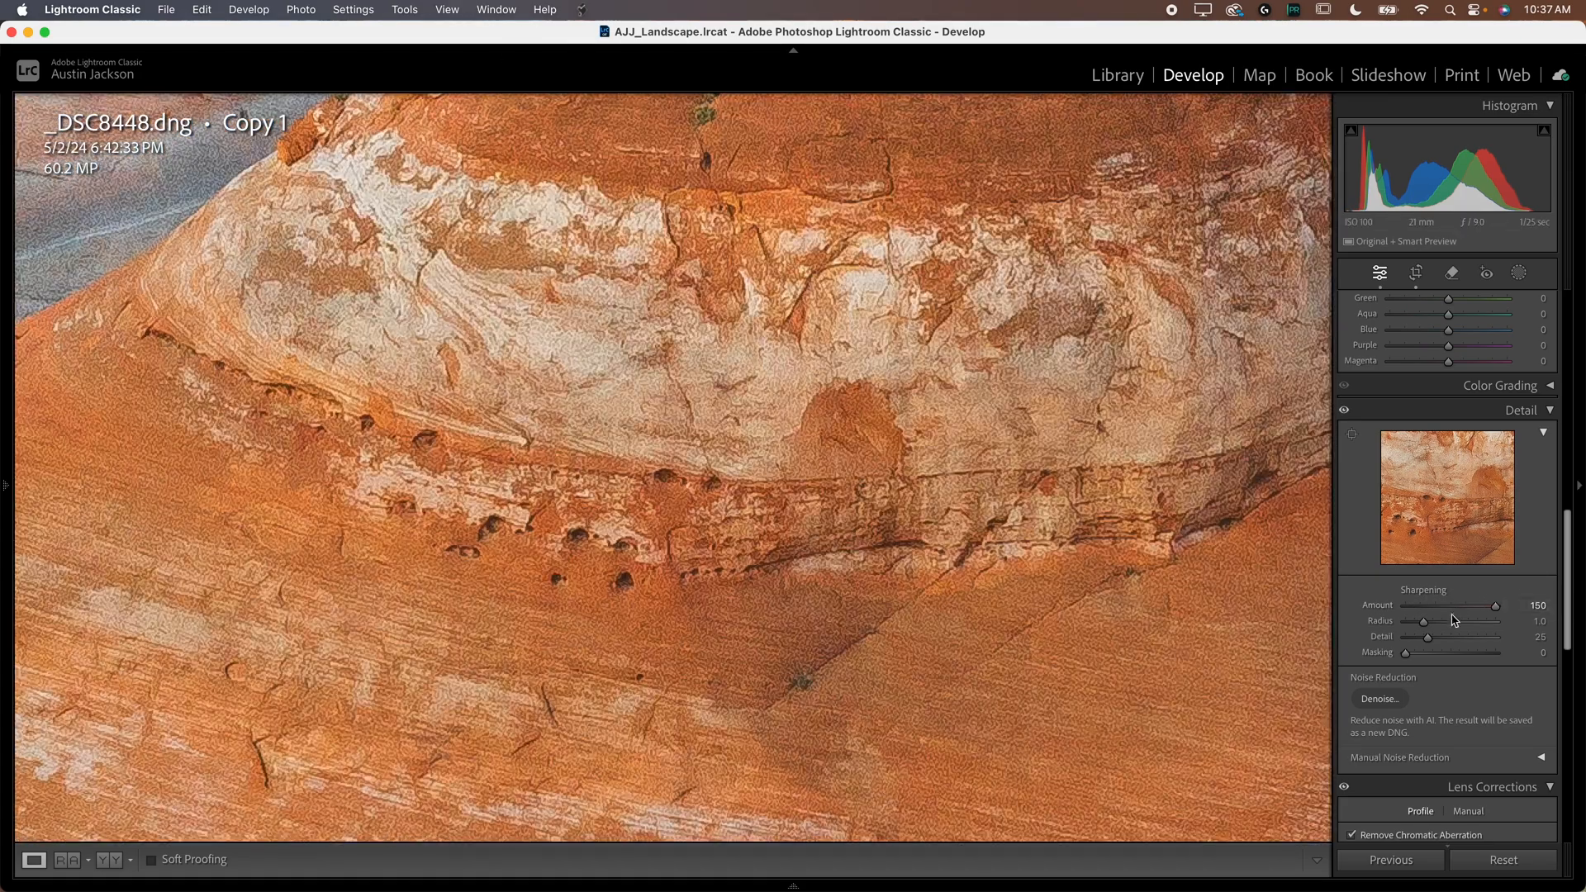
{"action": "left_click_drag", "start_coordinate": [1495, 605], "coordinate": [1421, 605]}
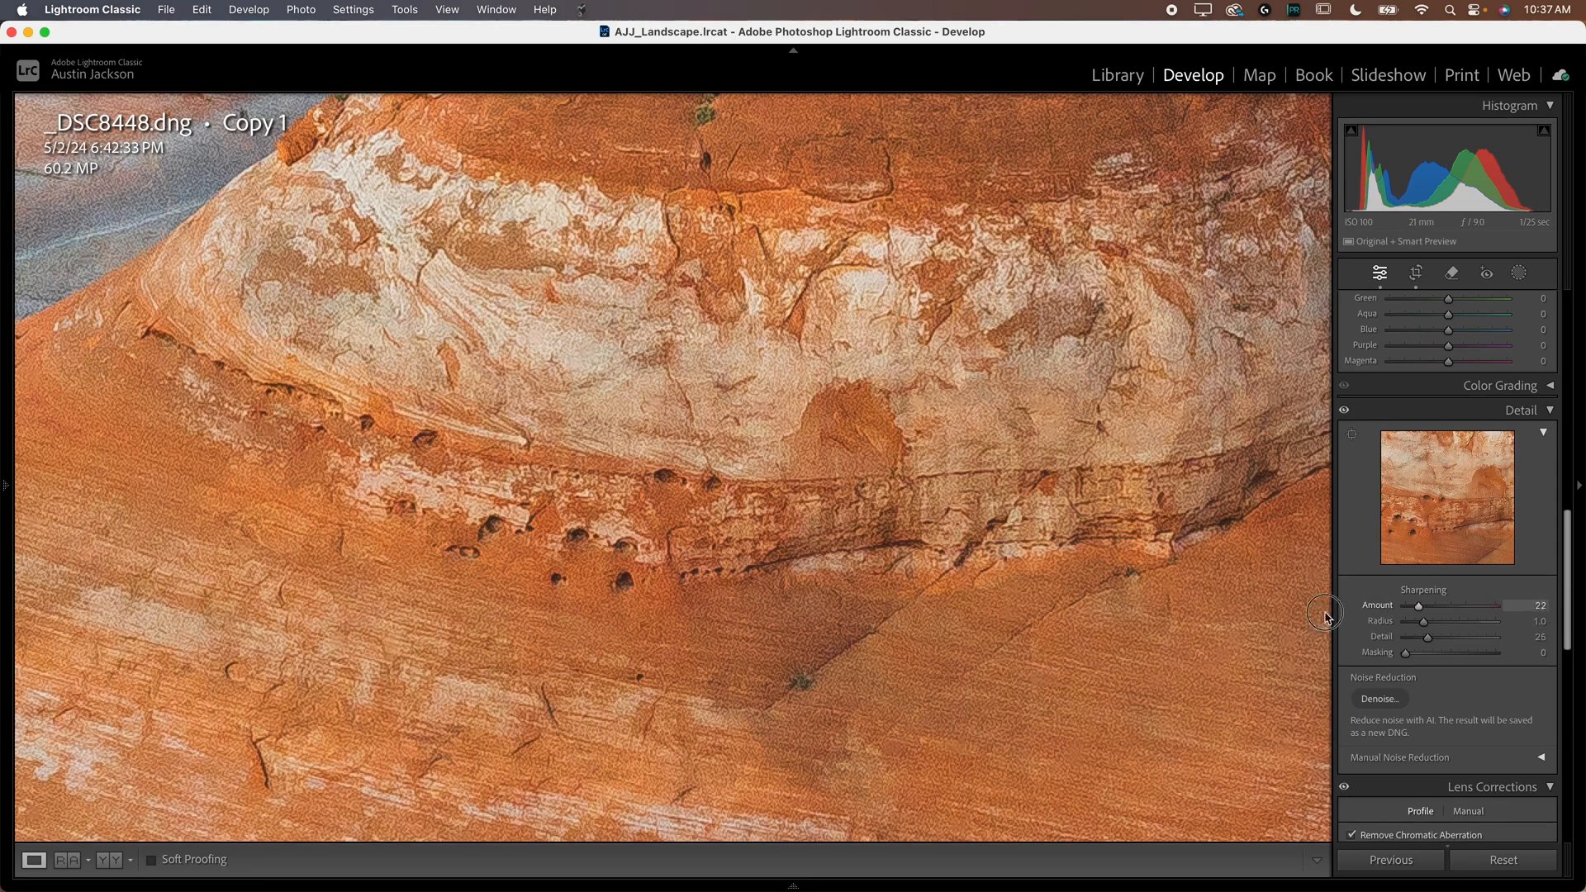
{"action": "left_click_drag", "start_coordinate": [1418, 605], "coordinate": [1495, 605]}
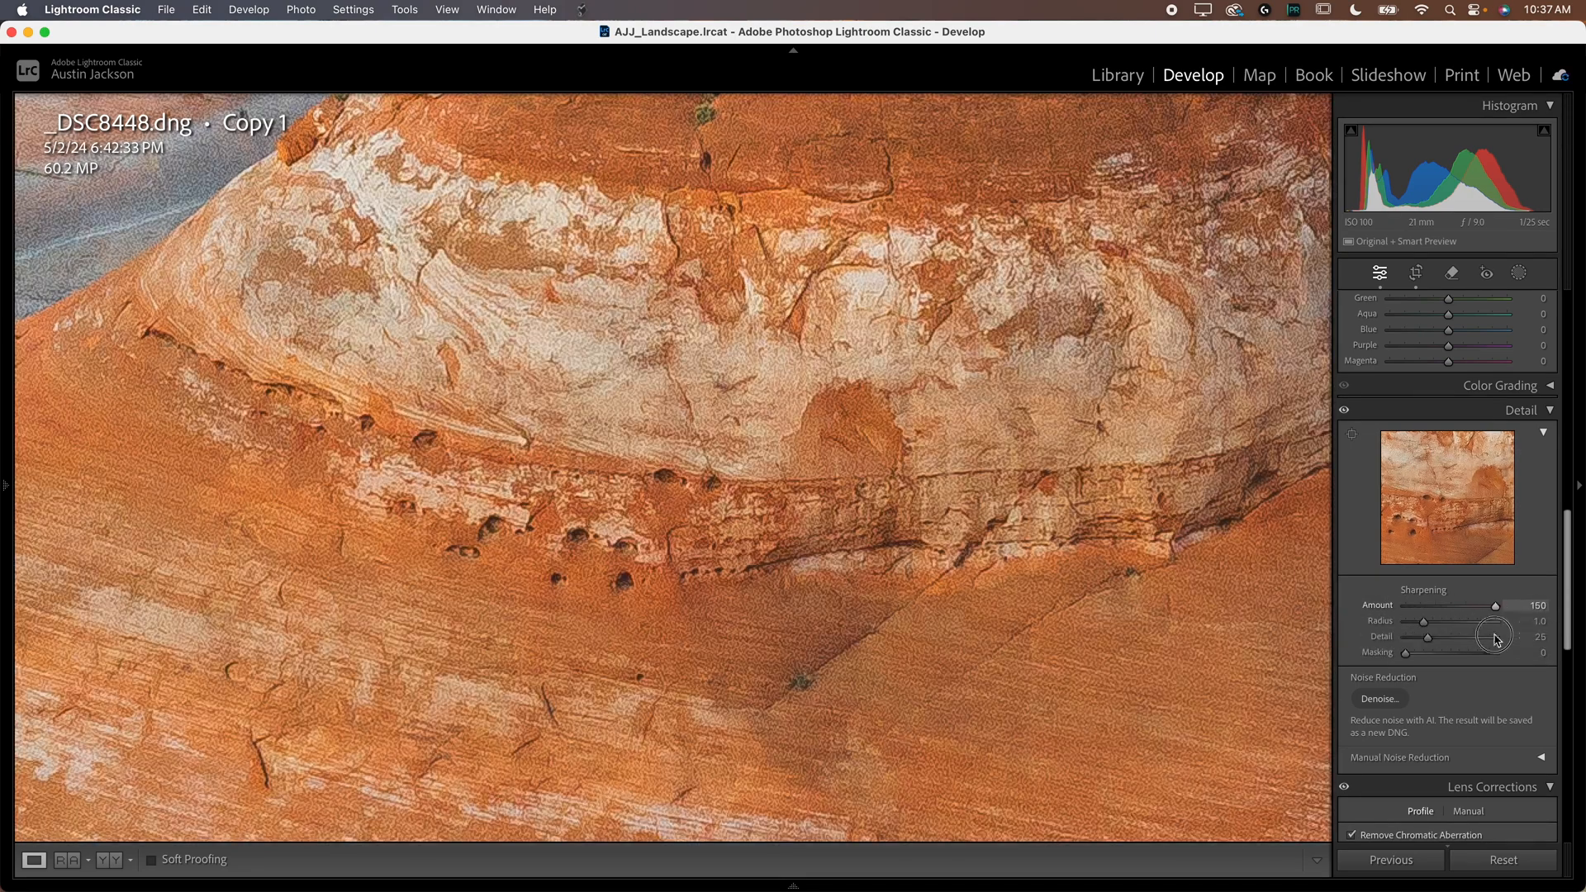
{"action": "left_click_drag", "start_coordinate": [1496, 604], "coordinate": [1428, 605]}
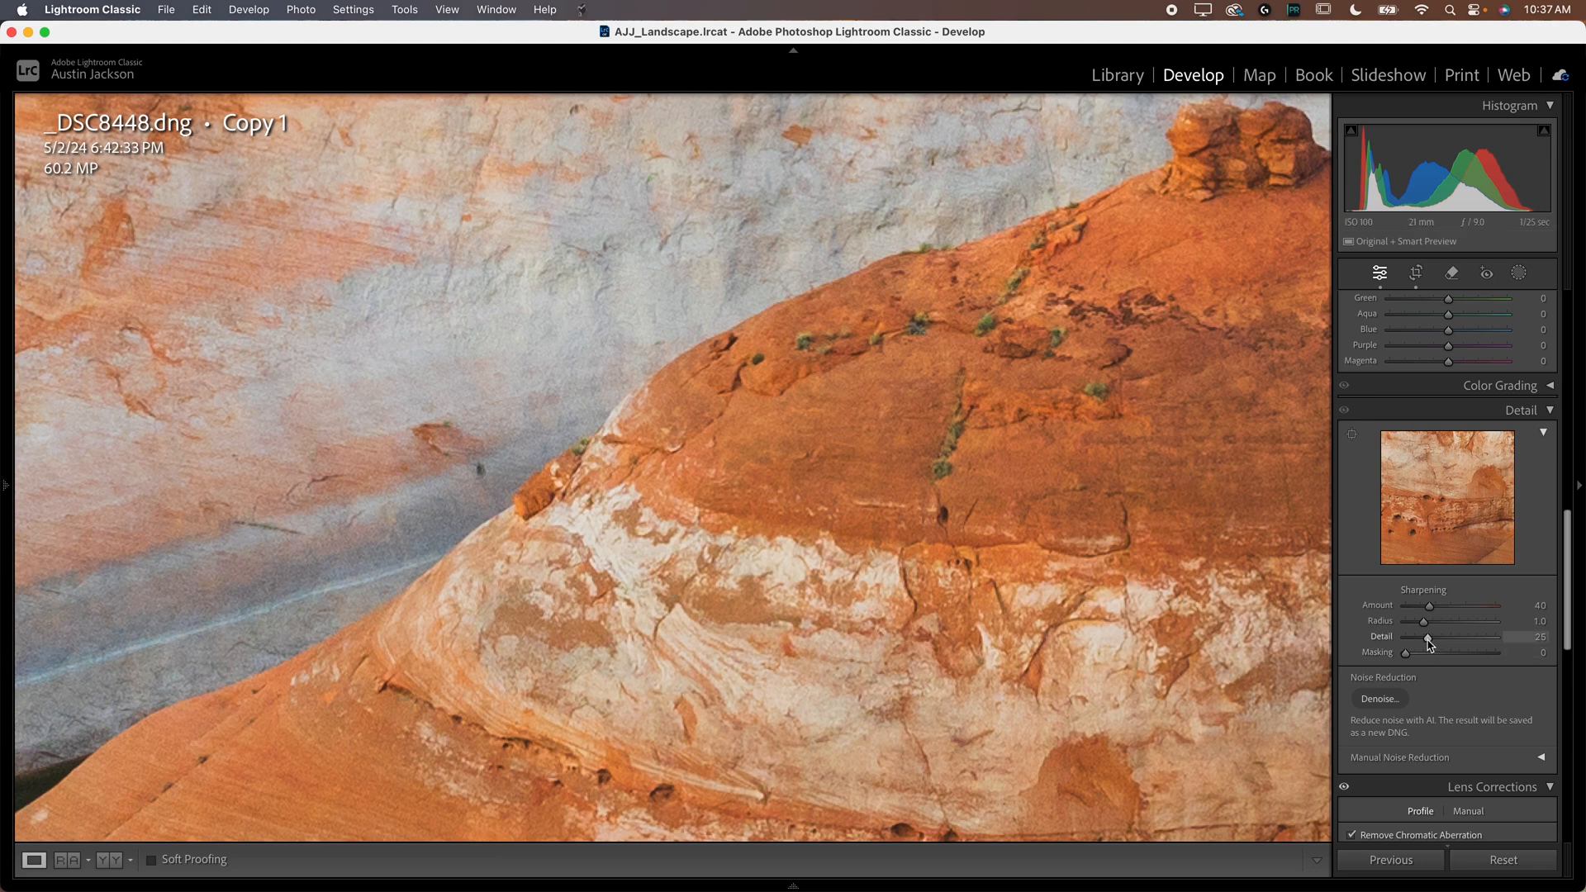
Step: Set Sharpening Detail to 100 and Radius to 0.5
{"action": "left_click_drag", "start_coordinate": [1431, 645], "coordinate": [1497, 636]}
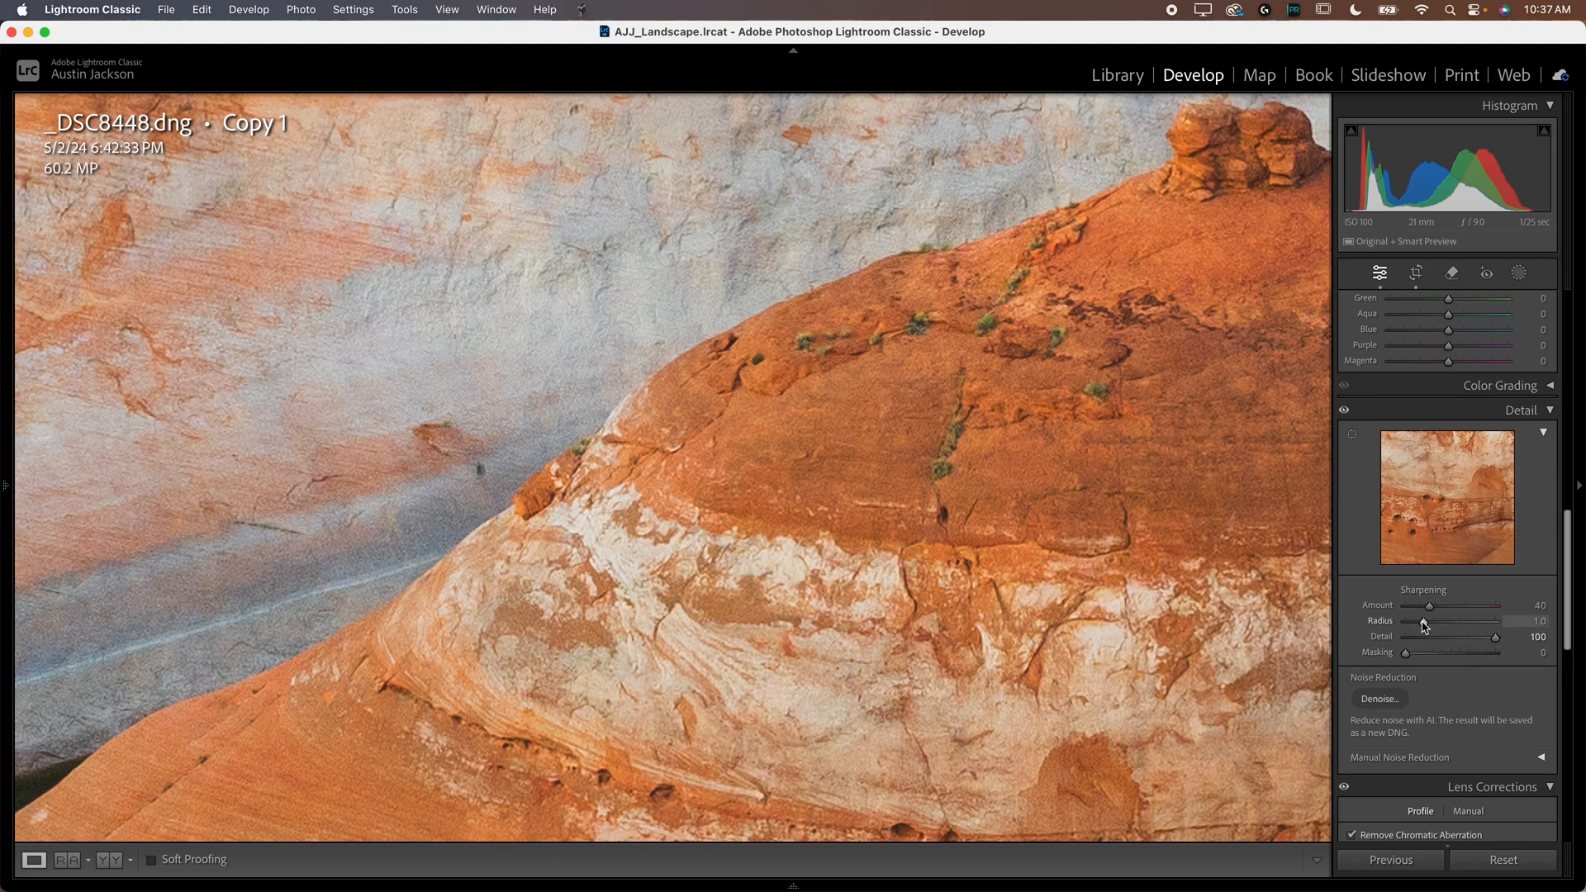
{"action": "left_click_drag", "start_coordinate": [1427, 620], "coordinate": [1406, 620]}
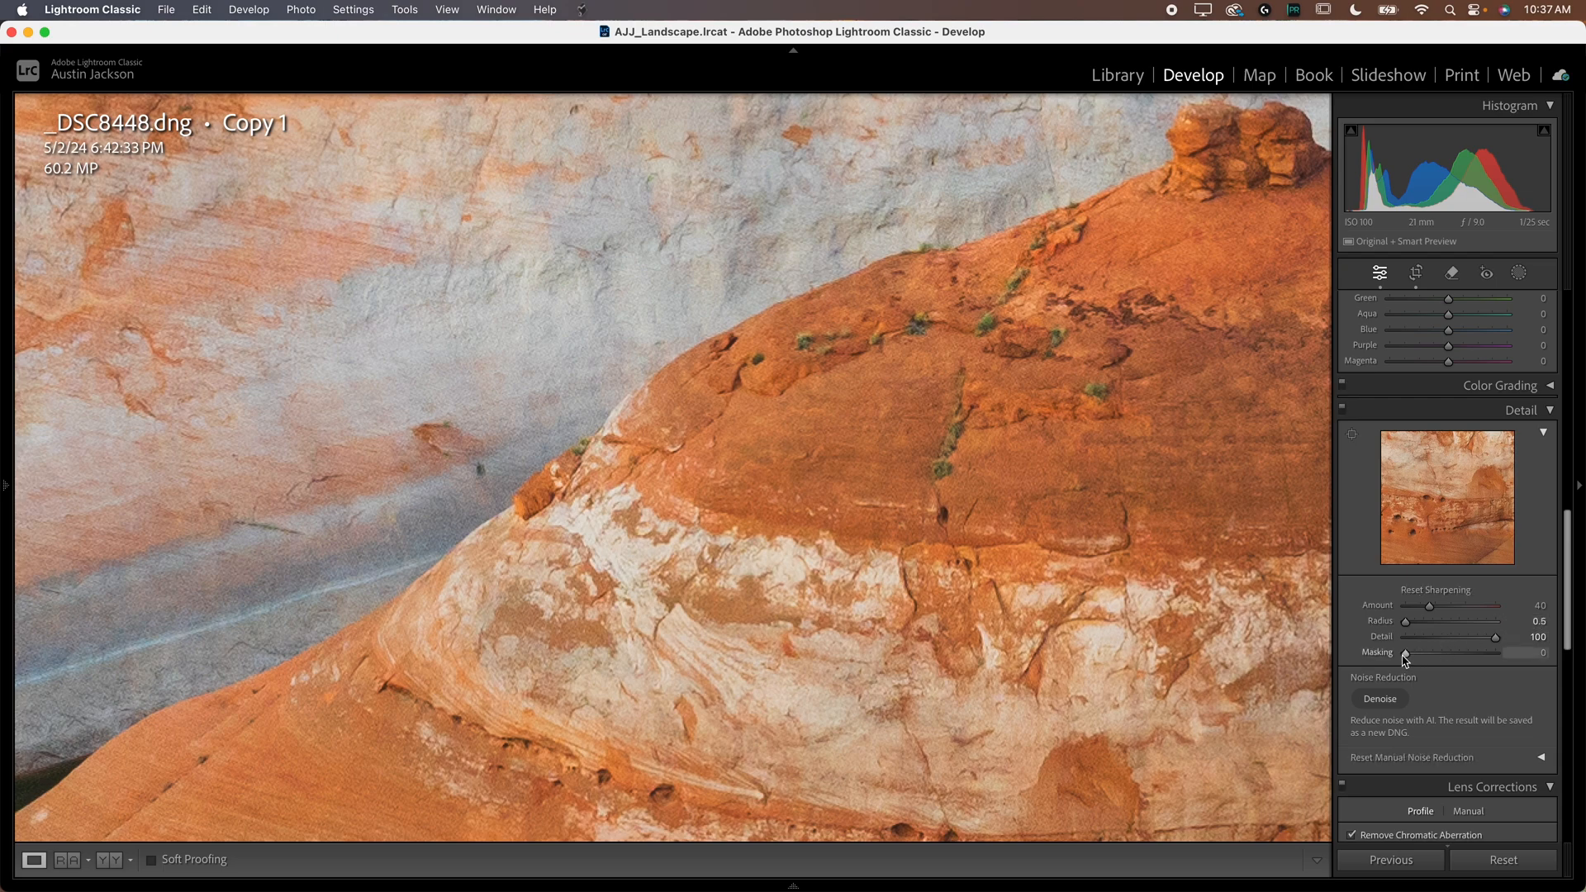
Step: Raise the sharpening Masking to 78 while previewing the mask so only edges are sharpened
{"action": "left_click_drag", "start_coordinate": [1404, 652], "coordinate": [1414, 653]}
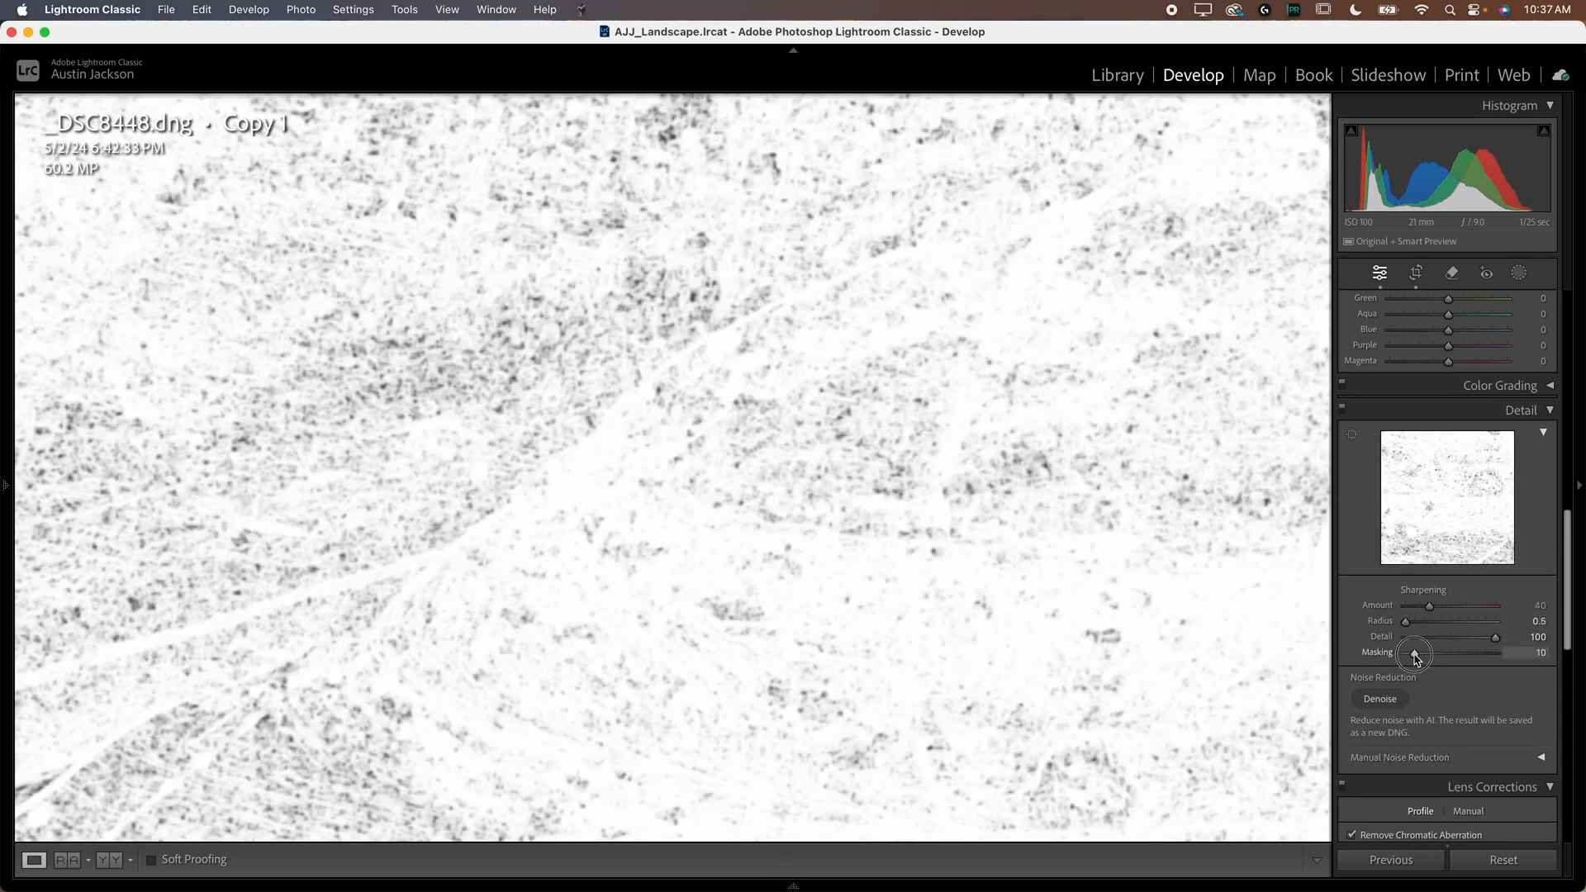
{"action": "left_click_drag", "start_coordinate": [1414, 655], "coordinate": [1431, 656]}
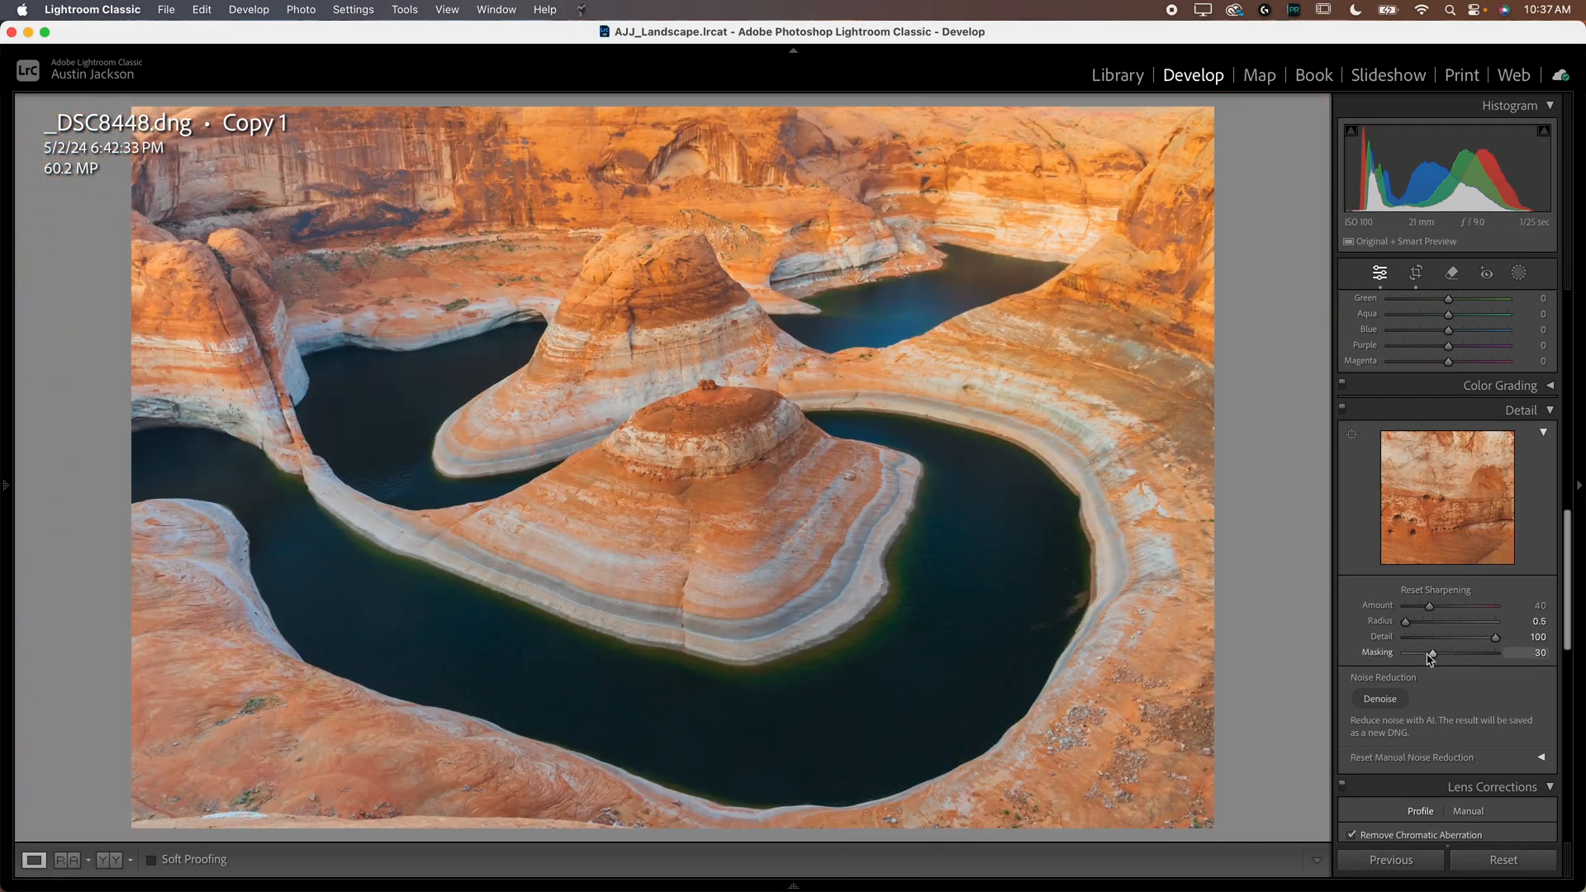
{"action": "left_click_drag", "start_coordinate": [1429, 656], "coordinate": [1466, 656]}
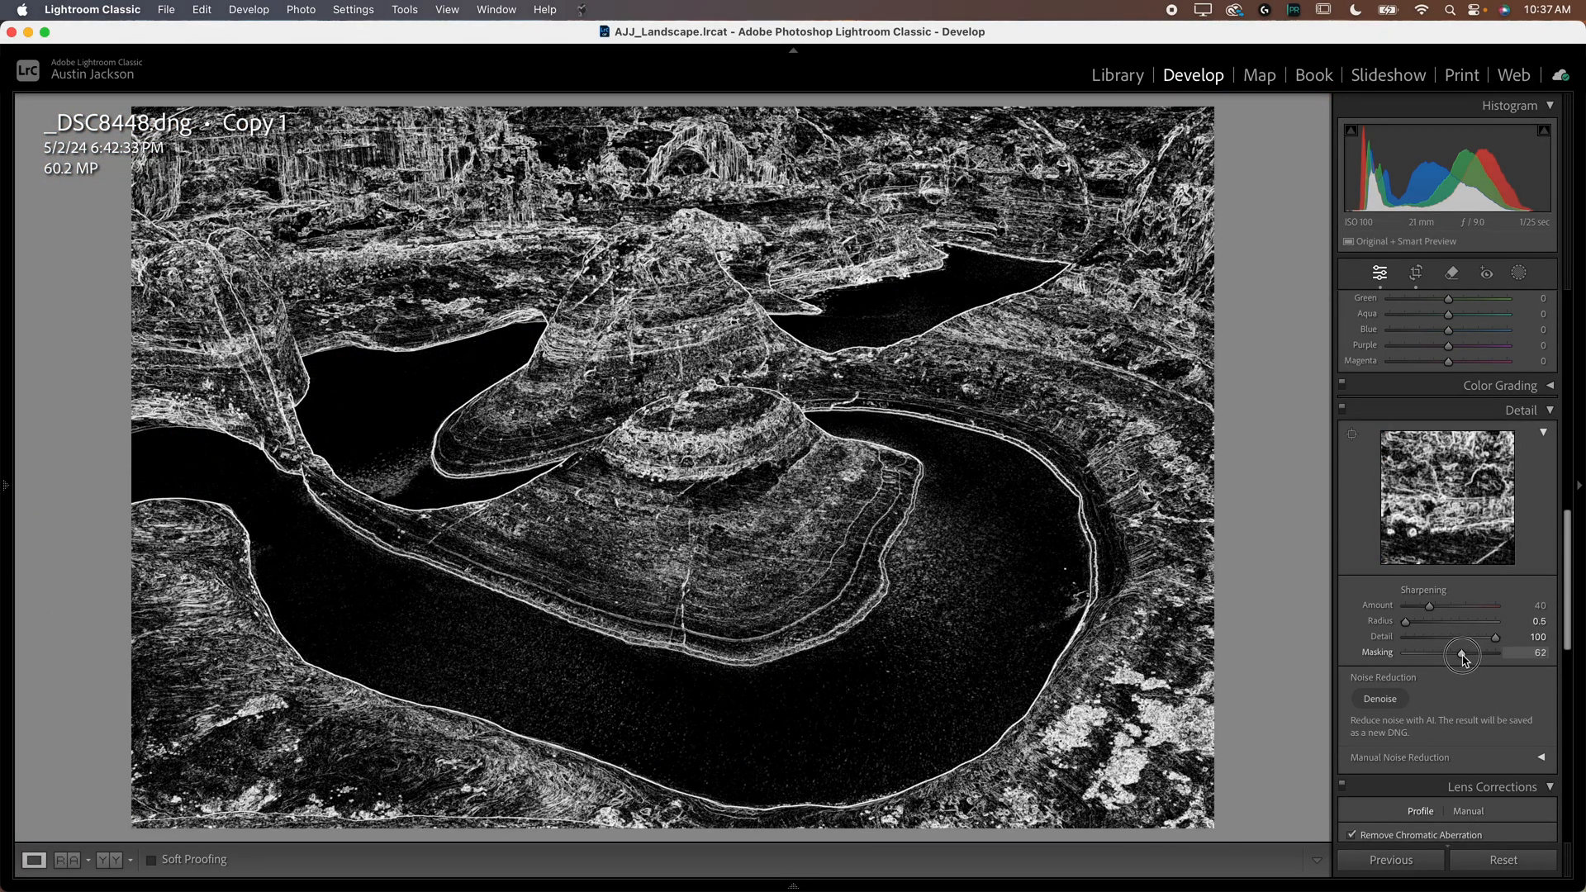
{"action": "left_click_drag", "start_coordinate": [1462, 654], "coordinate": [1474, 655]}
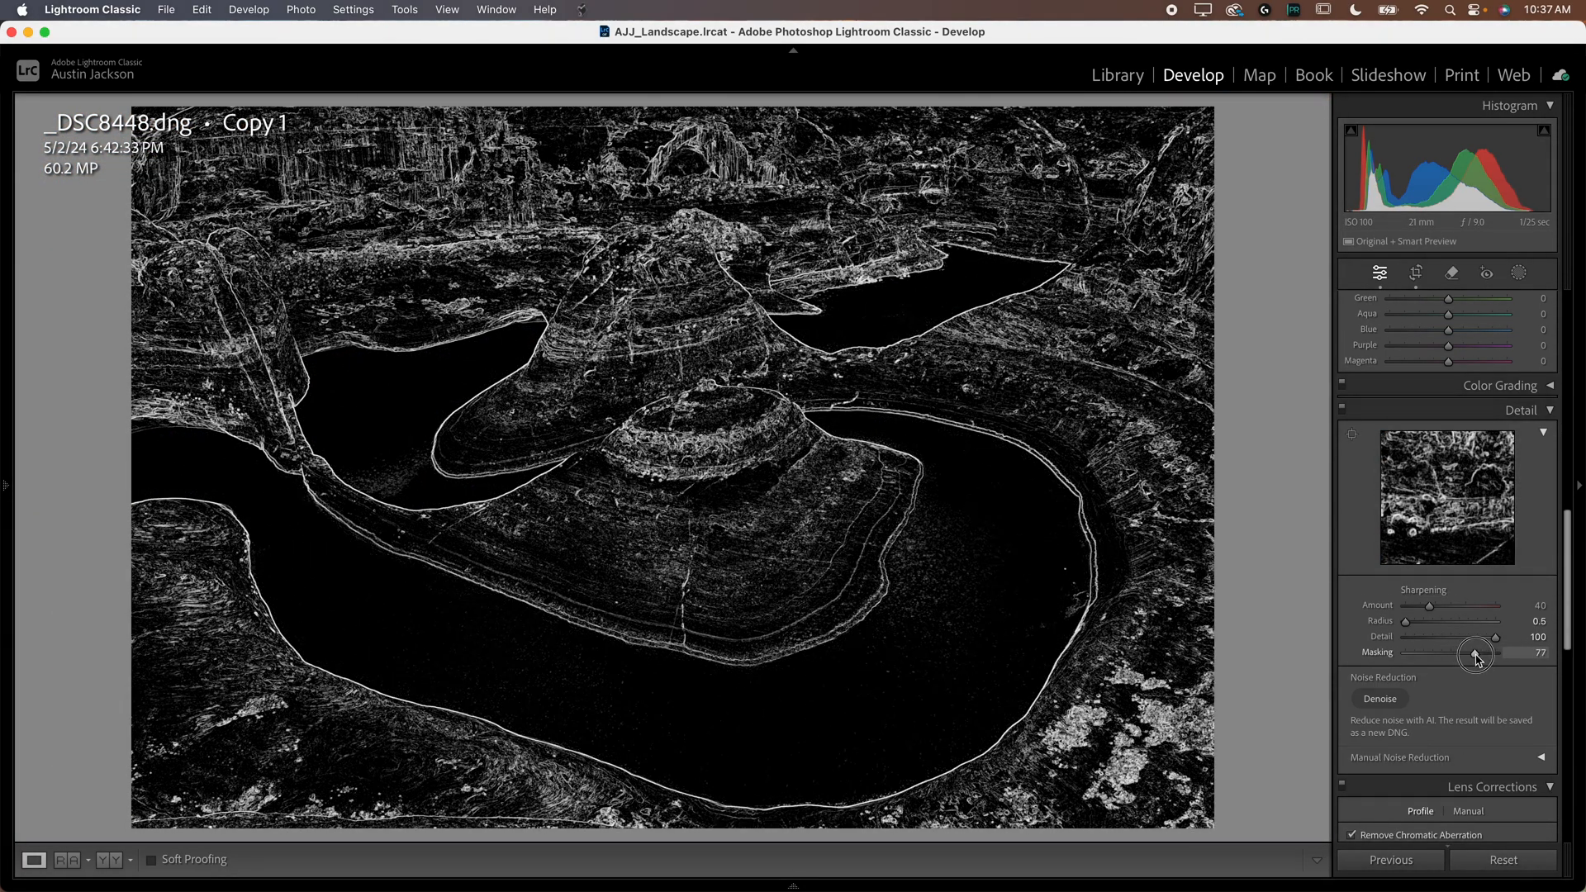
{"action": "left_click_drag", "start_coordinate": [1477, 656], "coordinate": [1474, 656]}
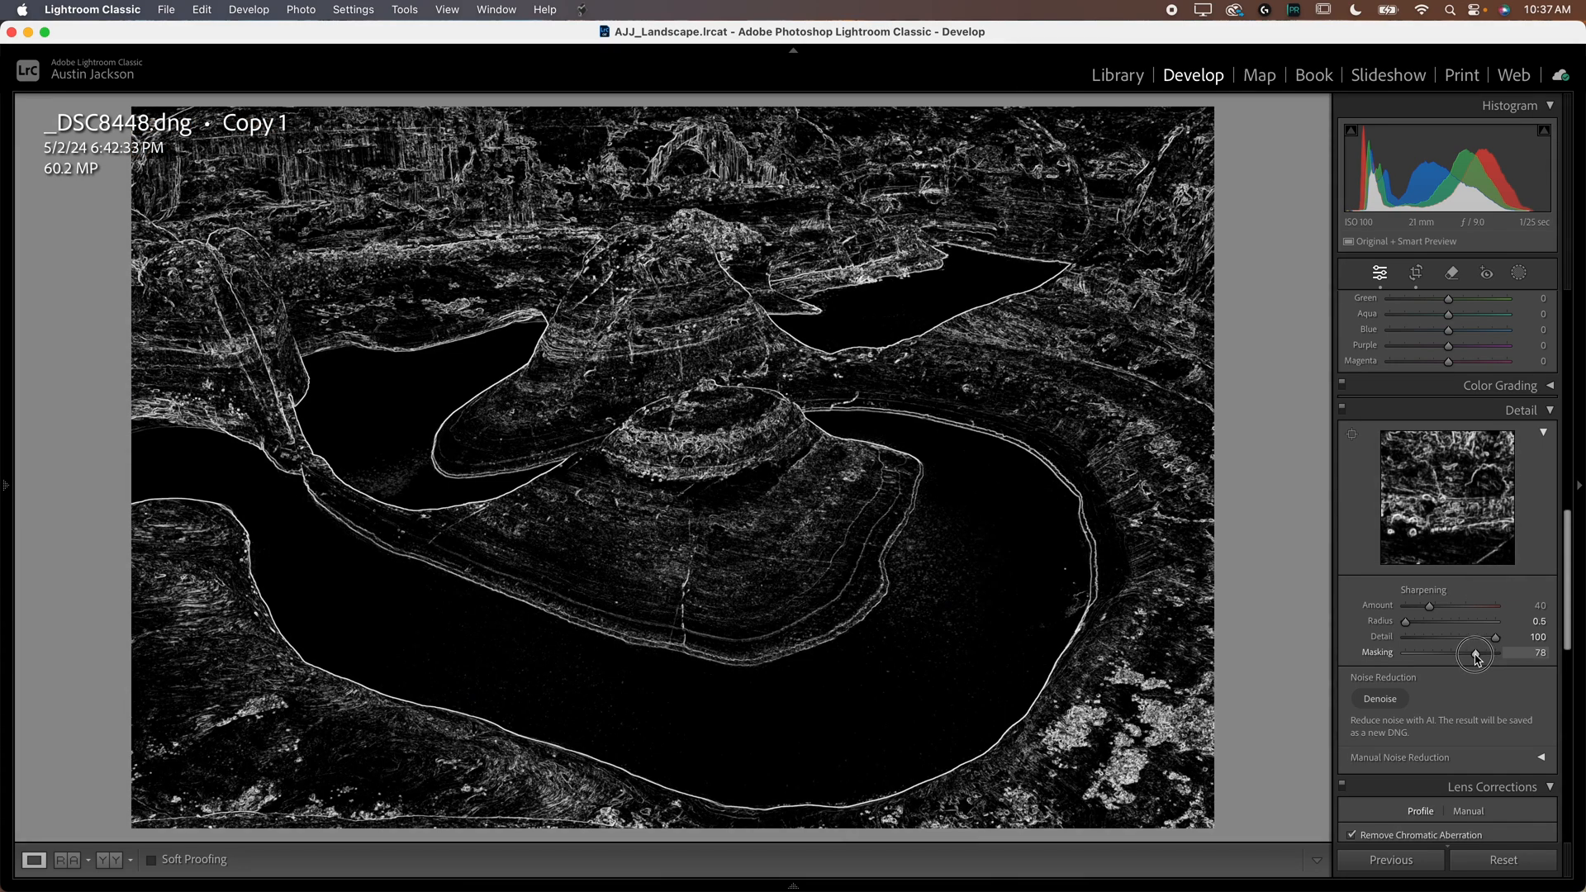
{"action": "left_click_drag", "start_coordinate": [1477, 654], "coordinate": [1474, 654]}
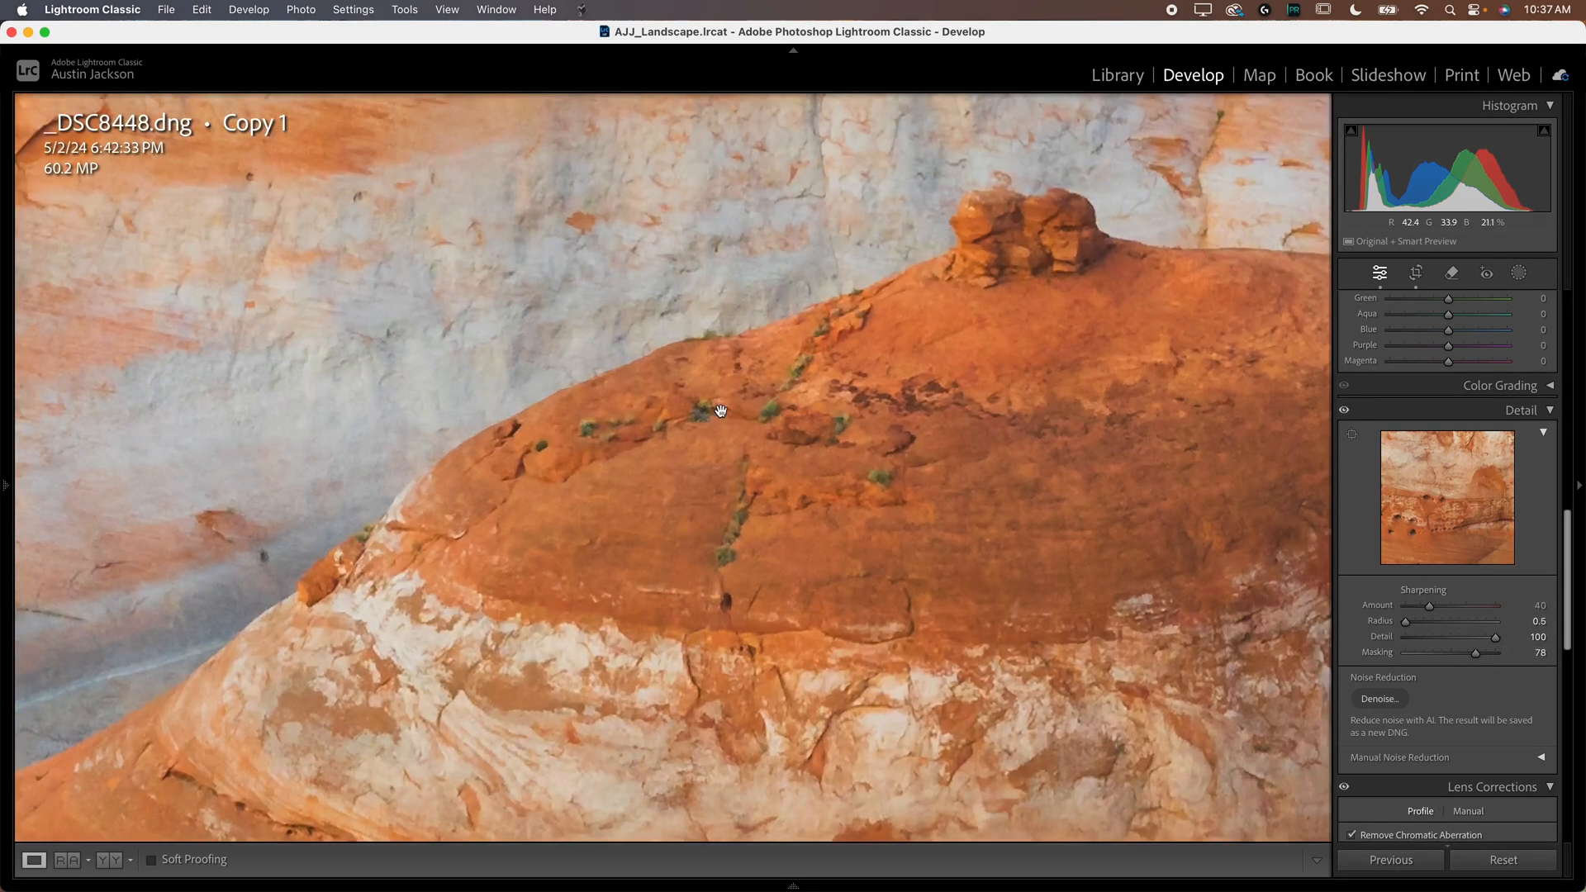
Step: Test the Sharpening Amount at 150, 133, 84 and 56, then settle it at 79
{"action": "left_click_drag", "start_coordinate": [1430, 605], "coordinate": [1496, 605]}
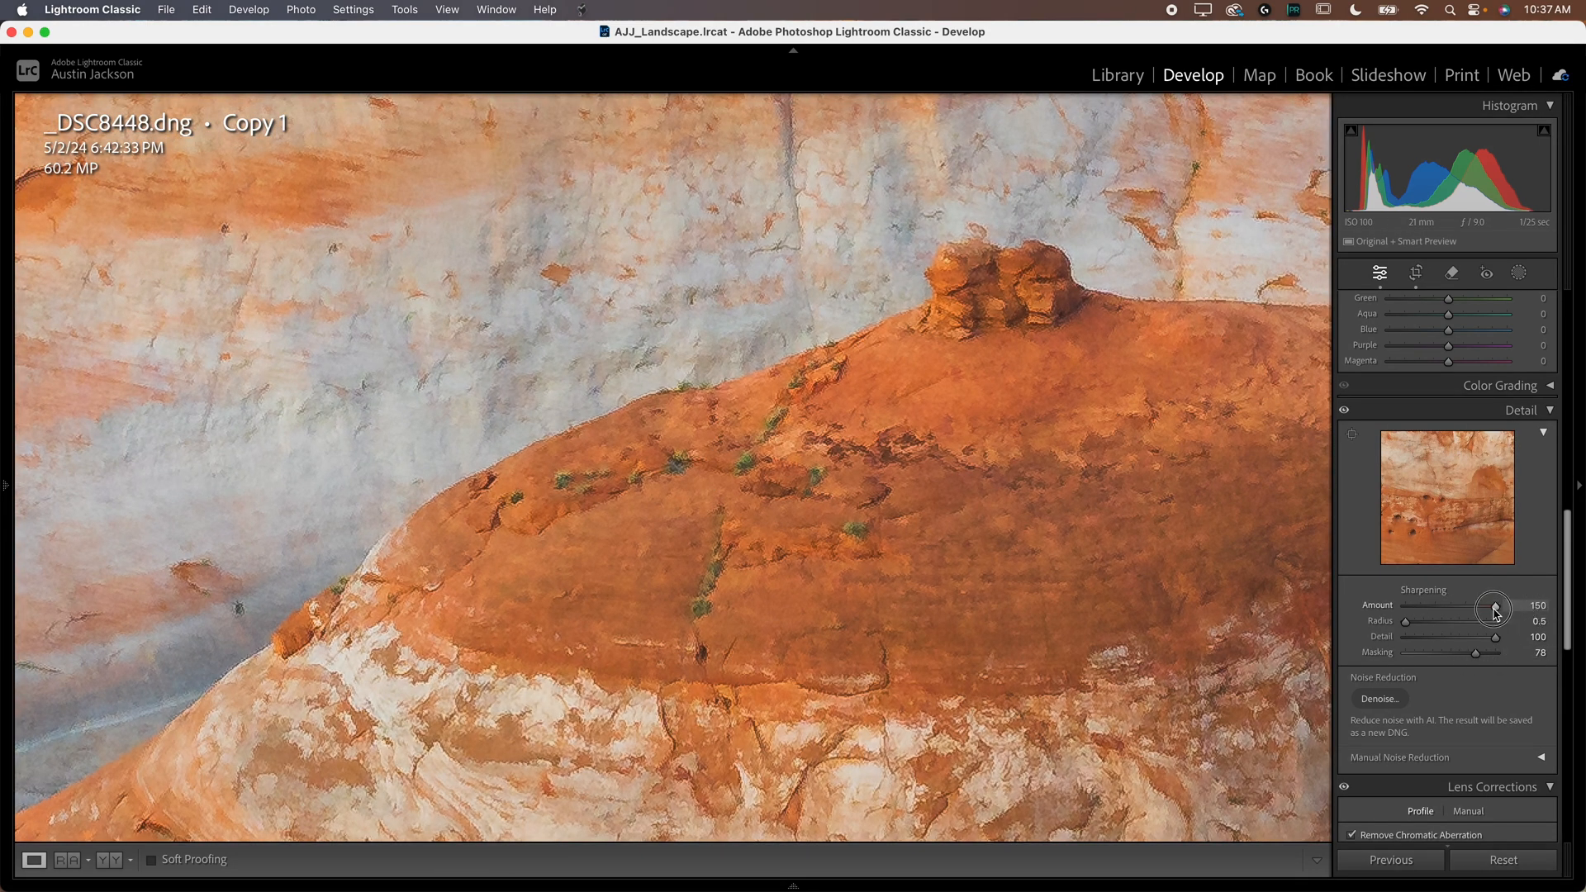
{"action": "left_click_drag", "start_coordinate": [1495, 607], "coordinate": [1484, 606]}
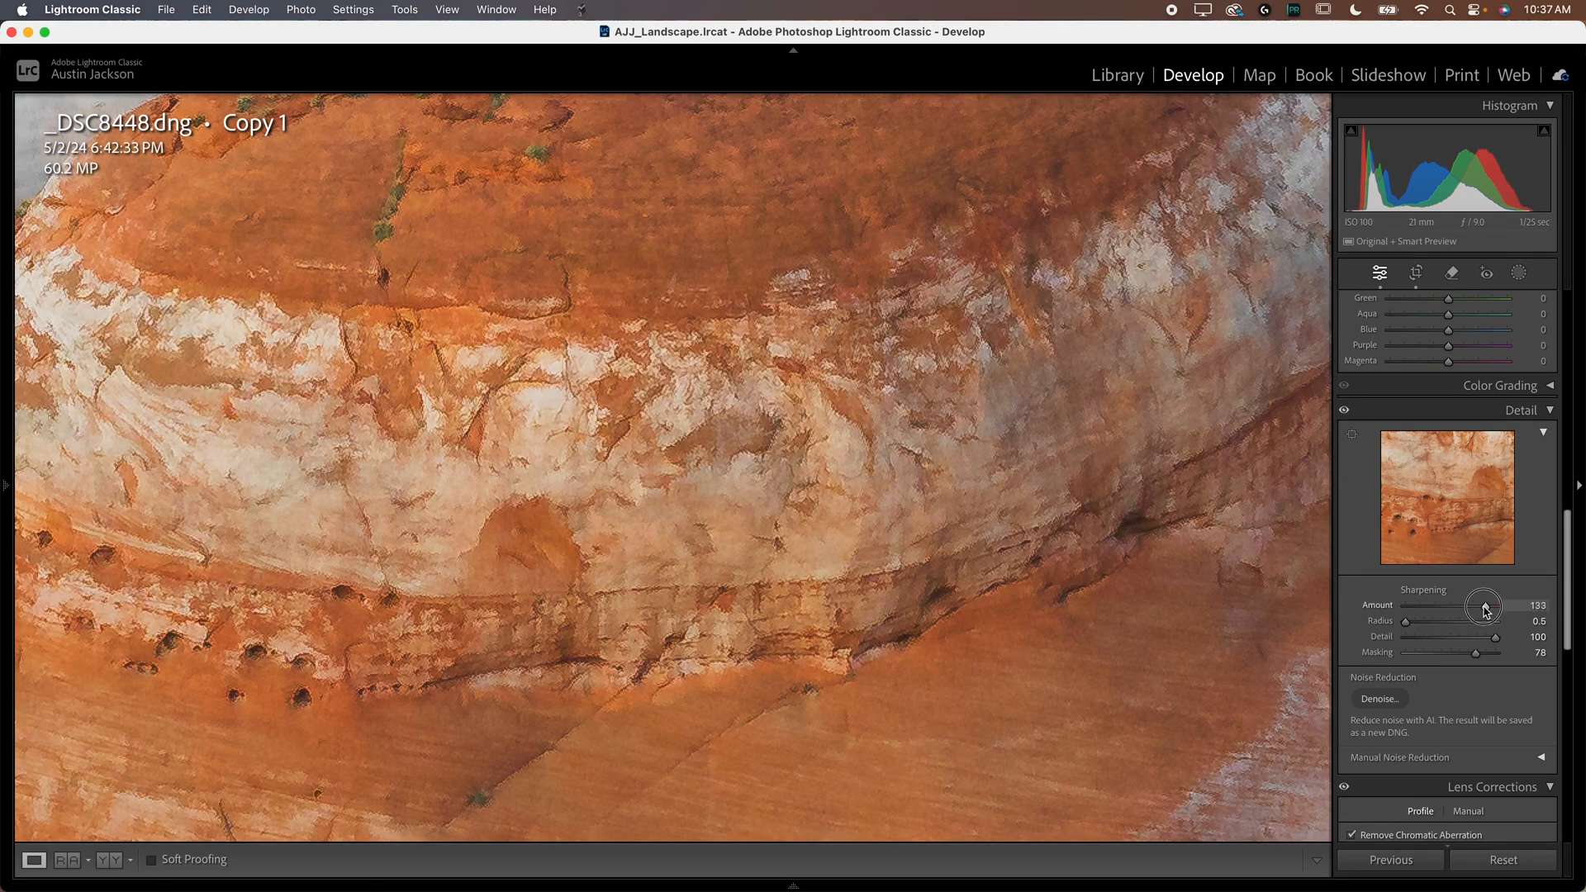
{"action": "left_click_drag", "start_coordinate": [1483, 605], "coordinate": [1502, 605]}
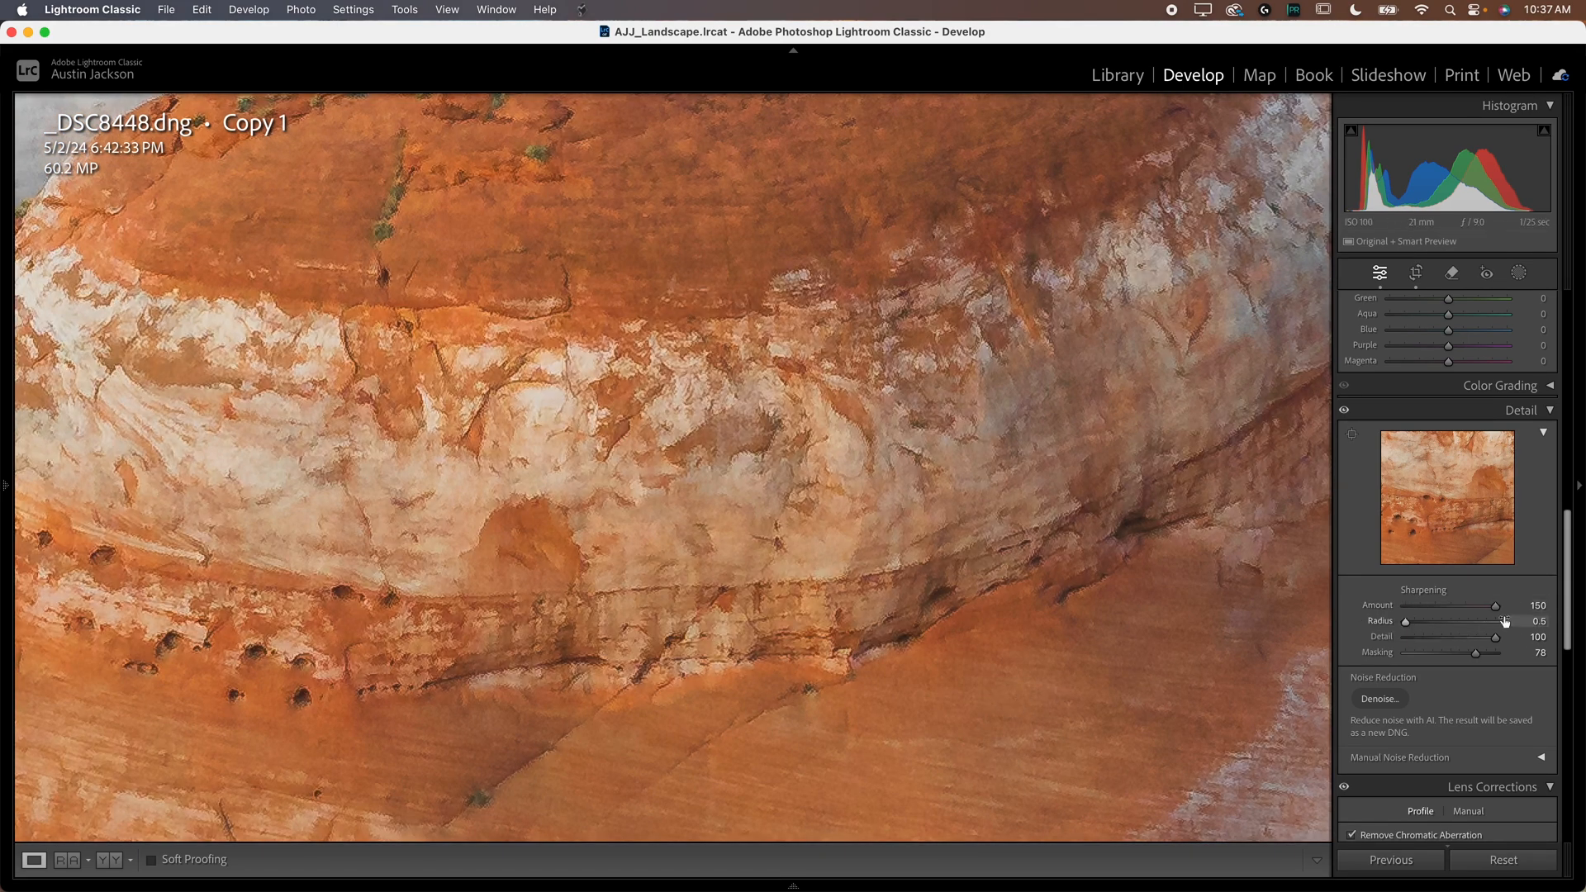
{"action": "mouse_move", "coordinate": [731, 631]}
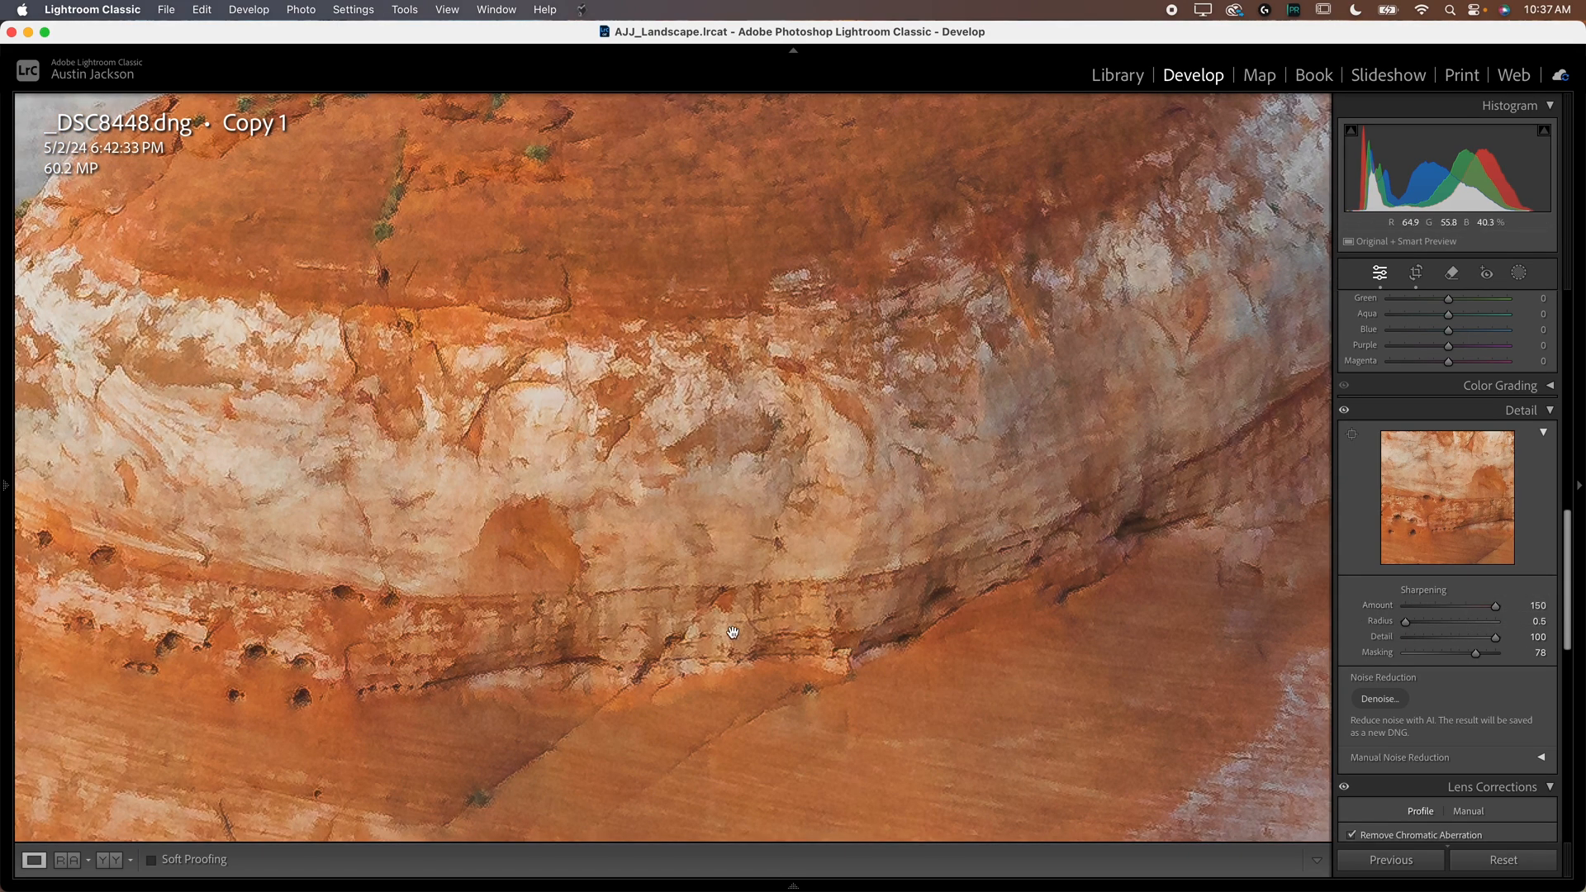
{"action": "left_click_drag", "start_coordinate": [1507, 604], "coordinate": [1451, 604]}
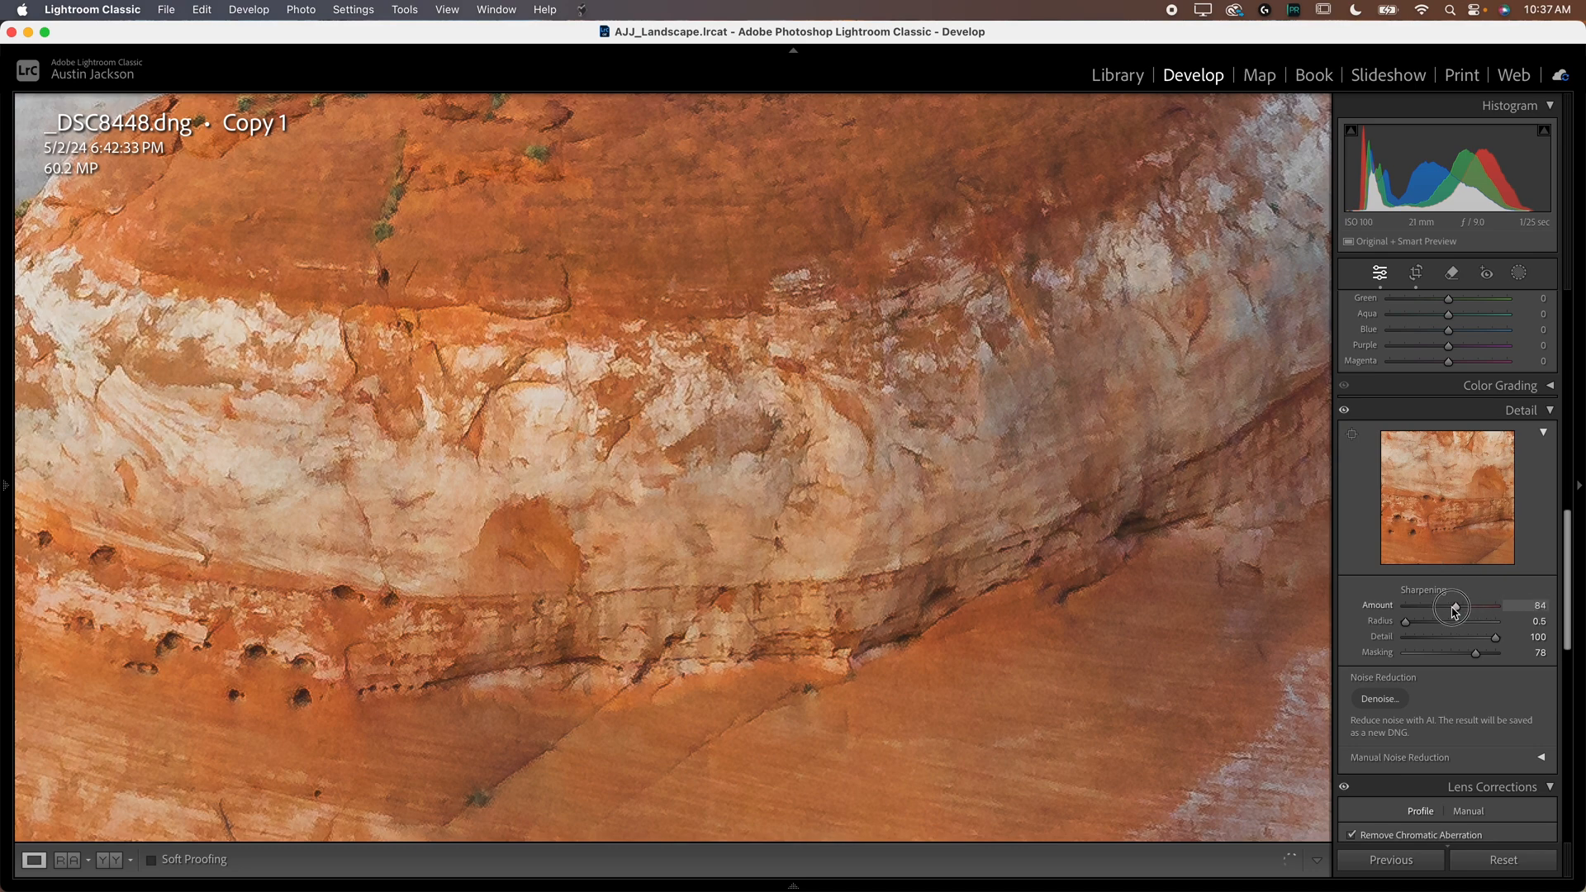
{"action": "left_click_drag", "start_coordinate": [1454, 606], "coordinate": [1436, 607]}
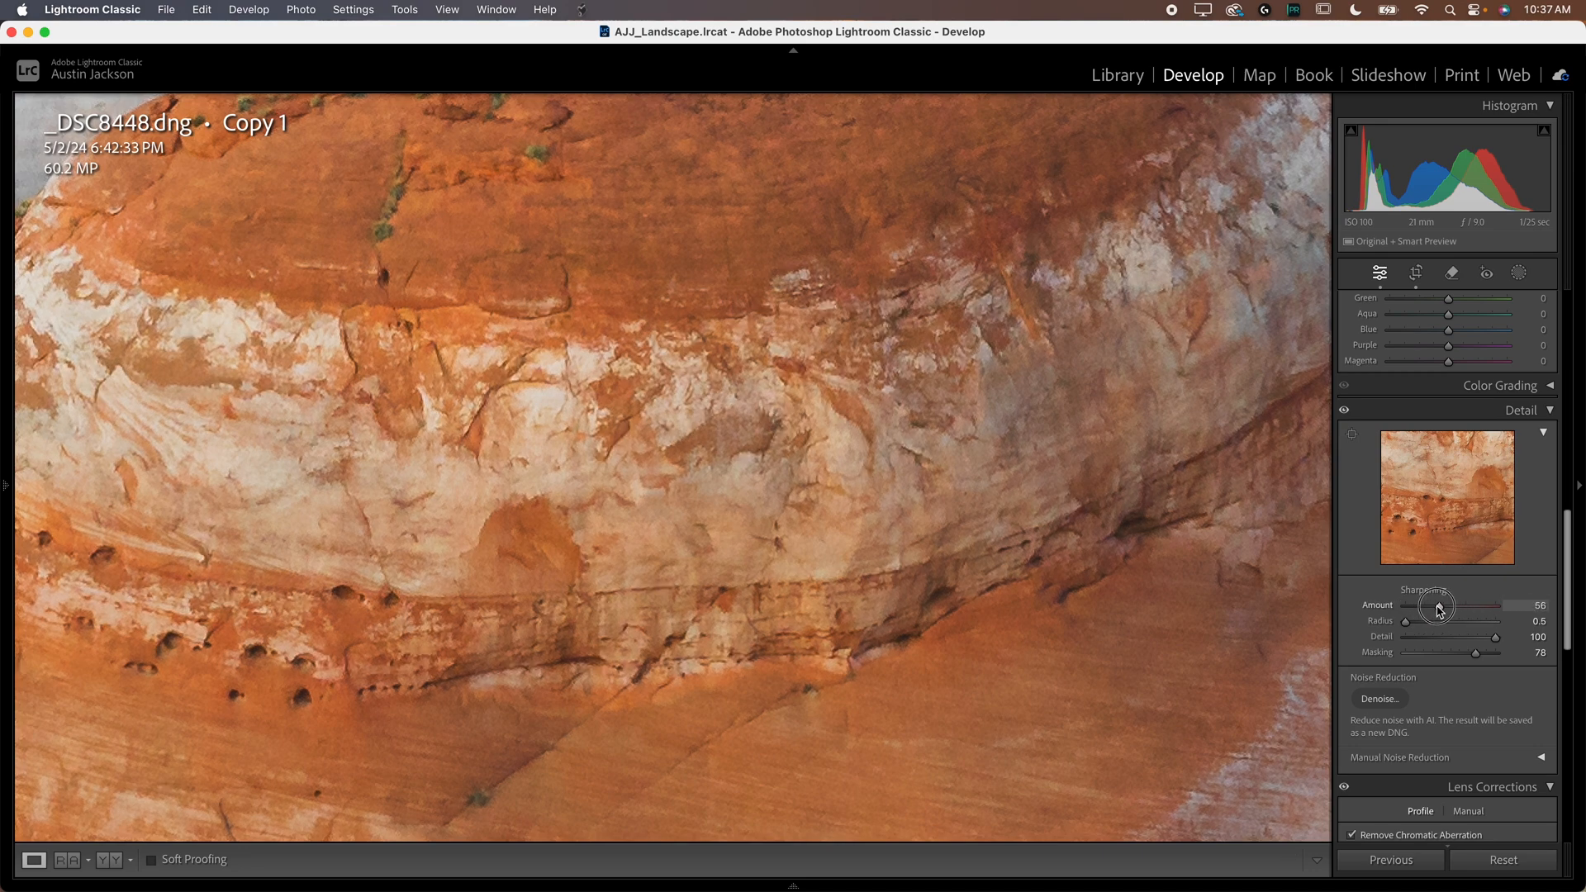
{"action": "left_click_drag", "start_coordinate": [1441, 604], "coordinate": [1466, 605]}
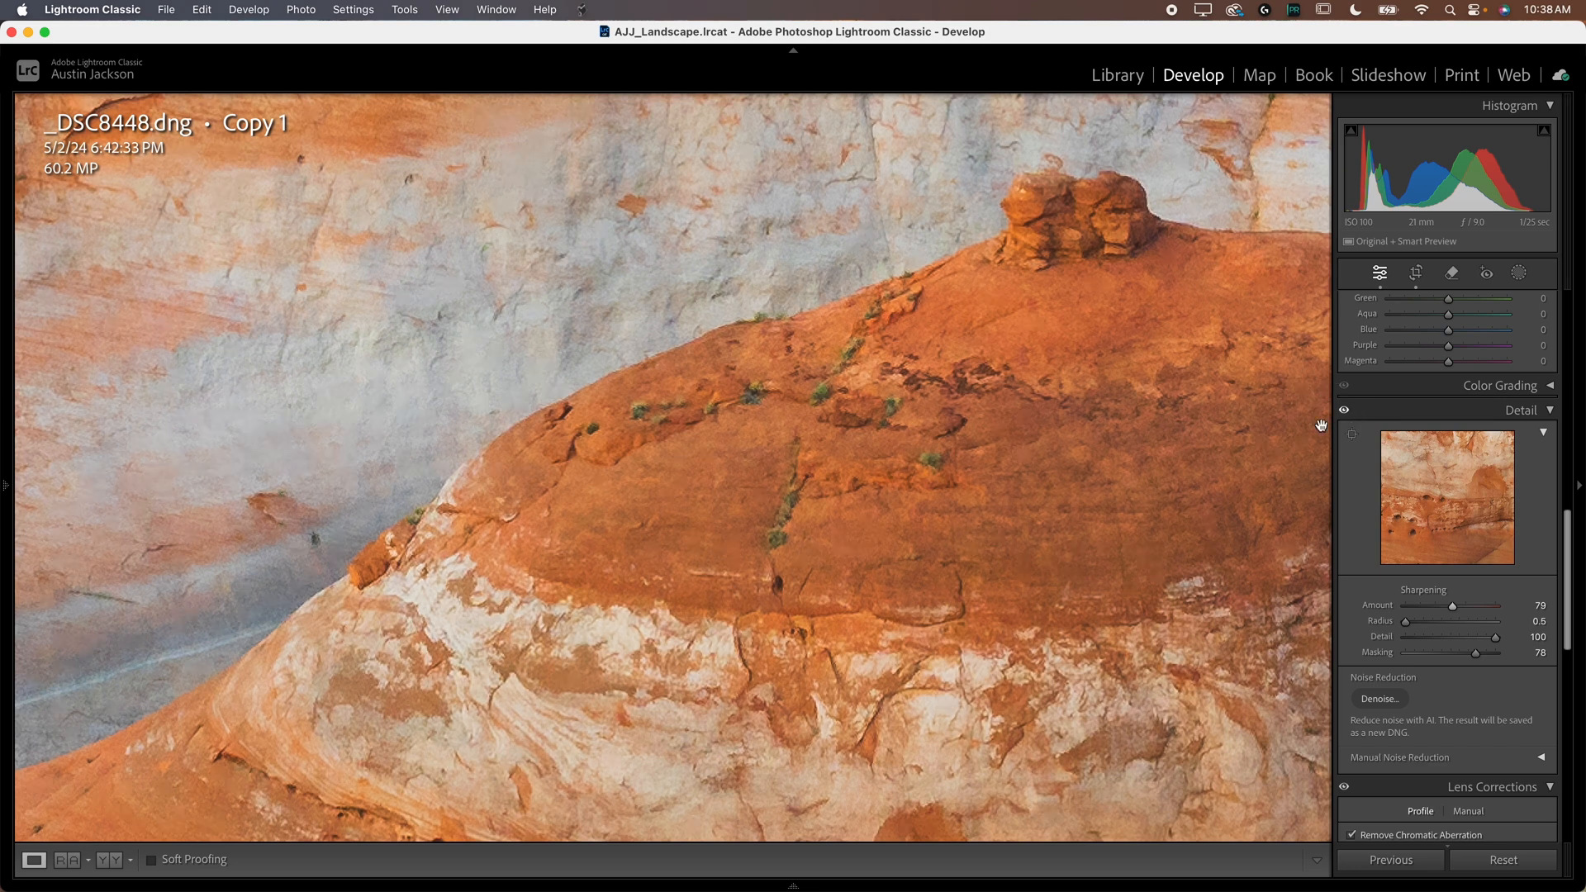
{"action": "mouse_move", "coordinate": [861, 450]}
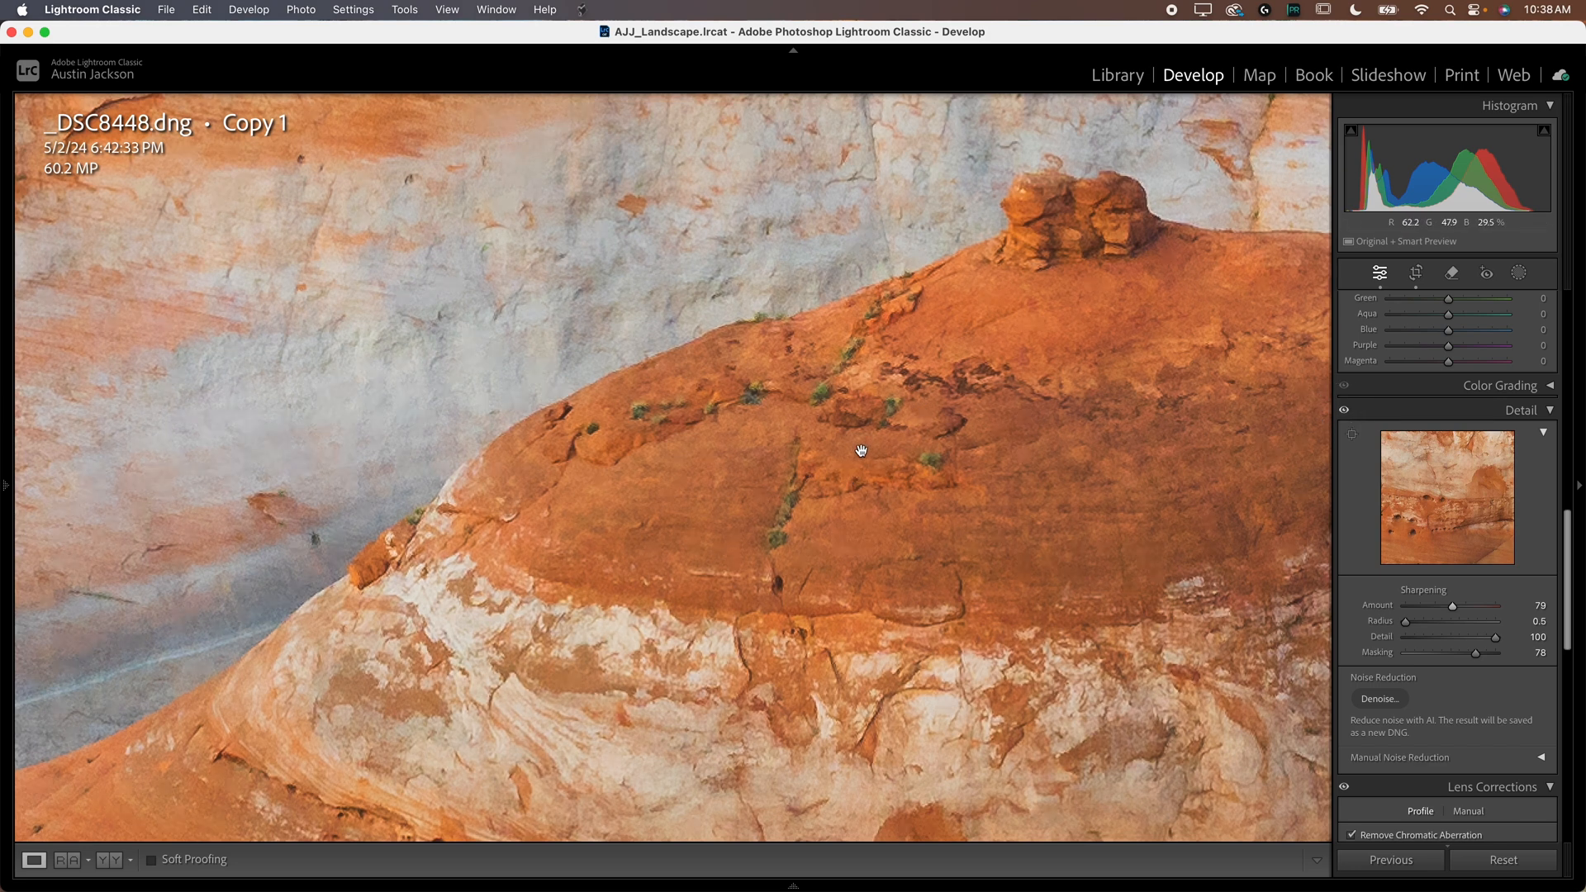
{"action": "mouse_move", "coordinate": [879, 466]}
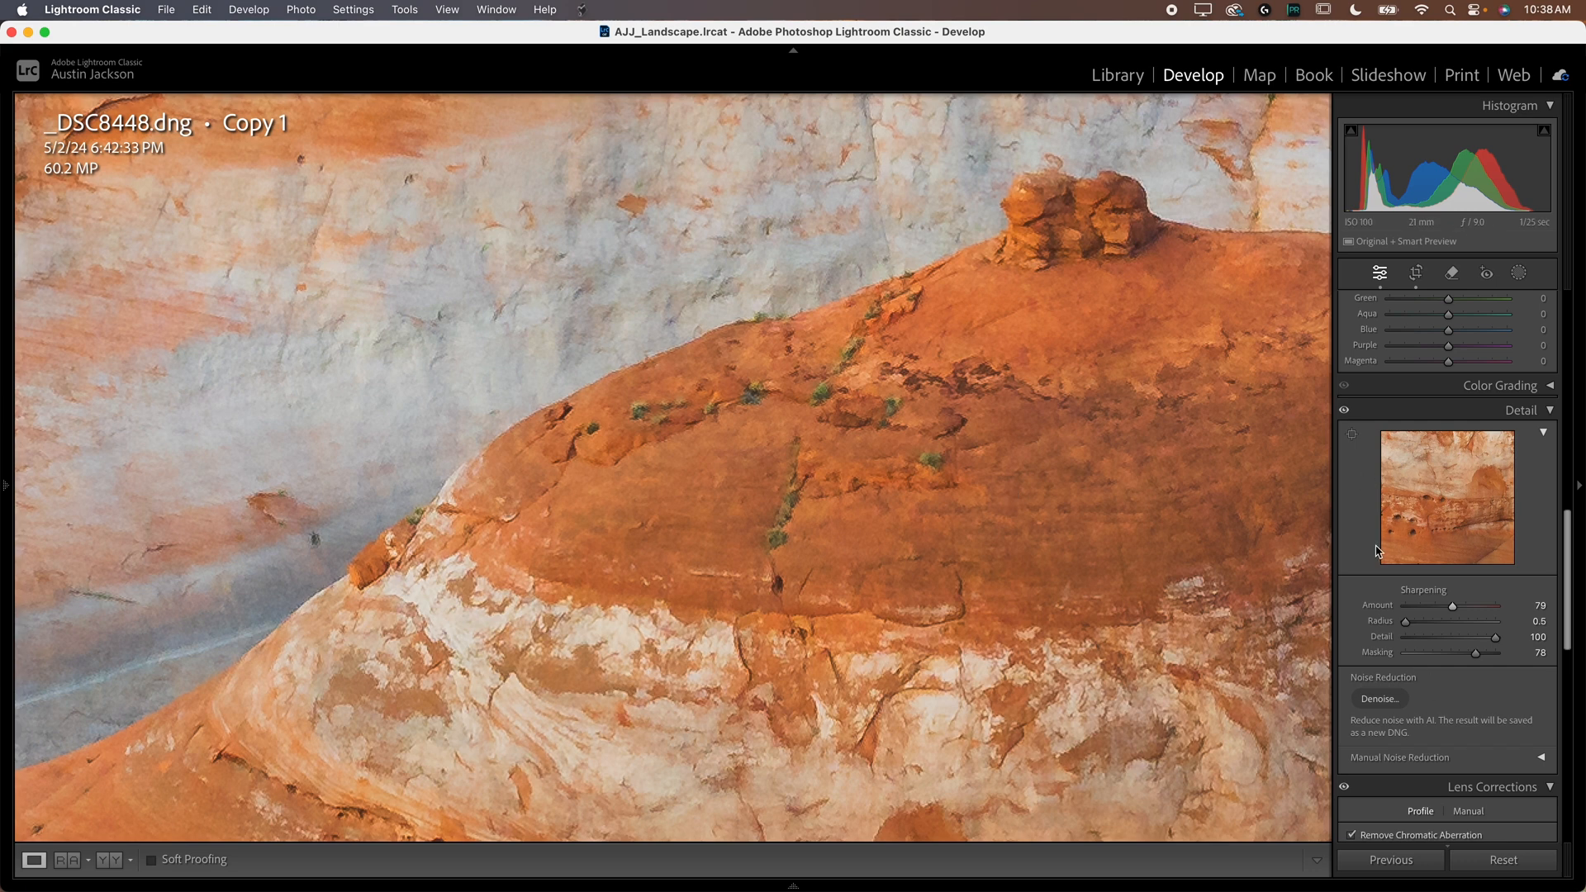
{"action": "mouse_move", "coordinate": [899, 480]}
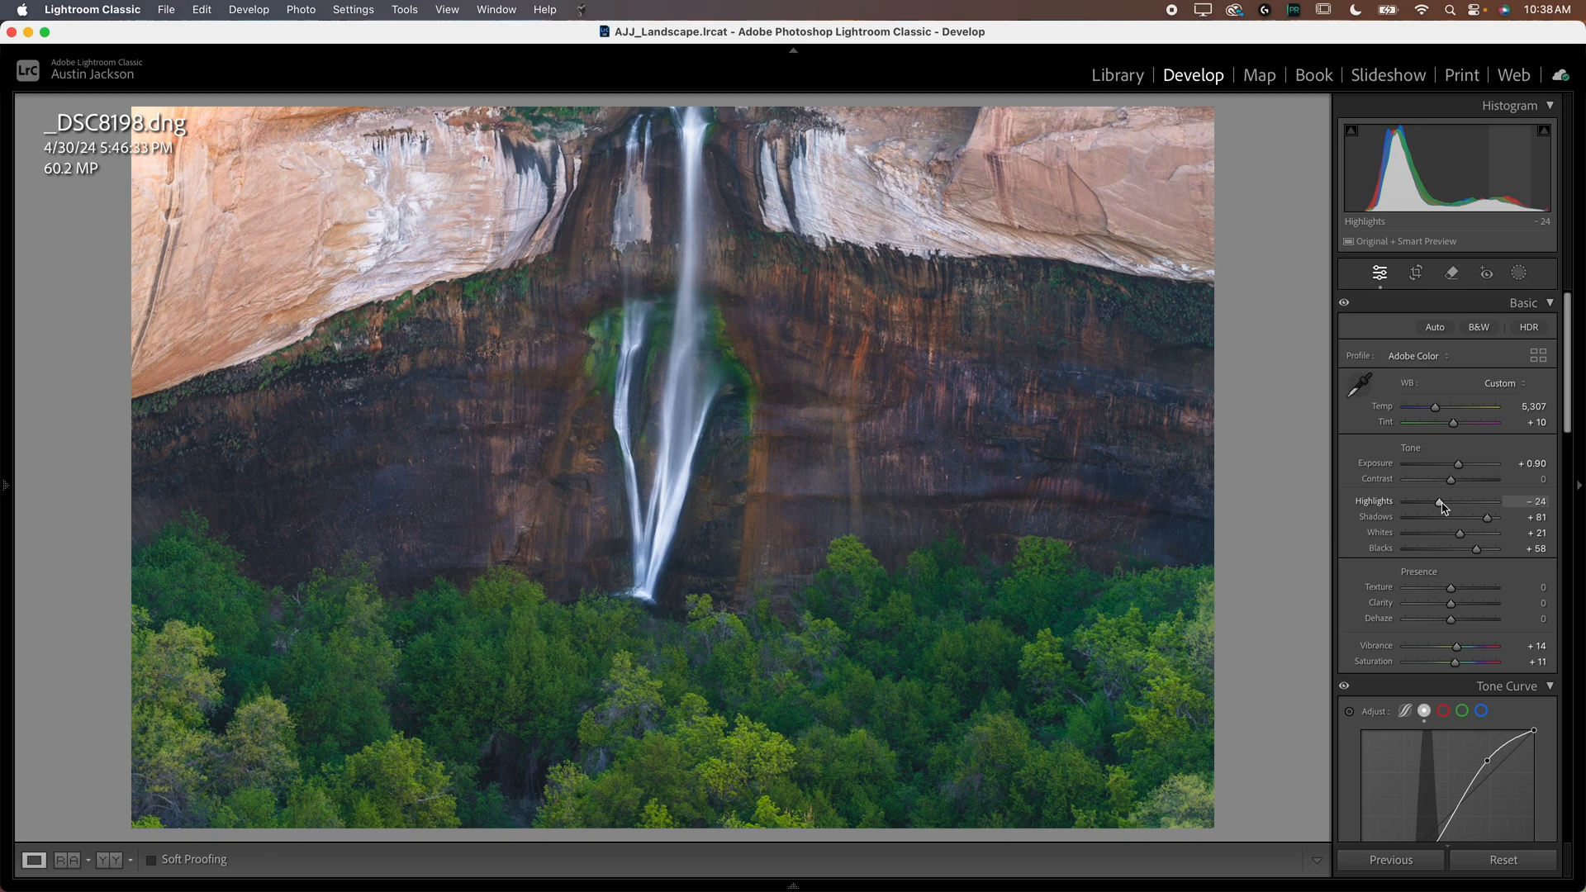
Step: Move the waterfall photo's Highlights up and down, settling at about -26
{"action": "left_click_drag", "start_coordinate": [1436, 502], "coordinate": [1459, 502]}
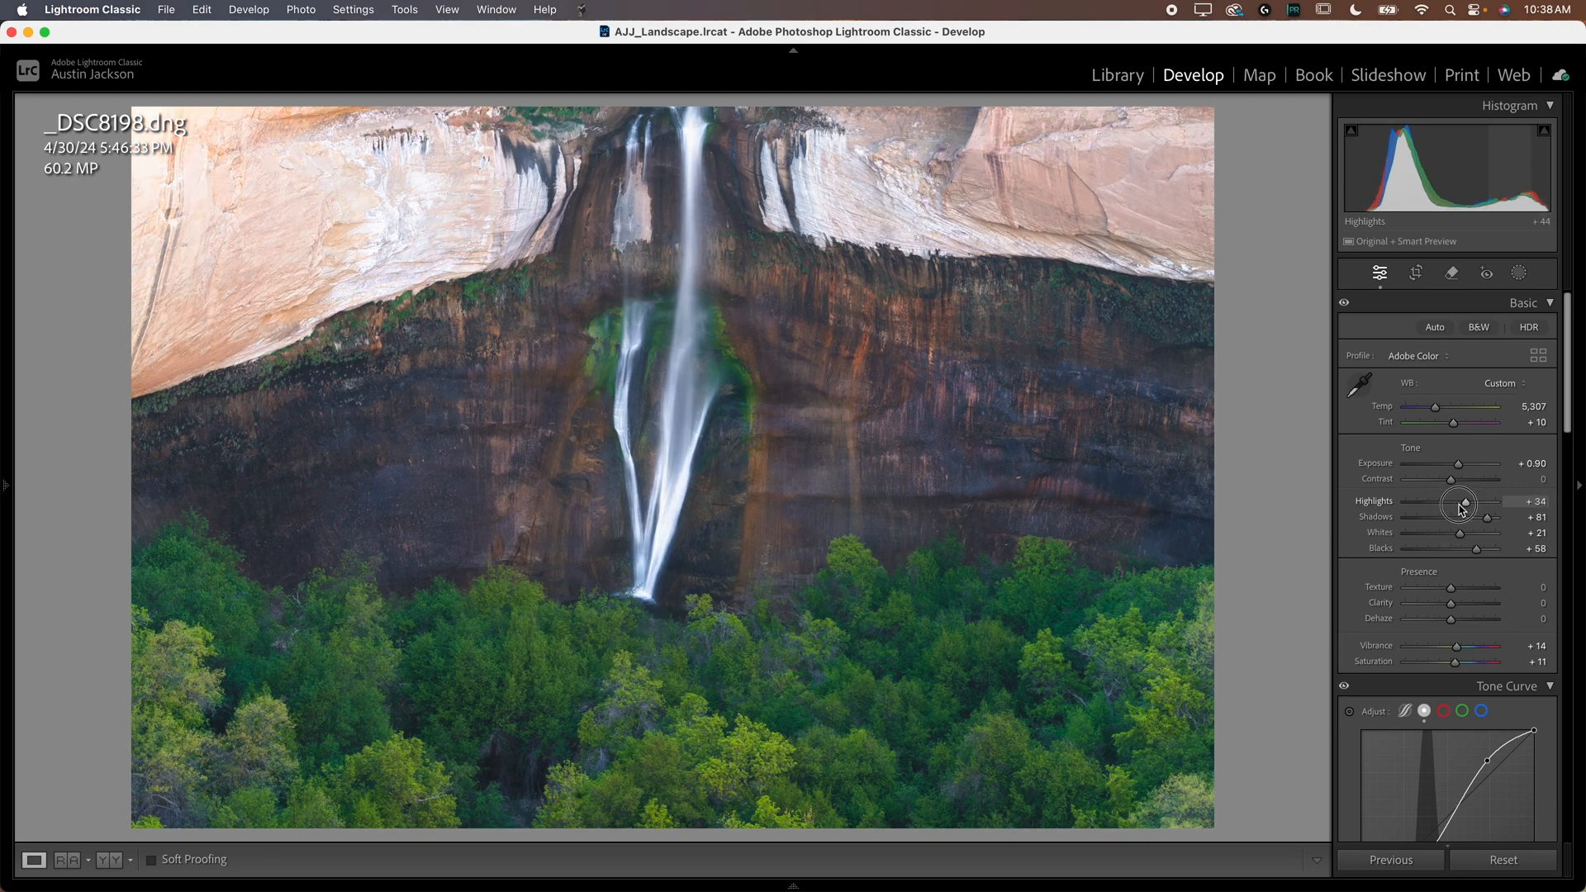
{"action": "left_click_drag", "start_coordinate": [1465, 505], "coordinate": [1454, 506]}
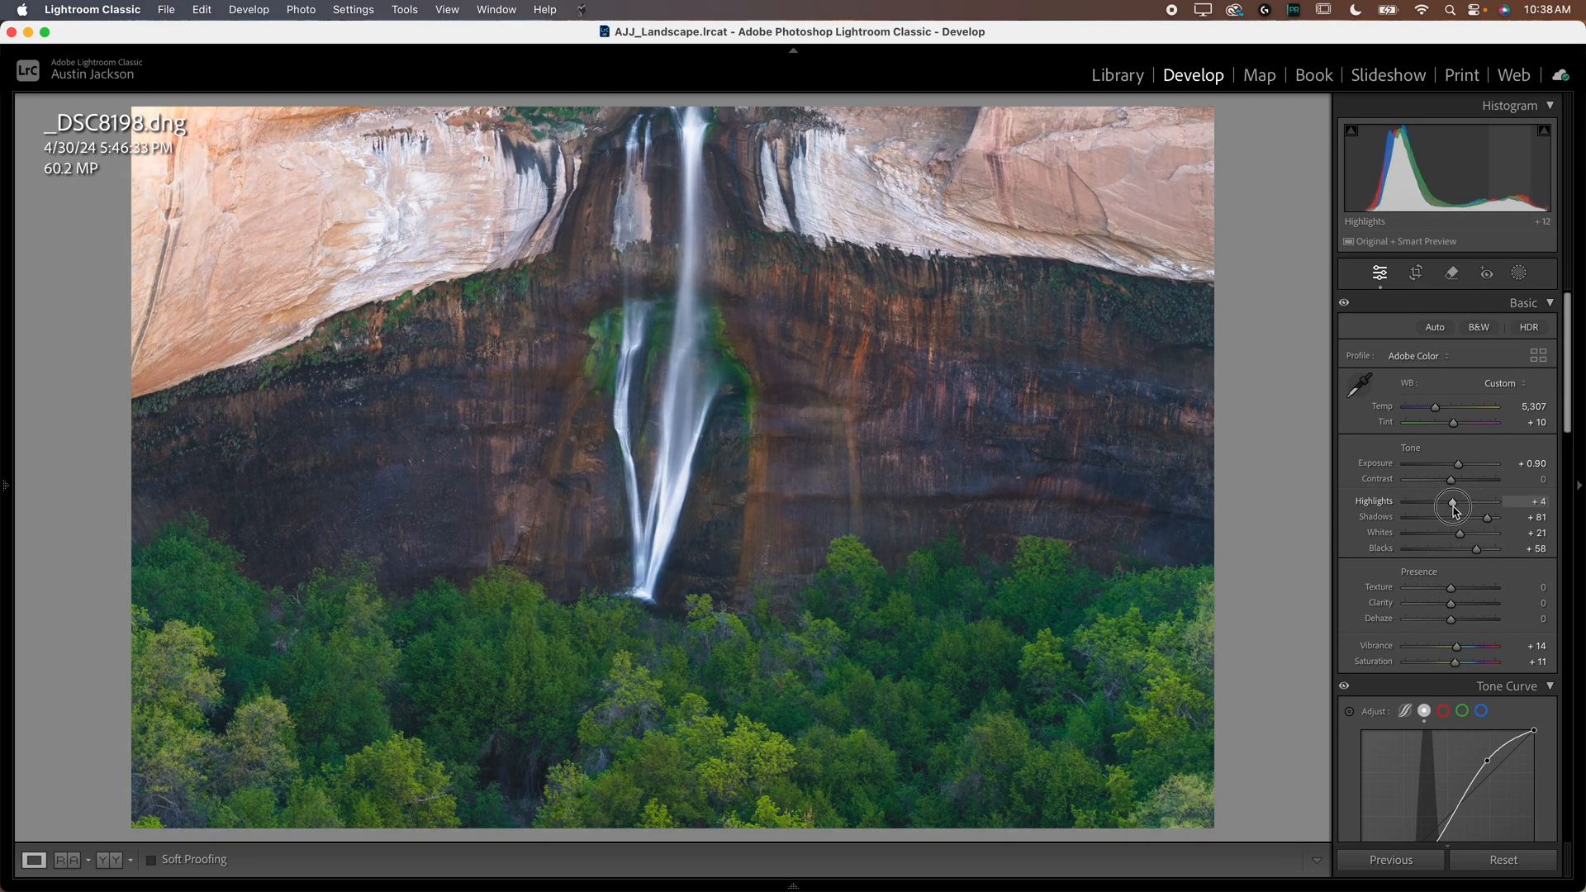
{"action": "left_click_drag", "start_coordinate": [1453, 506], "coordinate": [1444, 506]}
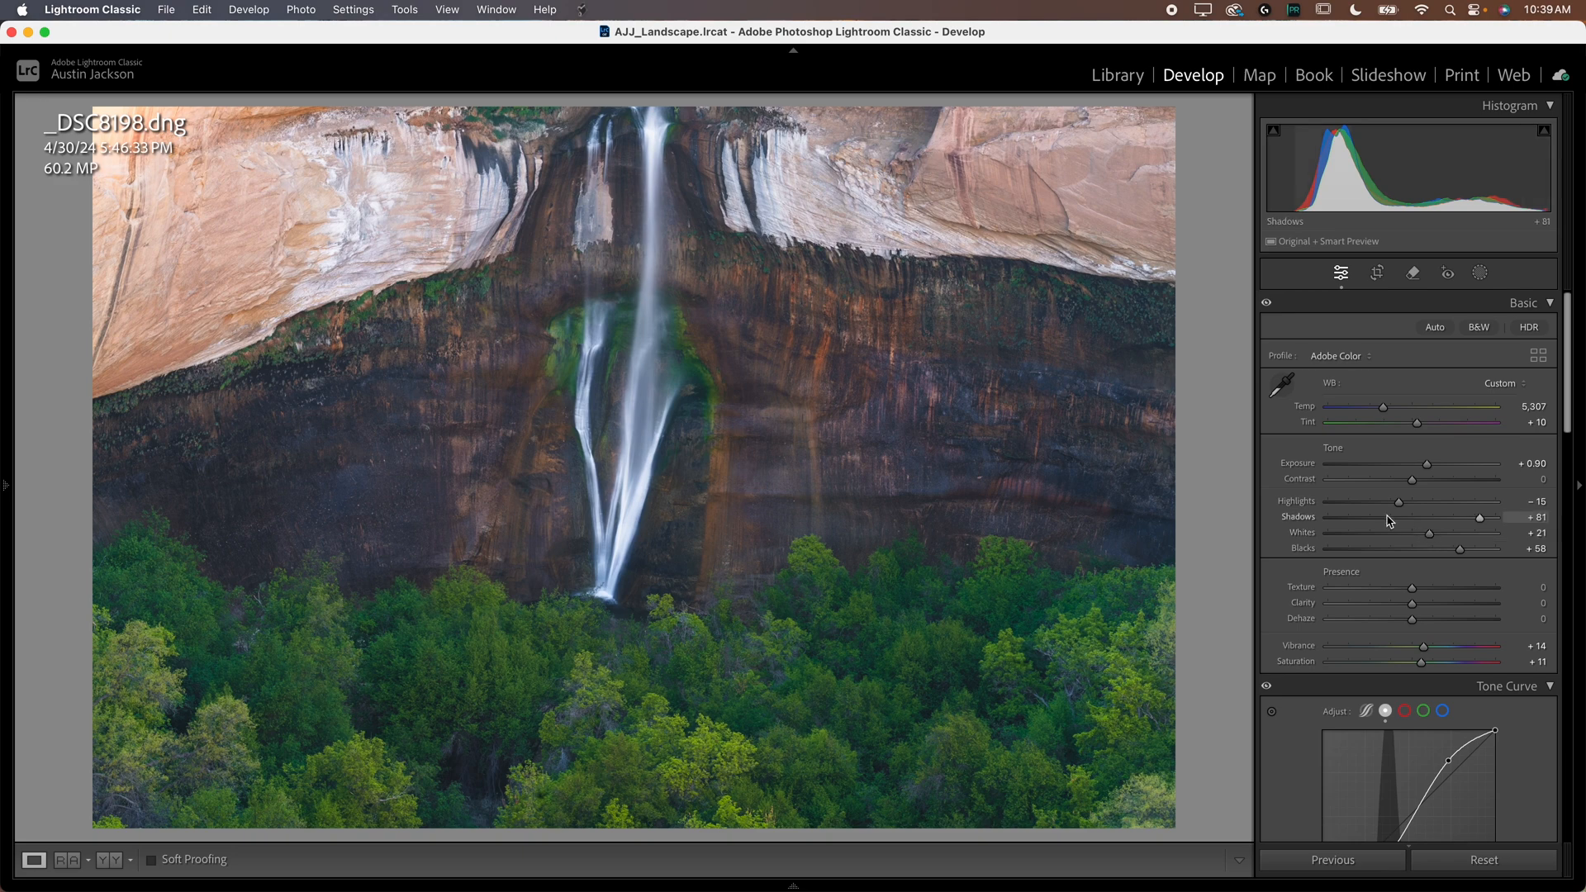
{"action": "mouse_move", "coordinate": [1397, 503]}
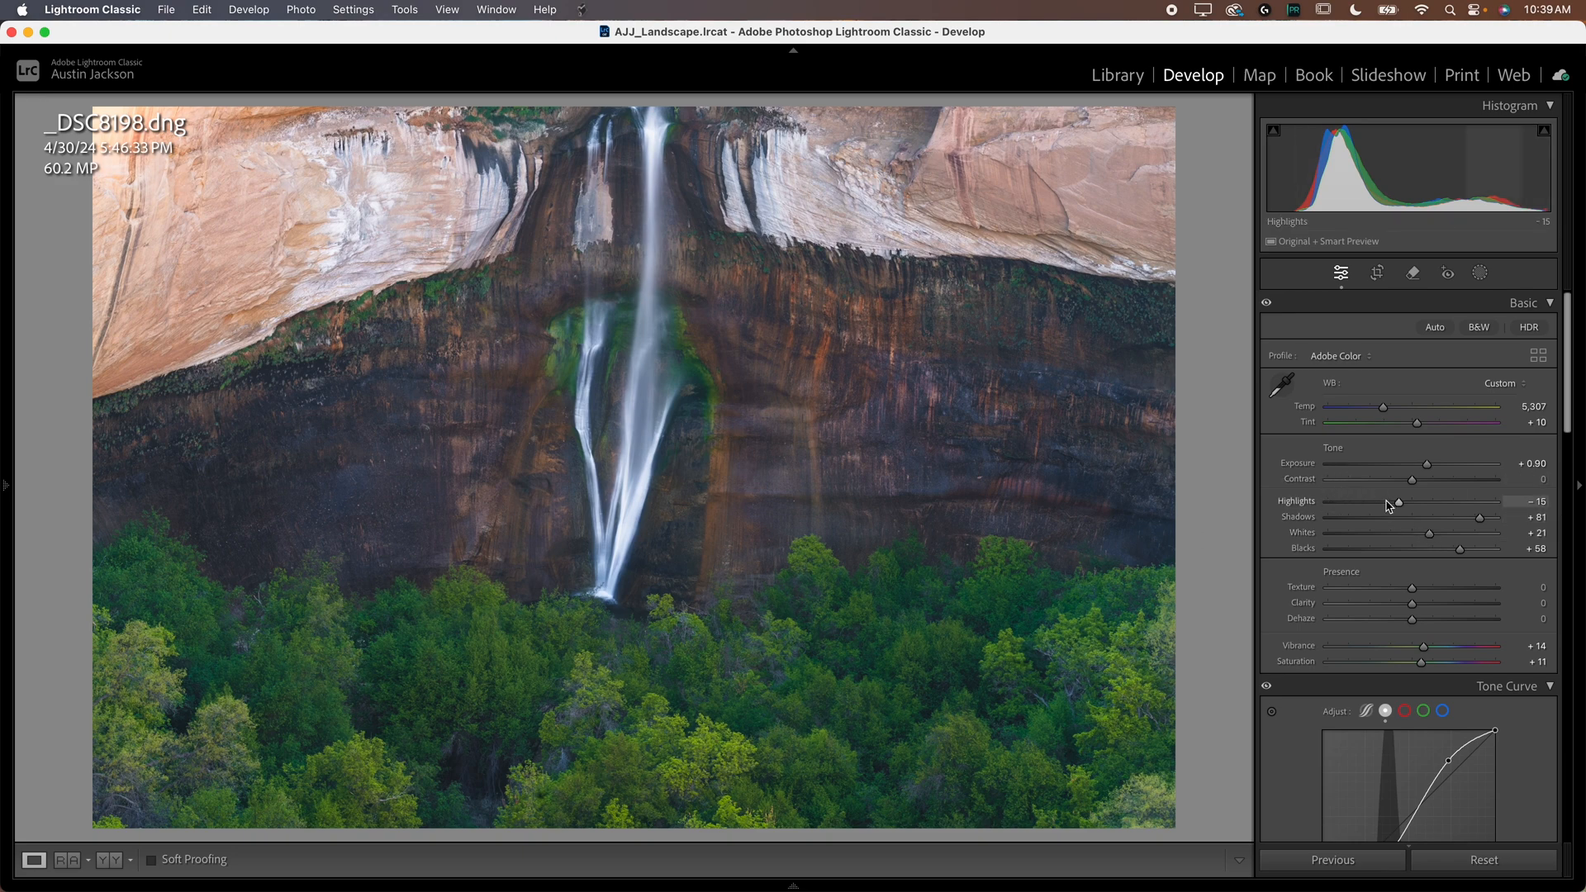
{"action": "mouse_move", "coordinate": [1254, 477]}
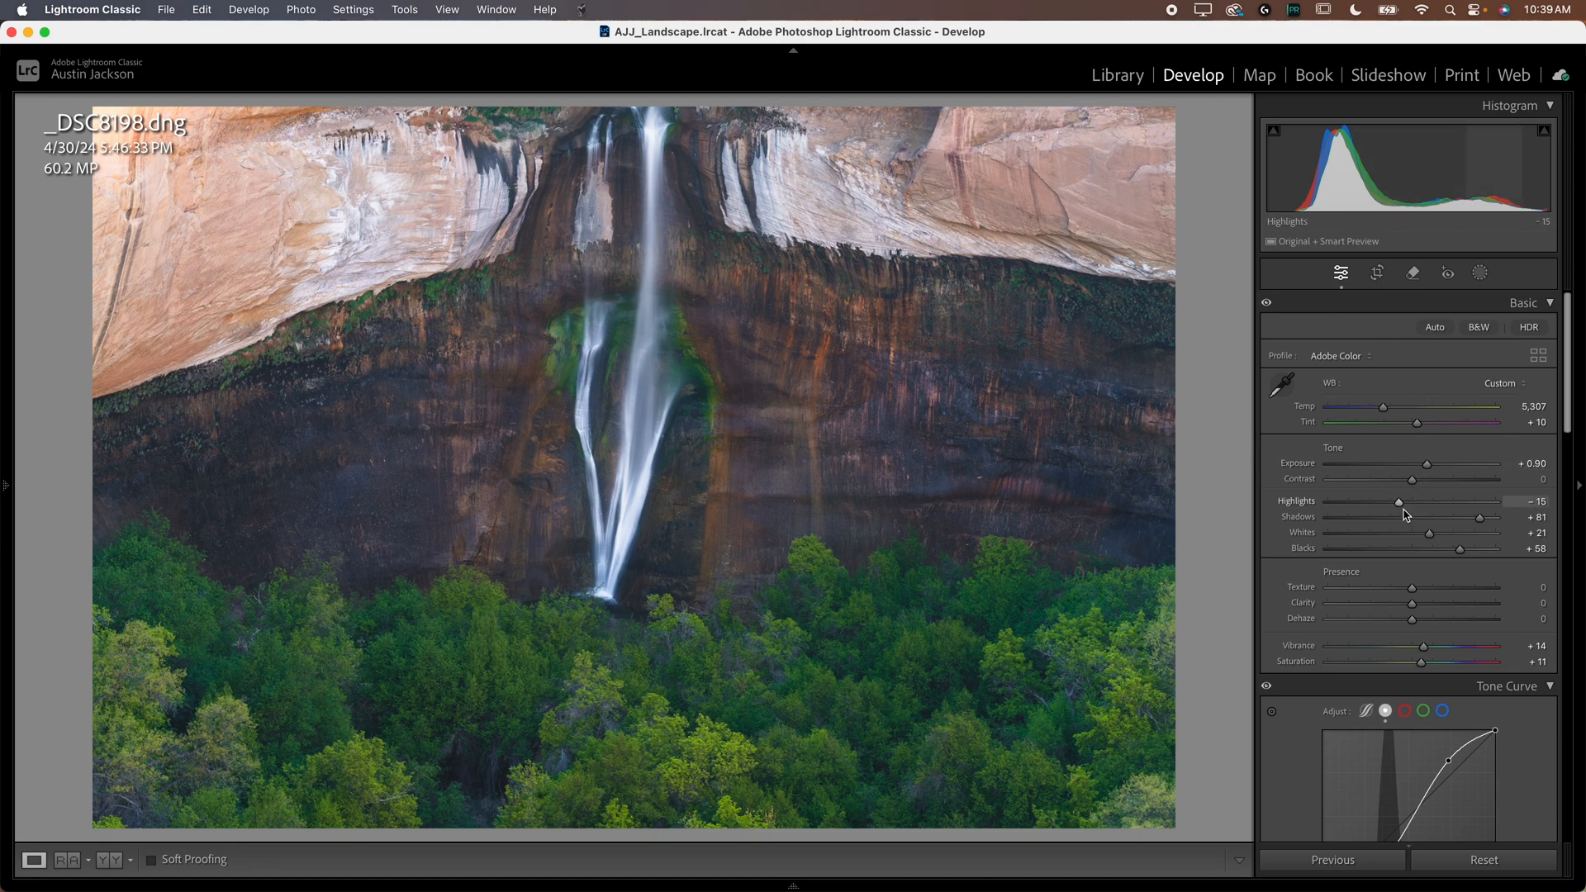
{"action": "mouse_move", "coordinate": [1517, 499]}
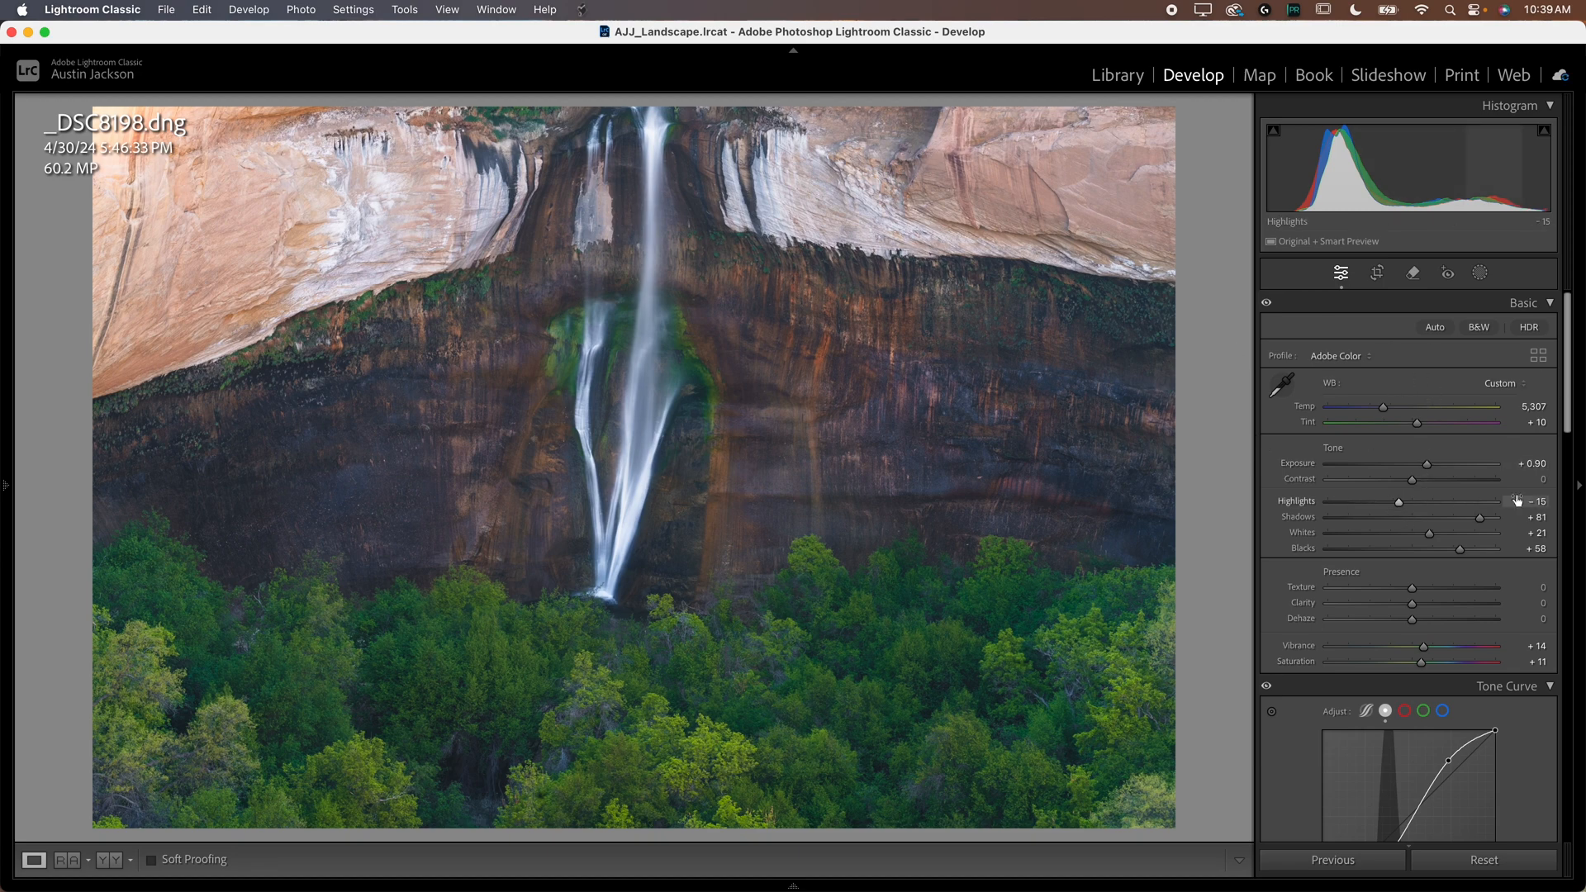
{"action": "left_click_drag", "start_coordinate": [1399, 500], "coordinate": [1415, 501]}
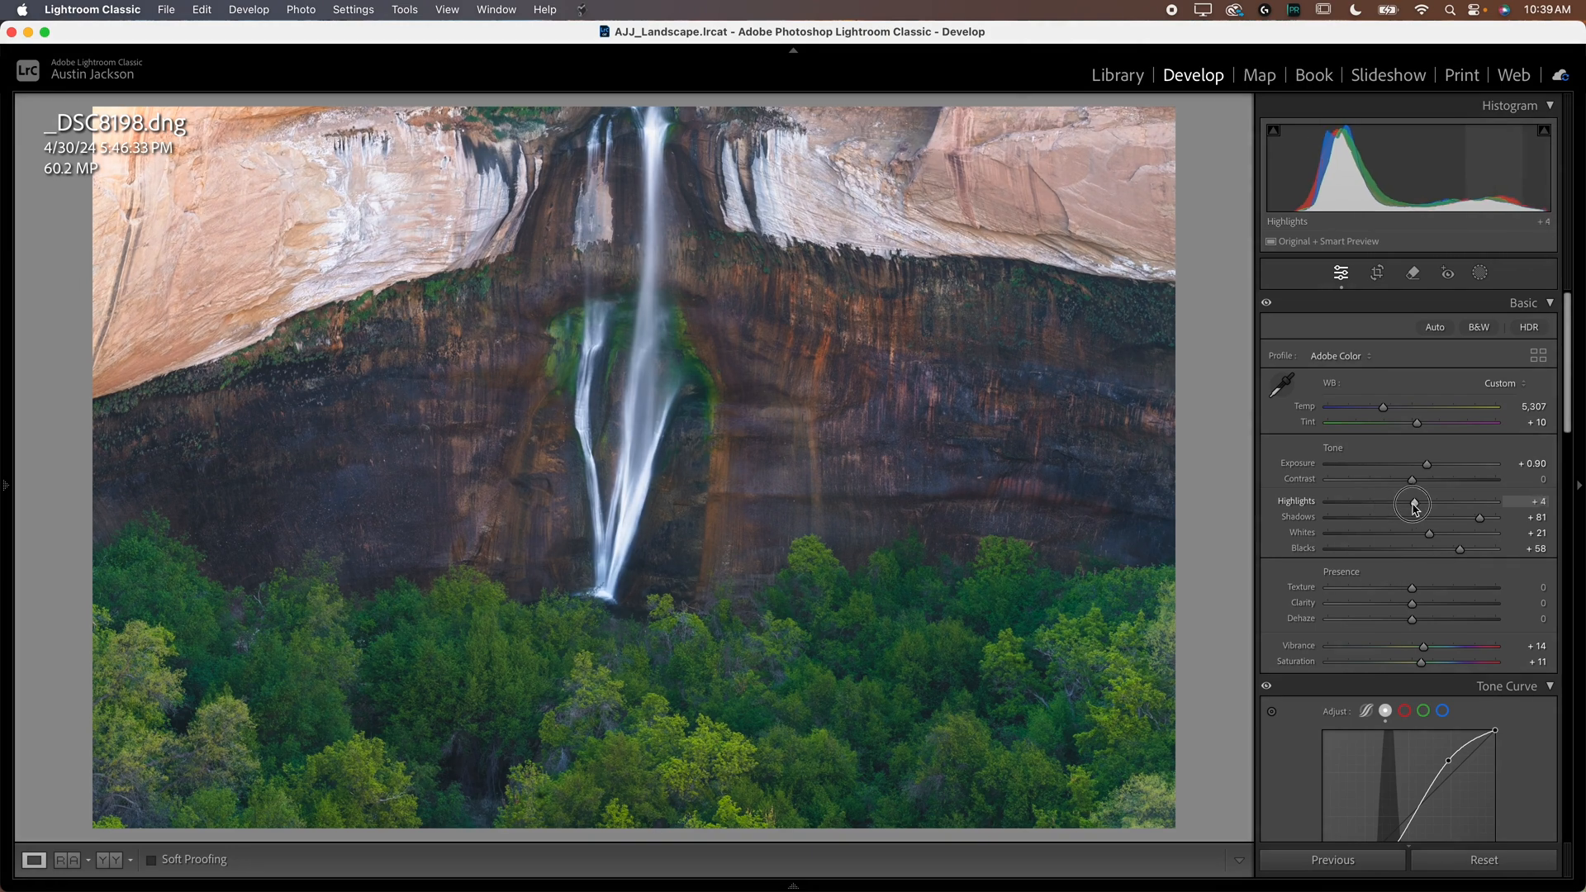
{"action": "left_click_drag", "start_coordinate": [1415, 506], "coordinate": [1368, 506]}
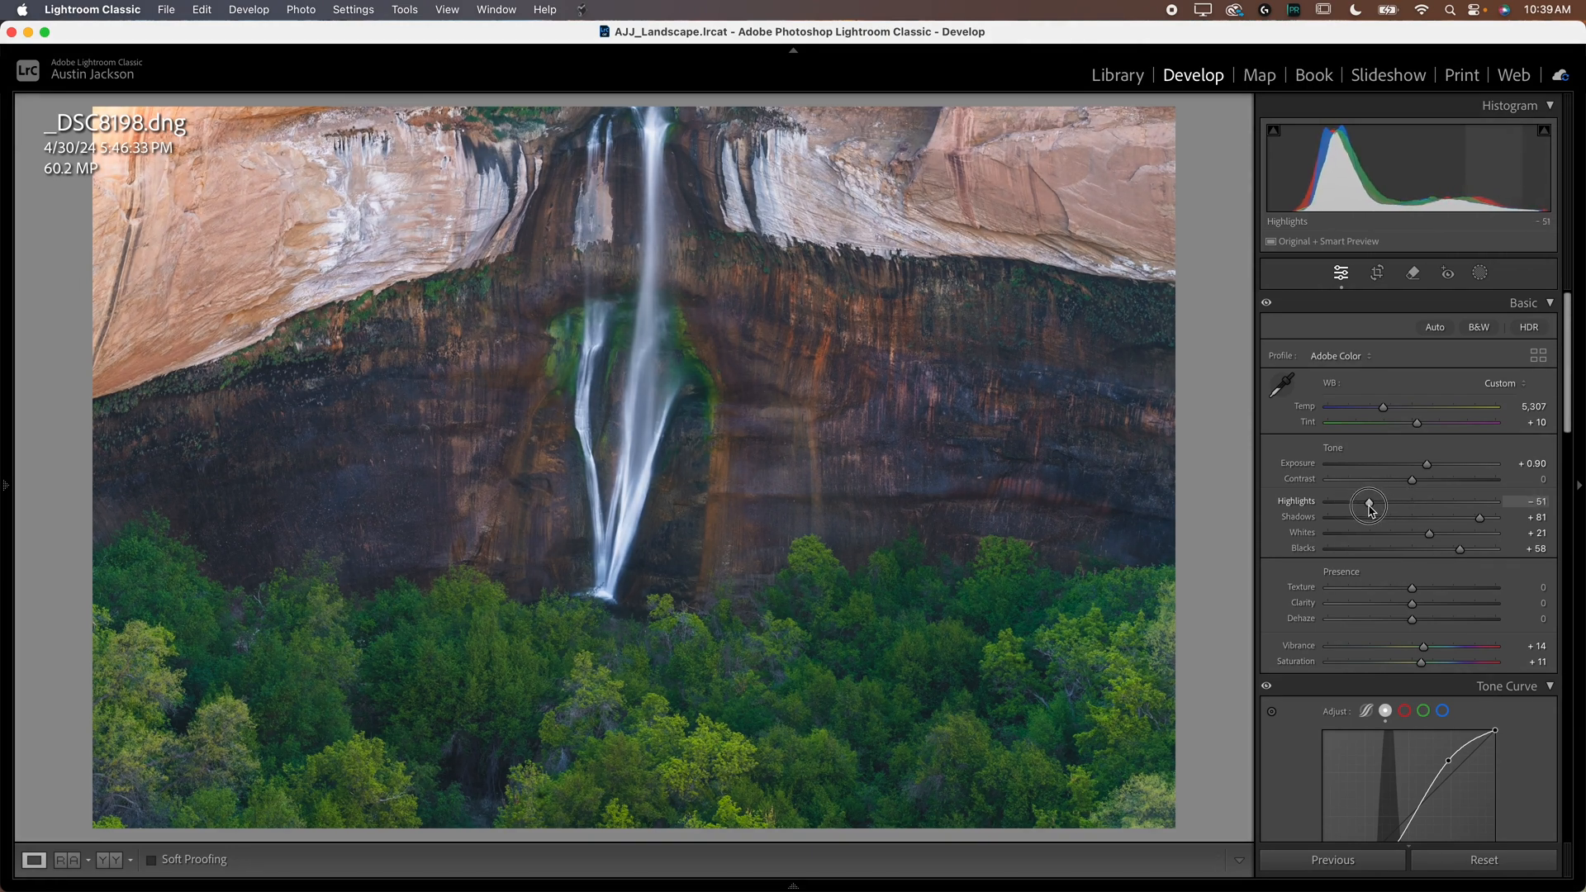
{"action": "left_click_drag", "start_coordinate": [1368, 505], "coordinate": [1378, 505]}
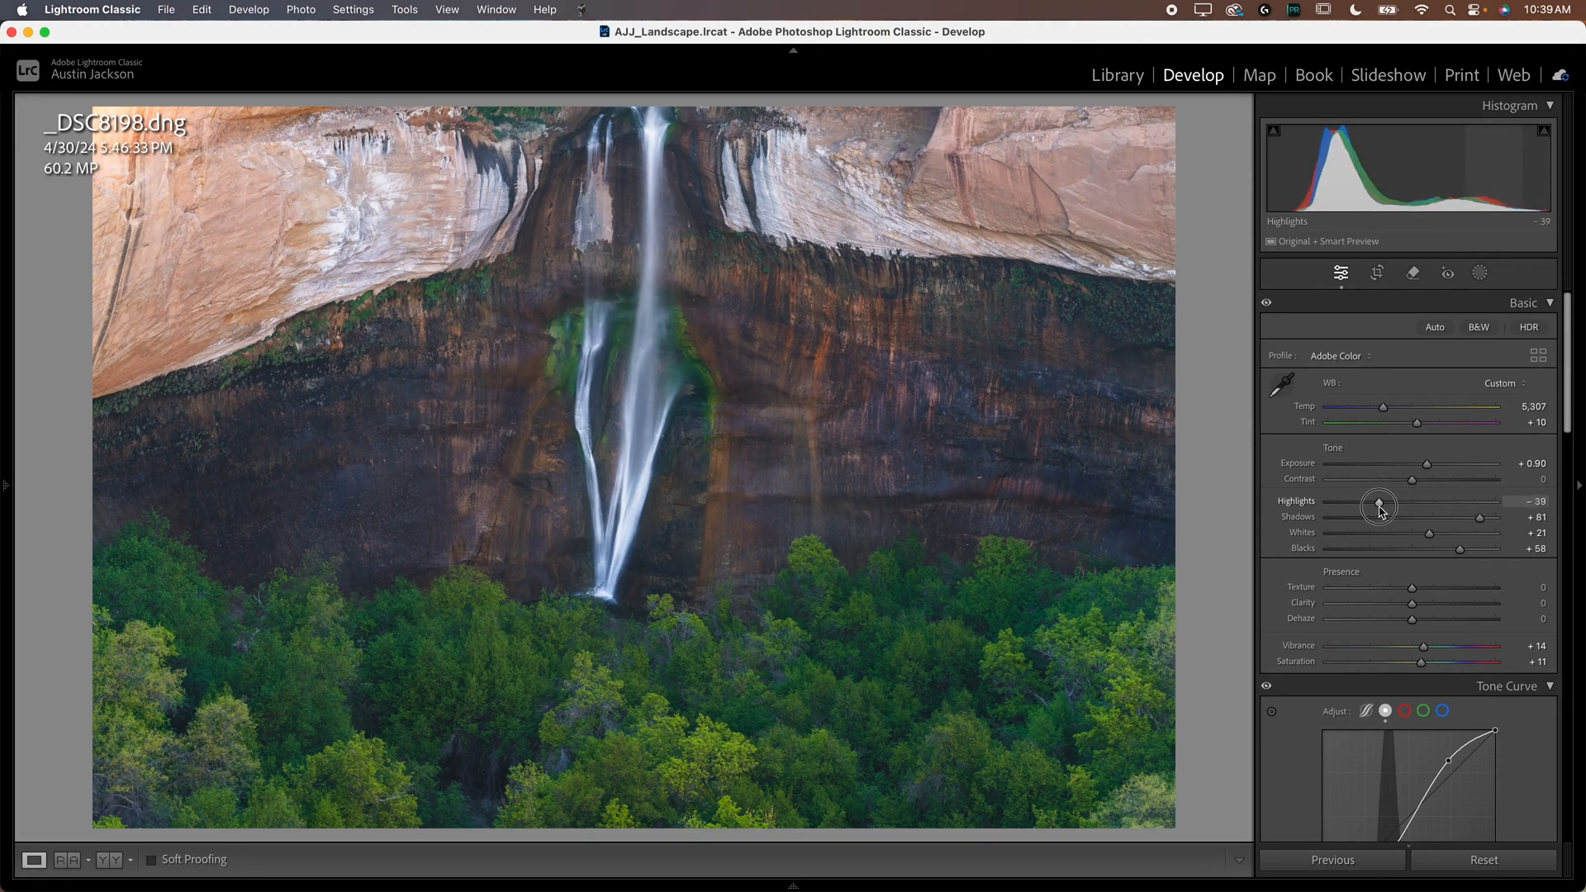
{"action": "left_click_drag", "start_coordinate": [1378, 507], "coordinate": [1388, 502]}
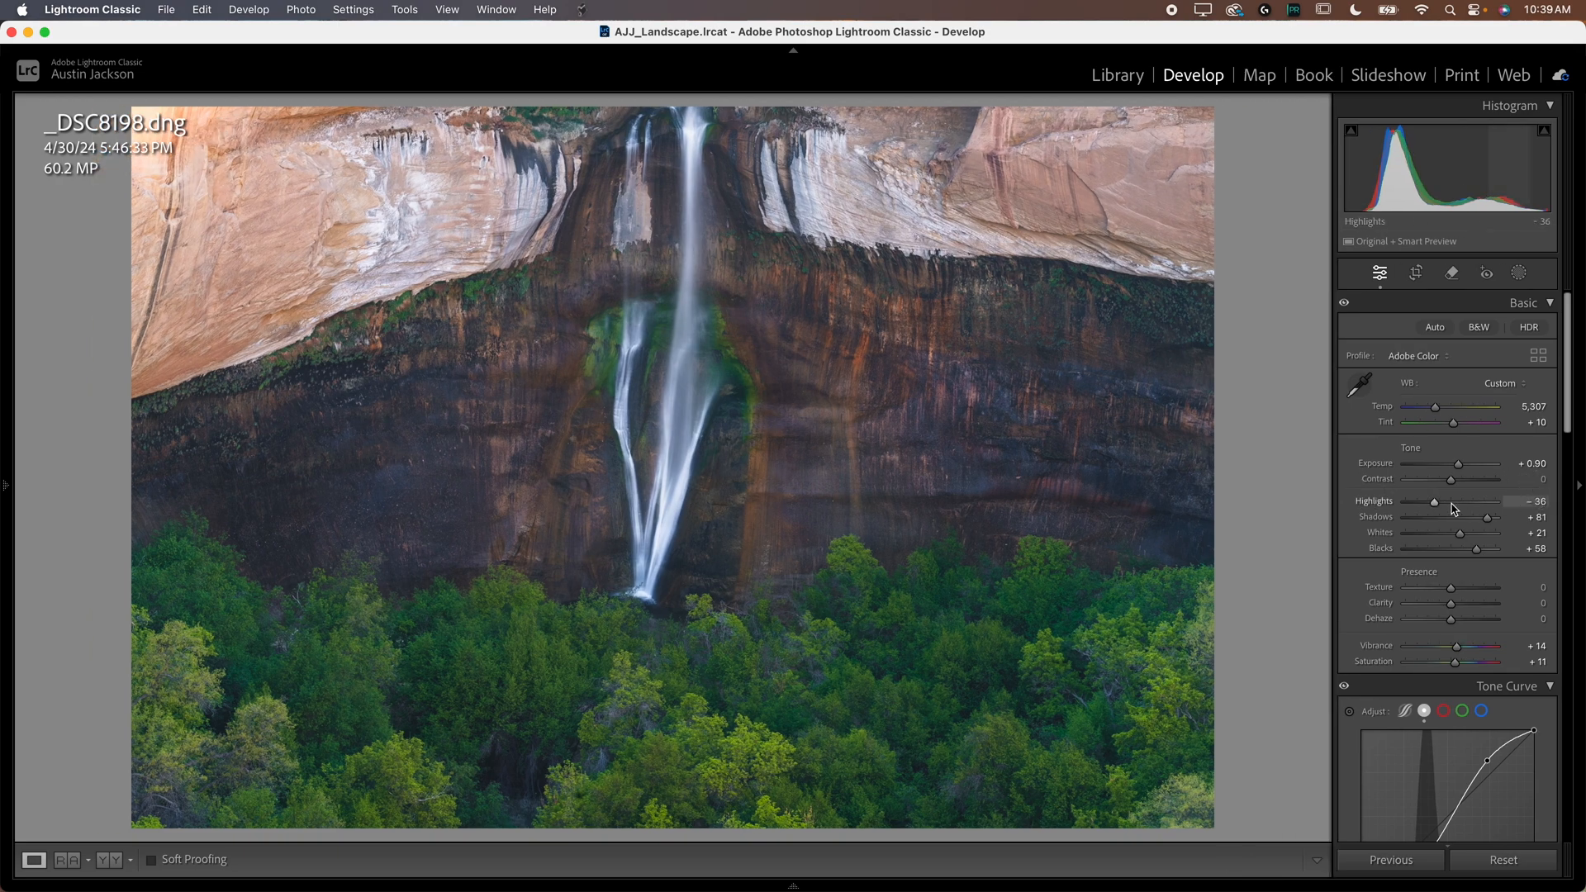
{"action": "left_click_drag", "start_coordinate": [1434, 500], "coordinate": [1445, 501]}
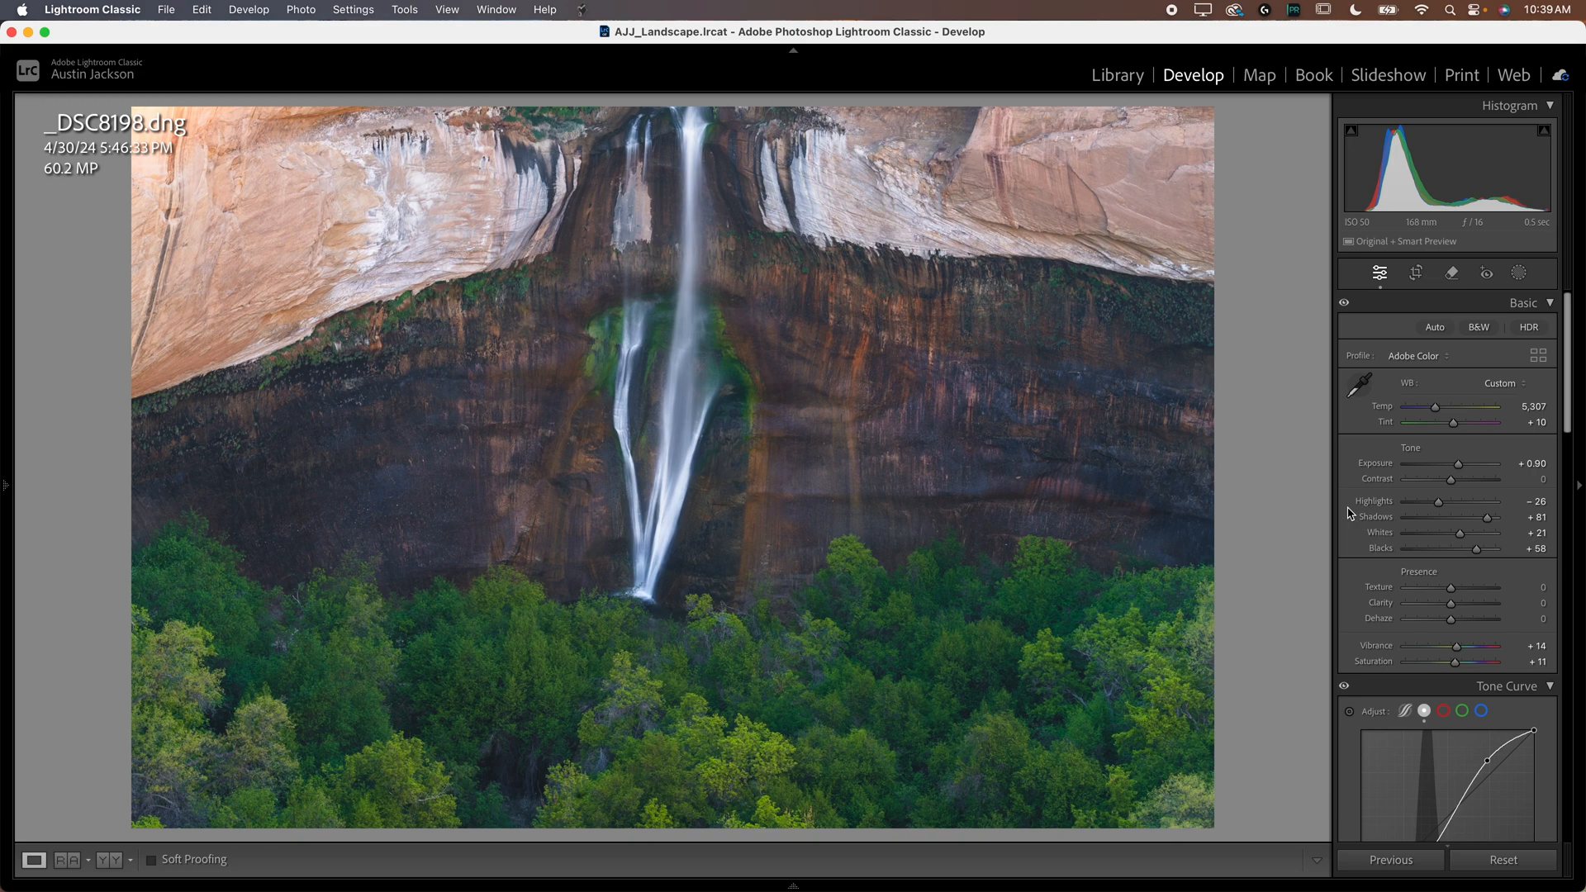
{"action": "mouse_move", "coordinate": [968, 576]}
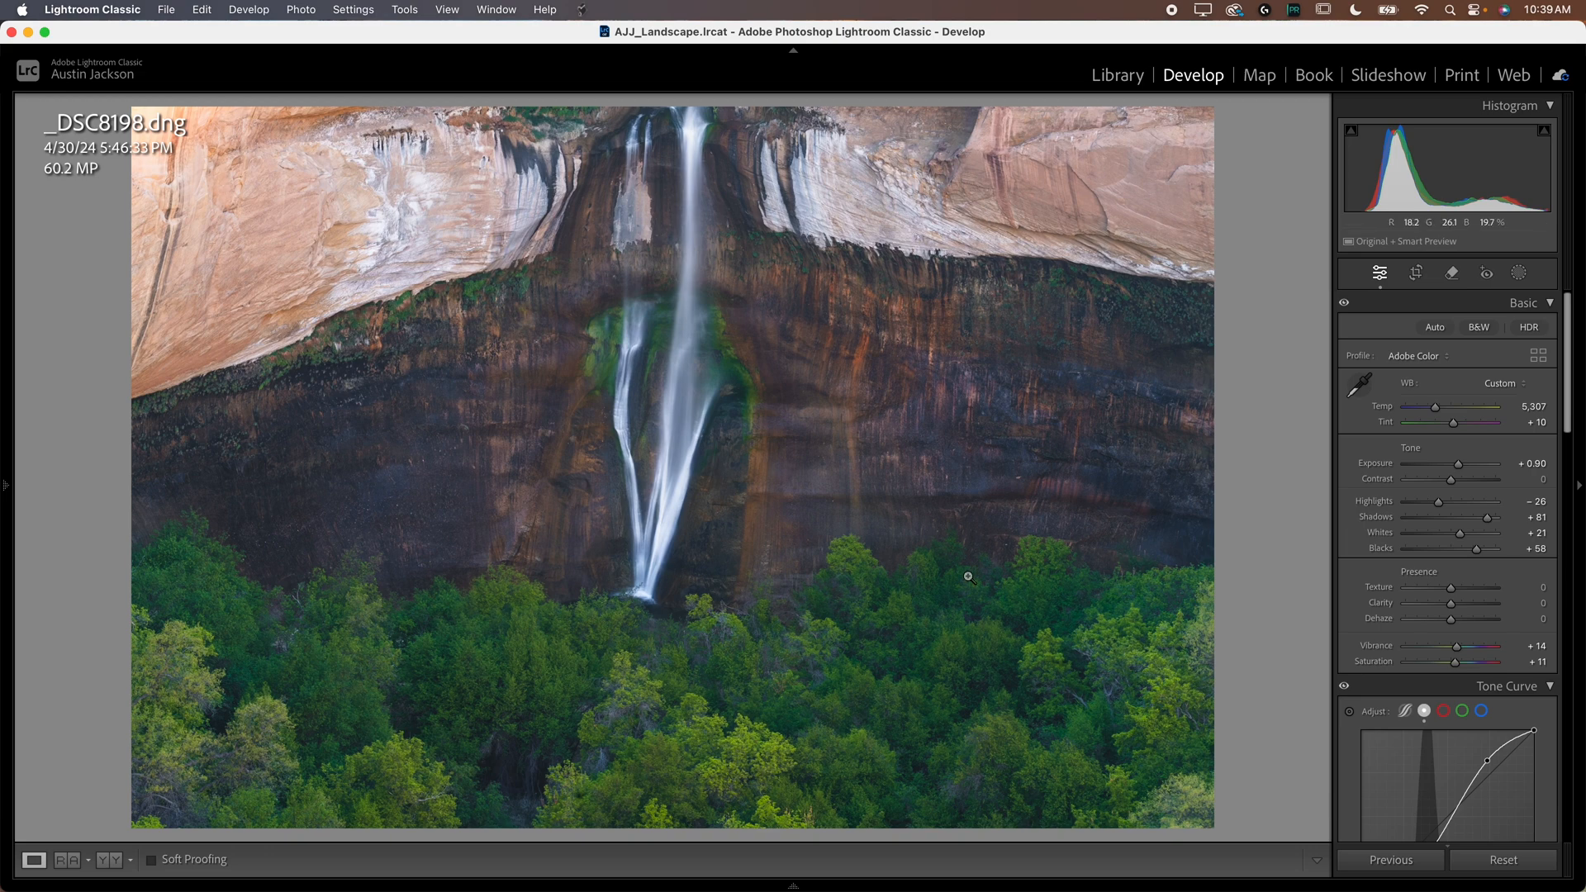
{"action": "mouse_move", "coordinate": [613, 524]}
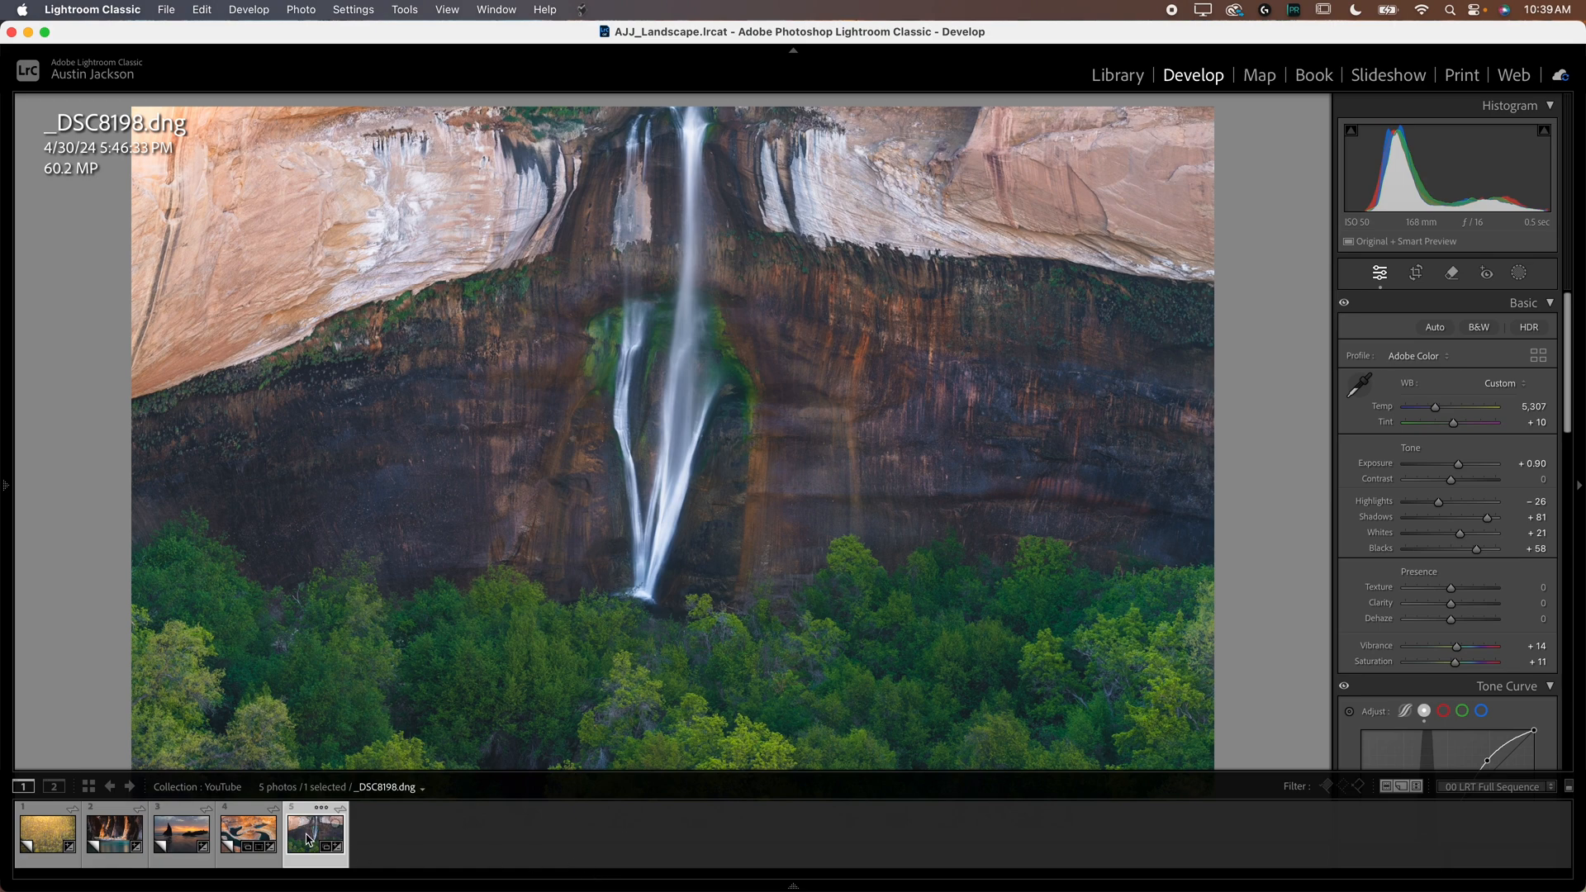
Step: Bring up the options for the waterfall thumbnail in the Filmstrip
{"action": "right_click", "coordinate": [314, 835]}
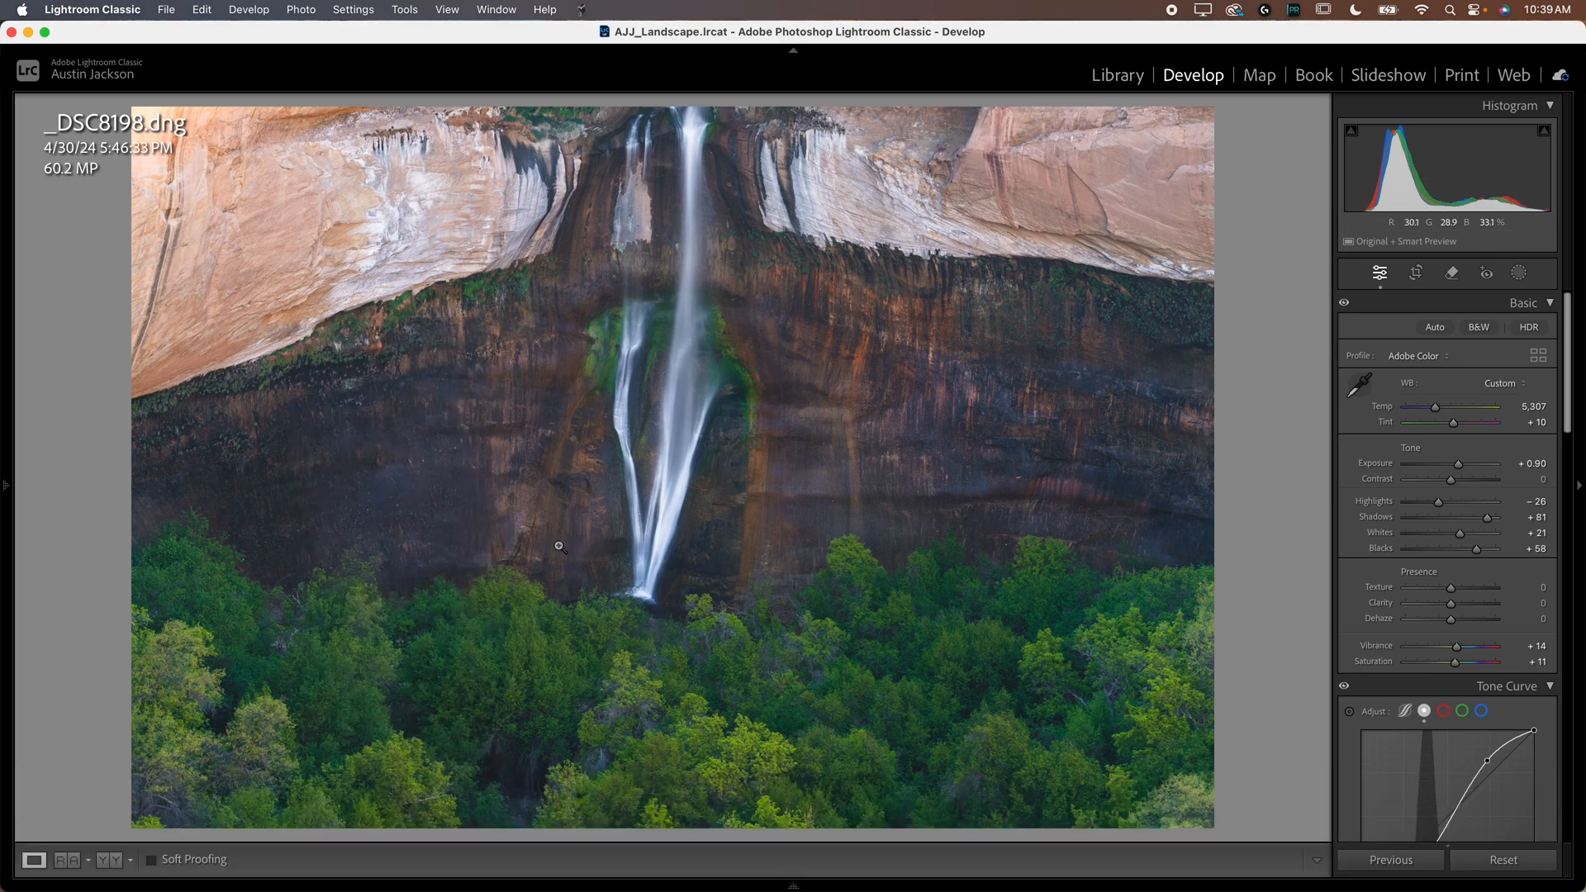
{"action": "mouse_move", "coordinate": [724, 480]}
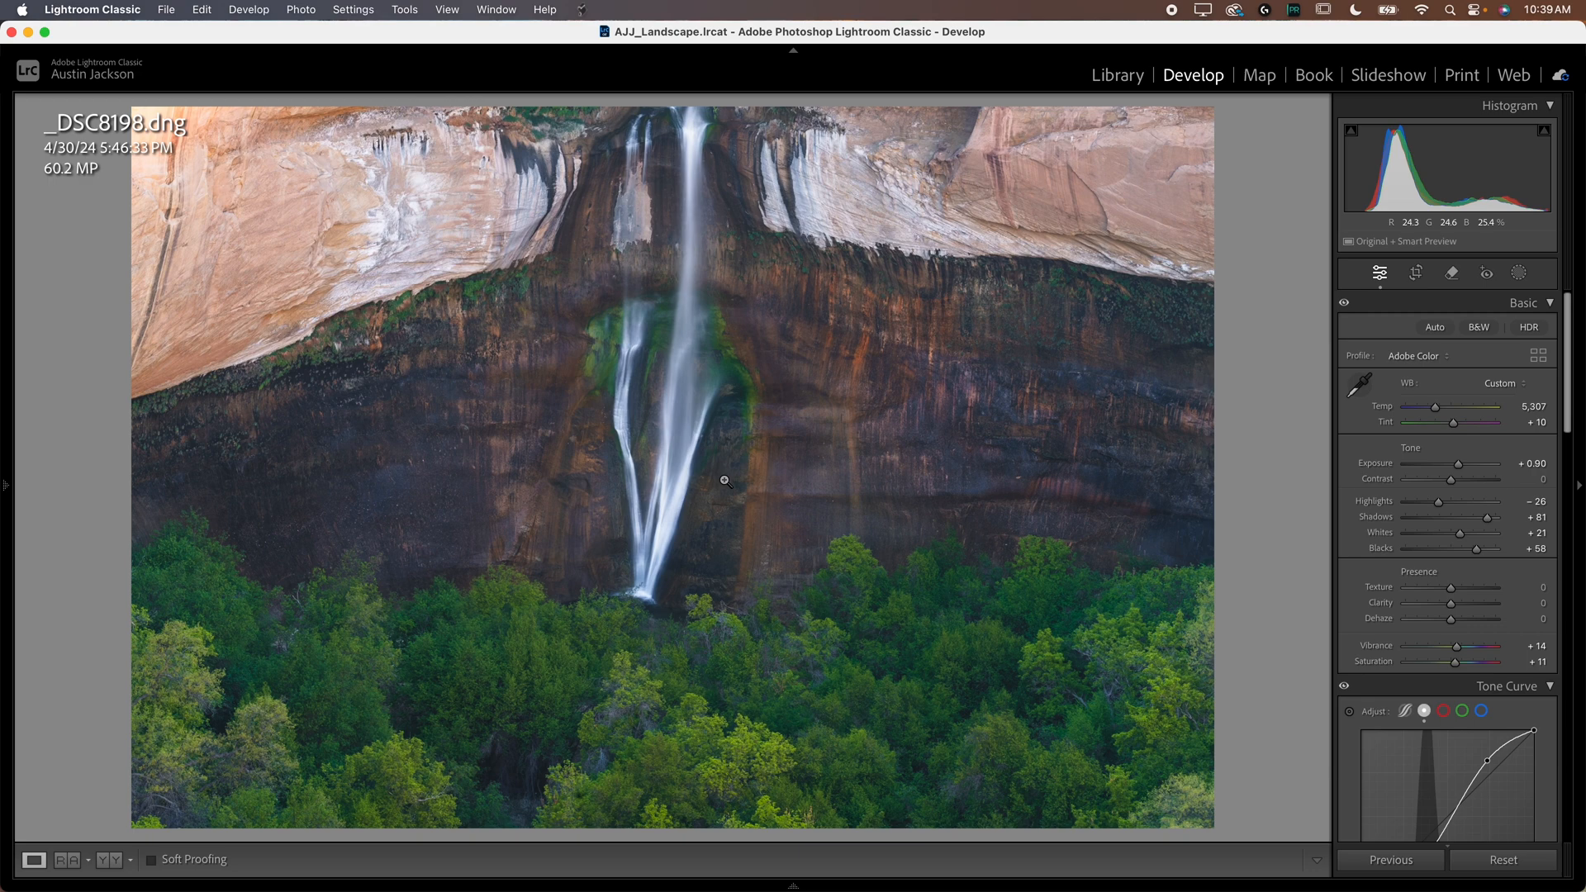
{"action": "mouse_move", "coordinate": [631, 494]}
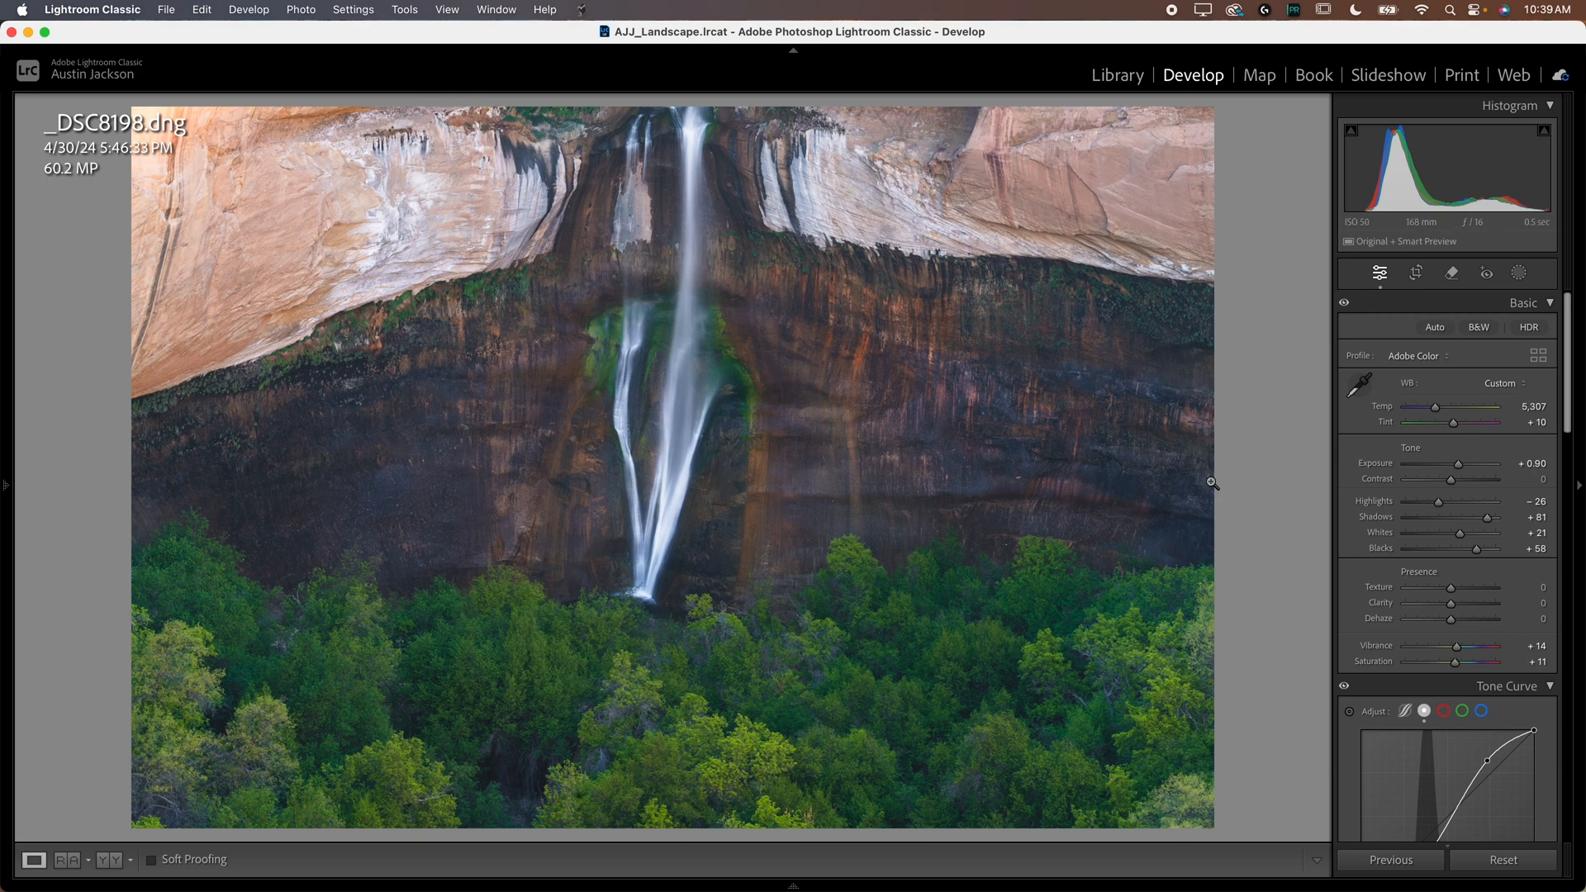
{"action": "mouse_move", "coordinate": [904, 688]}
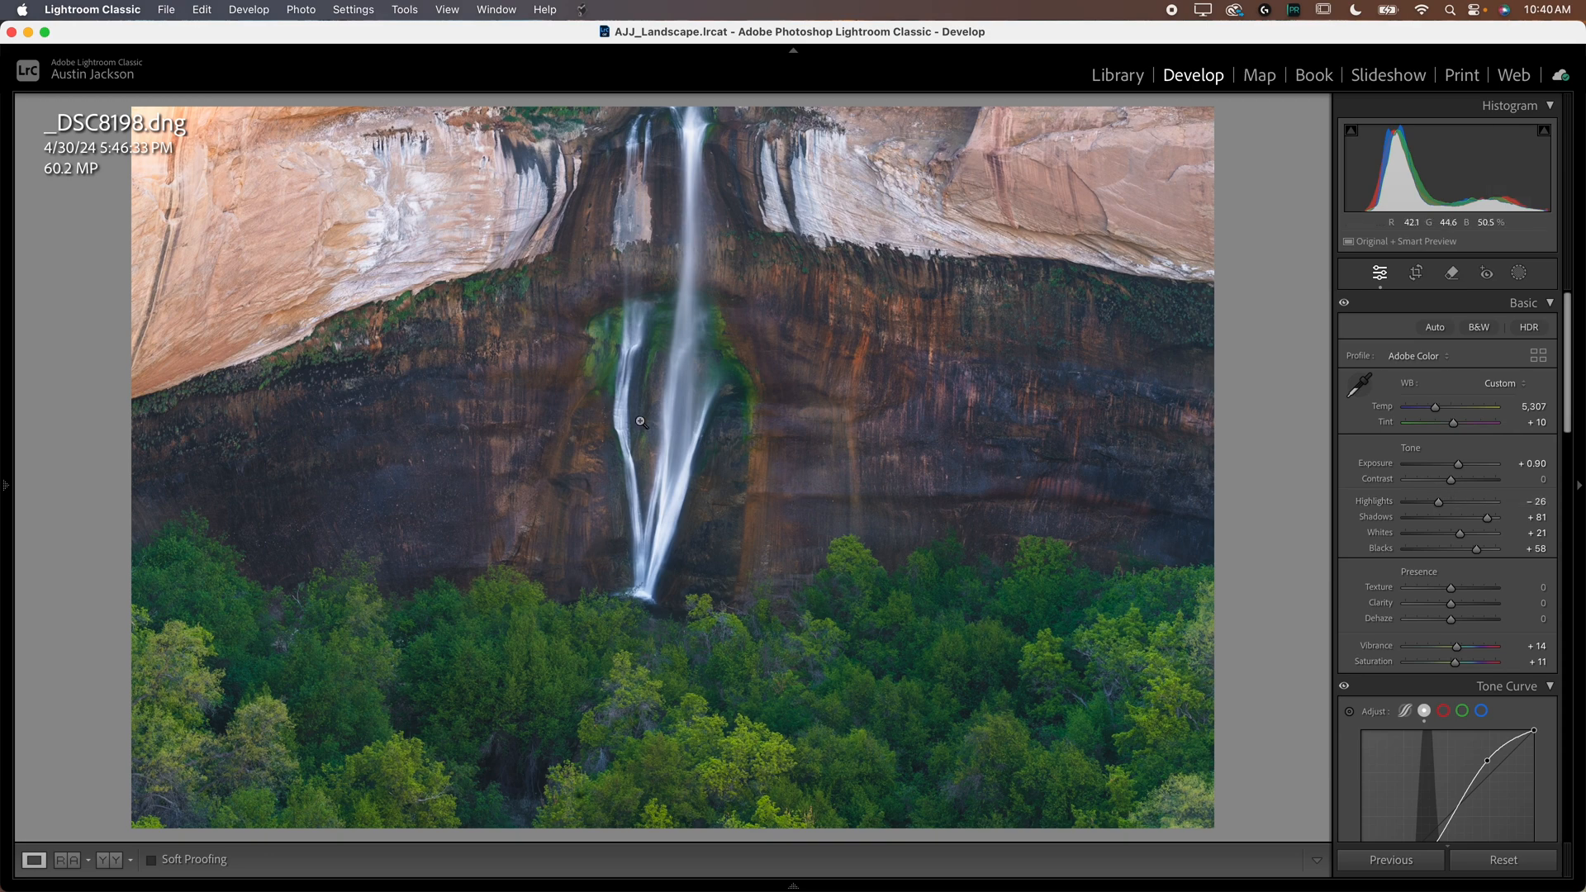
{"action": "mouse_move", "coordinate": [597, 809]}
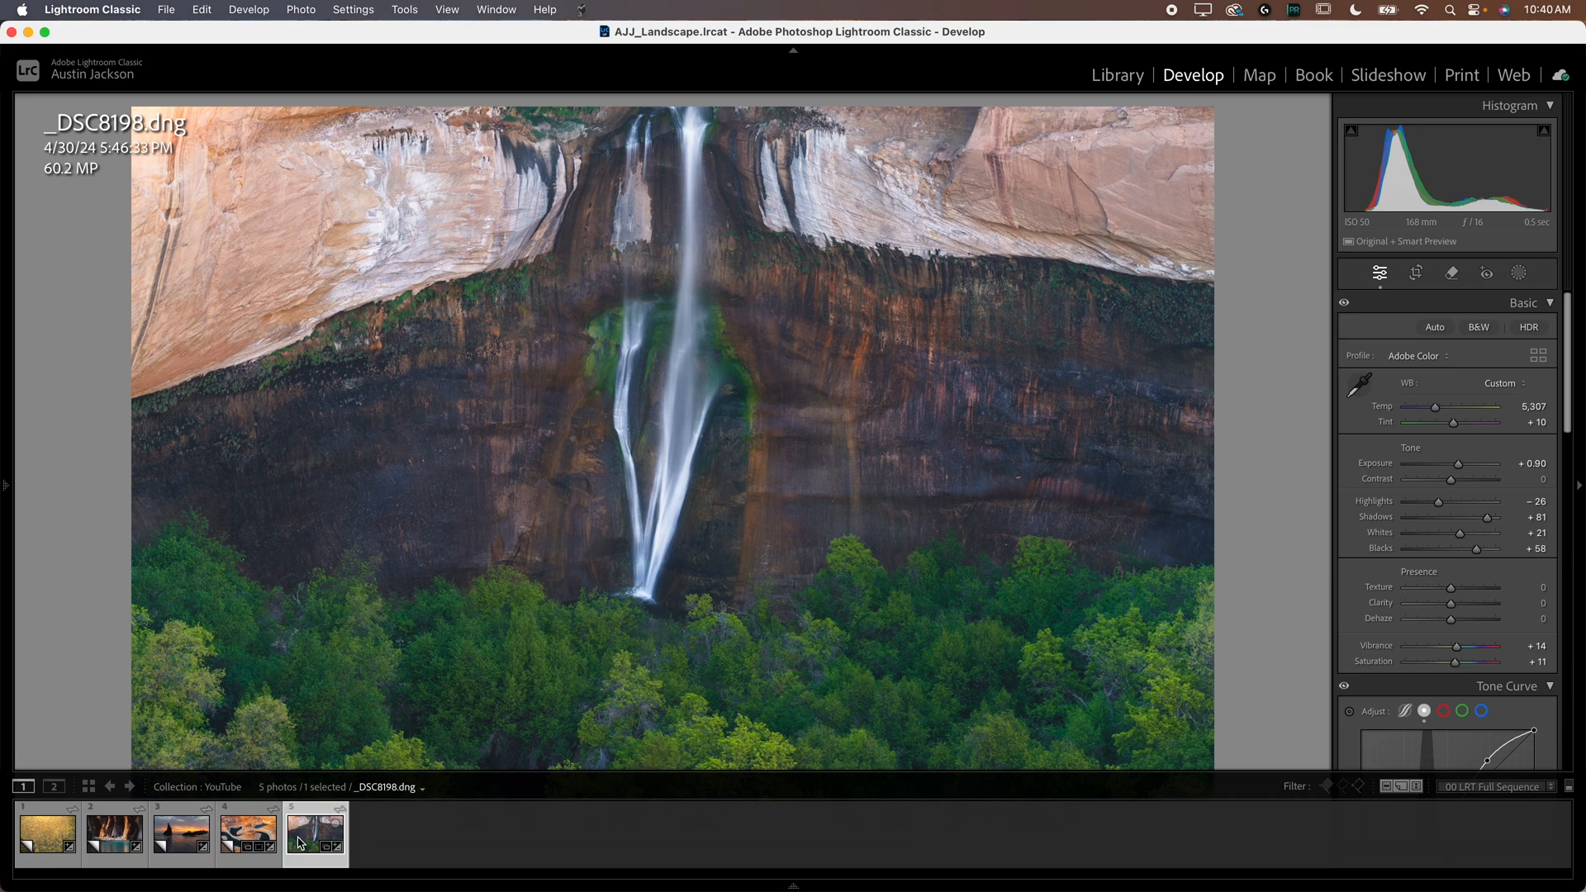
Step: Create a virtual copy (Copy 1) of the waterfall photo from its Filmstrip thumbnail
{"action": "right_click", "coordinate": [314, 831]}
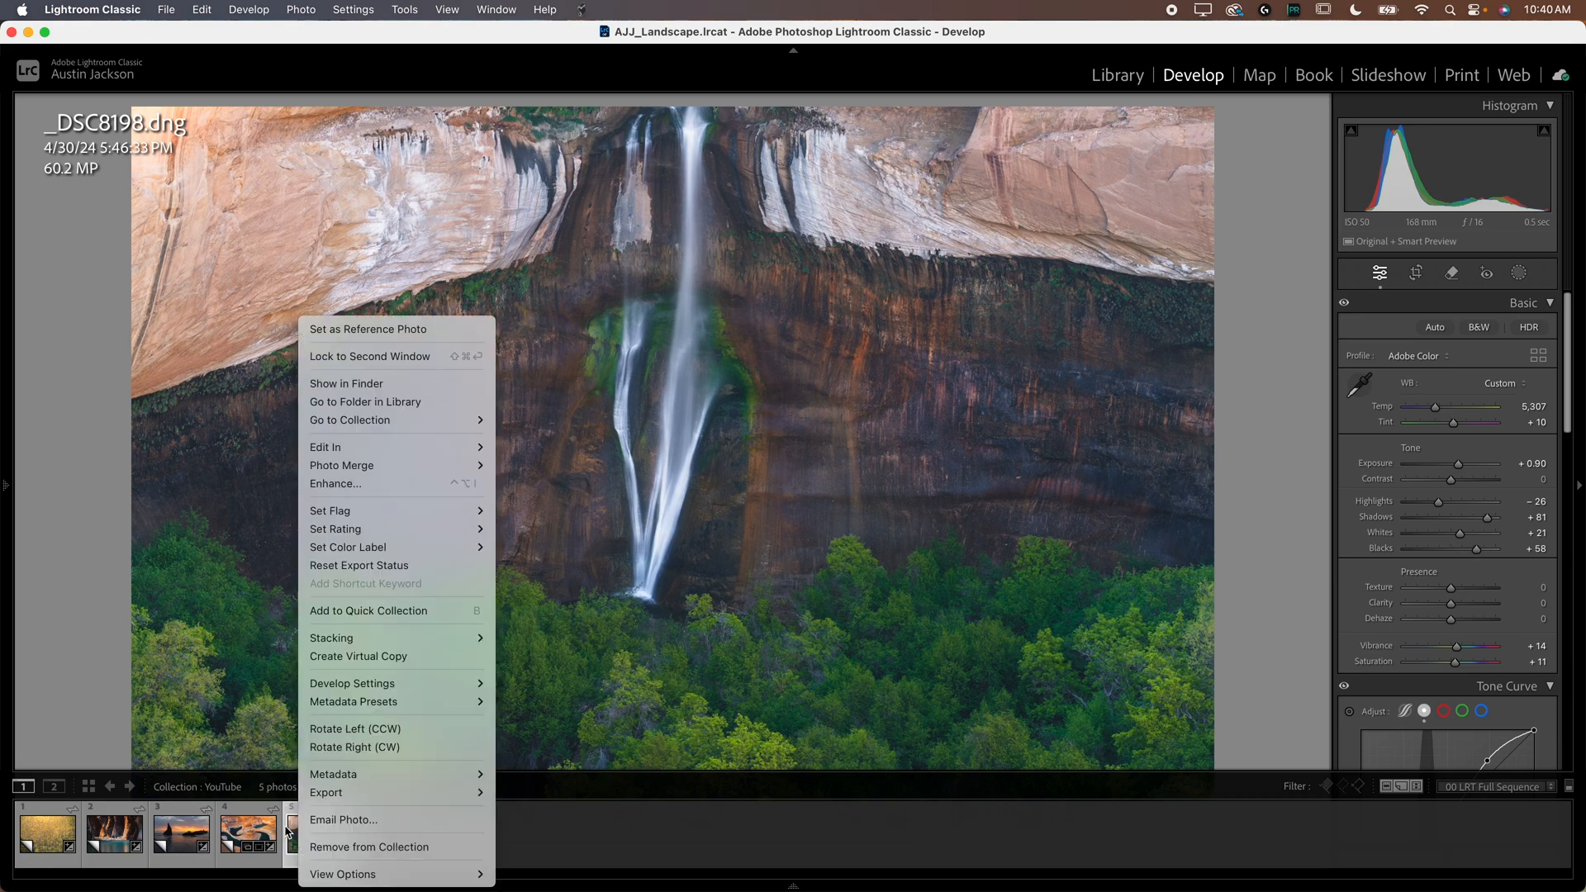
{"action": "left_click", "coordinate": [358, 656]}
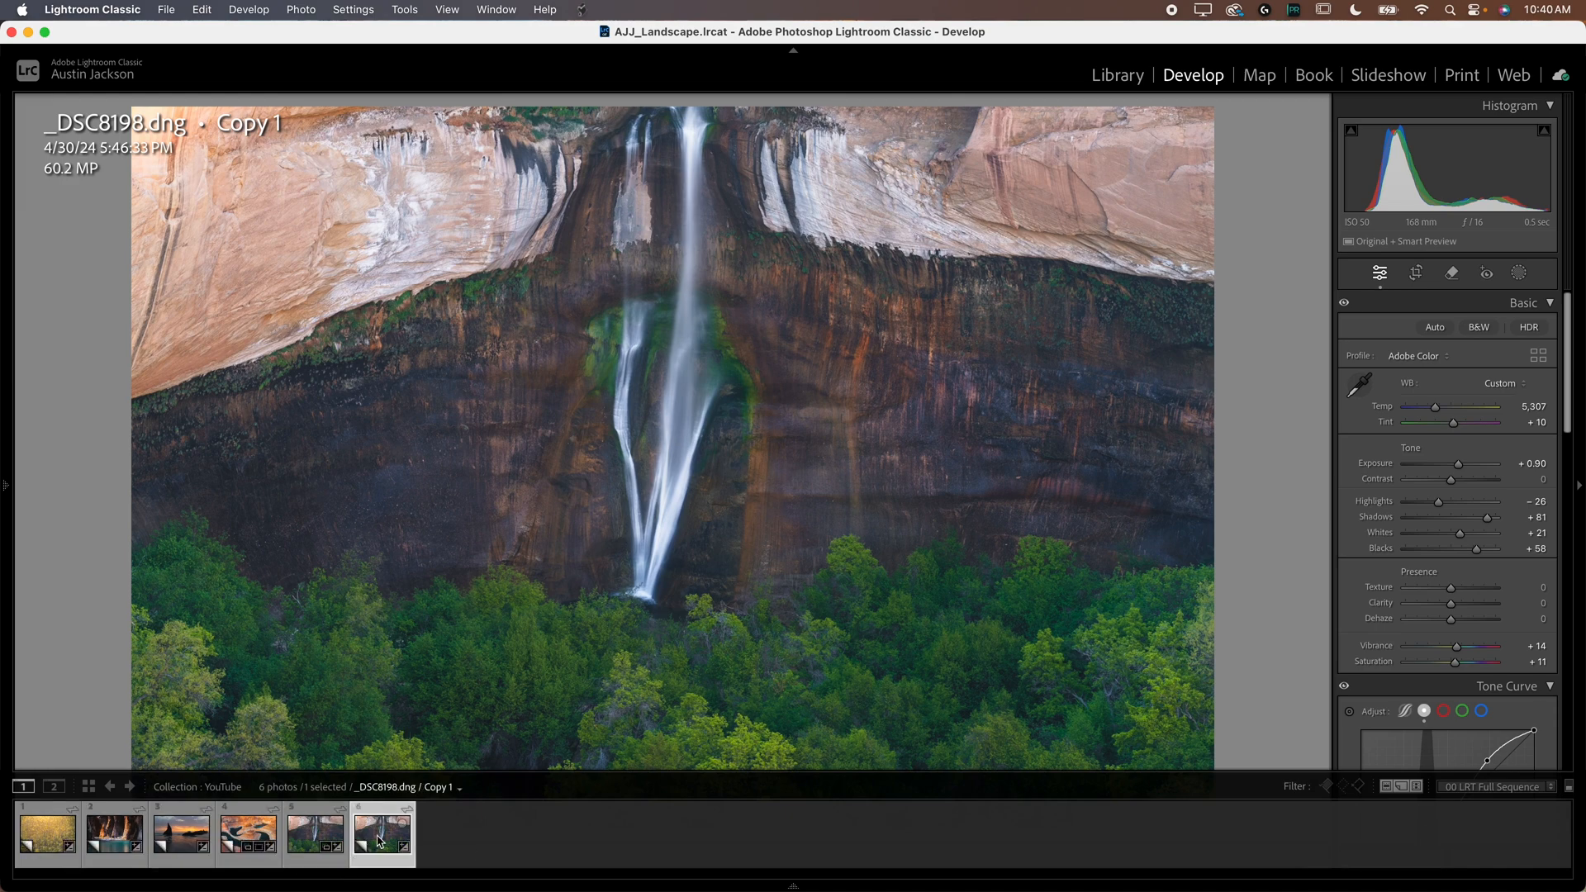
{"action": "mouse_move", "coordinate": [382, 834]}
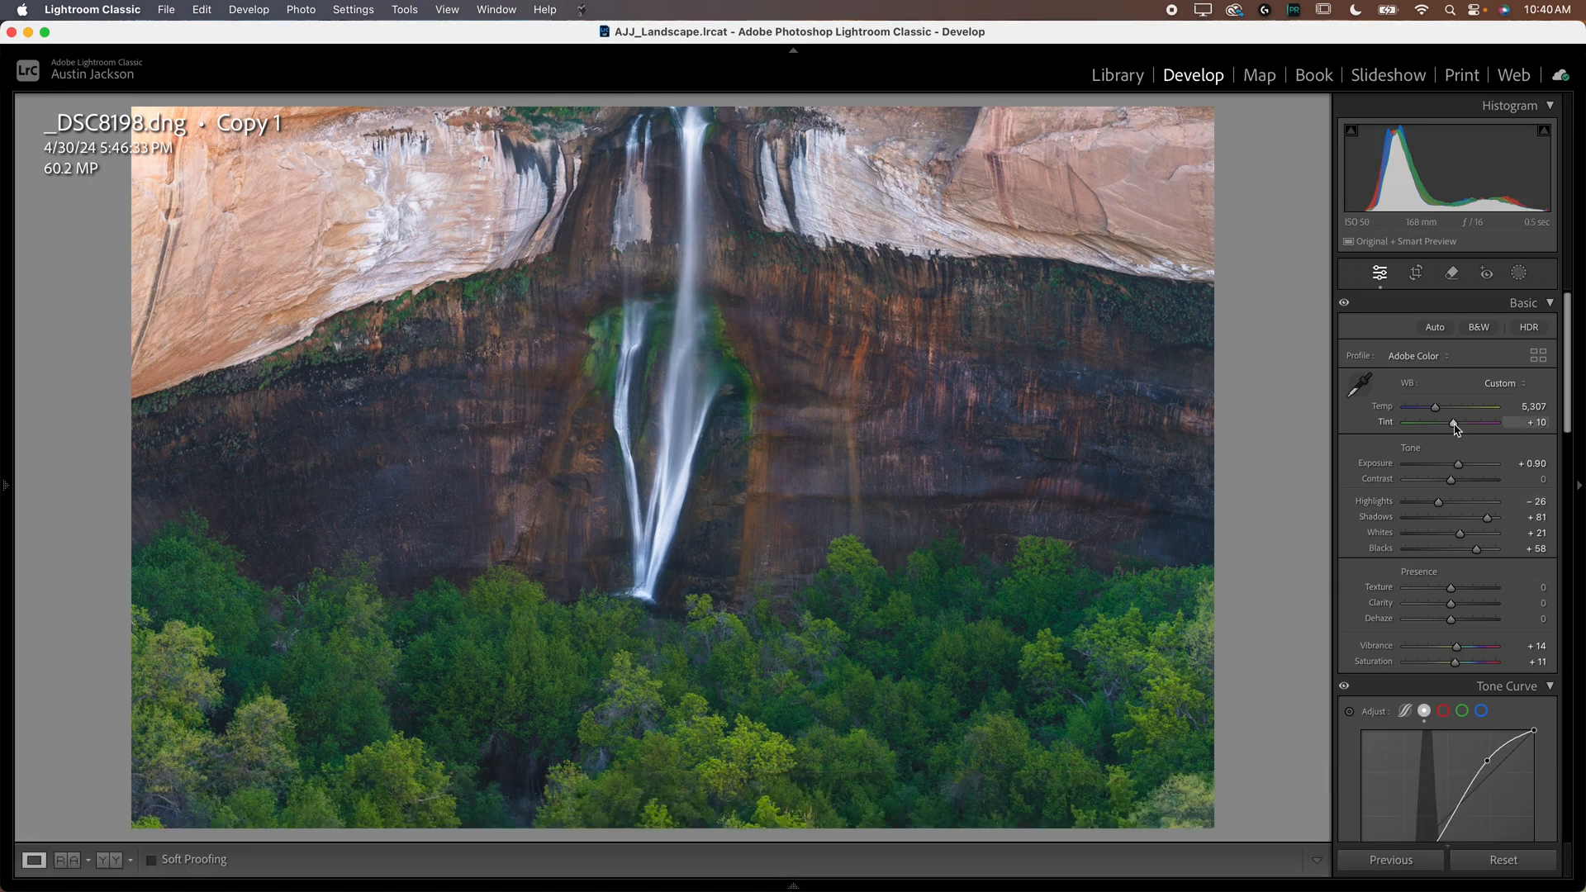
Step: Warm Copy 1 to temperature 5,936 and tint +15, set vibrance +27 and deepen the tone curve shadows
{"action": "left_click_drag", "start_coordinate": [1452, 421], "coordinate": [1466, 422]}
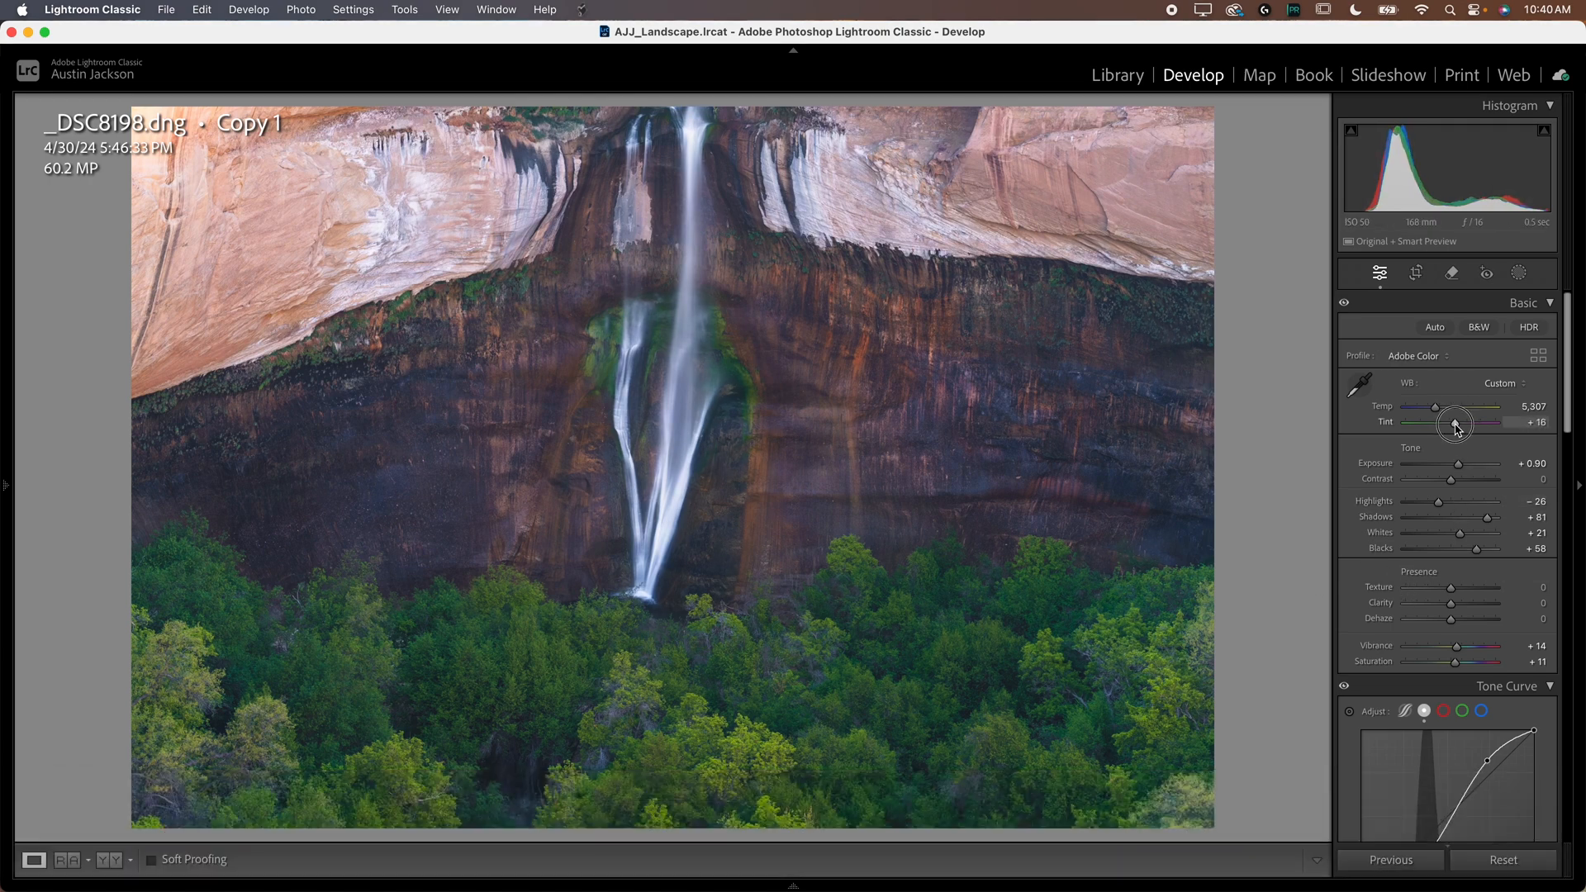
{"action": "left_click_drag", "start_coordinate": [1454, 407], "coordinate": [1487, 407]}
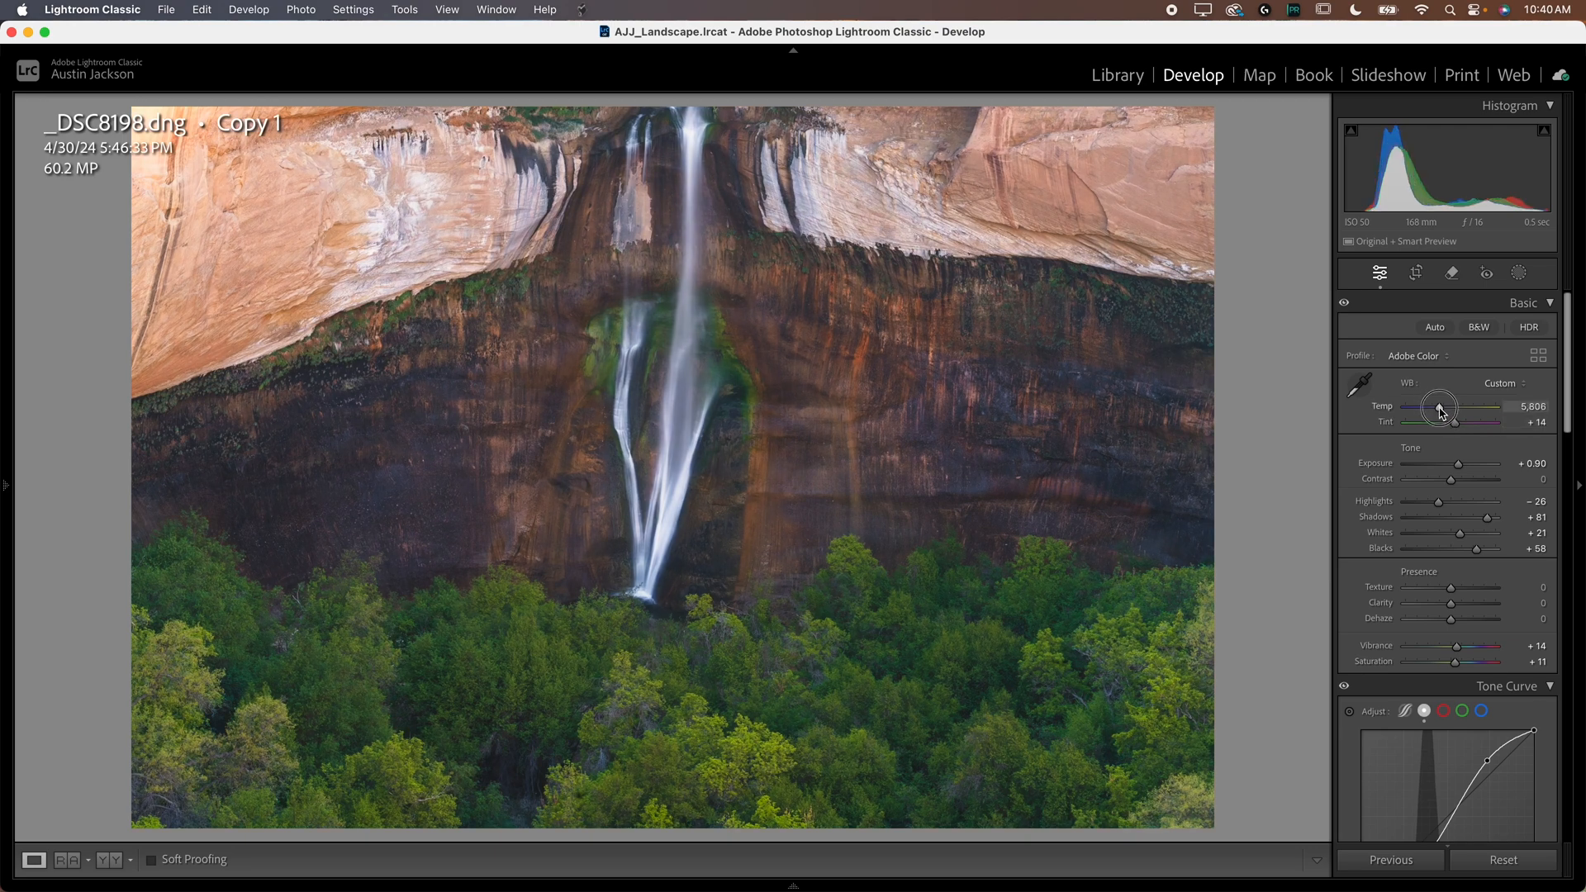
{"action": "left_click_drag", "start_coordinate": [1439, 406], "coordinate": [1454, 421]}
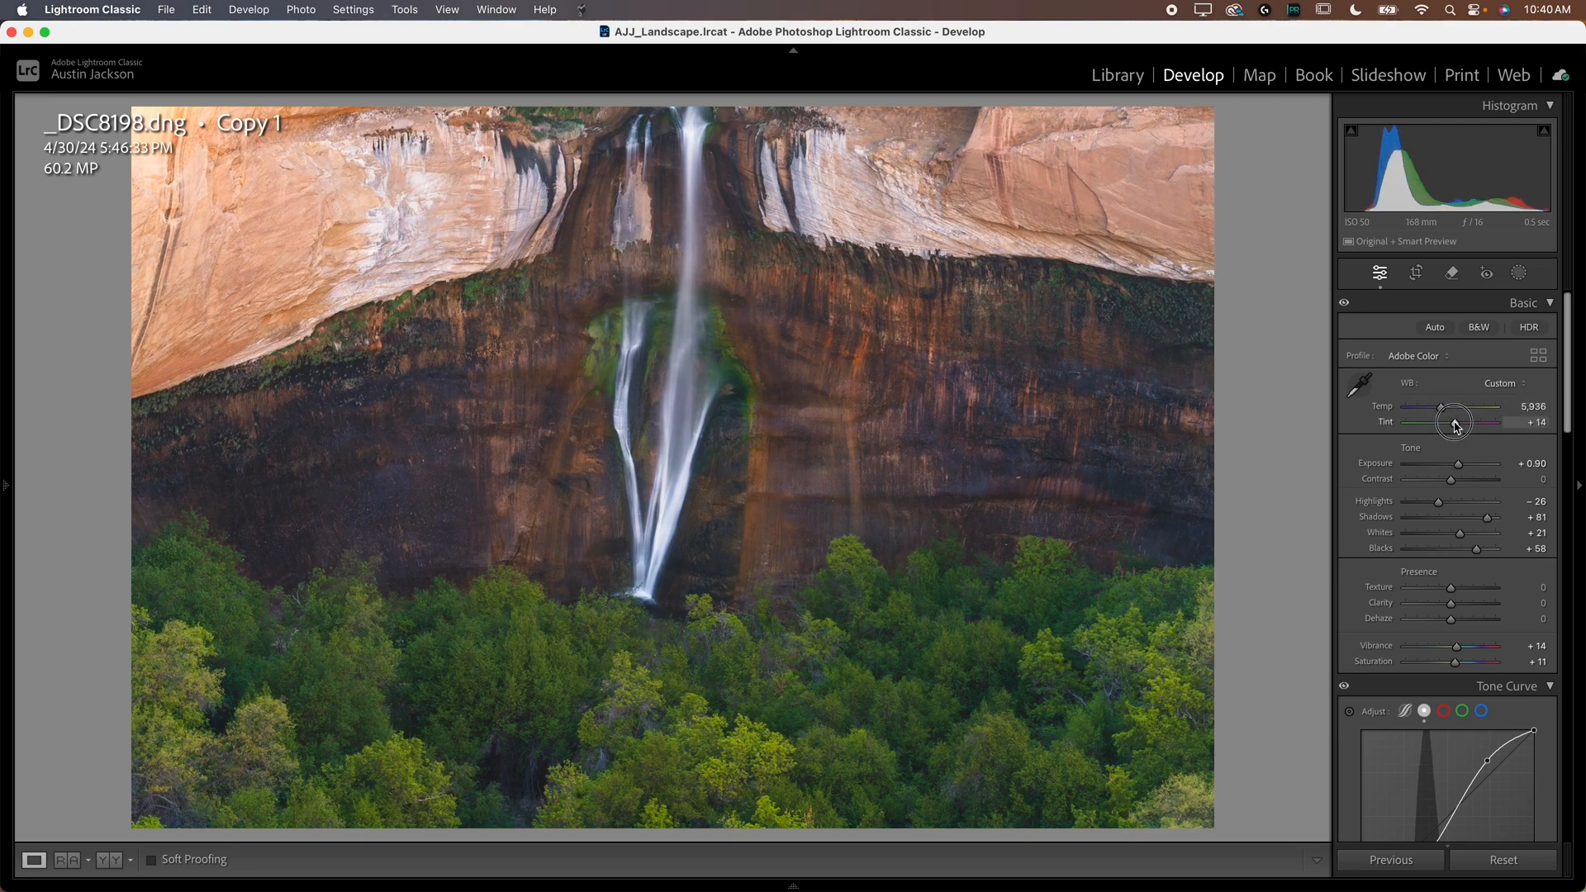
{"action": "left_click_drag", "start_coordinate": [1454, 646], "coordinate": [1495, 646]}
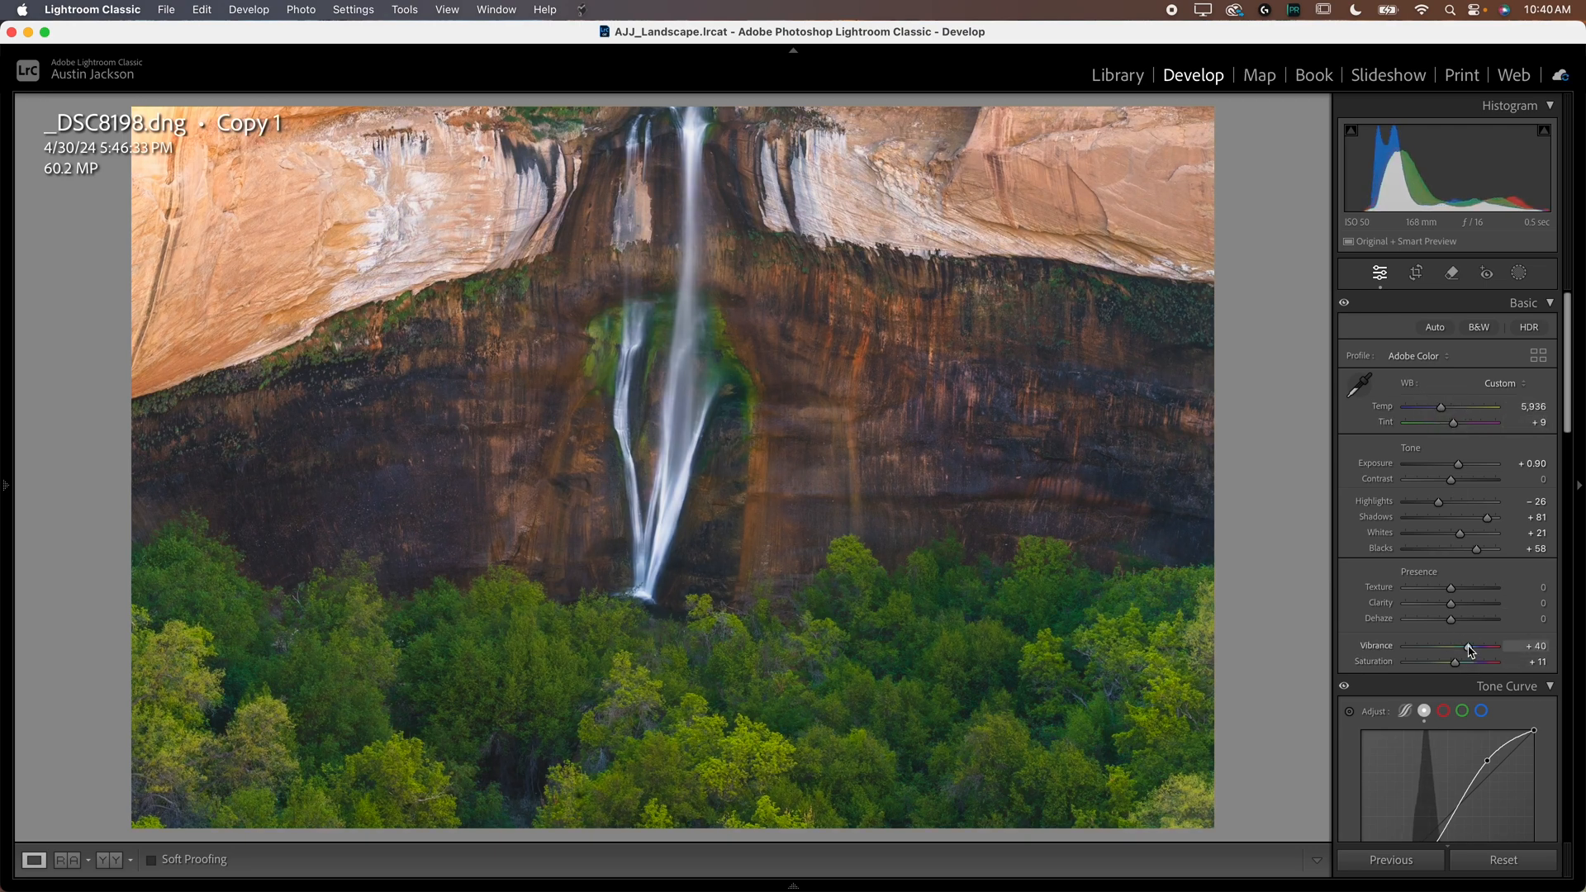
{"action": "left_click_drag", "start_coordinate": [1470, 651], "coordinate": [1444, 651]}
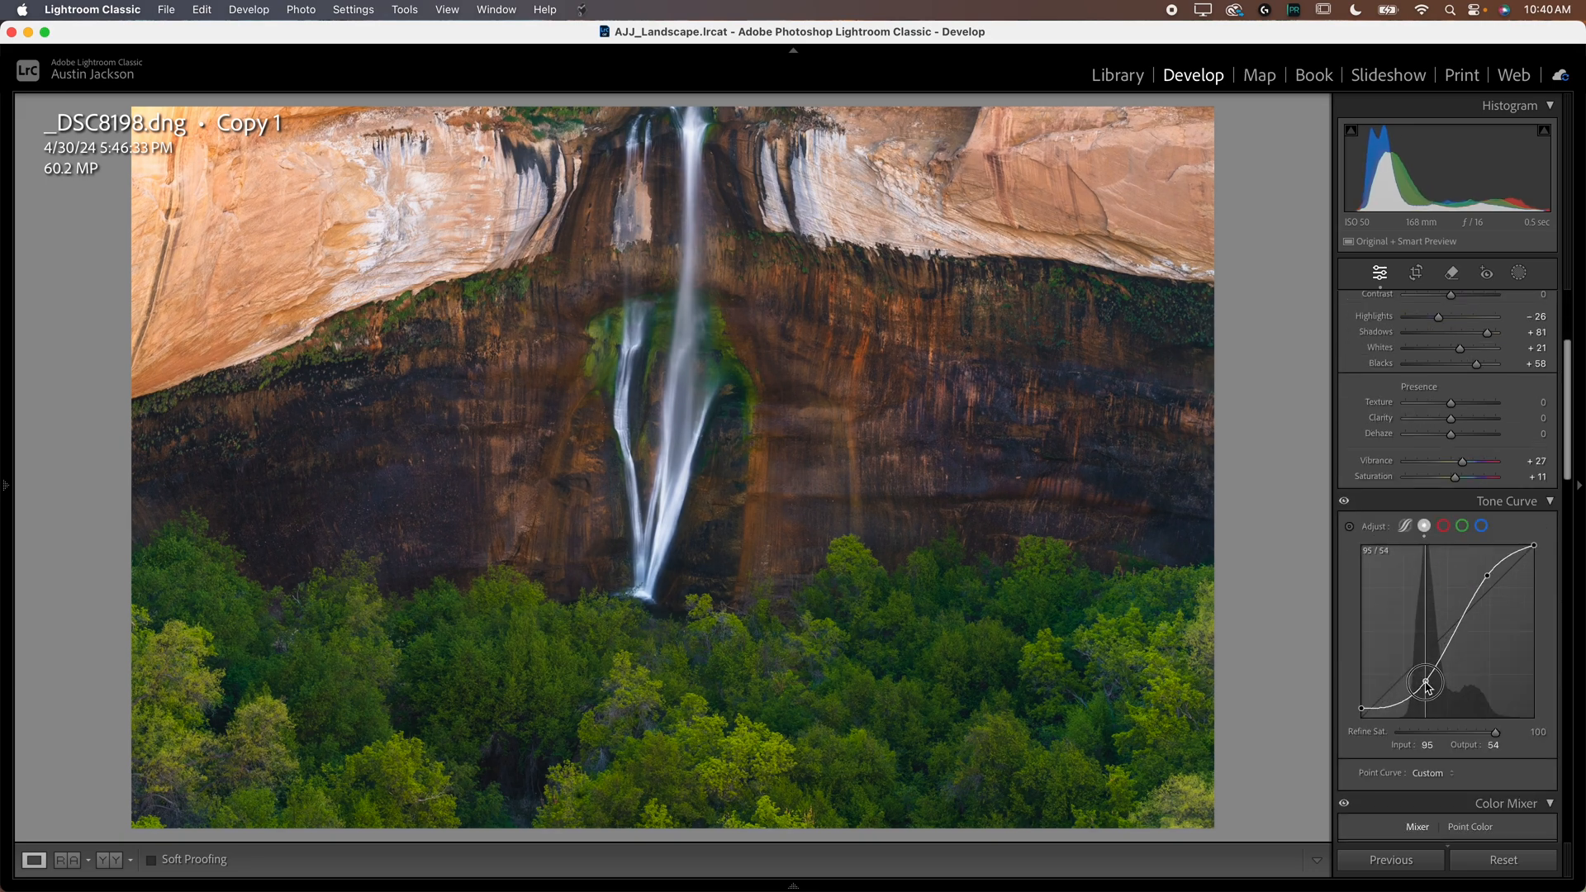
{"action": "left_click_drag", "start_coordinate": [1425, 682], "coordinate": [1403, 697]}
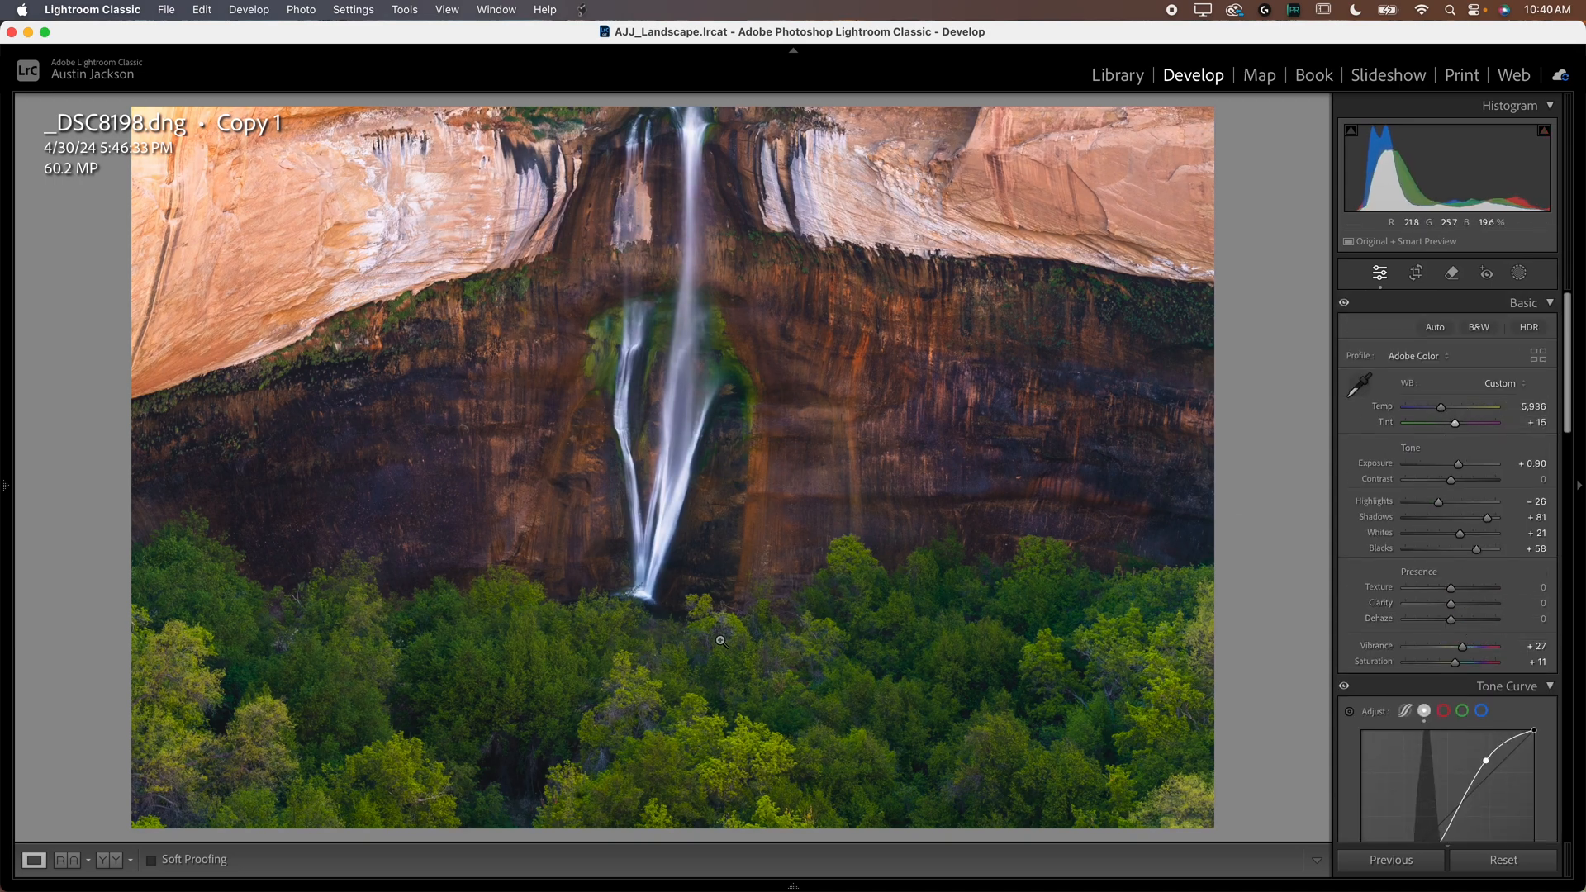
{"action": "mouse_move", "coordinate": [666, 694]}
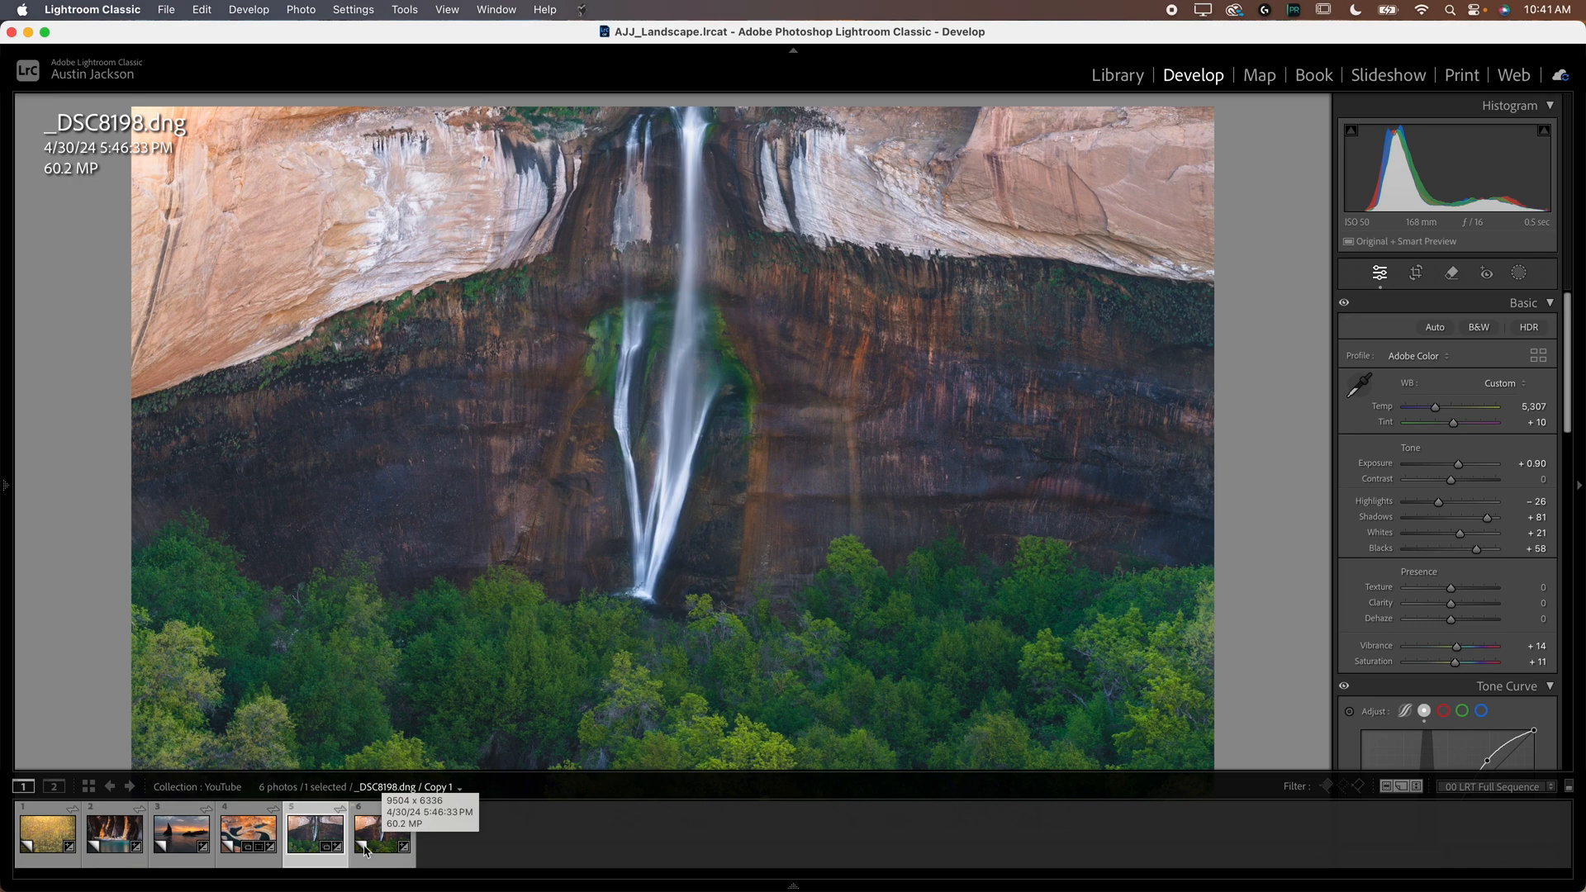
Step: Return to the original waterfall photo and compare it with the copy side by side in Library
{"action": "left_click", "coordinate": [382, 835]}
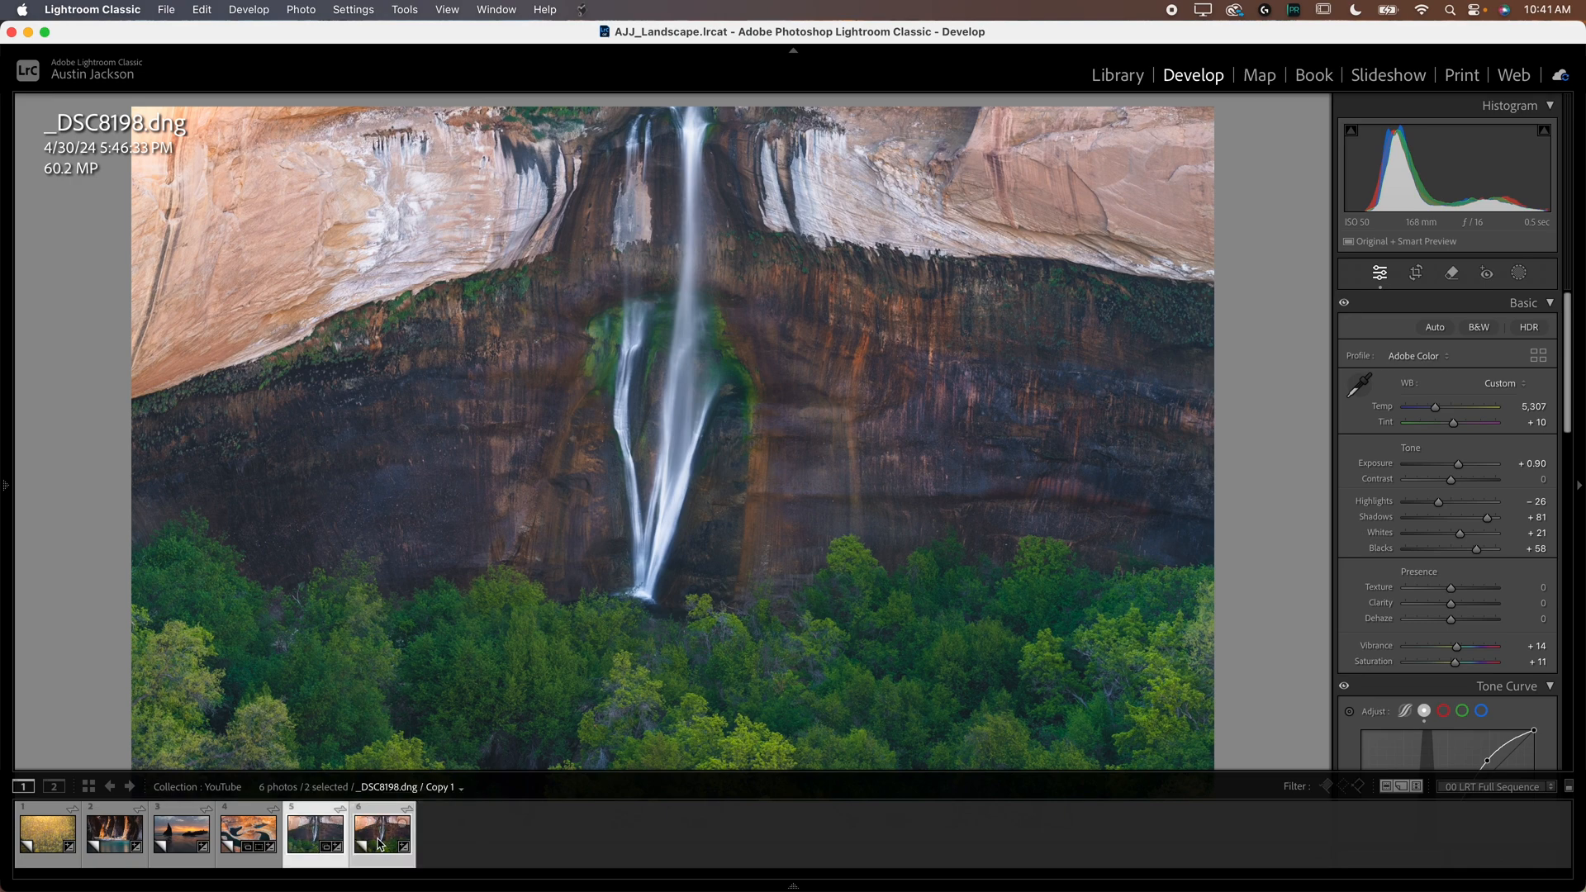
{"action": "left_click", "coordinate": [1117, 74]}
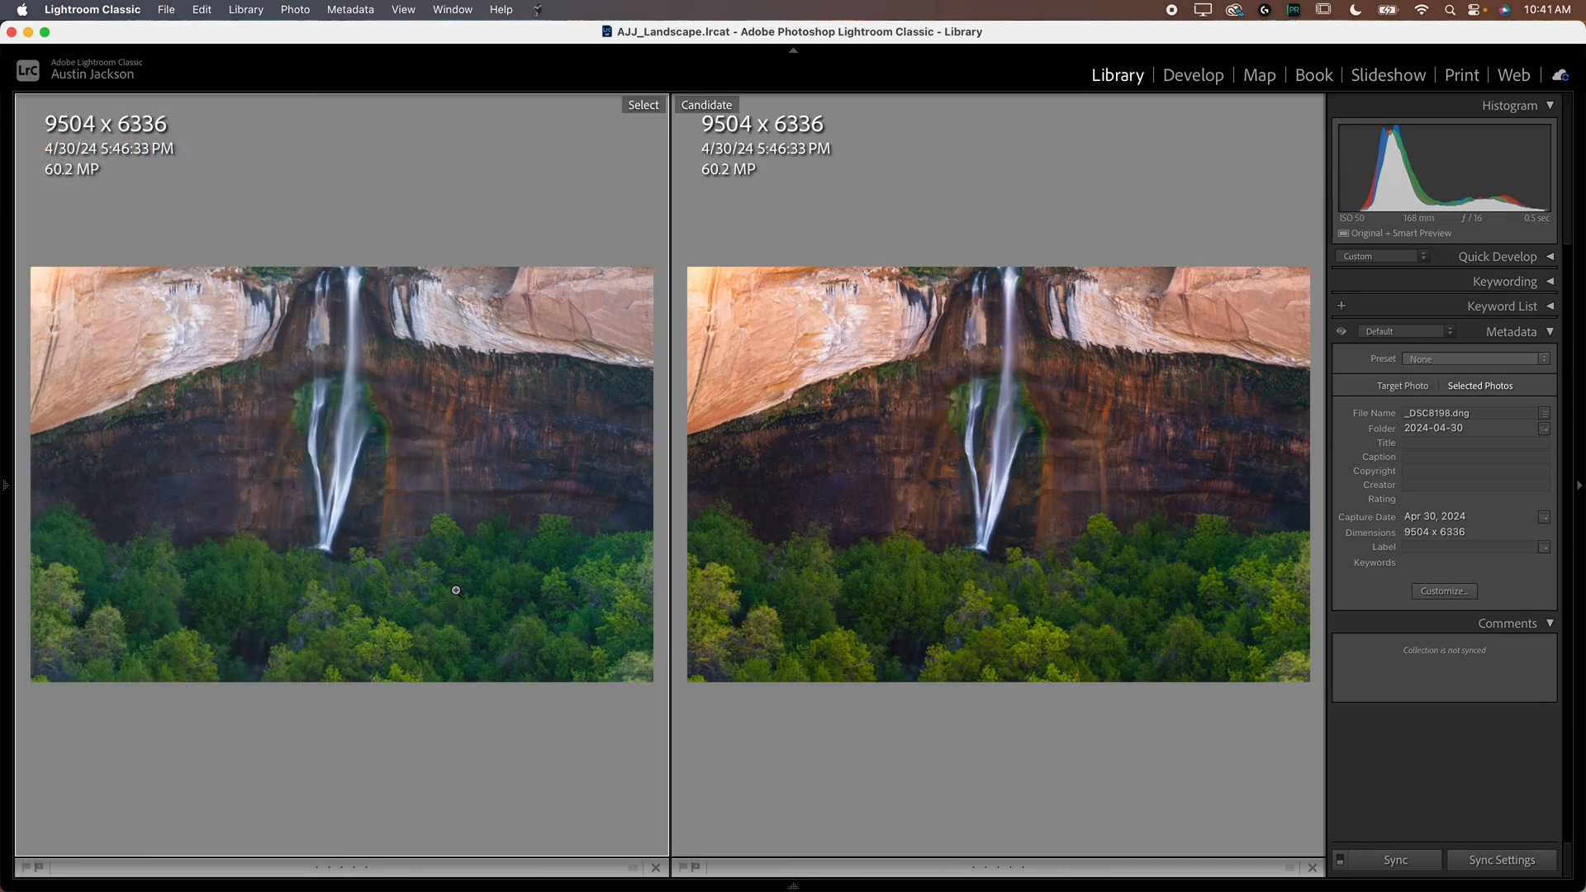
{"action": "mouse_move", "coordinate": [1578, 485]}
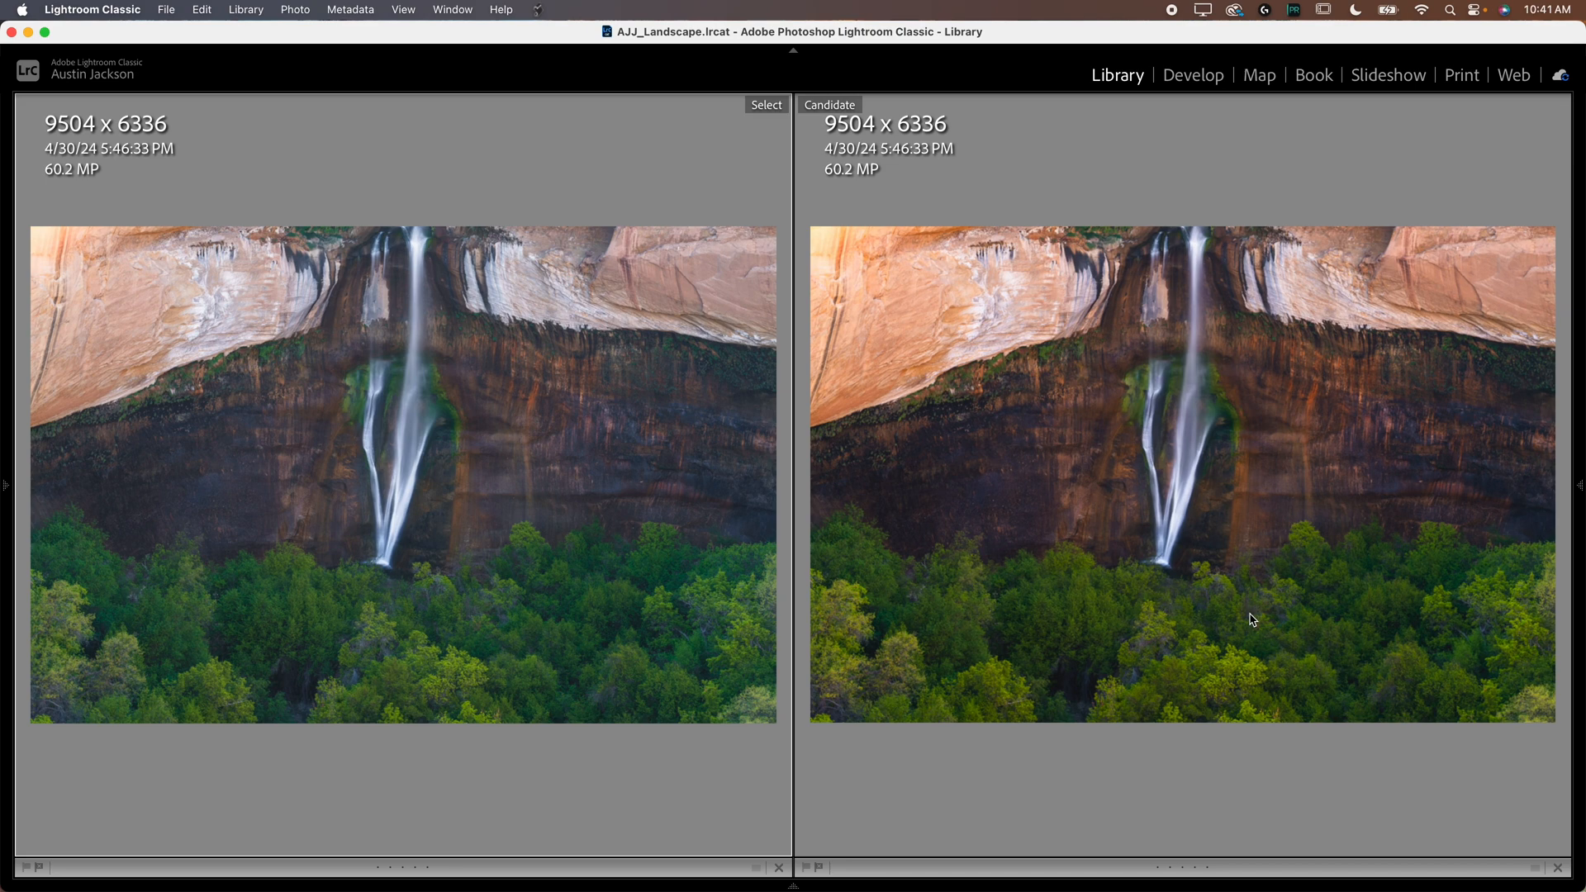
{"action": "mouse_move", "coordinate": [836, 550]}
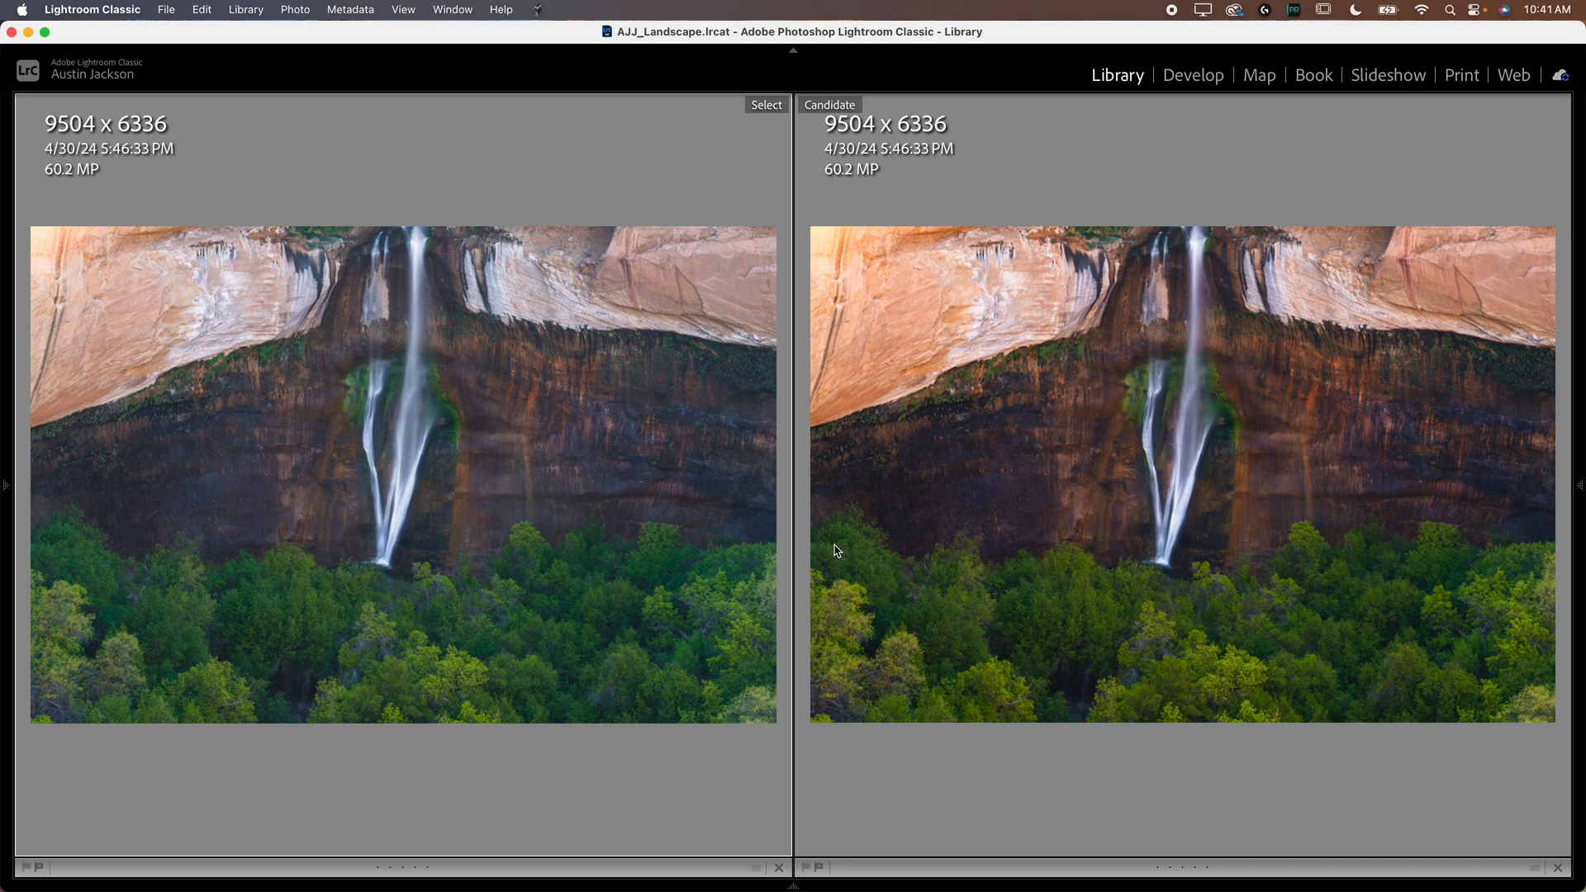
{"action": "mouse_move", "coordinate": [403, 496]}
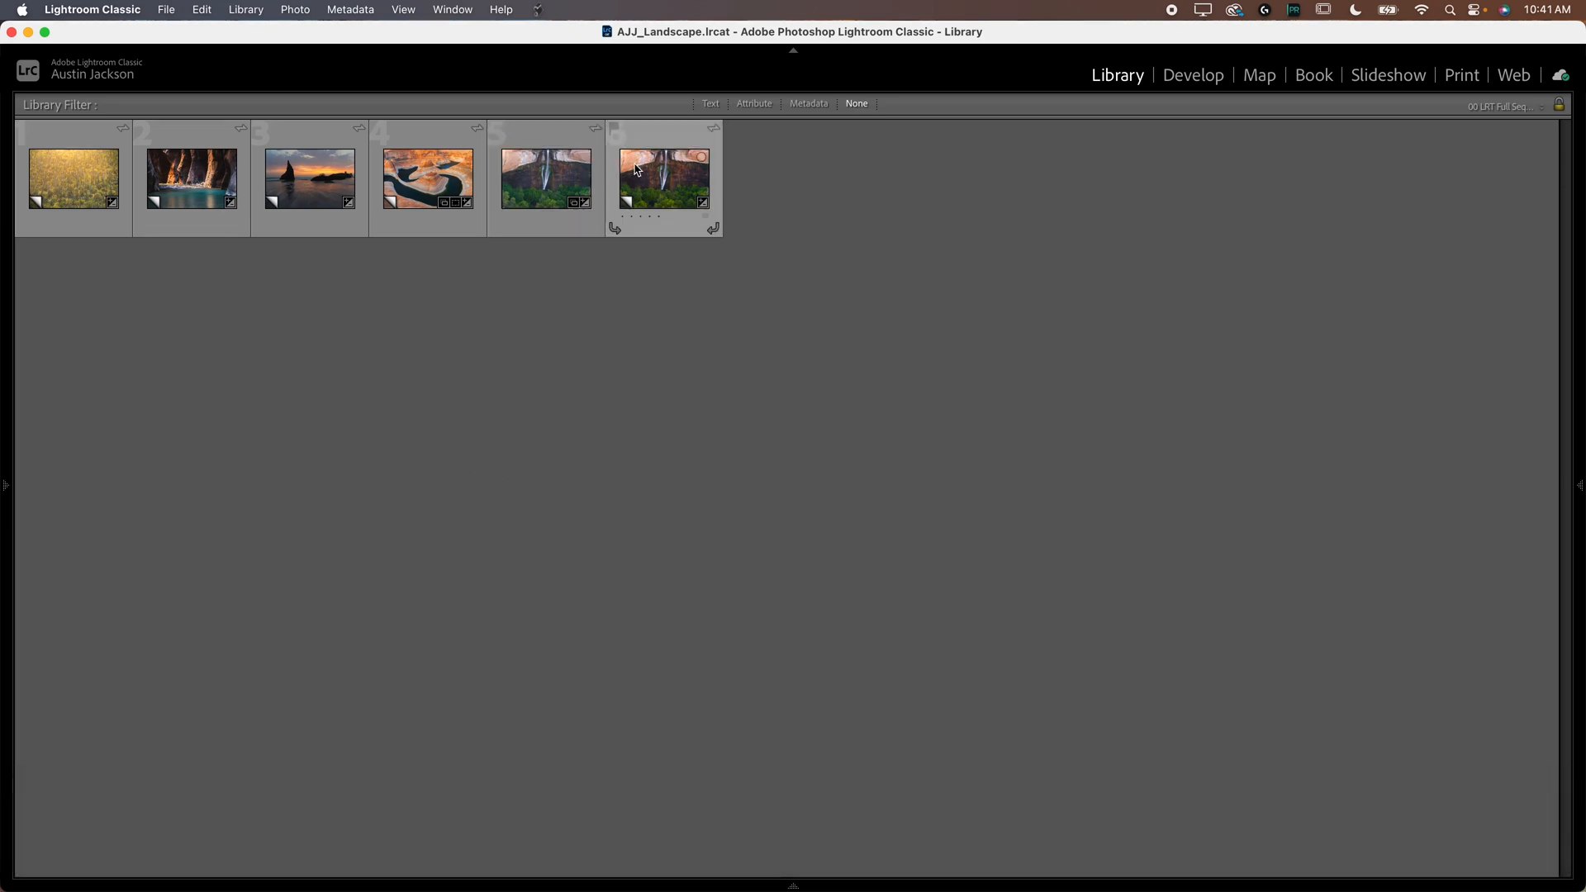
Step: View the waterfall photo full size, switch to Develop and deselect all photos
{"action": "double_click", "coordinate": [664, 178]}
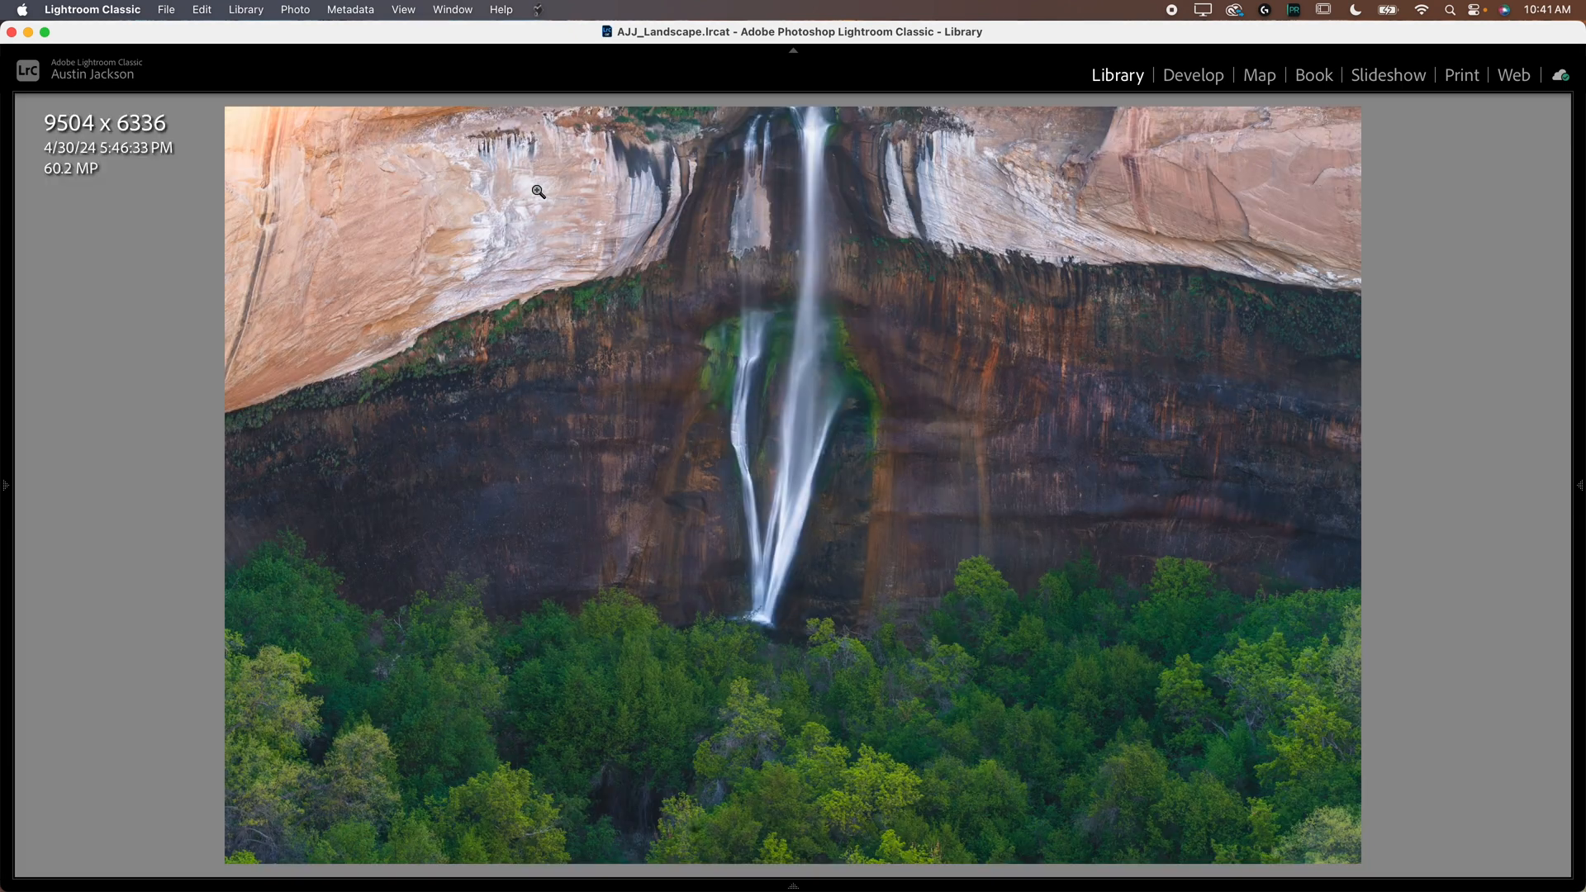
{"action": "left_click", "coordinate": [1193, 74]}
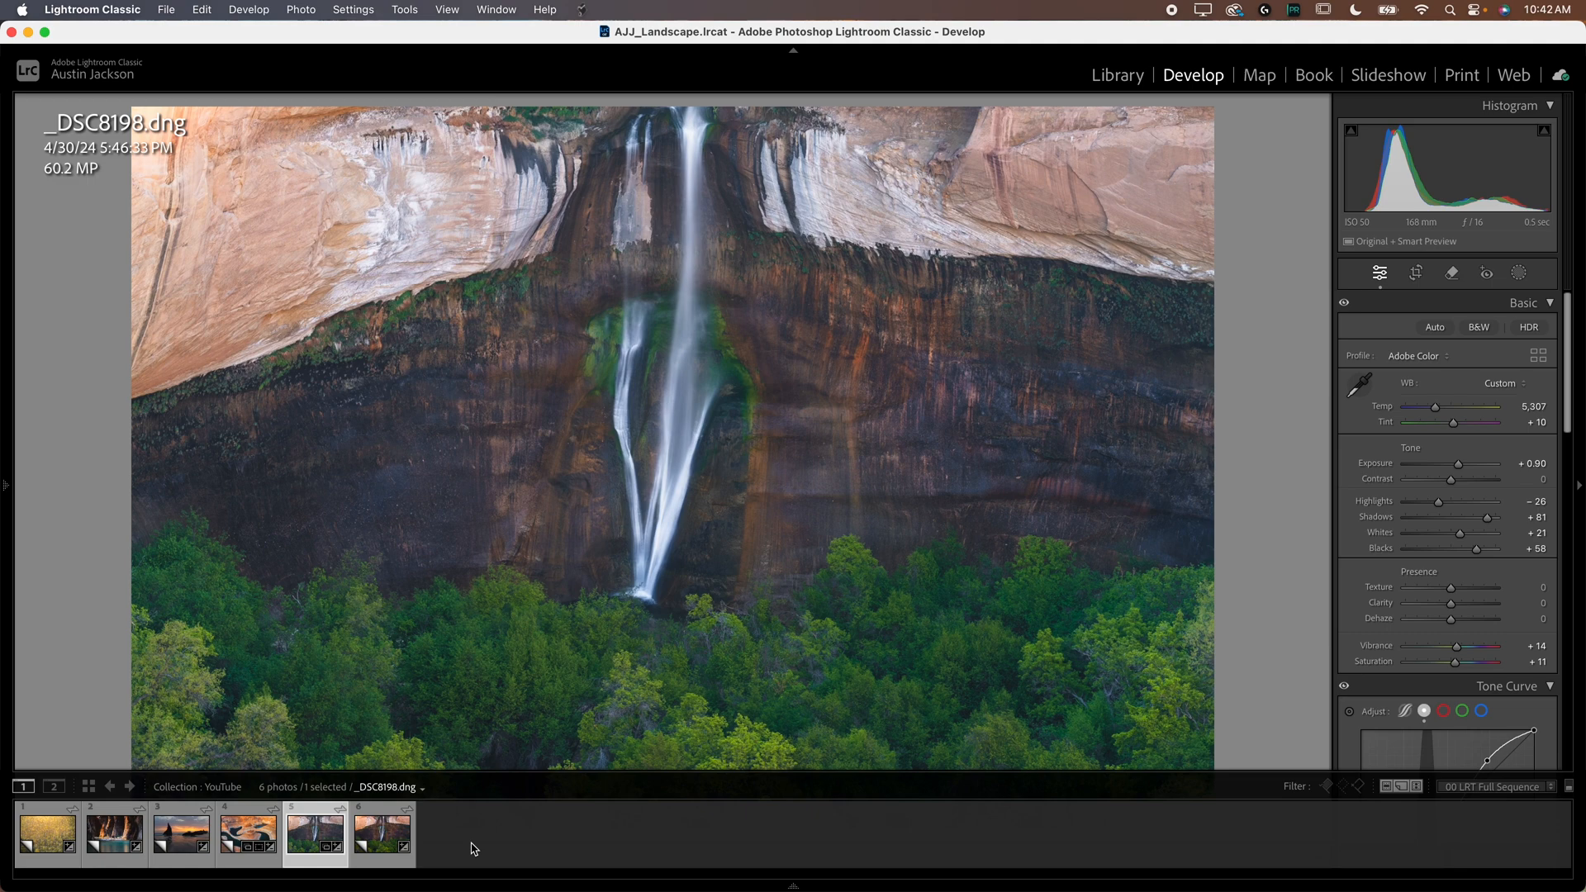
{"action": "key", "text": "p"}
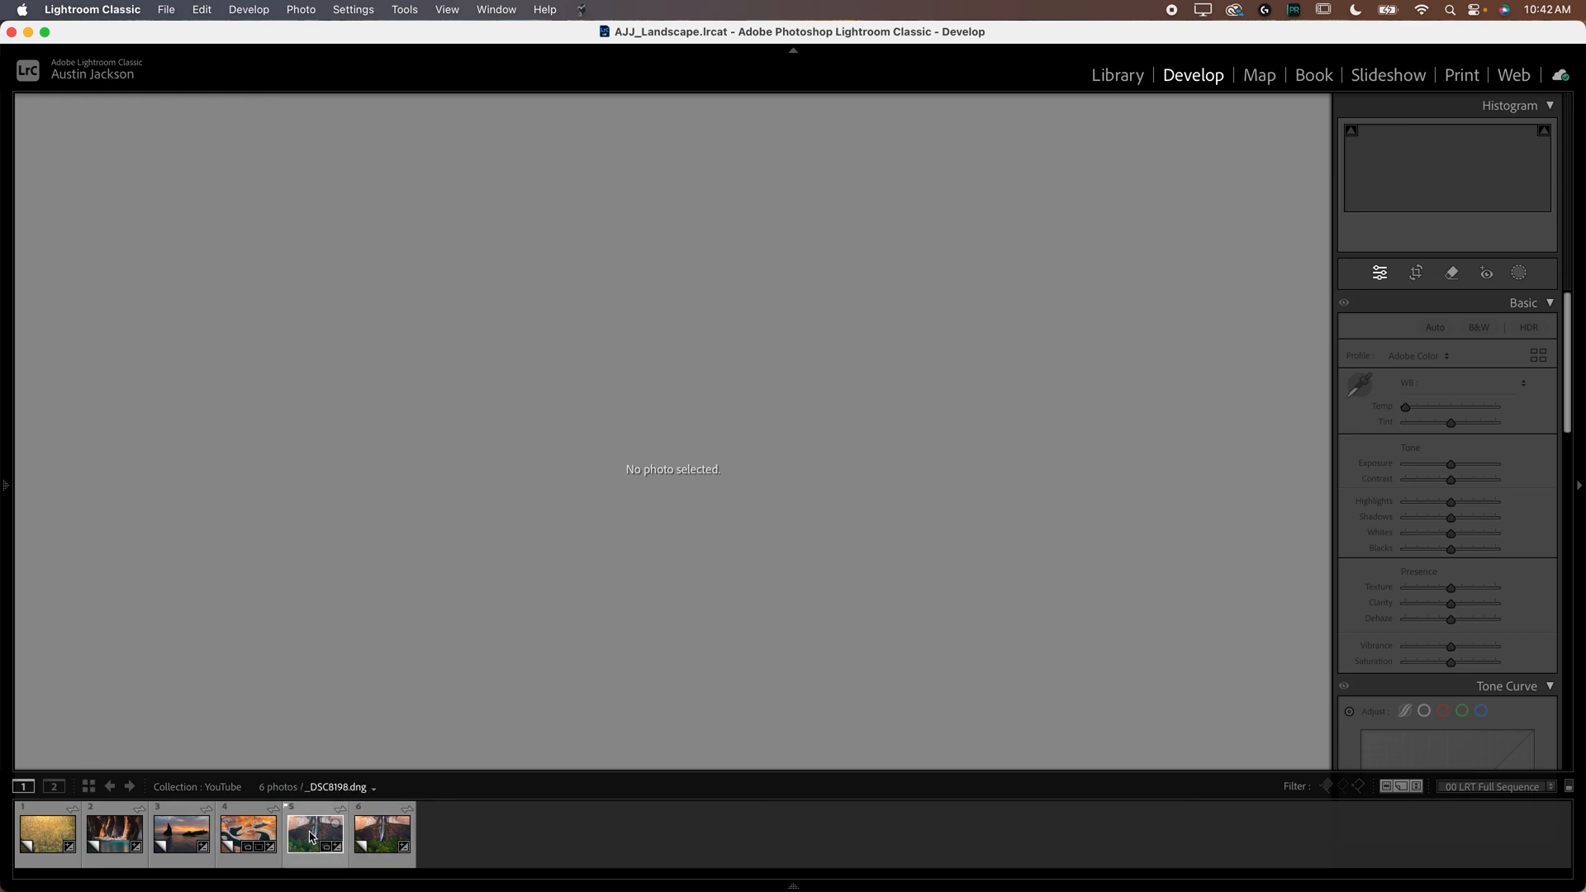
Step: In the Library grid, mark the other five photos, including the virtual copy, as rejected
{"action": "left_click", "coordinate": [1117, 75]}
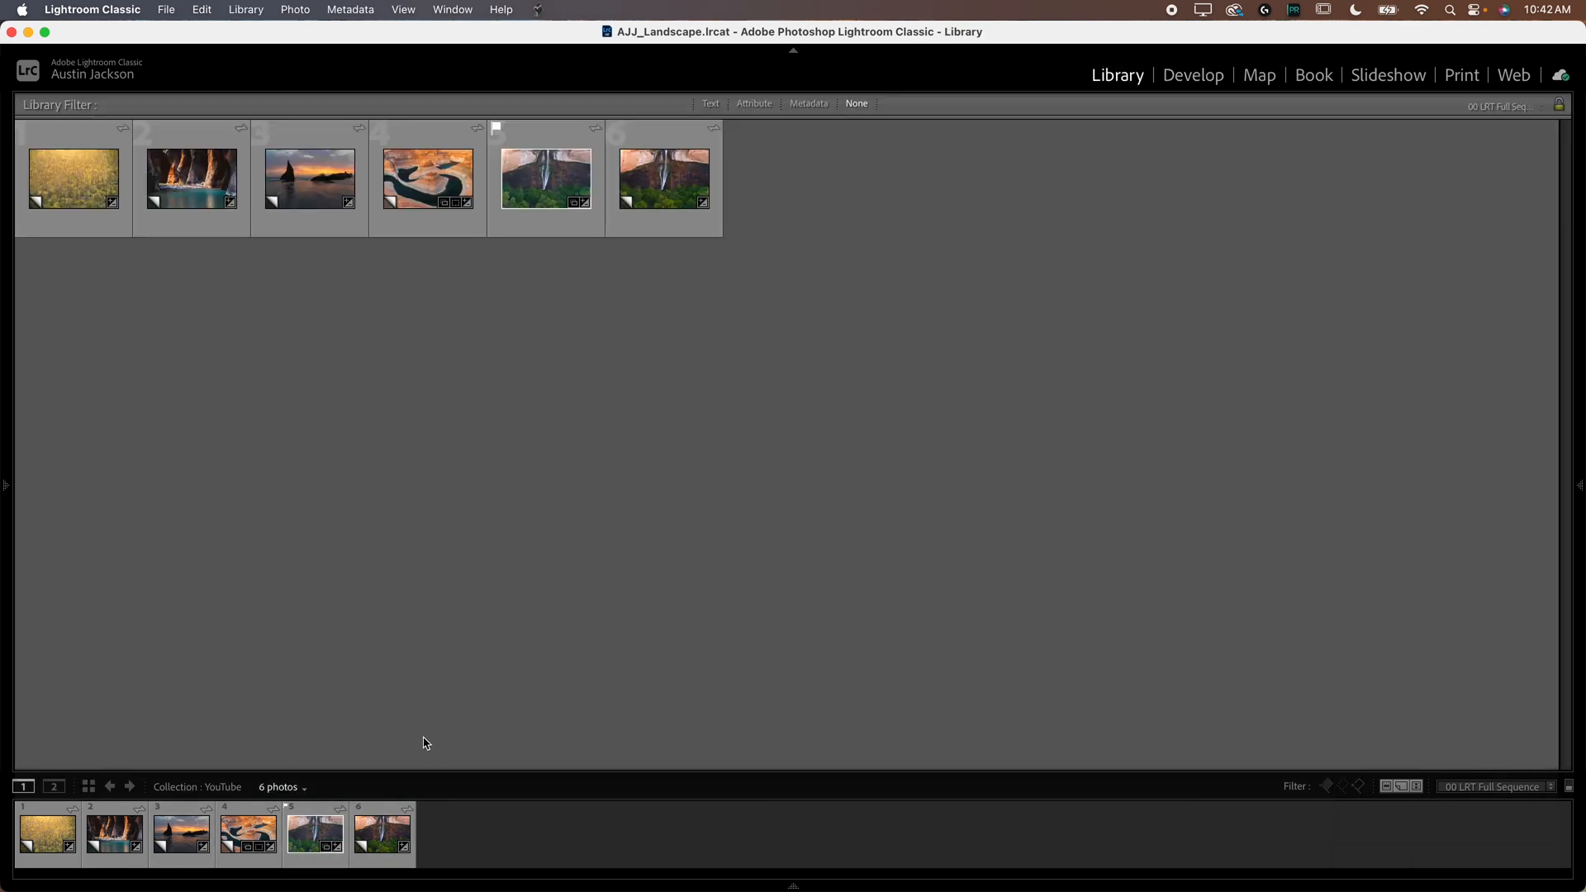
{"action": "mouse_move", "coordinate": [719, 871]}
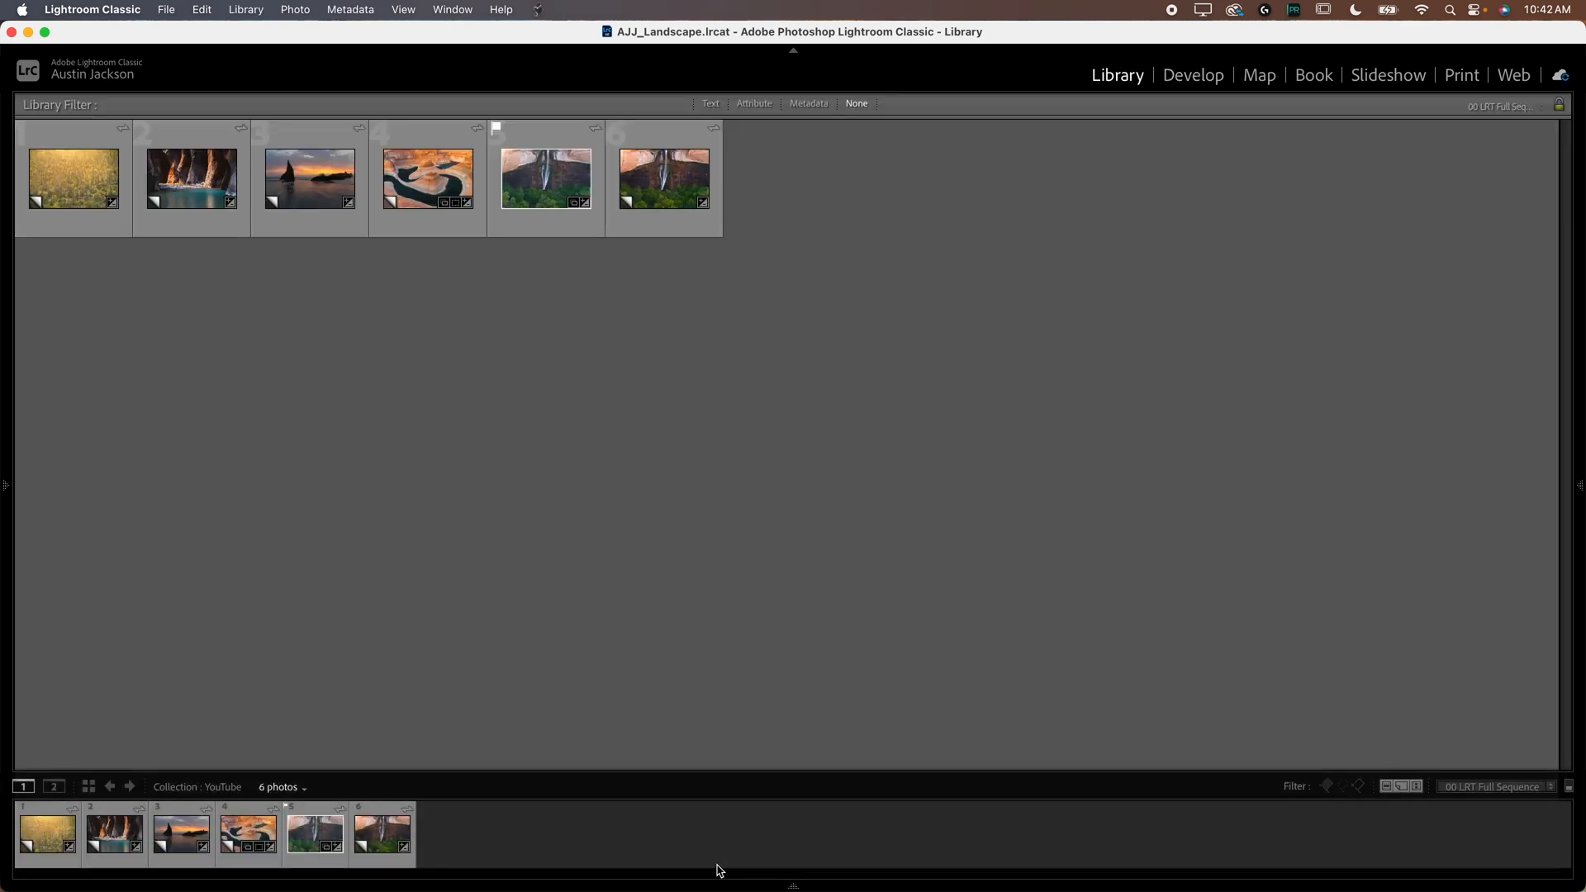
{"action": "left_click", "coordinate": [426, 179]}
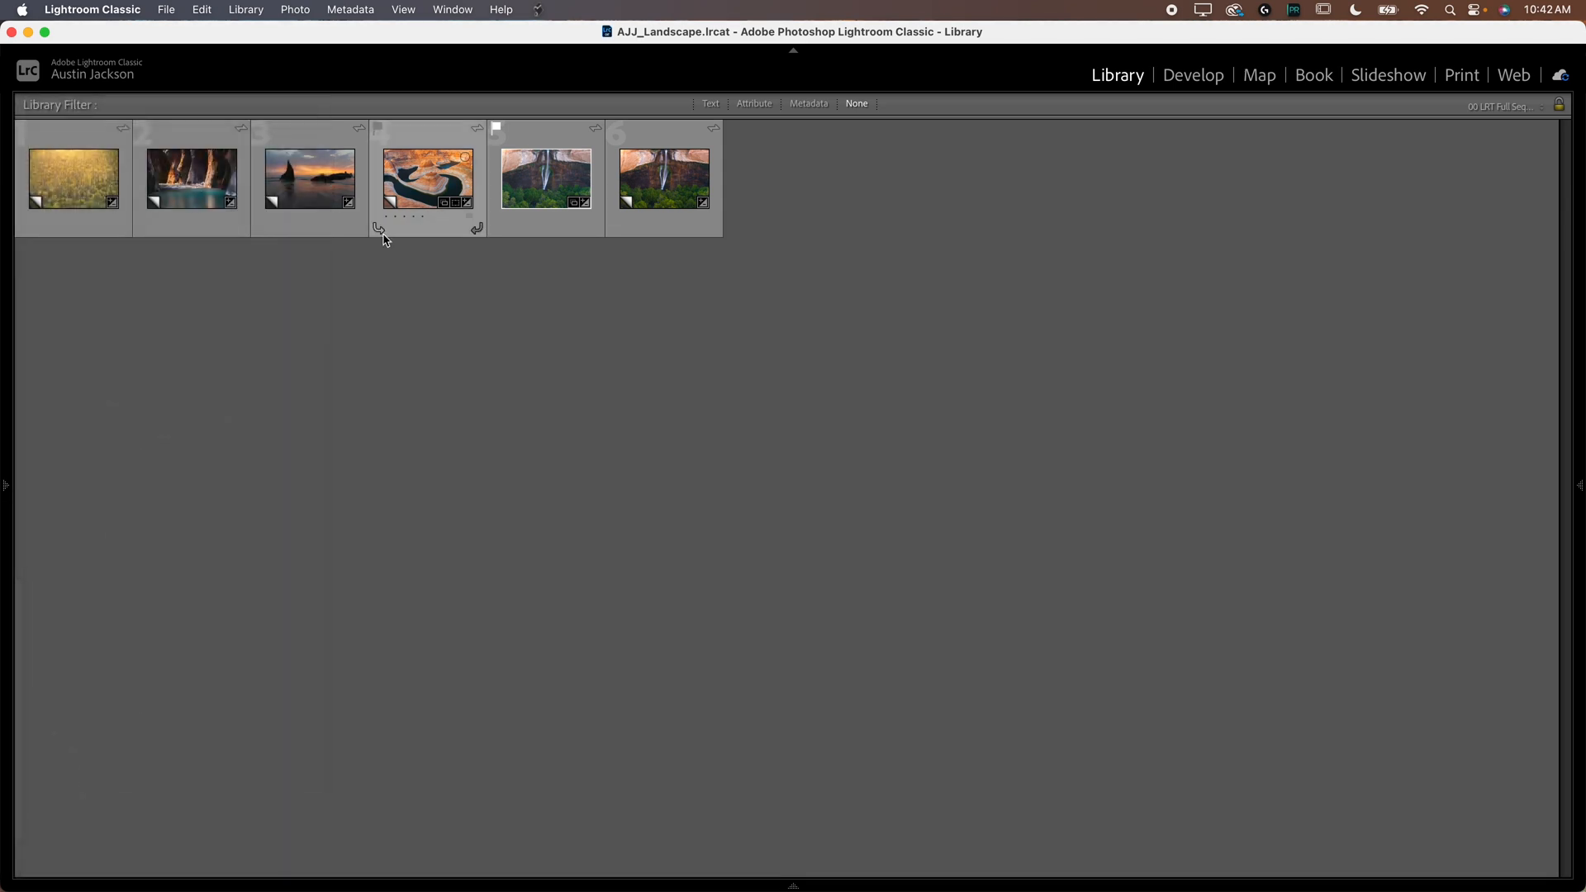
{"action": "left_click", "coordinate": [664, 179]}
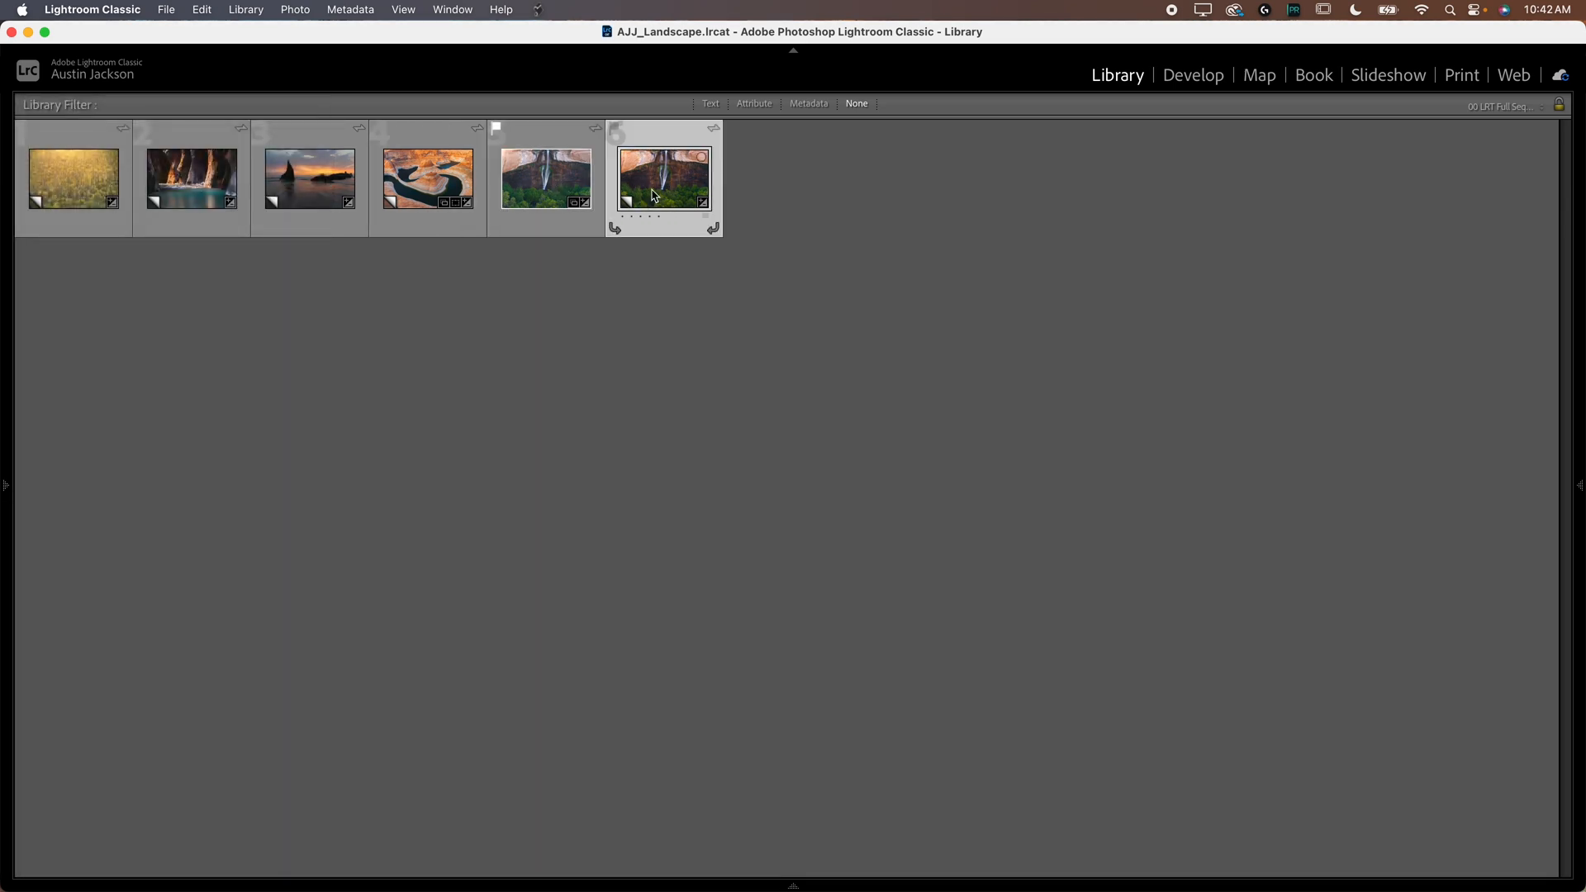
{"action": "left_click", "coordinate": [614, 129]}
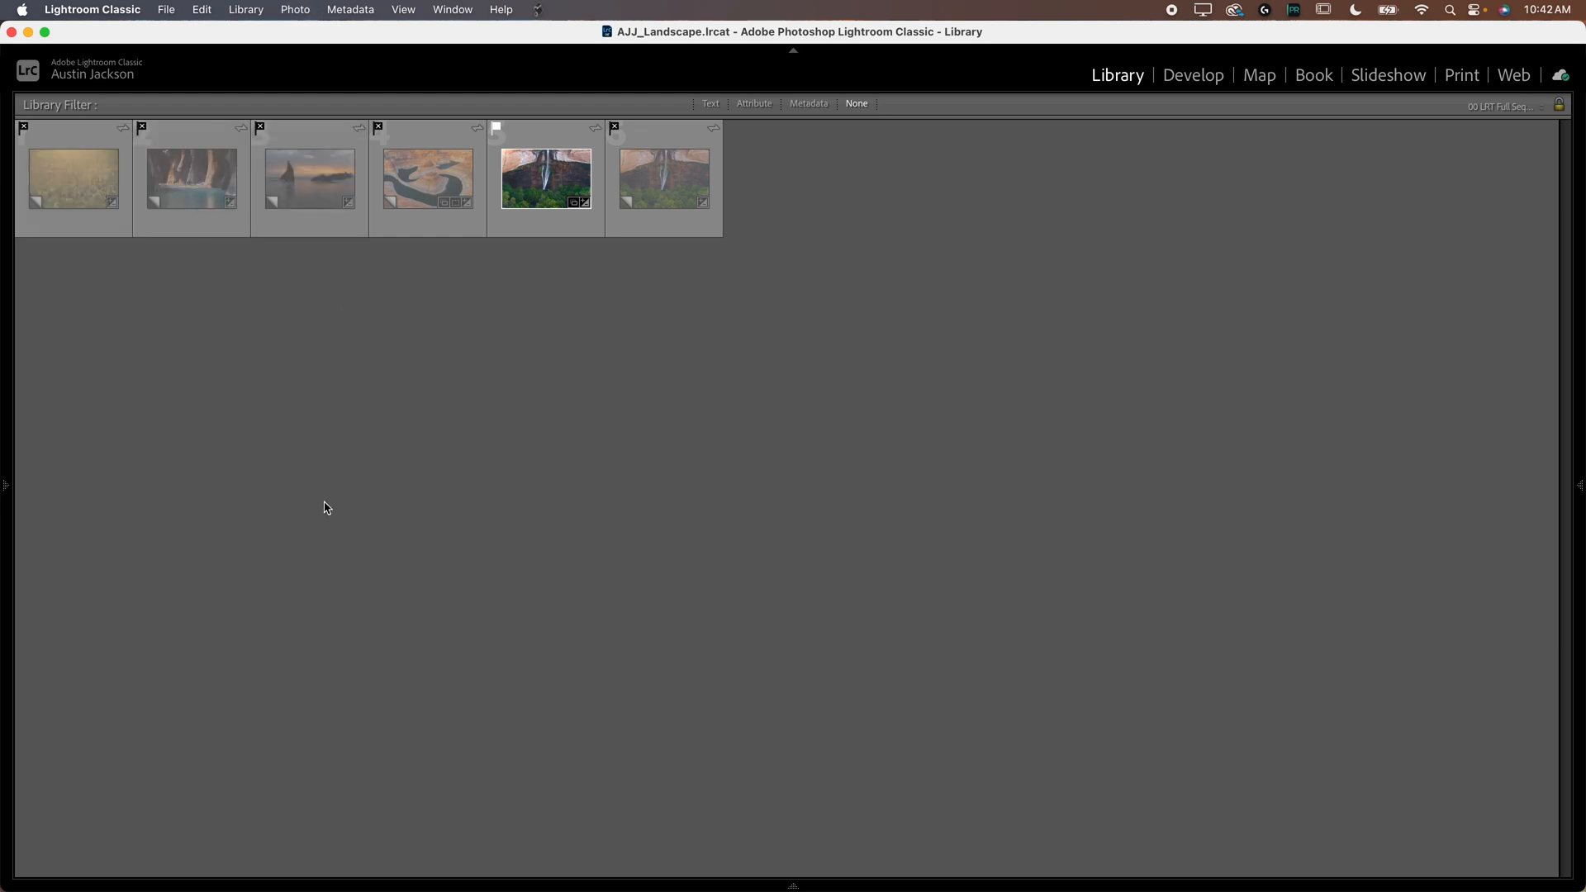
{"action": "left_click", "coordinate": [544, 179]}
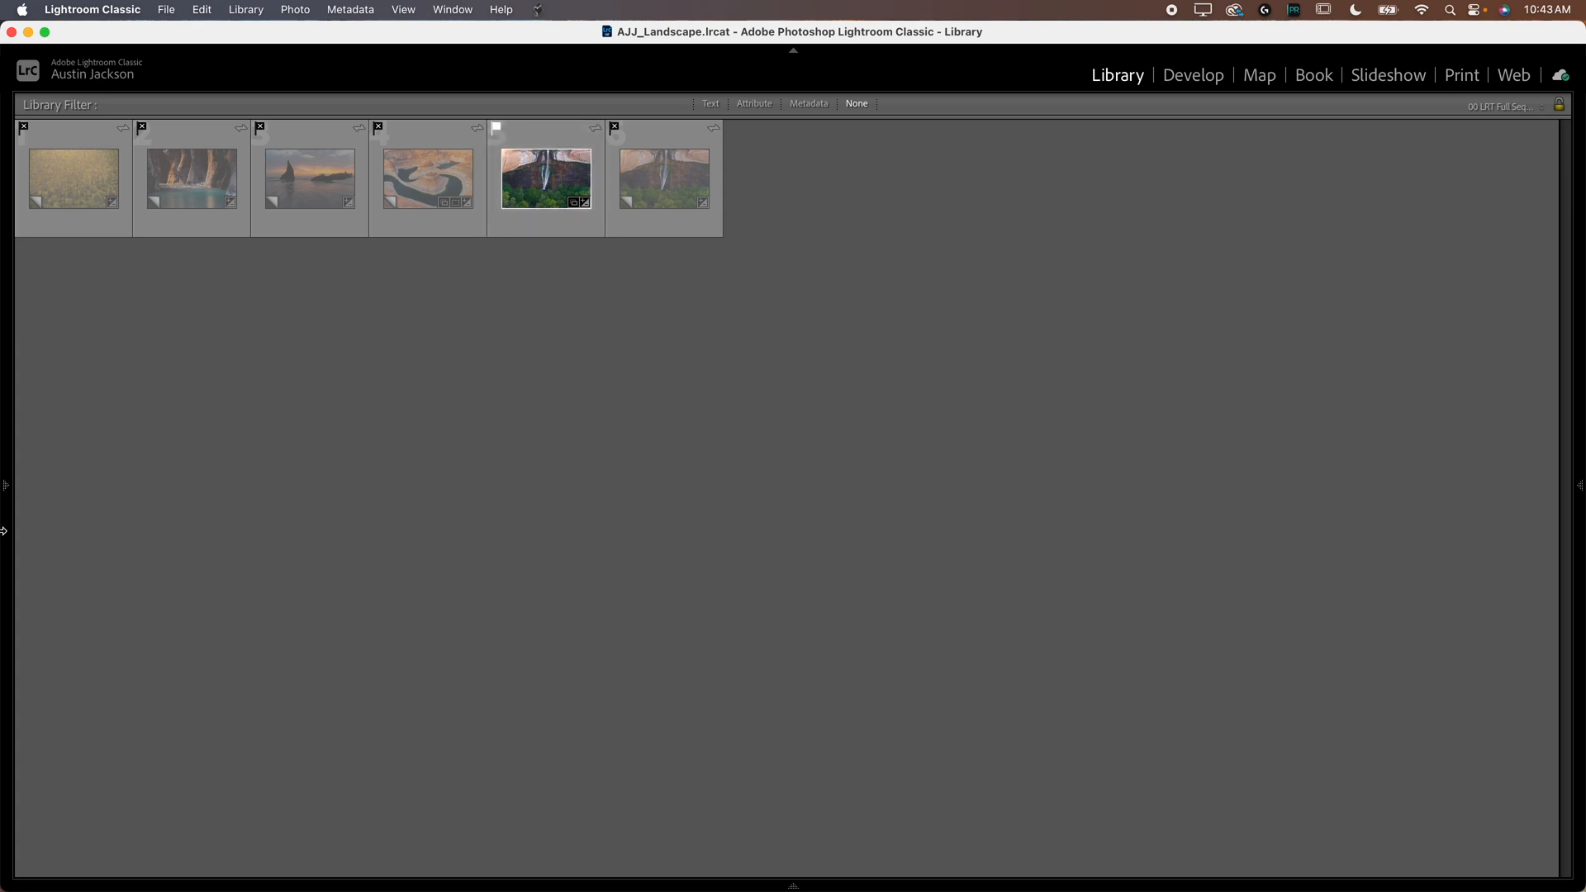
{"action": "mouse_move", "coordinate": [421, 447]}
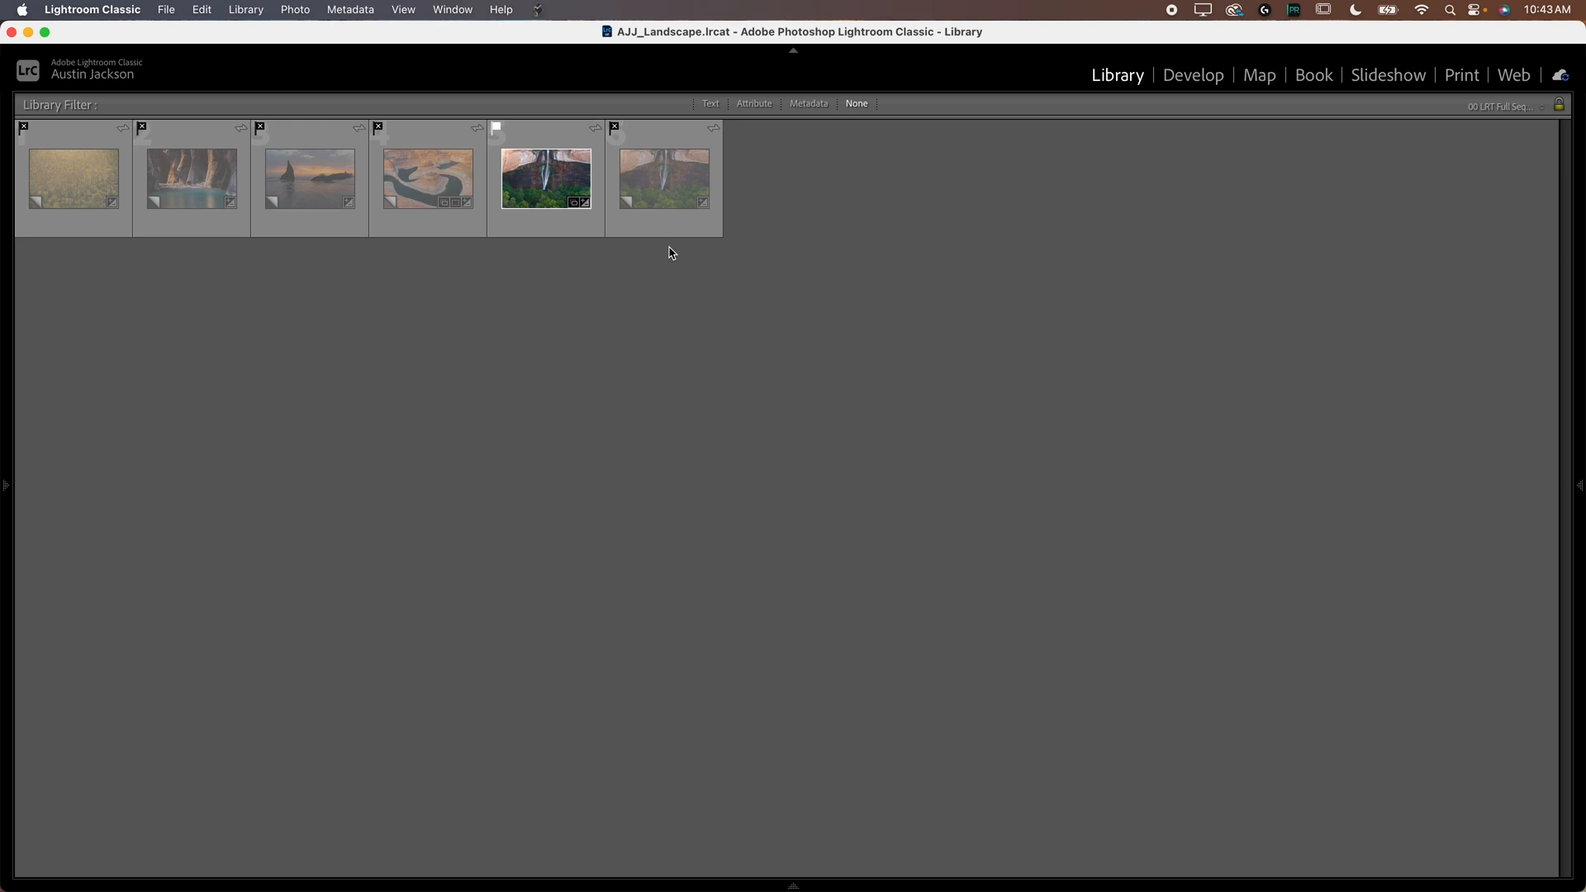
{"action": "mouse_move", "coordinate": [443, 408]}
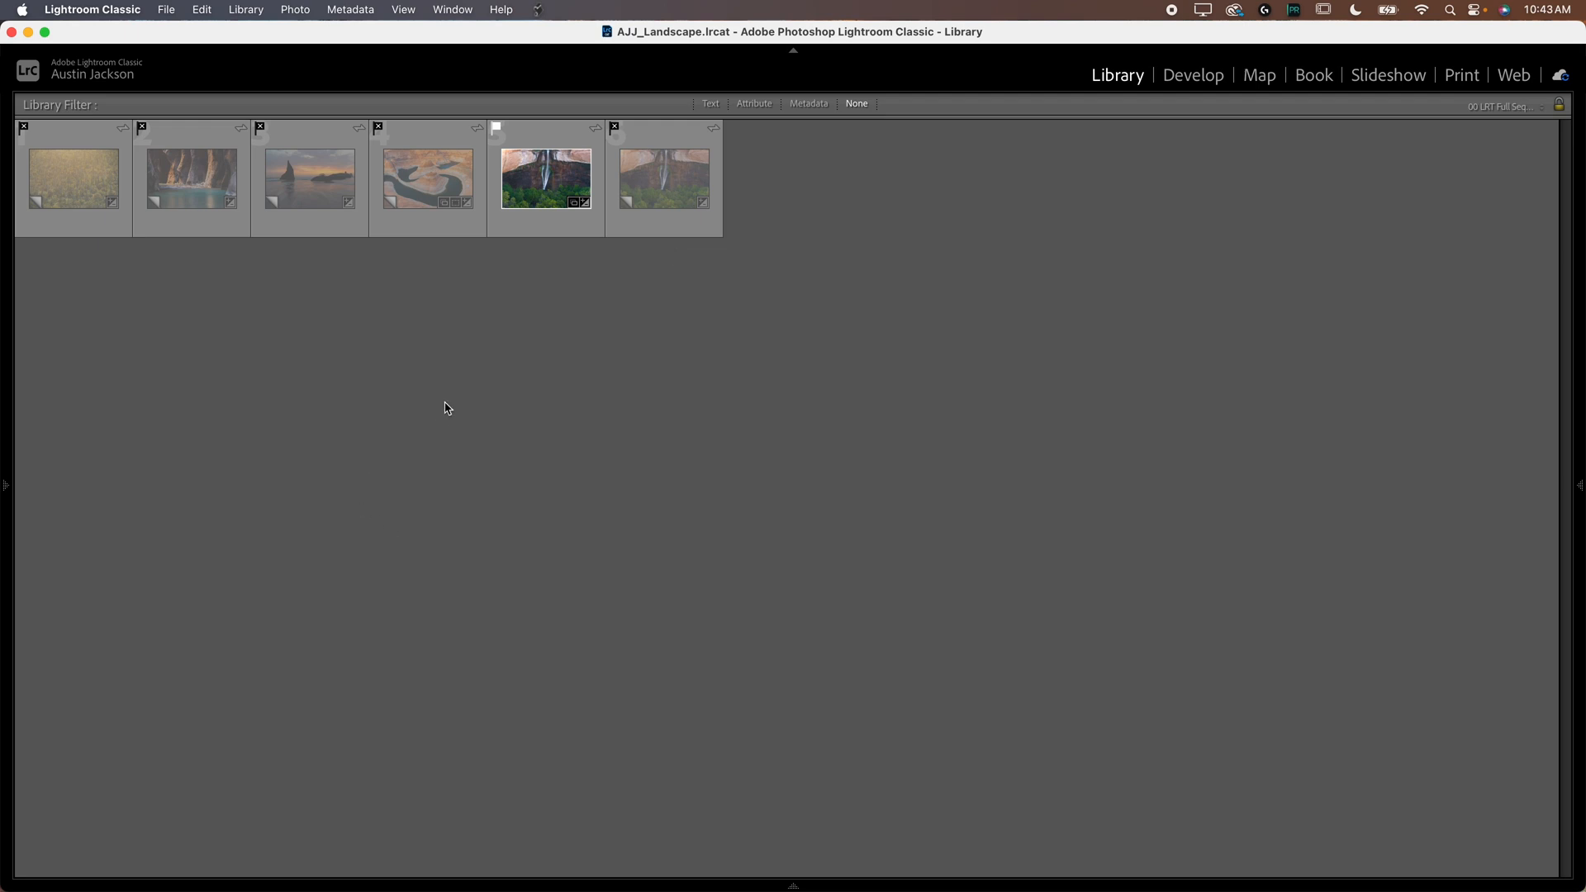
Step: Select the original waterfall, visit Develop, then show the All Photographs catalog grid of 4,100 images
{"action": "left_click", "coordinate": [546, 178]}
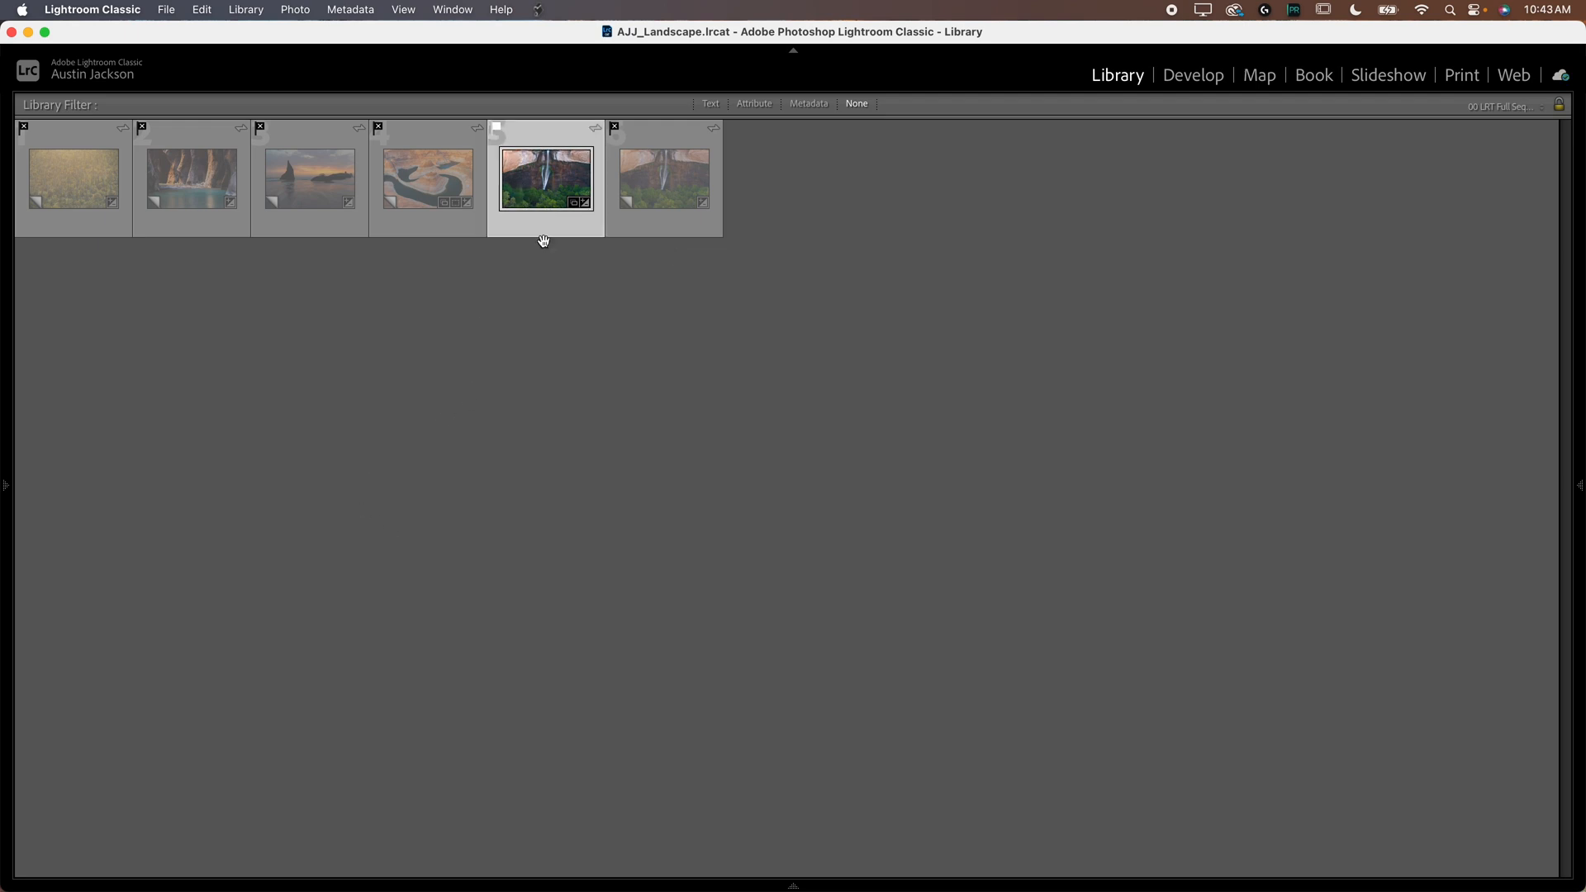
{"action": "mouse_move", "coordinate": [535, 301]}
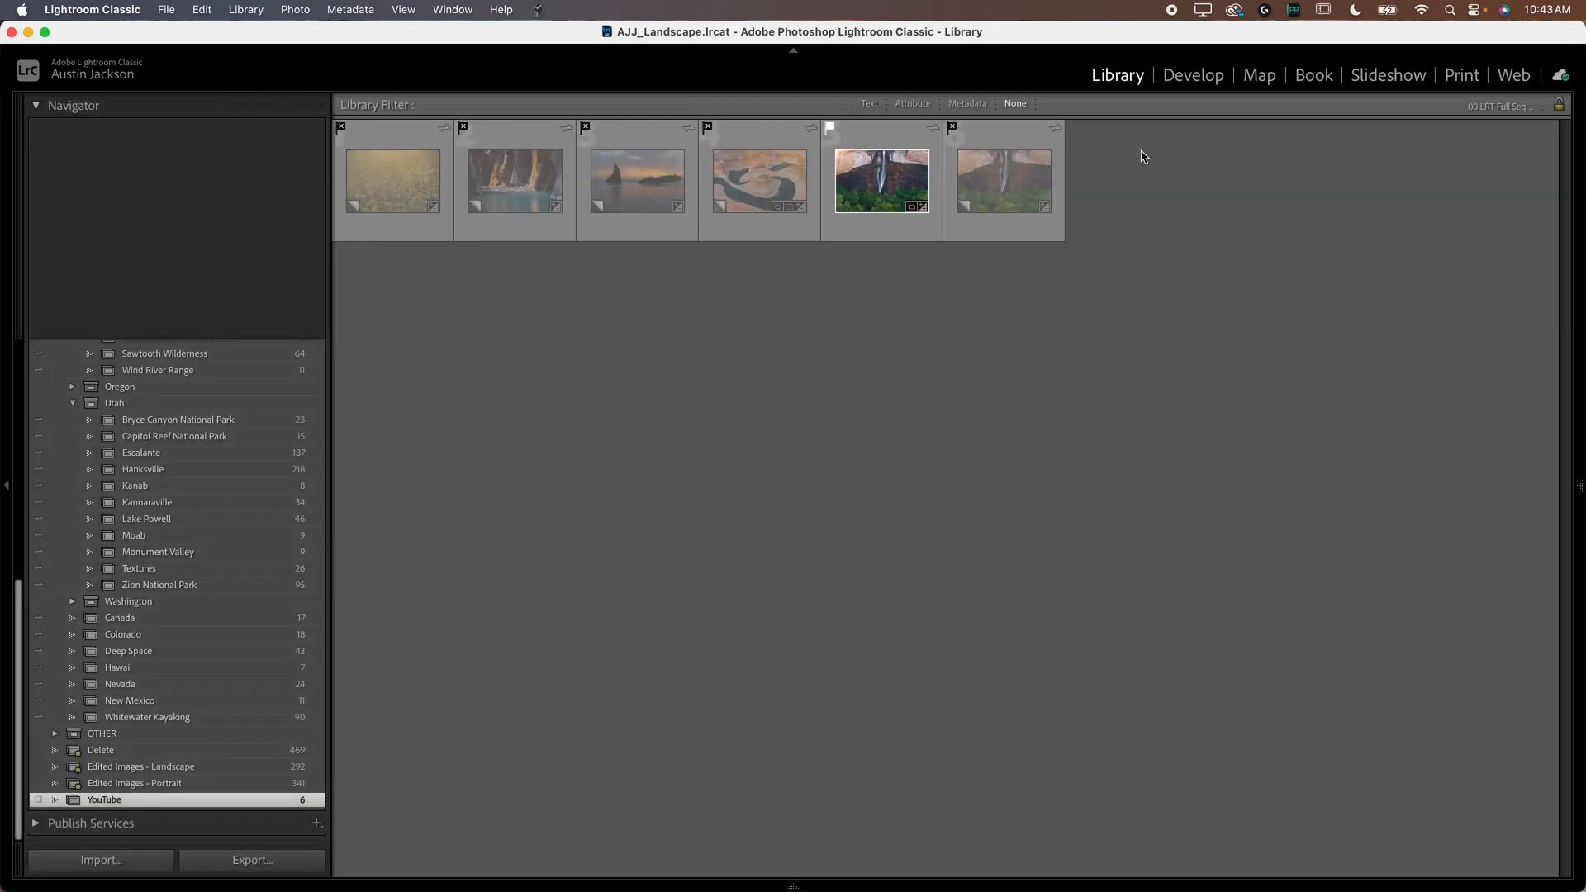
{"action": "left_click", "coordinate": [1193, 74]}
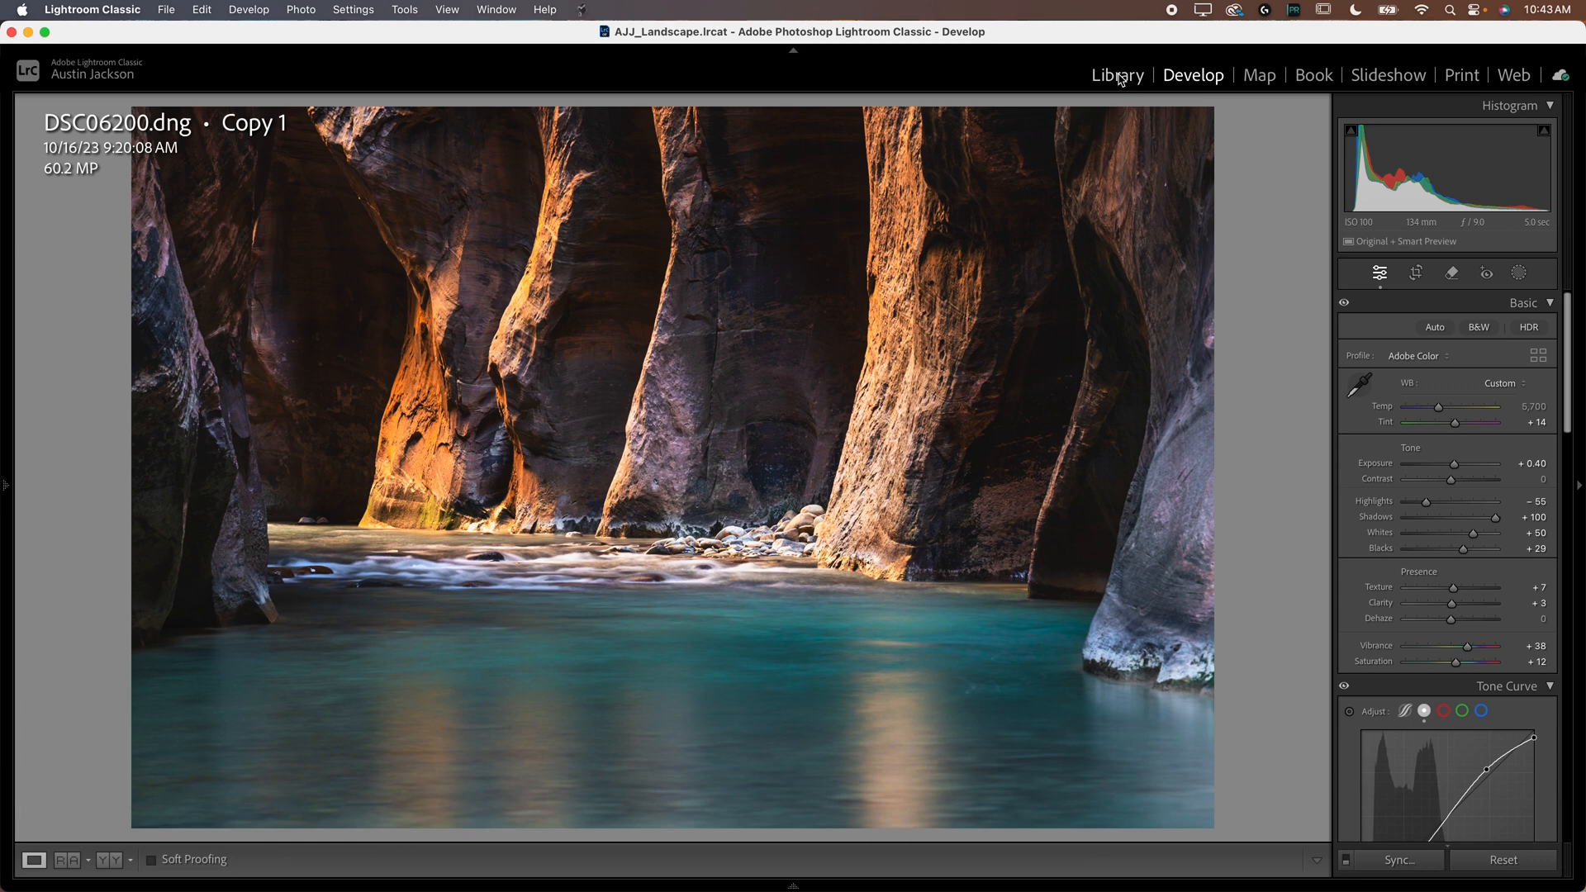
{"action": "left_click", "coordinate": [1116, 74]}
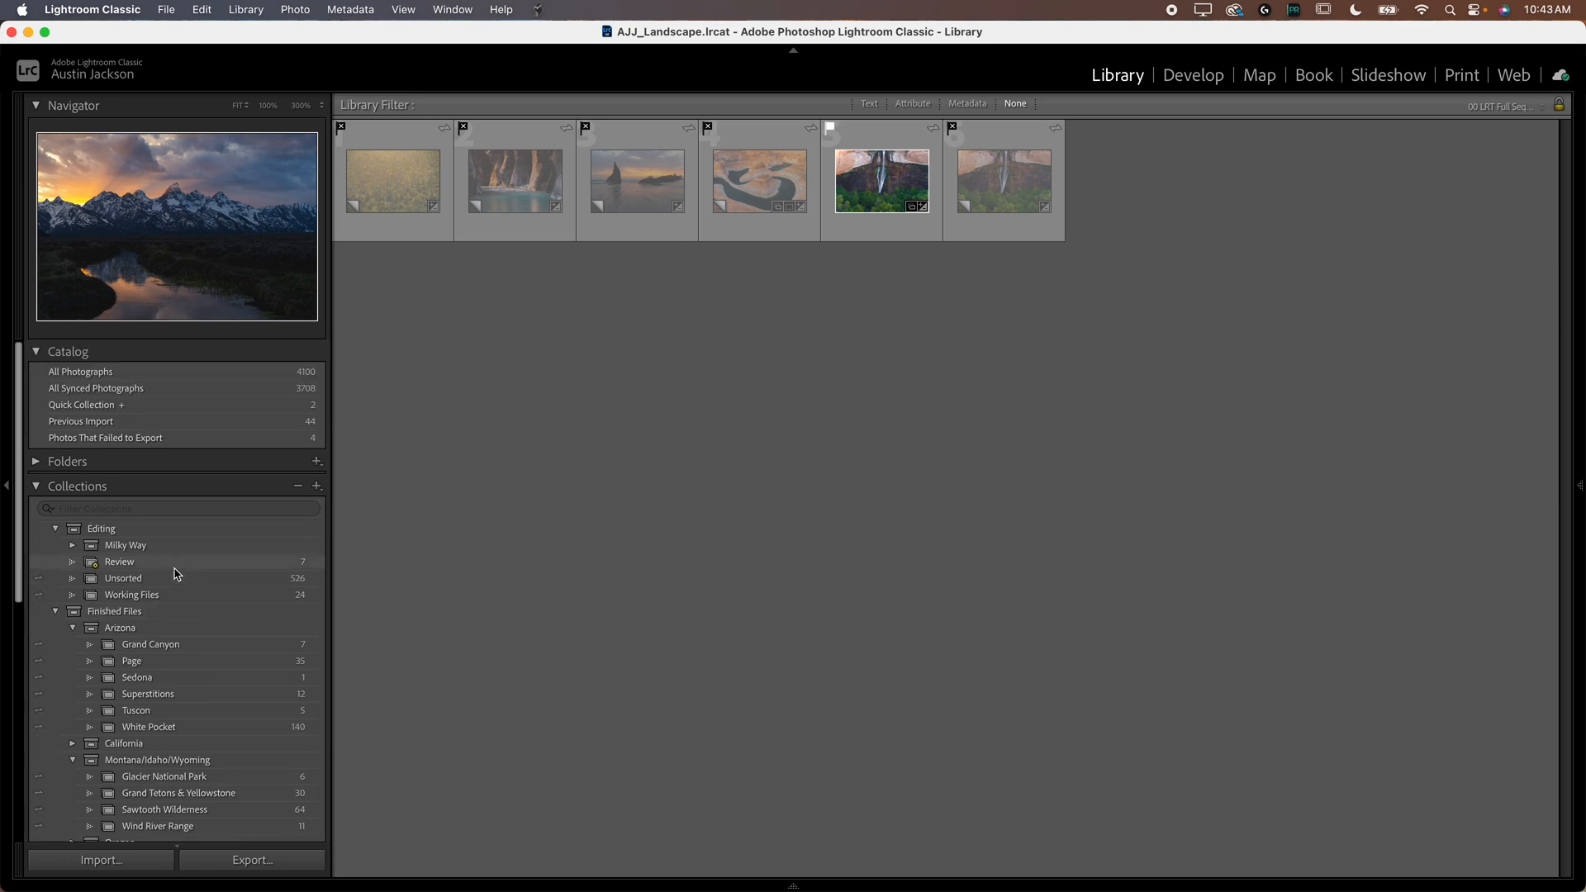
{"action": "left_click", "coordinate": [79, 372]}
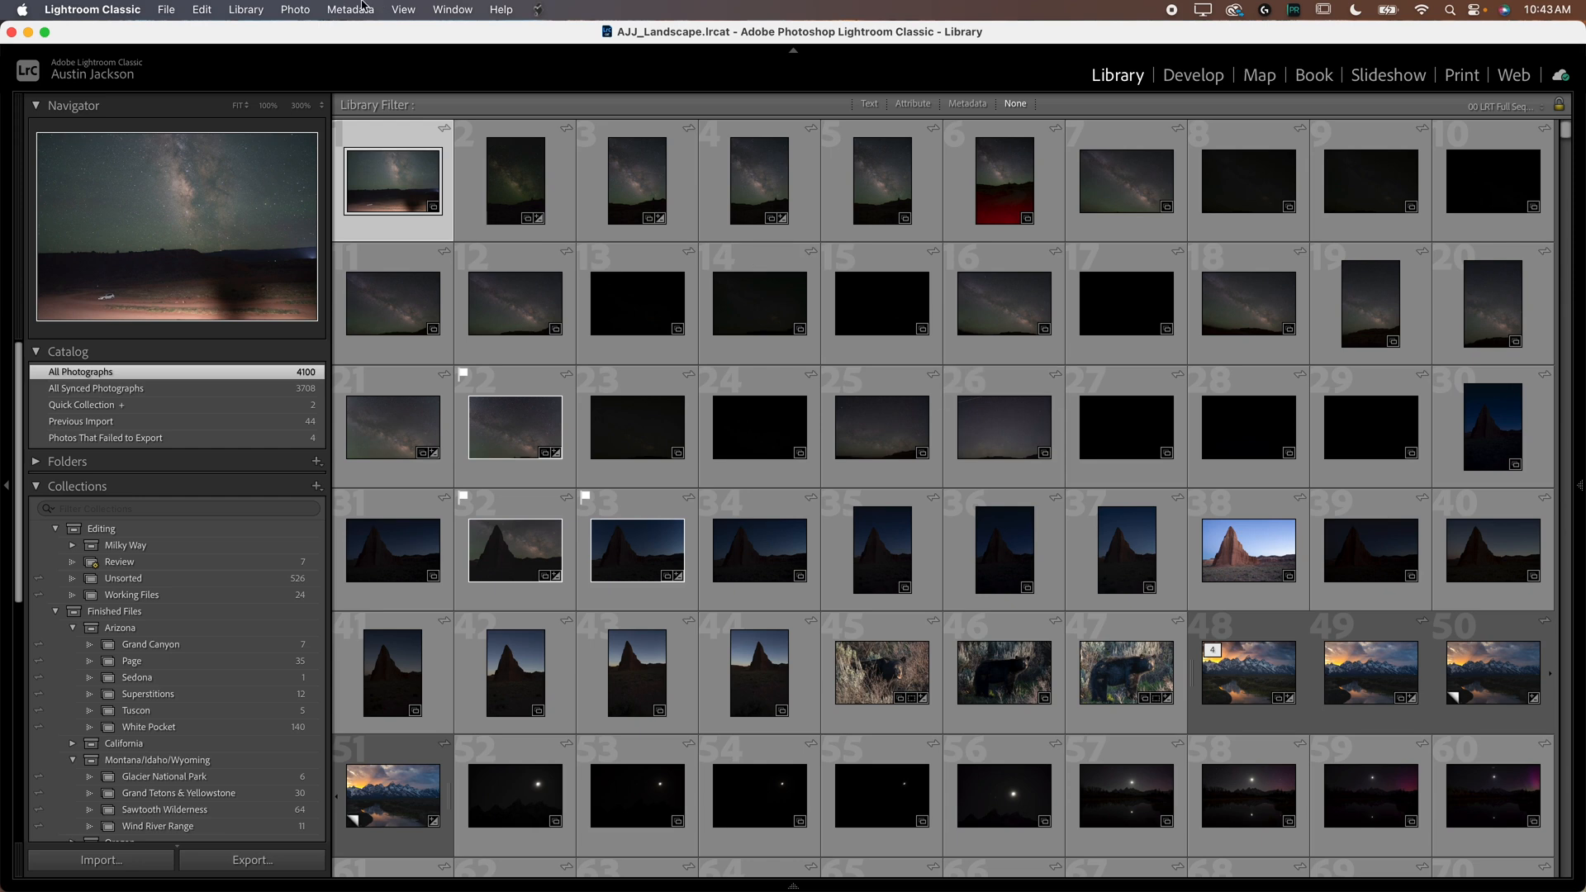
Step: Start Delete Rejected Photos from the Photo menu for the 463 rejected photos
{"action": "left_click", "coordinate": [295, 10]}
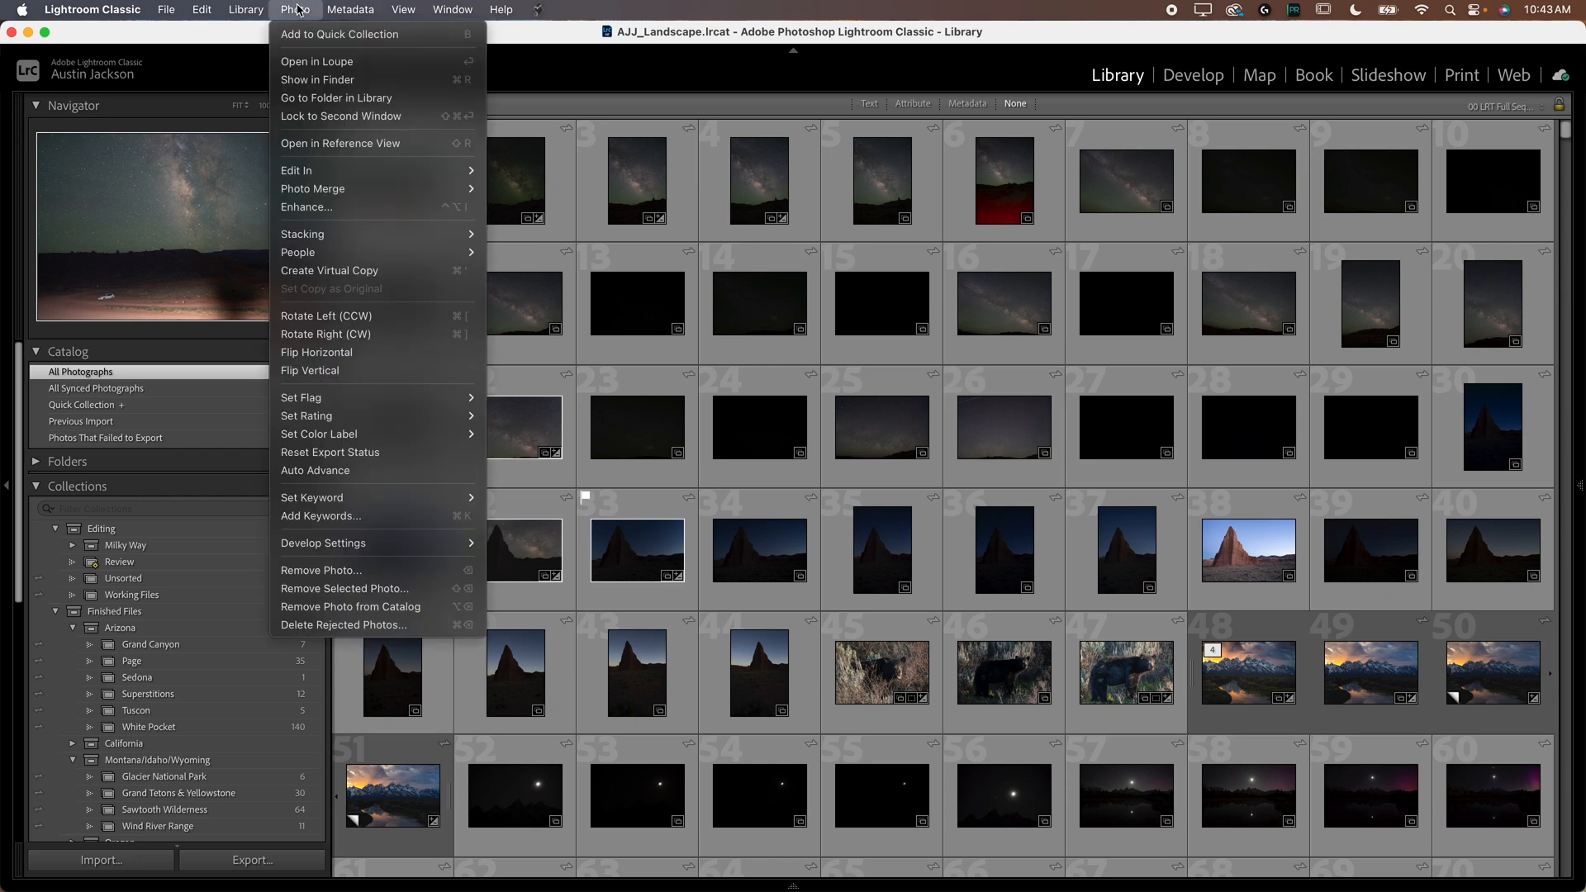
{"action": "mouse_move", "coordinate": [343, 625]}
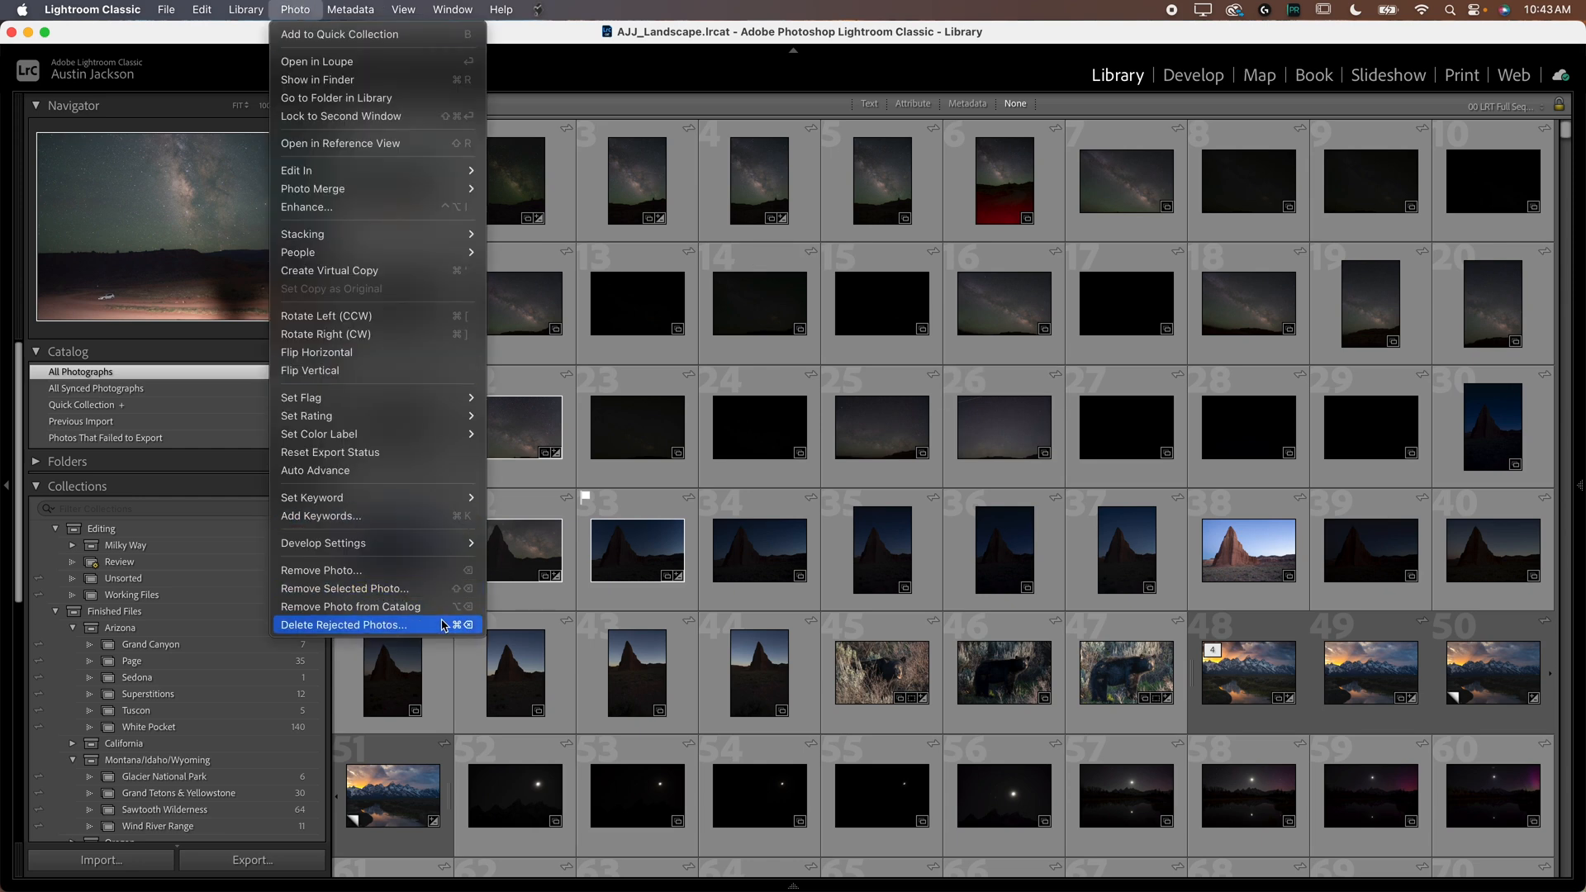
{"action": "left_click", "coordinate": [346, 625]}
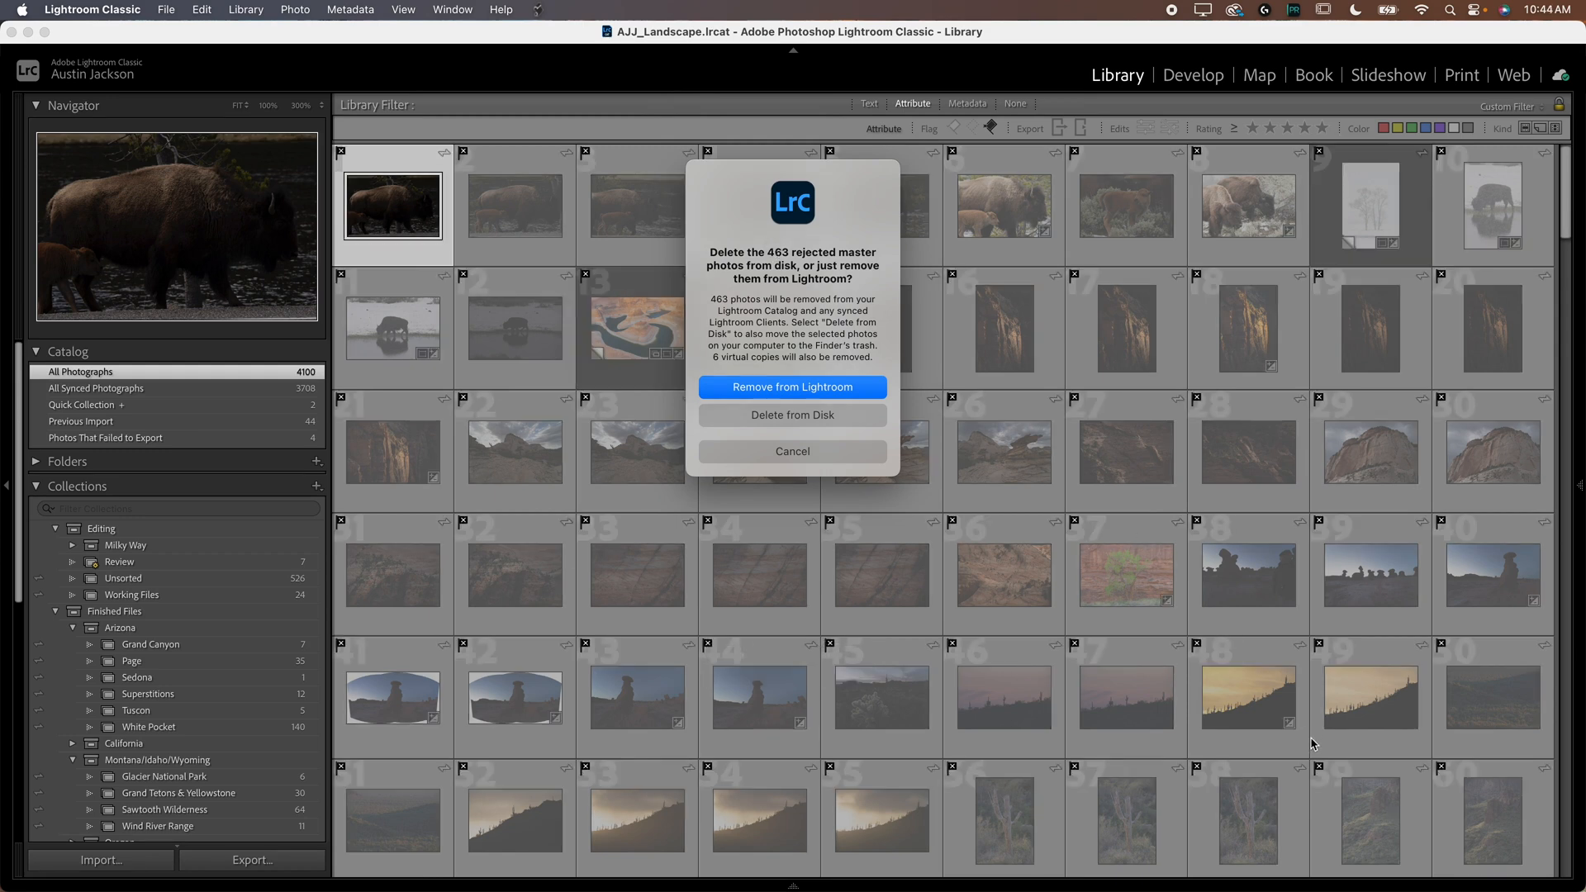
{"action": "mouse_move", "coordinate": [791, 387]}
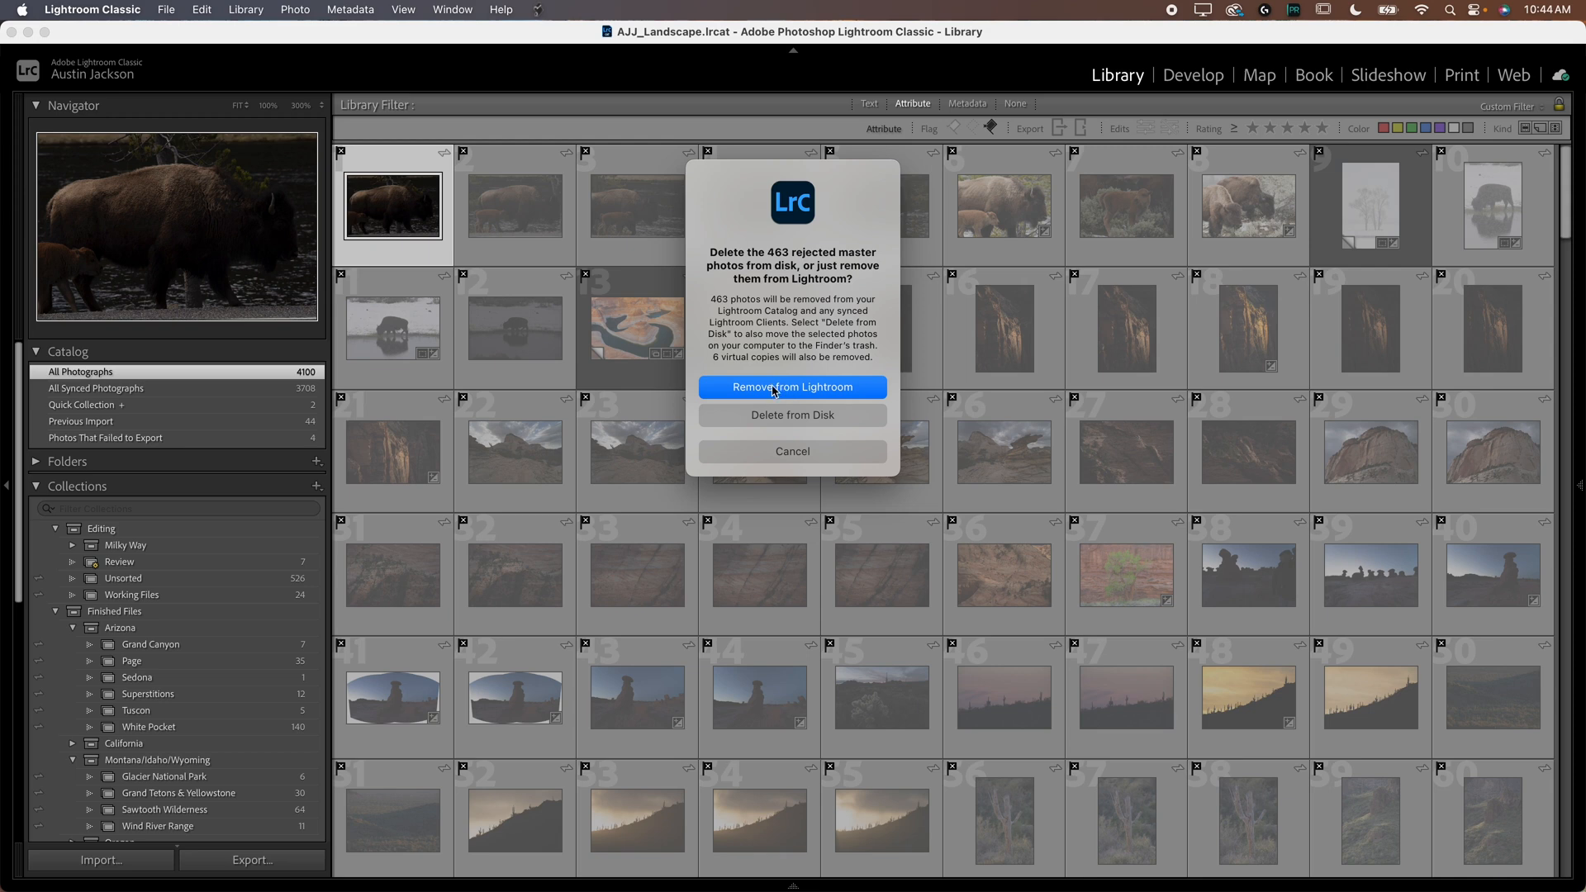
{"action": "mouse_move", "coordinate": [566, 365]}
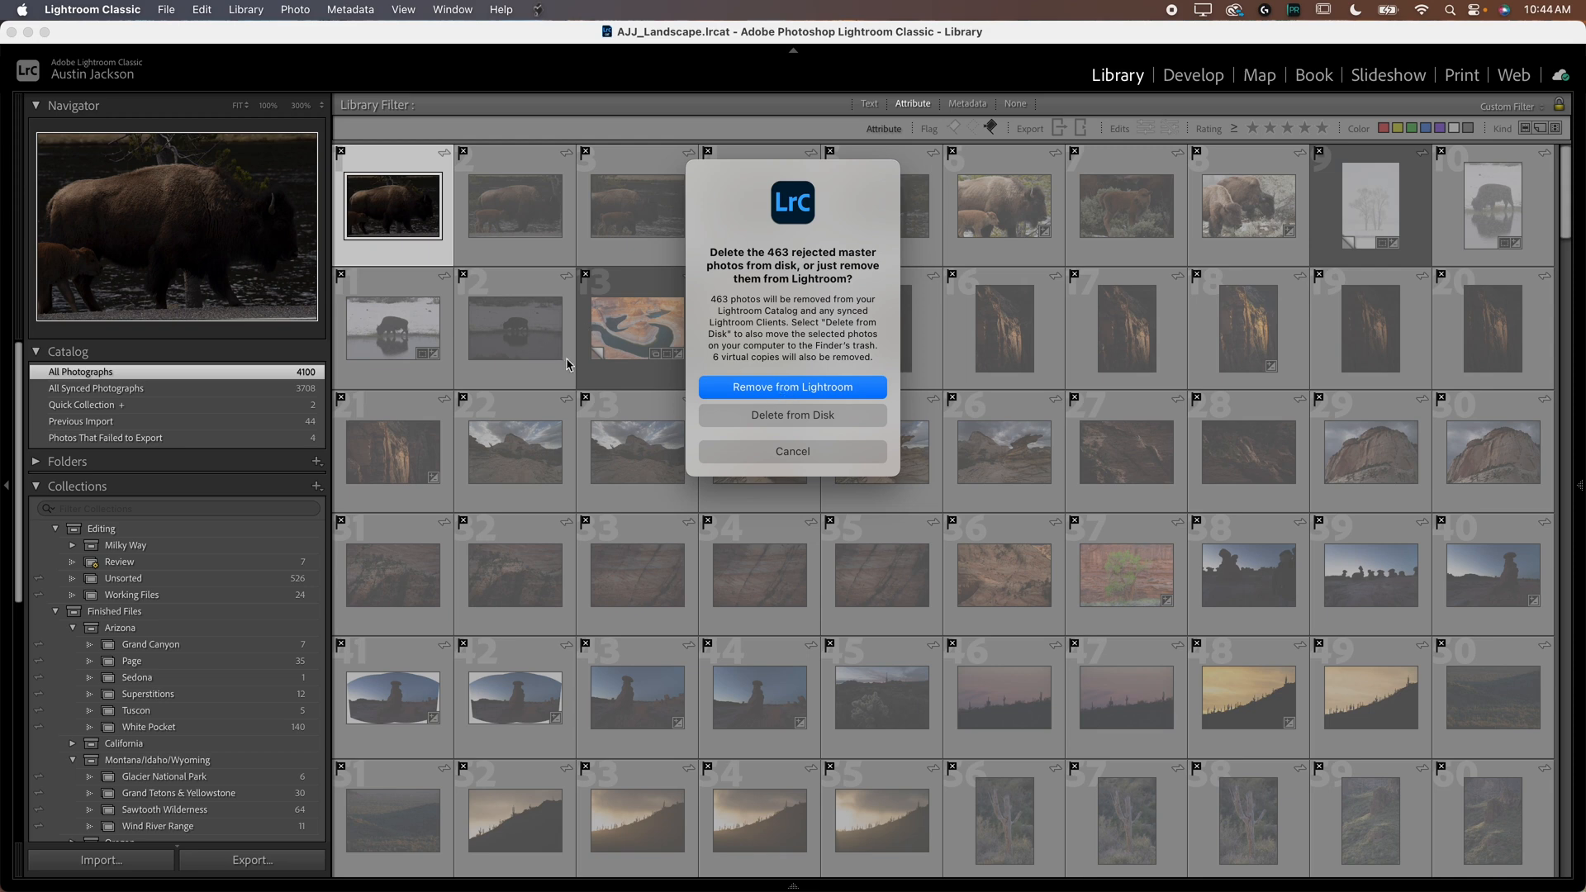
{"action": "mouse_move", "coordinate": [556, 360]}
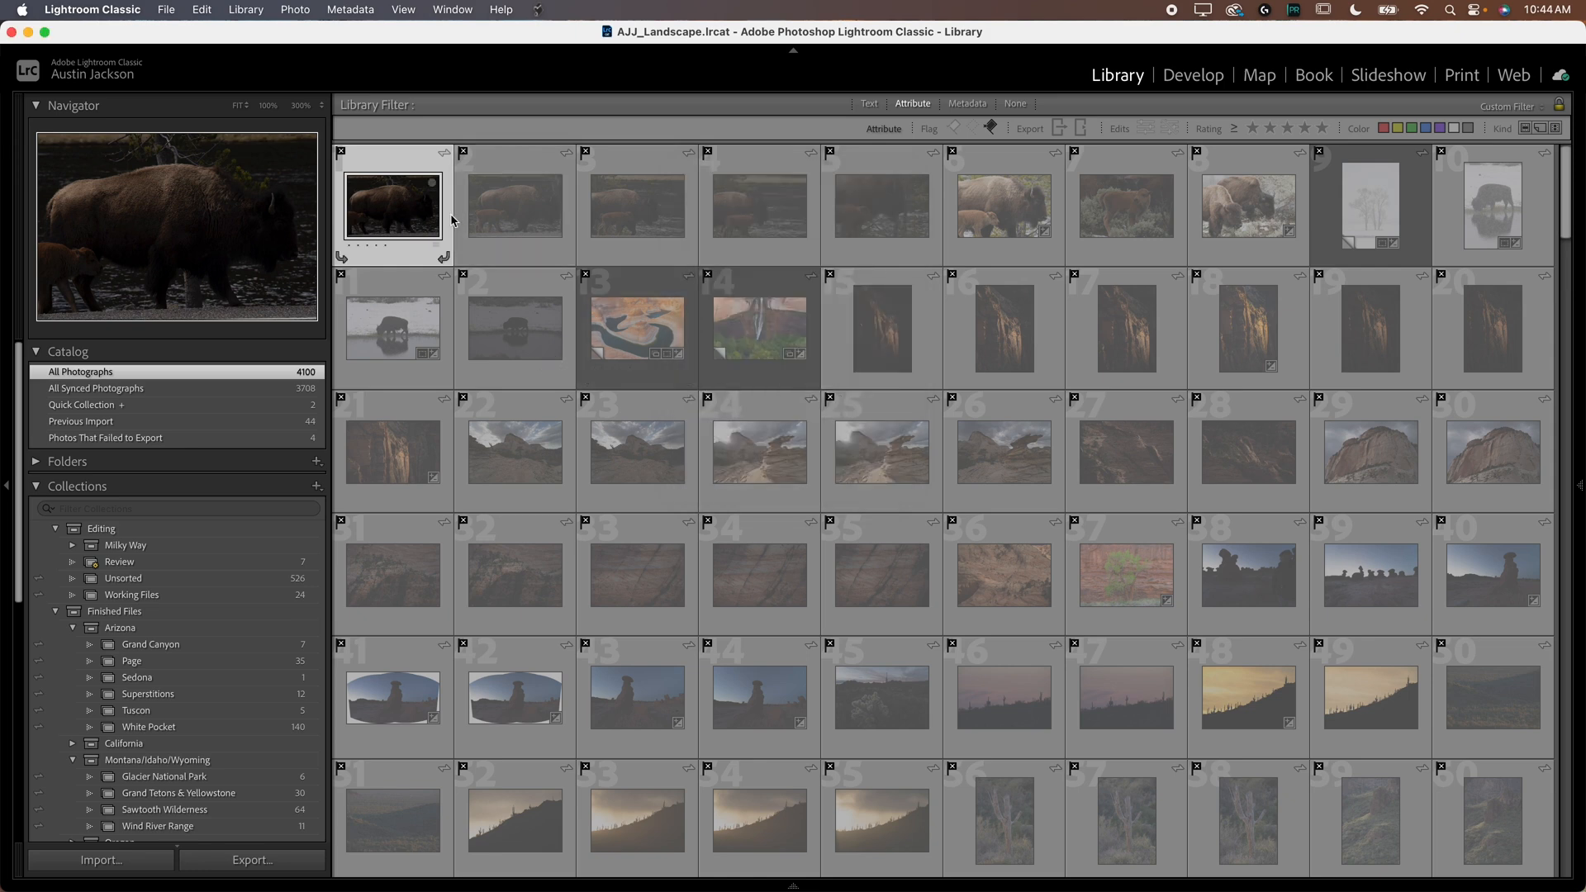
Step: Show the YouTube collection holding only the original waterfall, then collapse the Collections panel
{"action": "left_click", "coordinate": [1013, 103]}
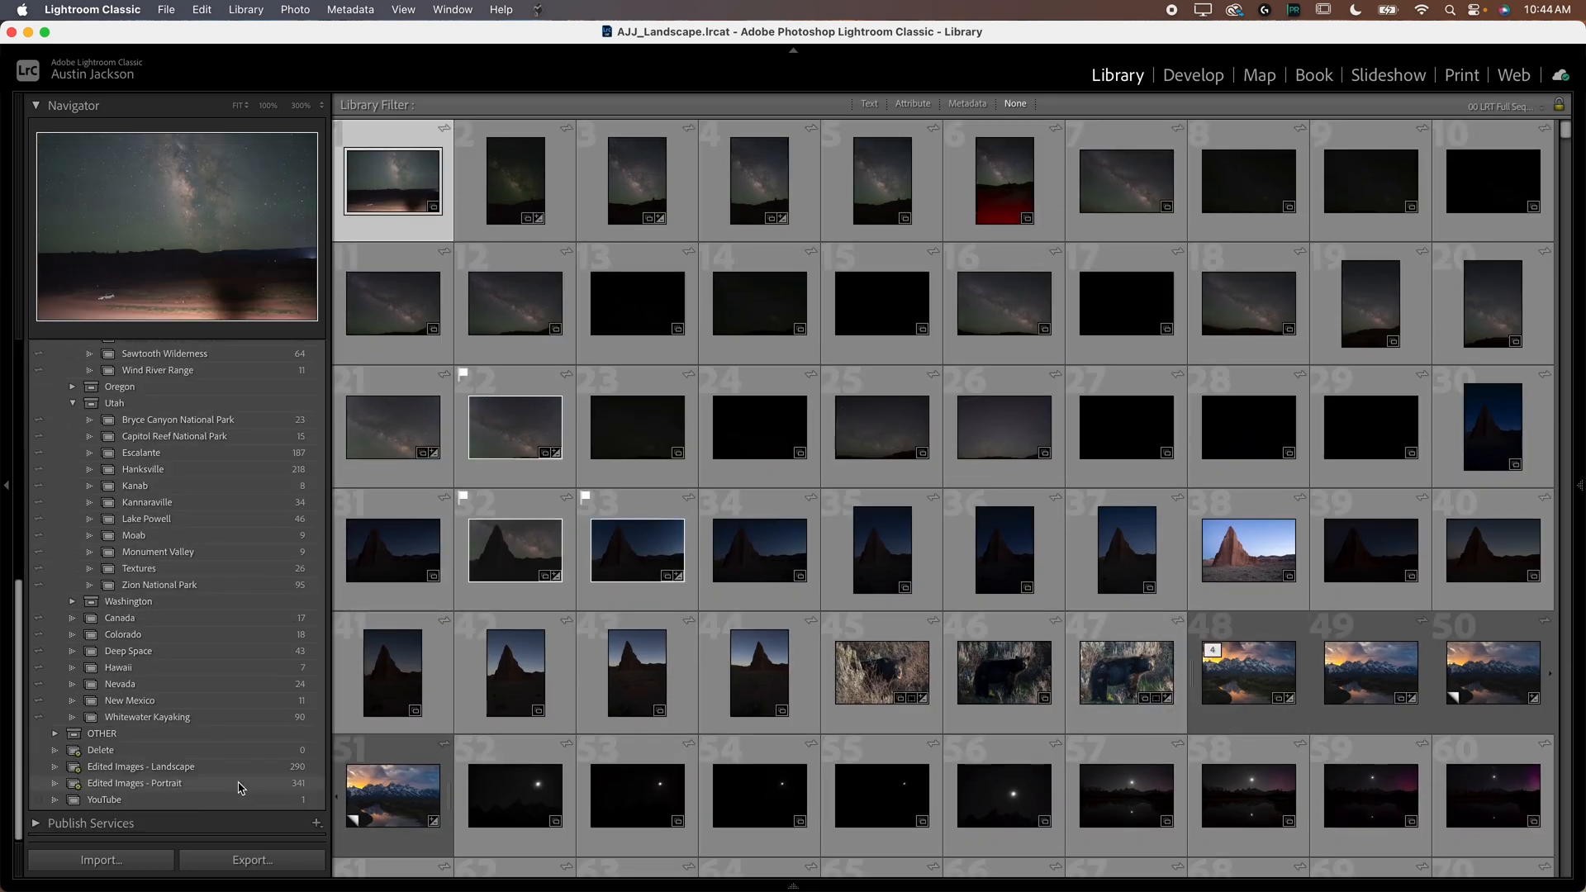
{"action": "left_click", "coordinate": [104, 800]}
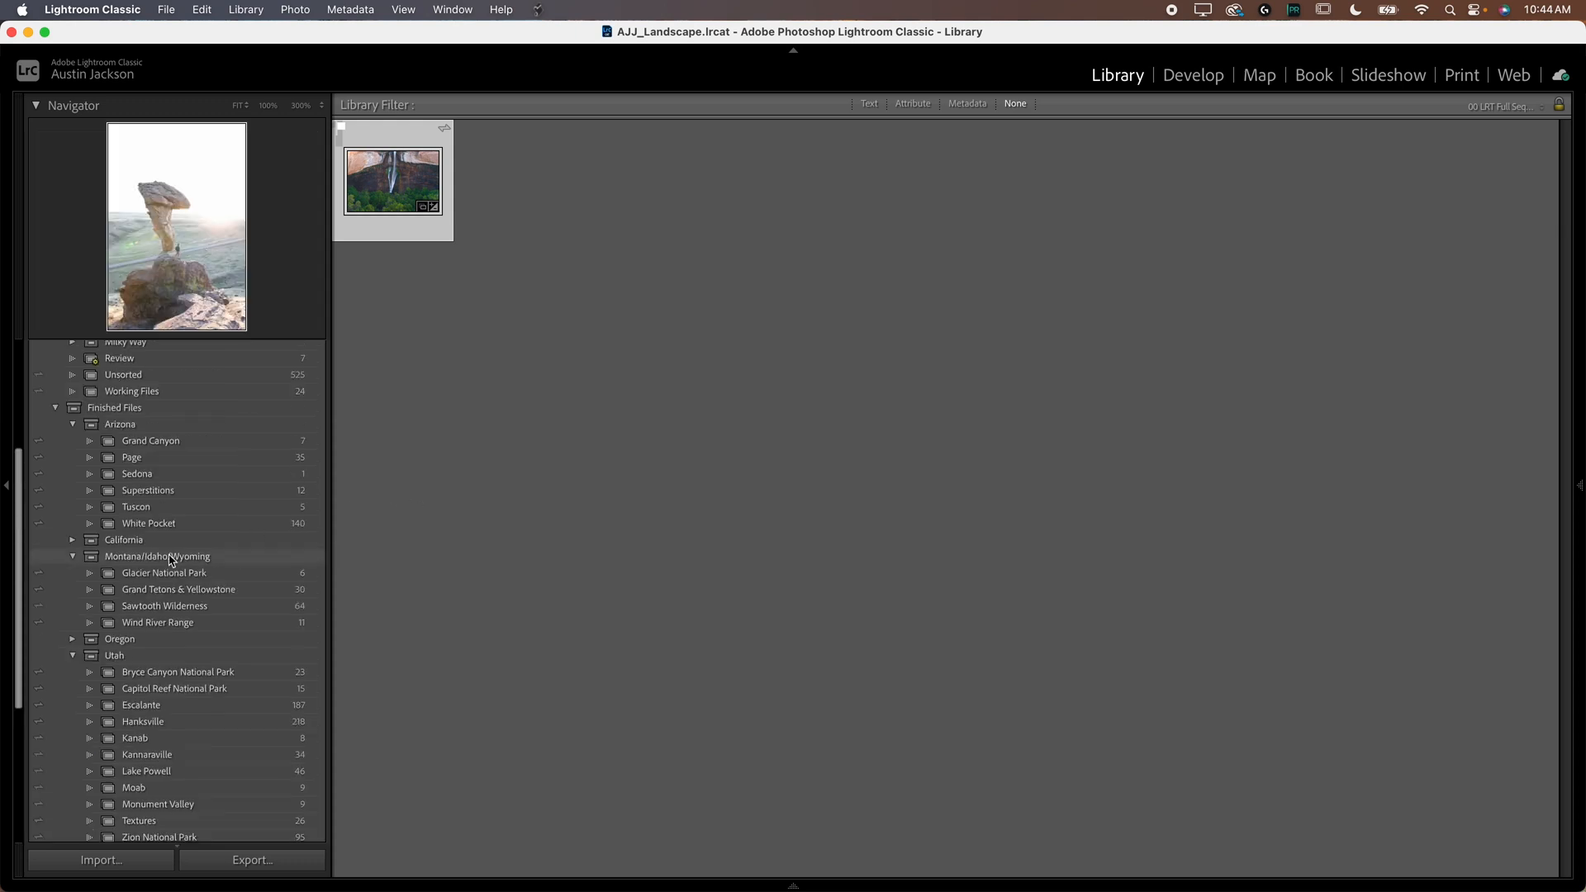
{"action": "left_click", "coordinate": [35, 461]}
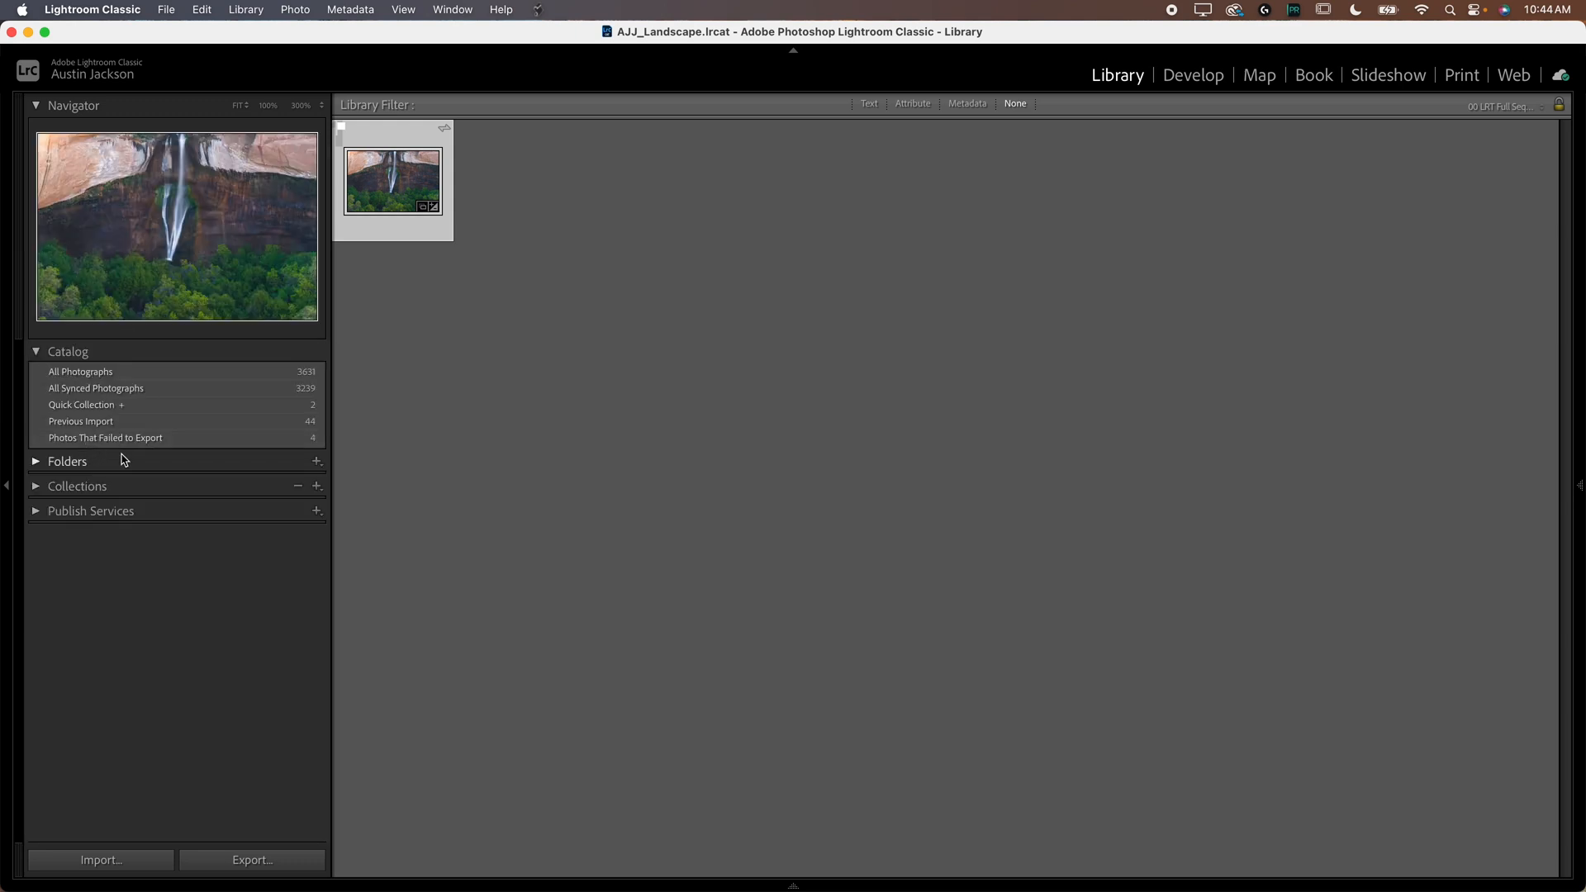
{"action": "mouse_move", "coordinate": [907, 443]}
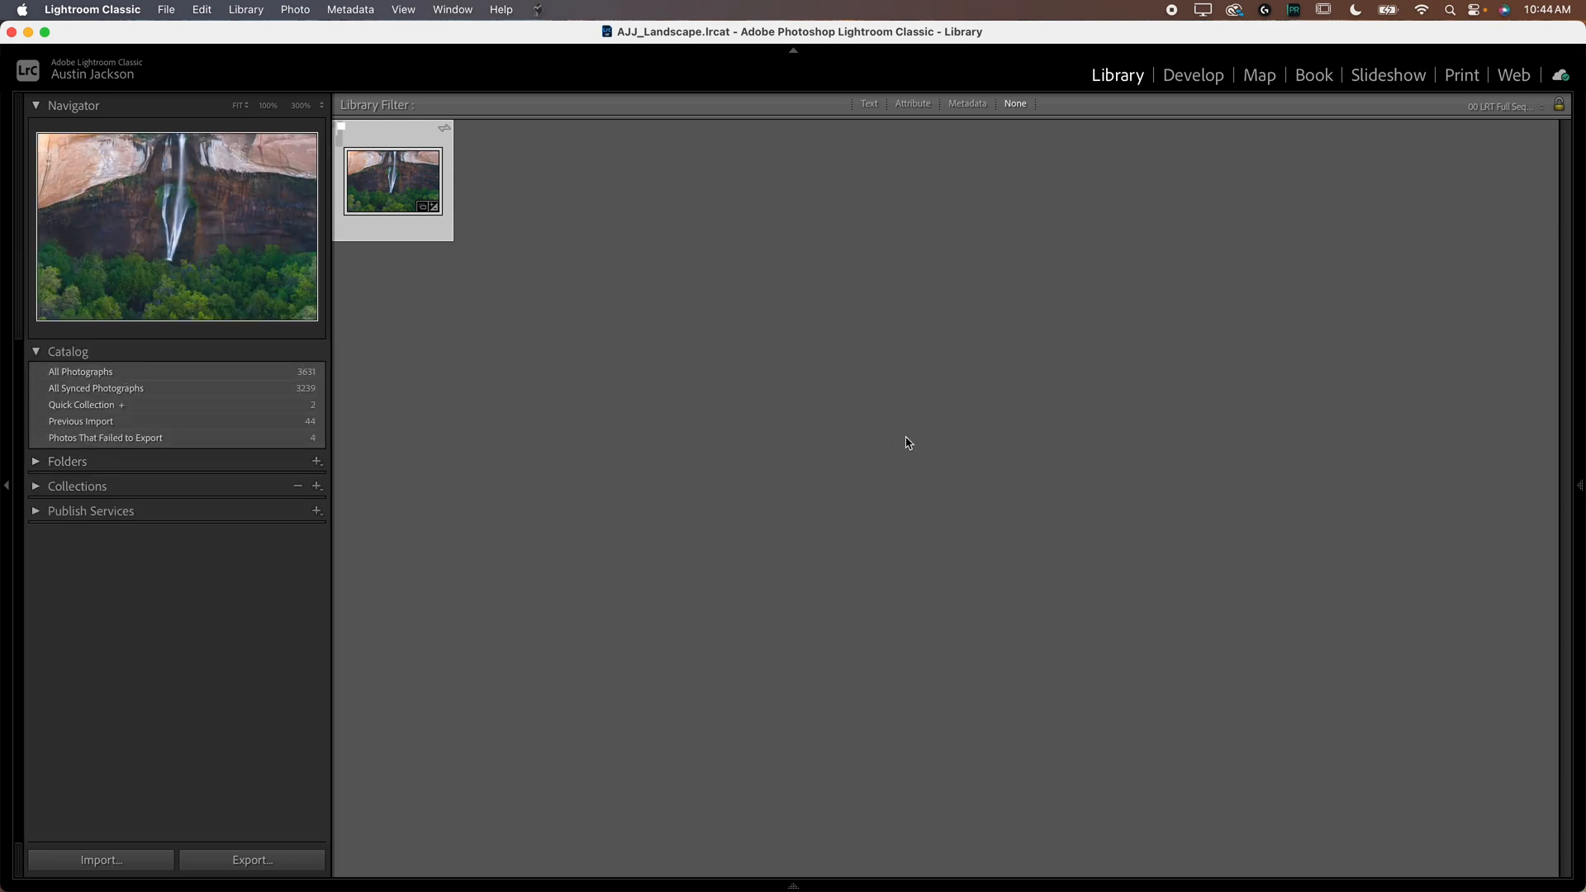